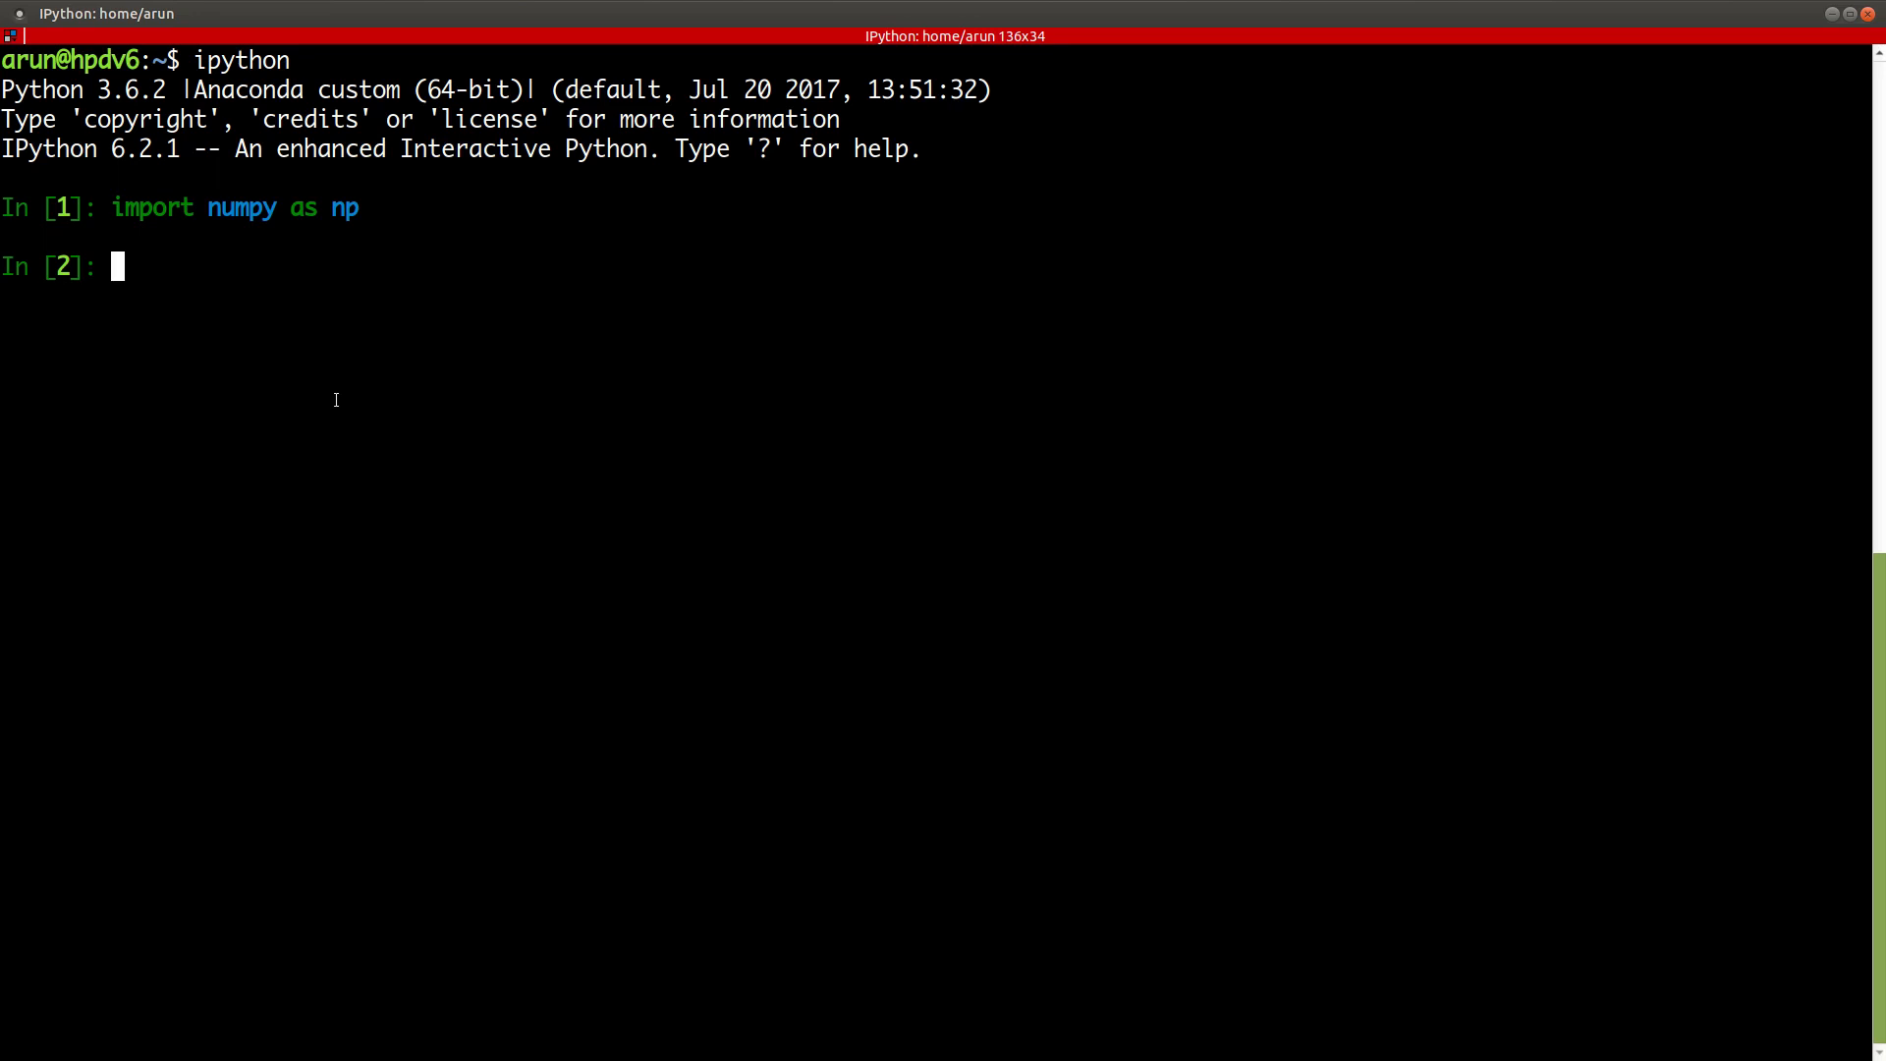
- Begin an assignment to z at the In [2] prompt
type("z =")
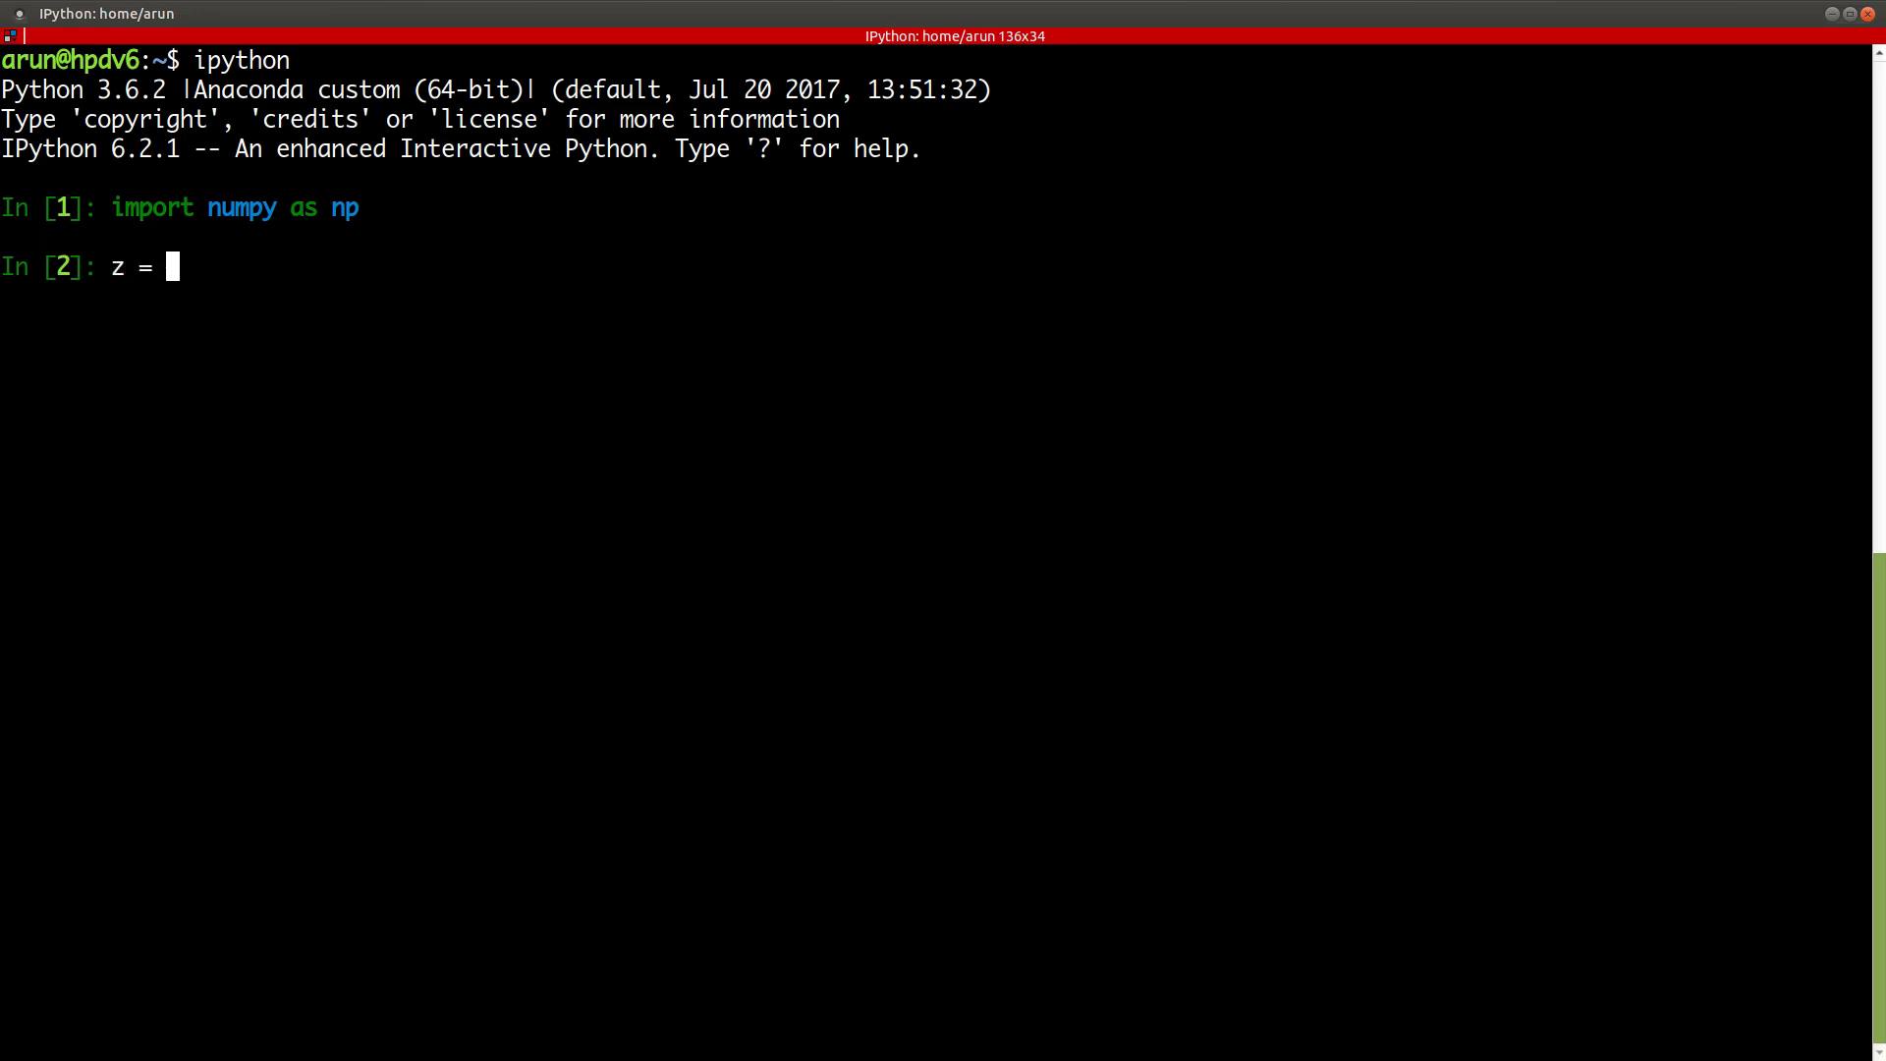
- Create z = np.zeros((5,3), dtype=np.int64), fixing a typo in zeros, and run it
type("n")
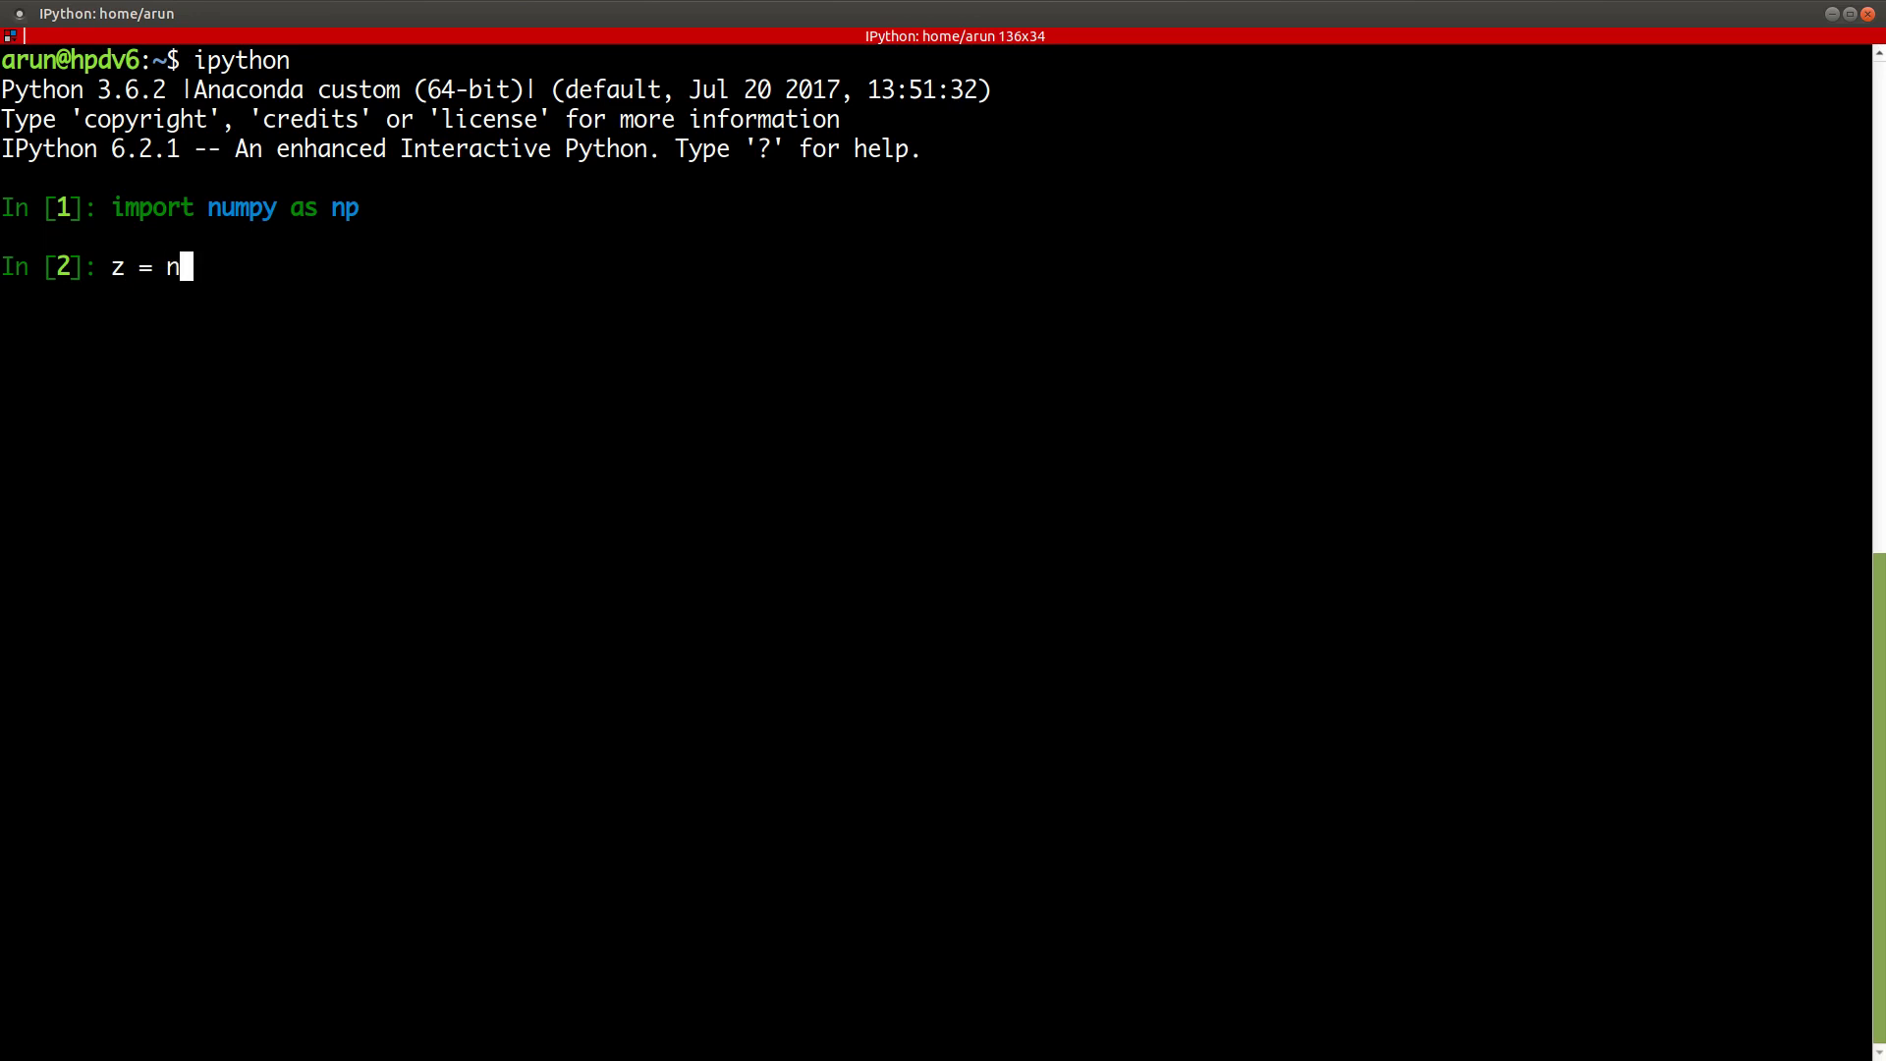
type("p.zeor")
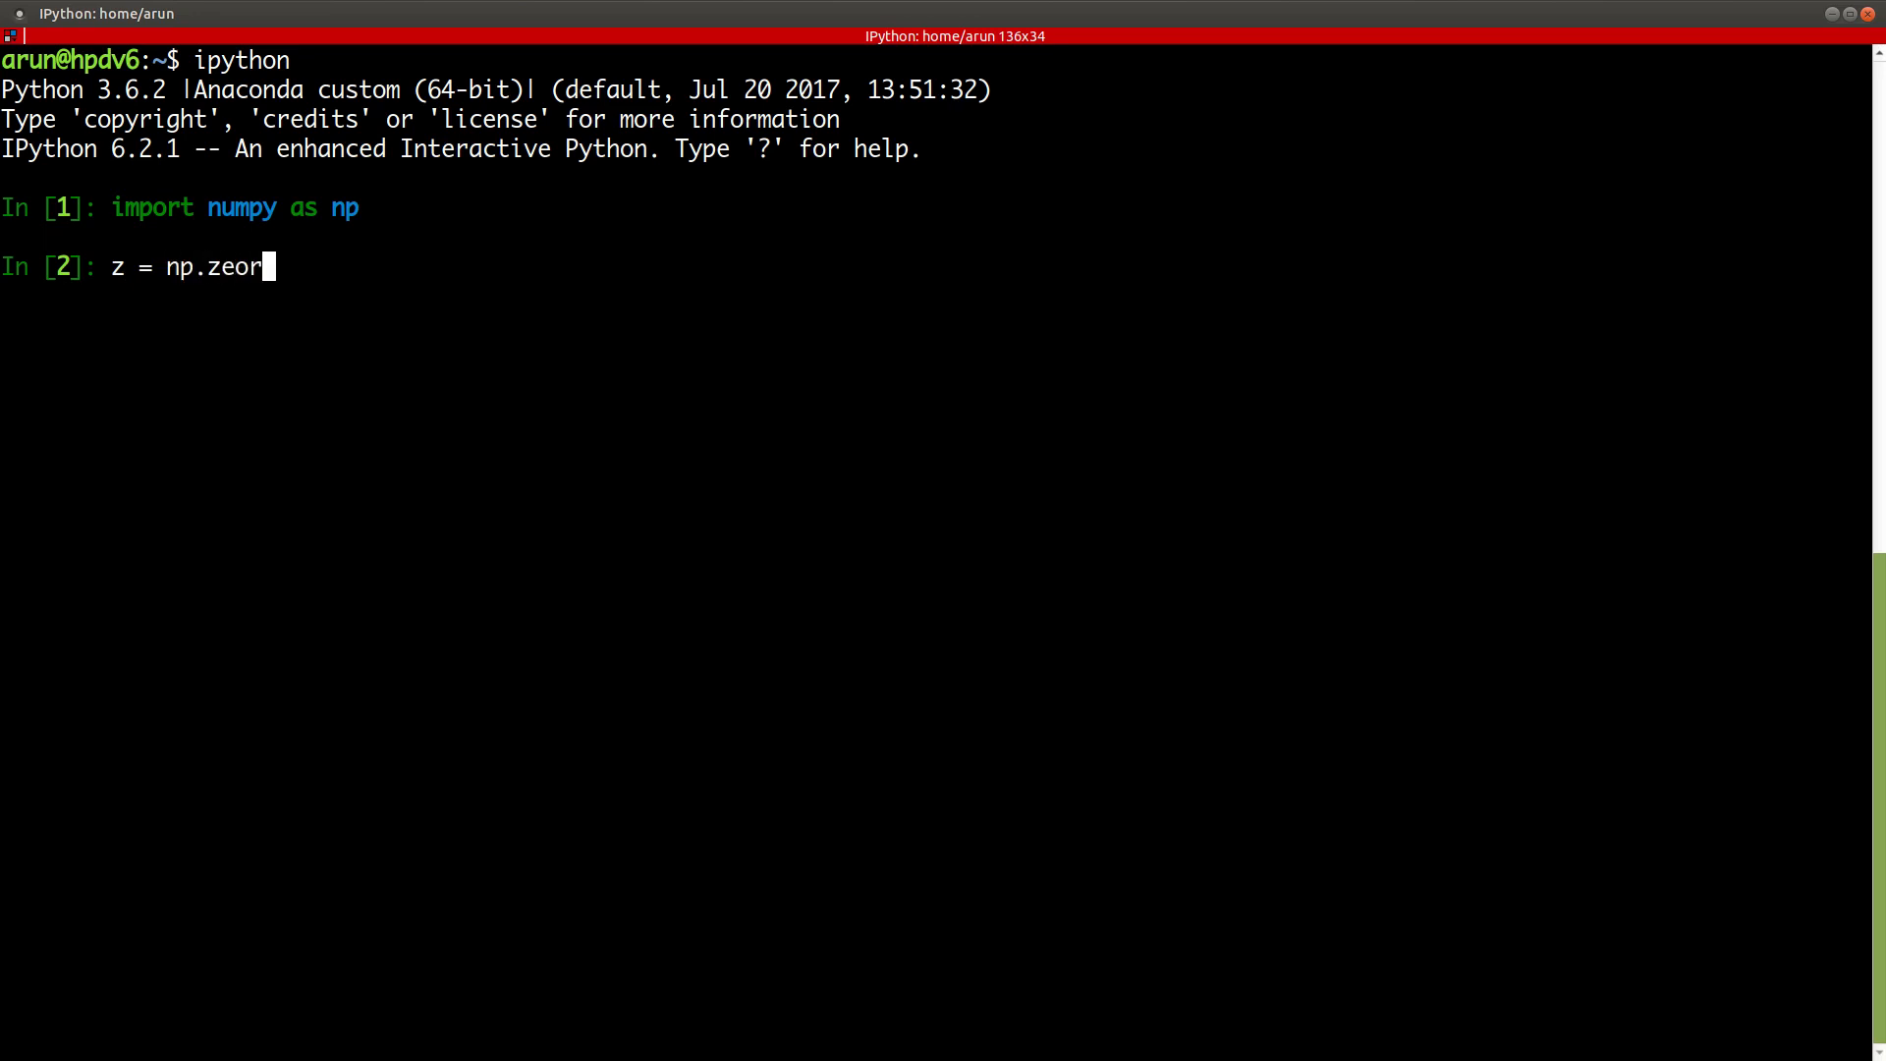
key("BackSpace")
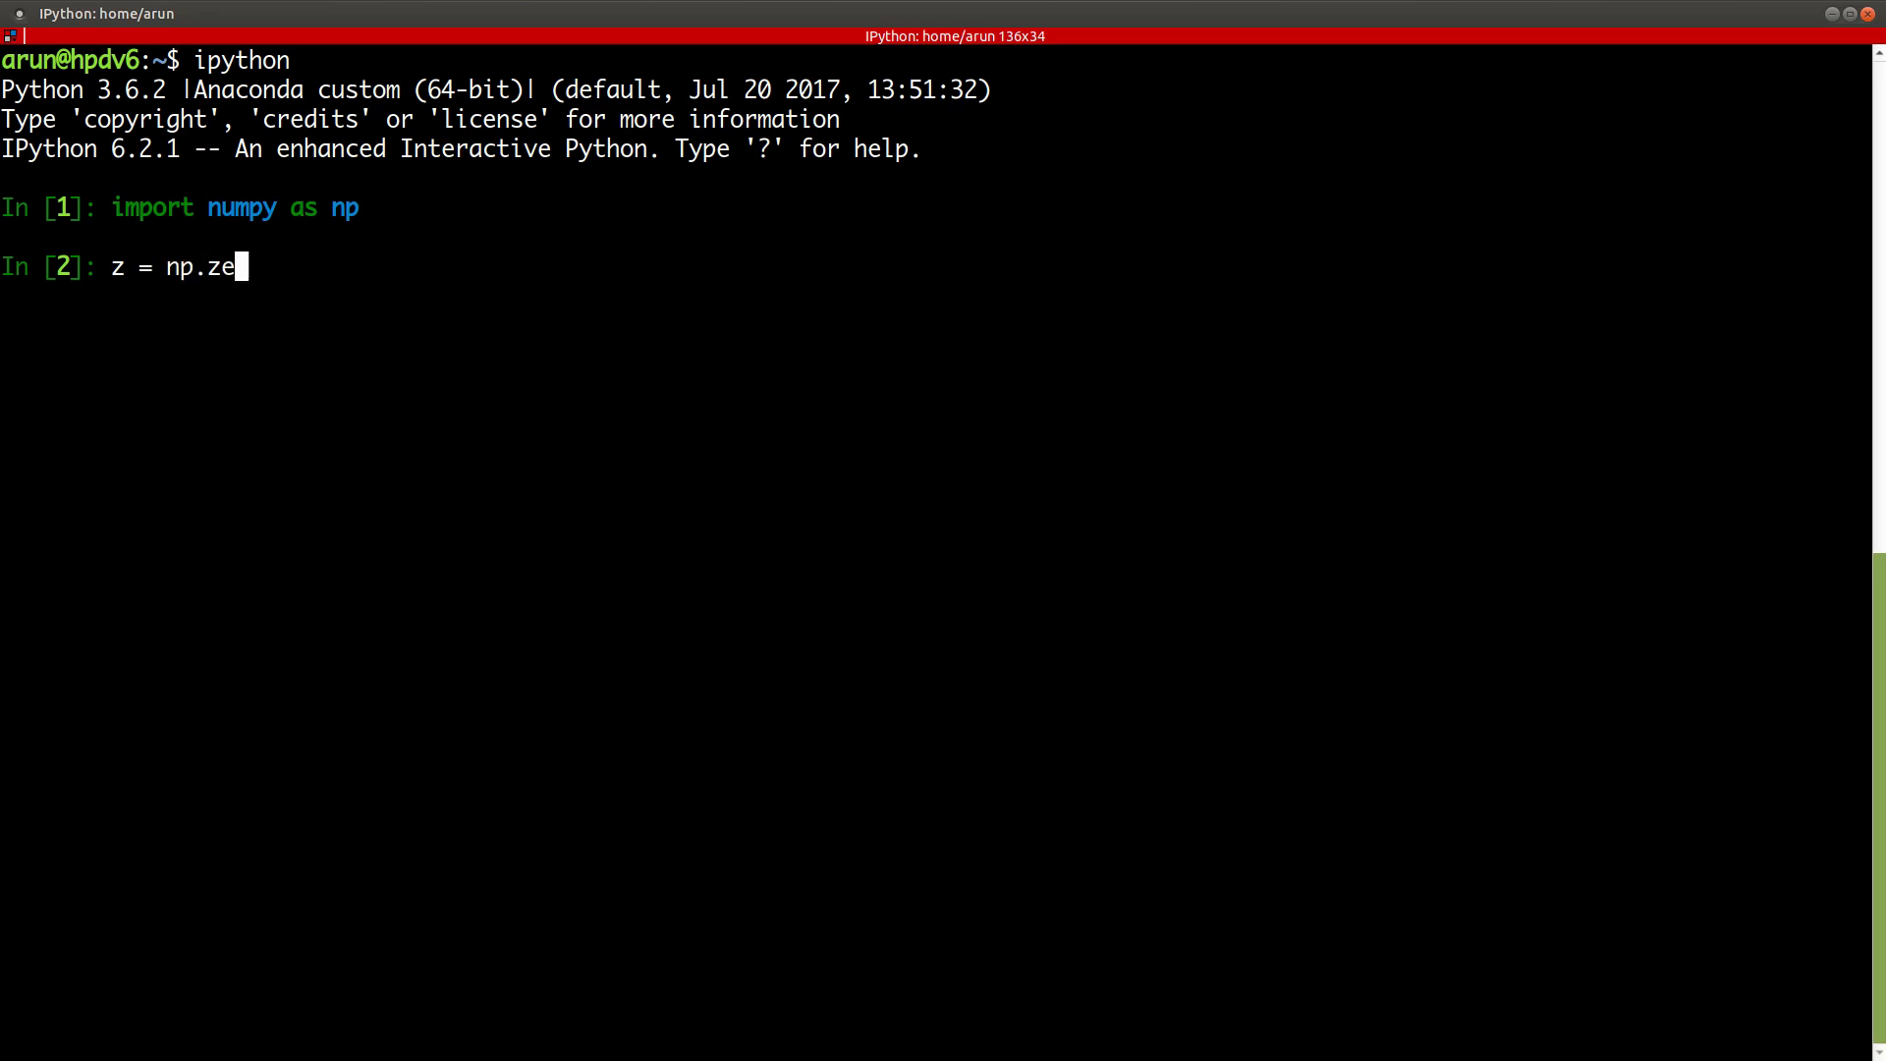
type("ros")
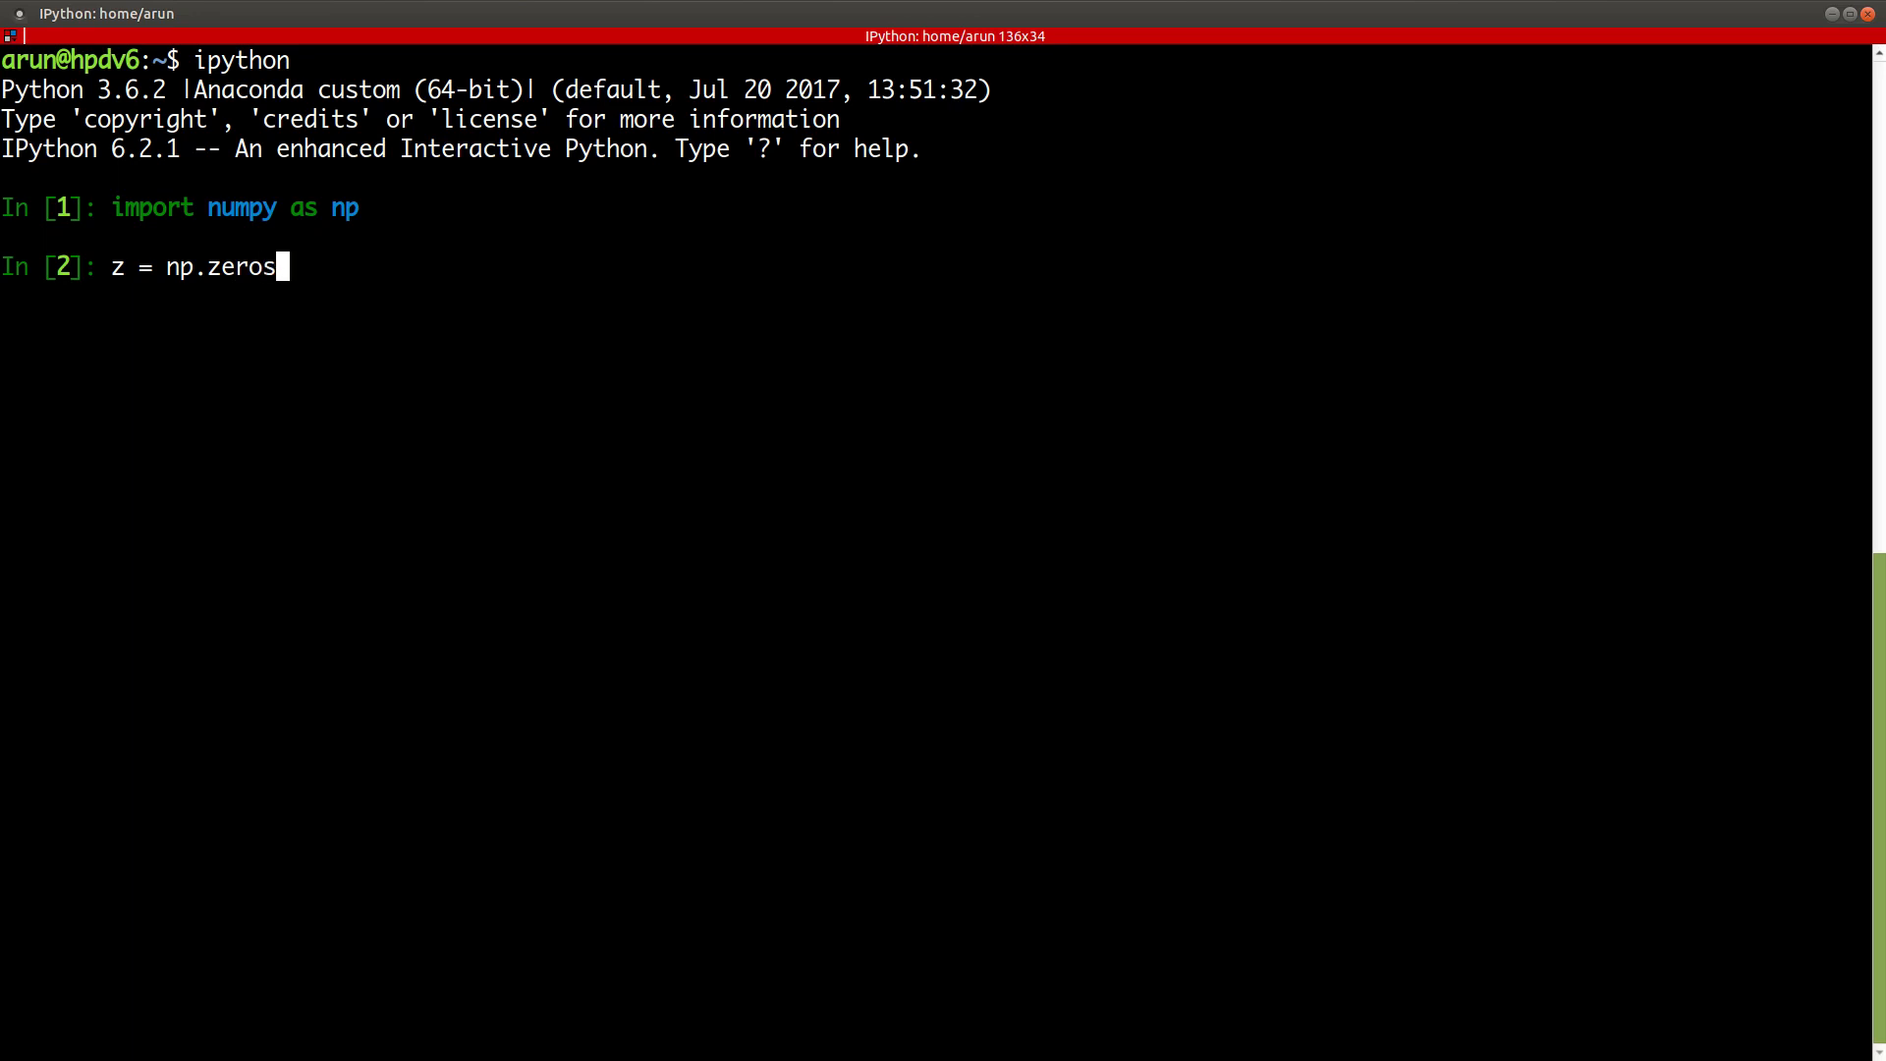
type("()")
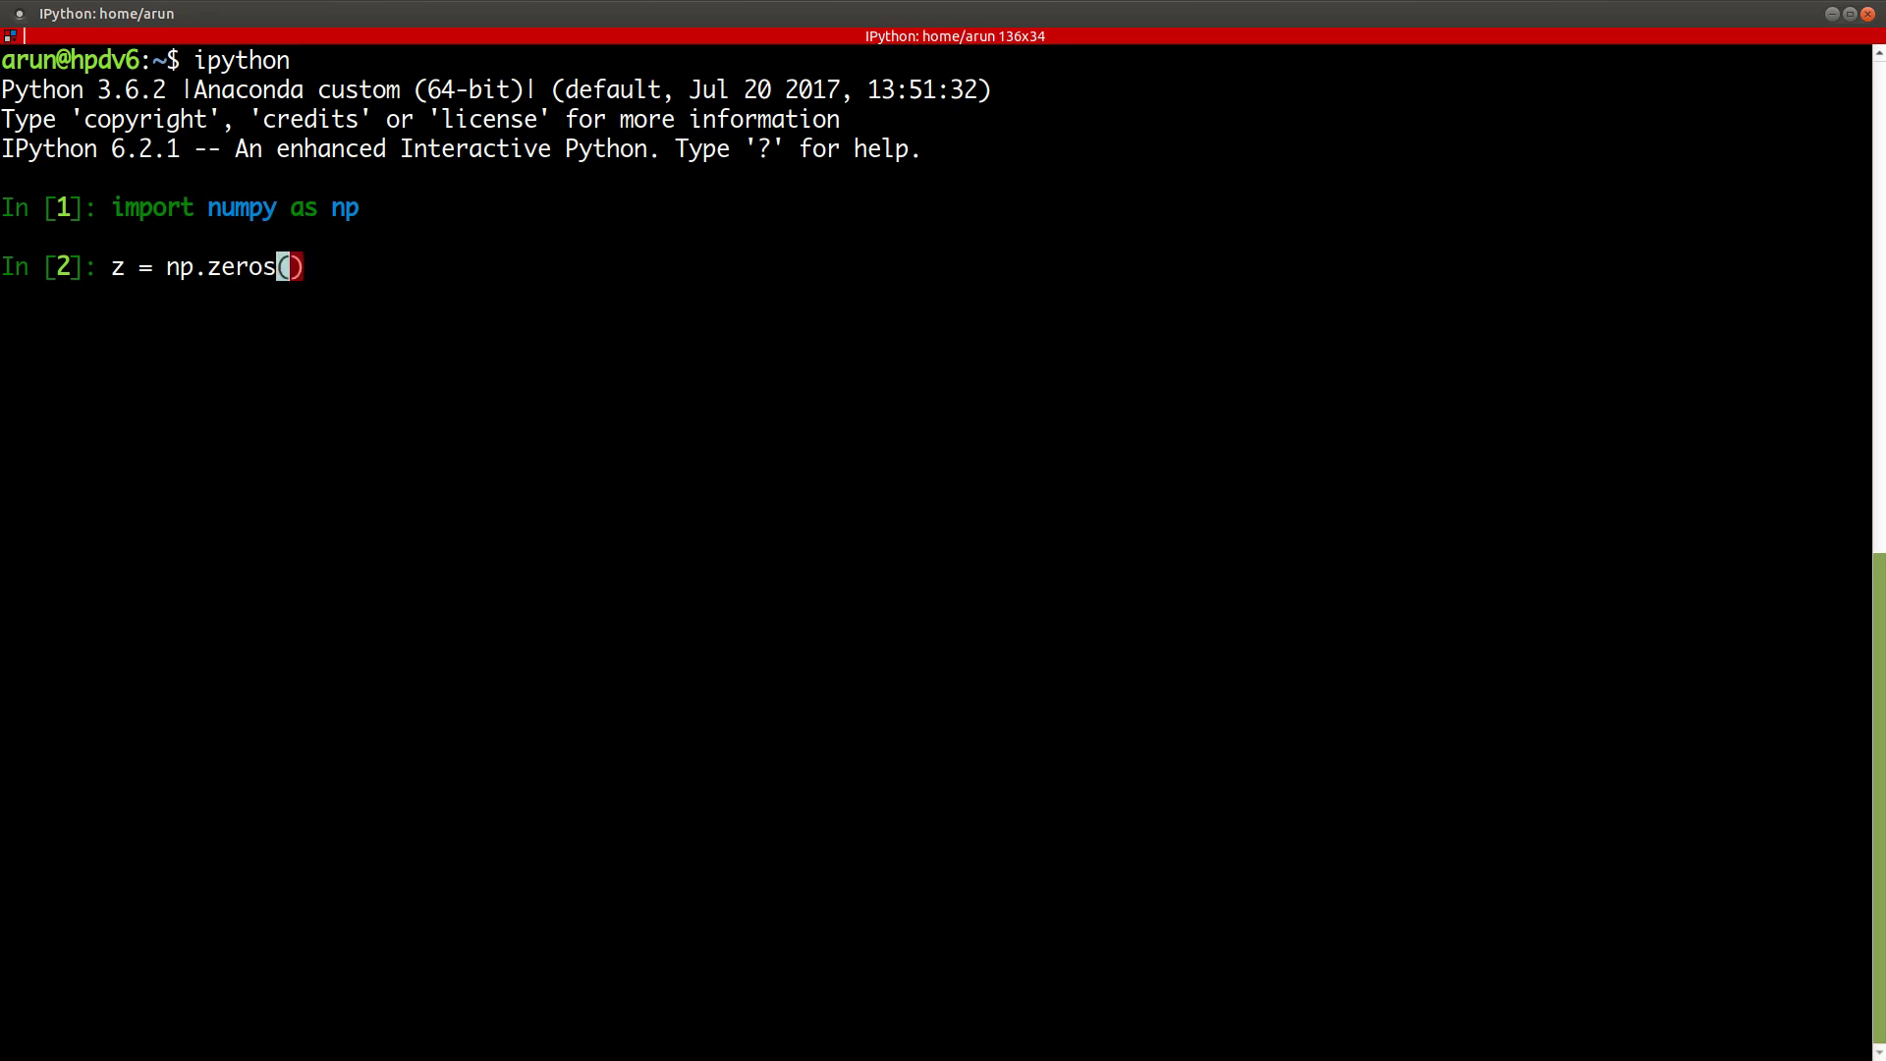
type("(")
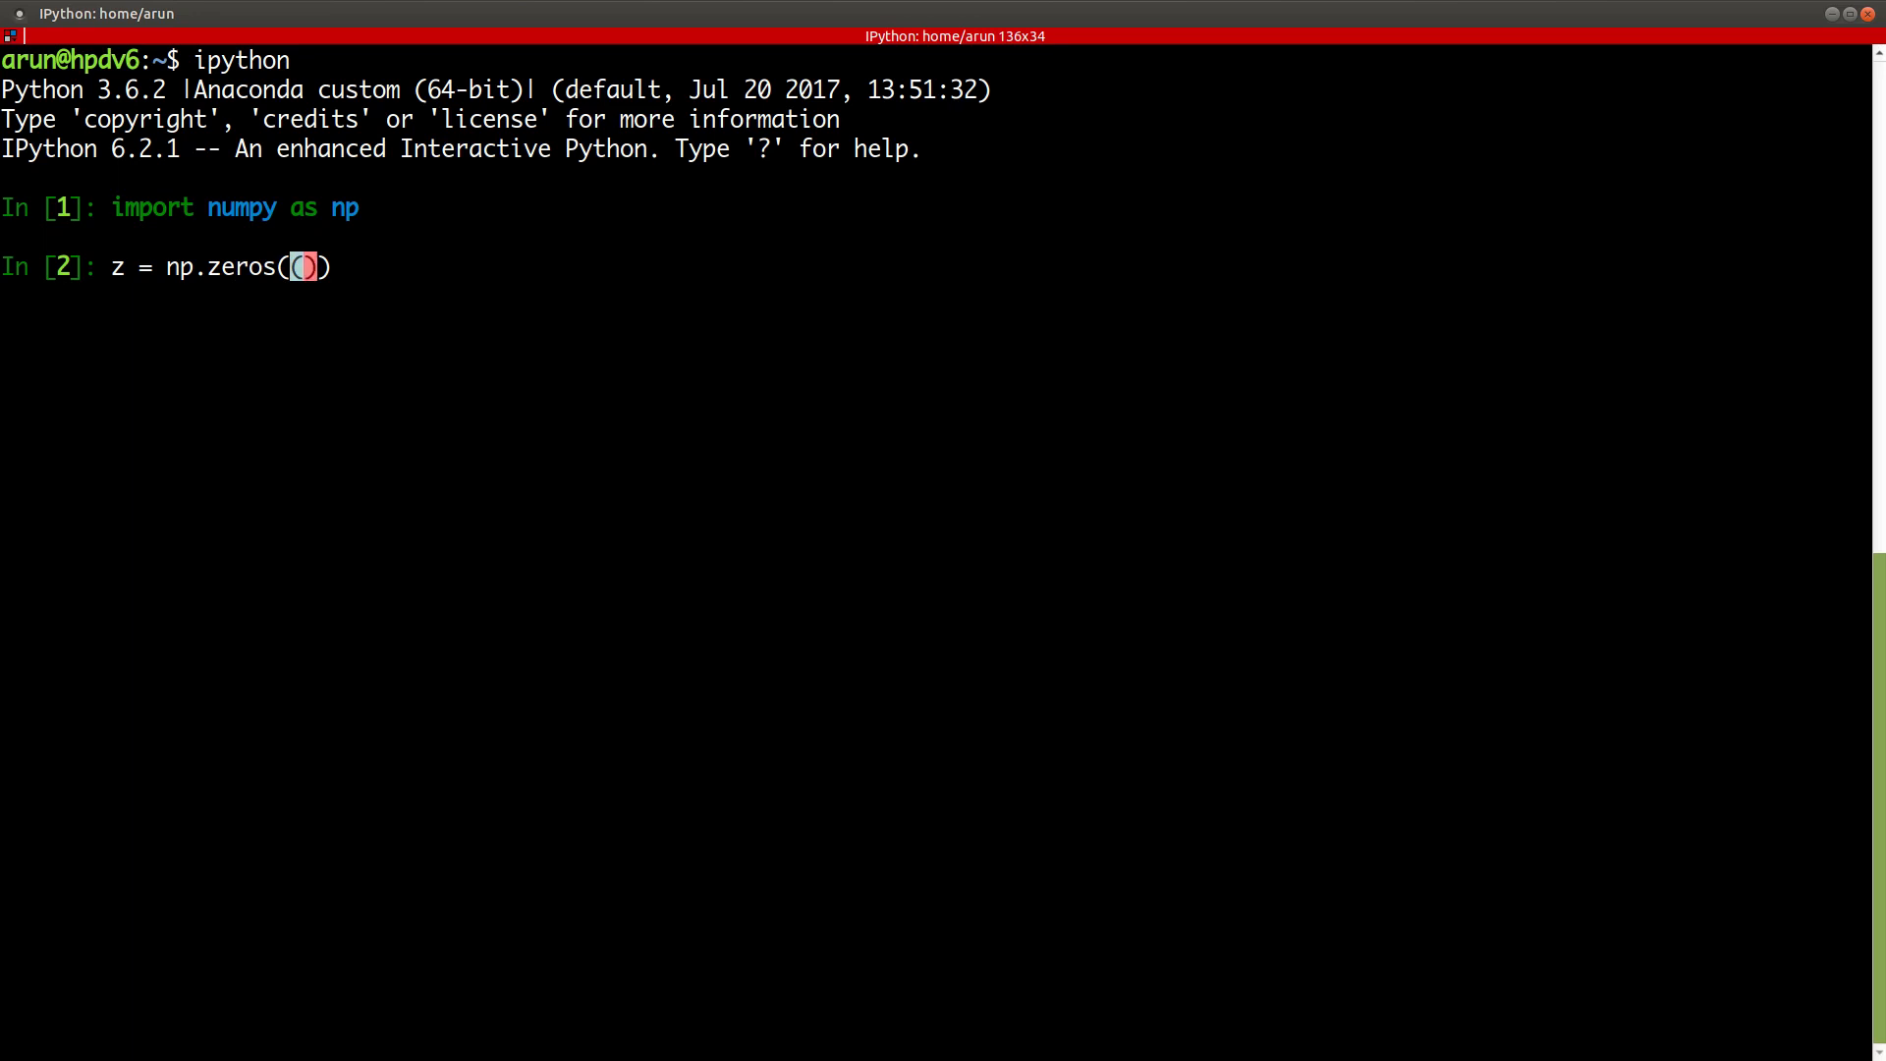
type("5")
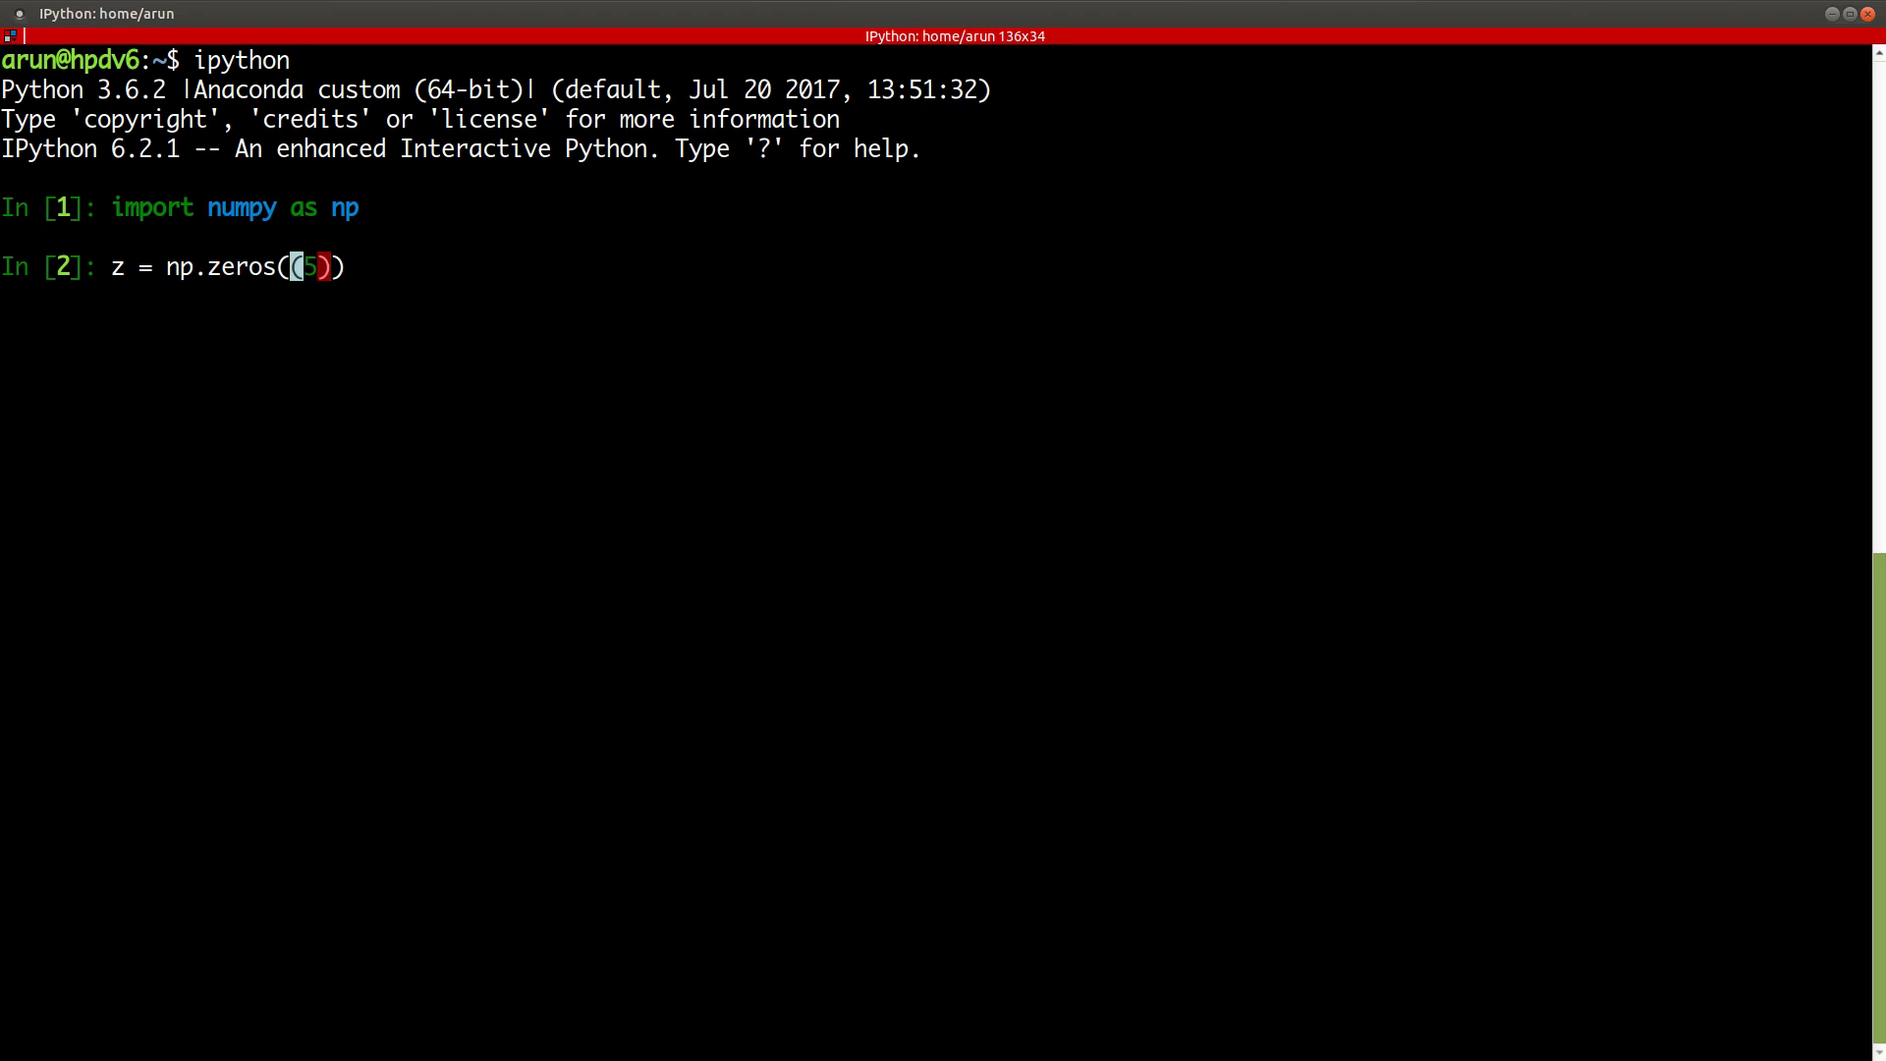
type(",3")
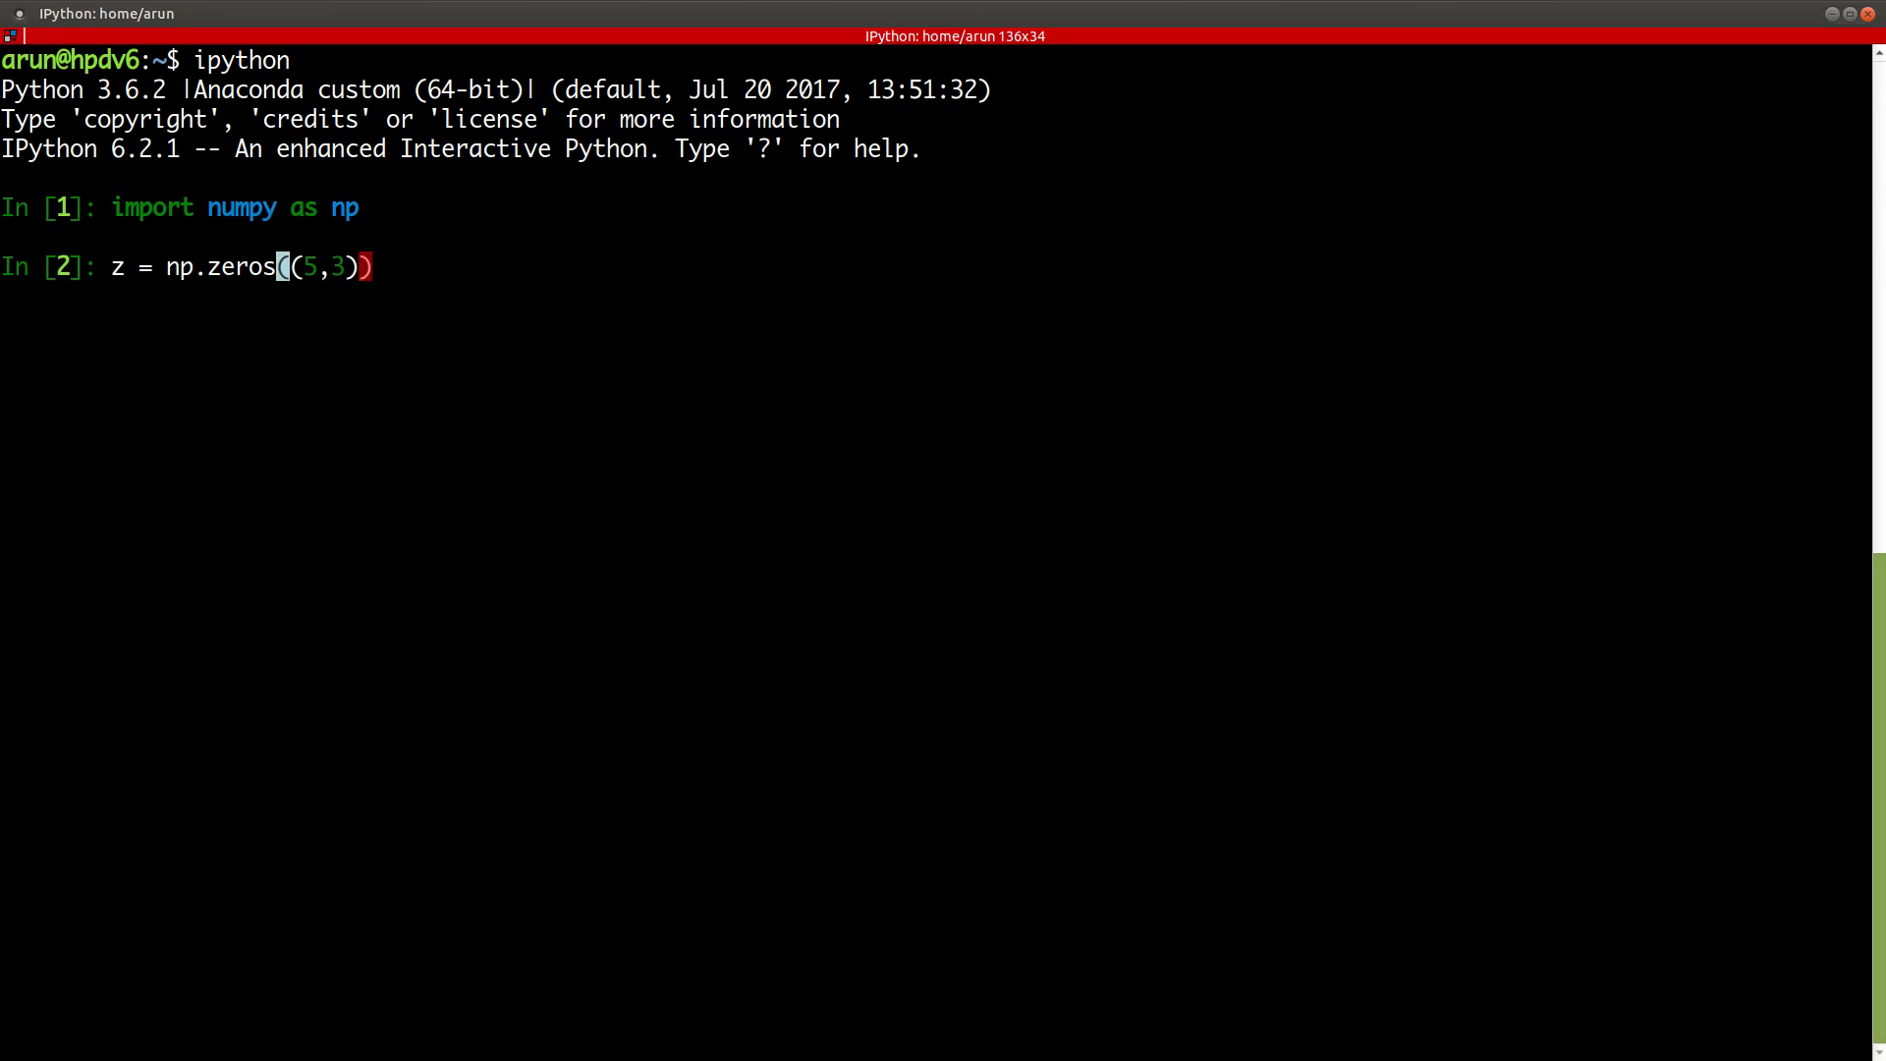
type(", dty")
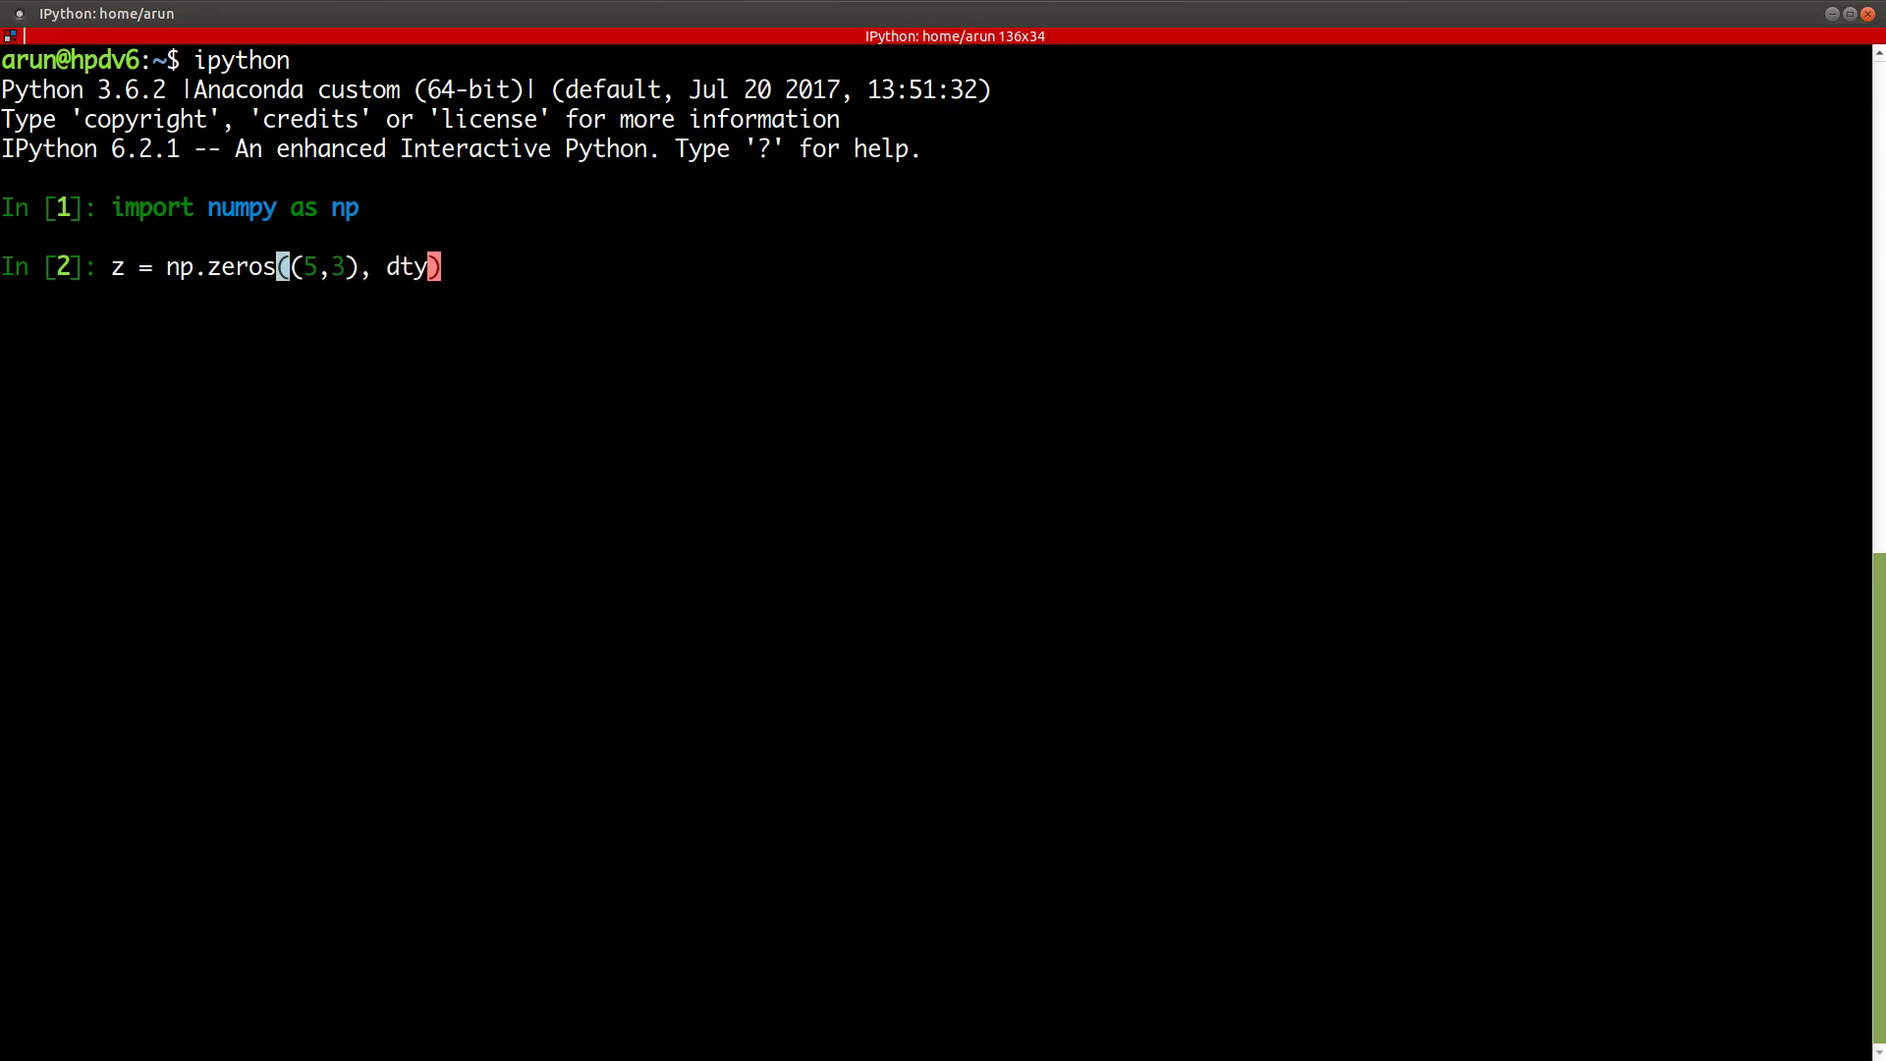
type("pe=")
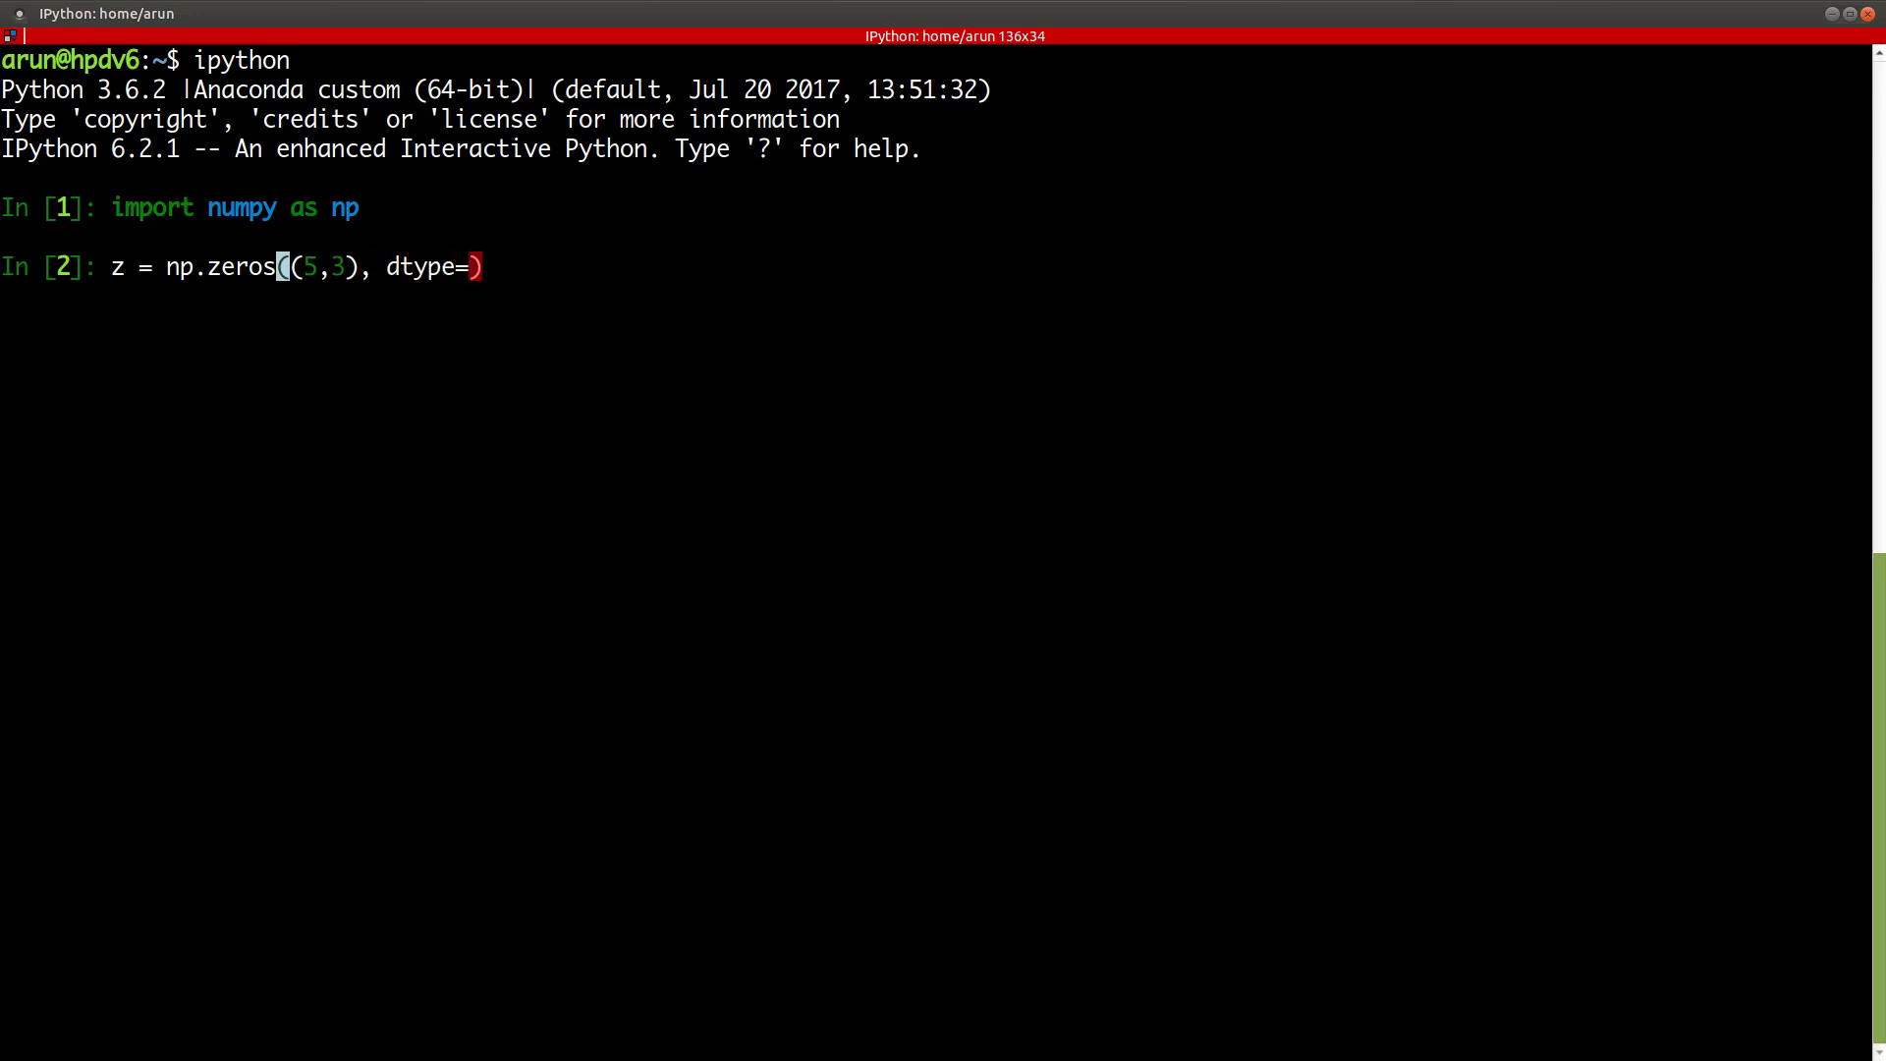
type("np.")
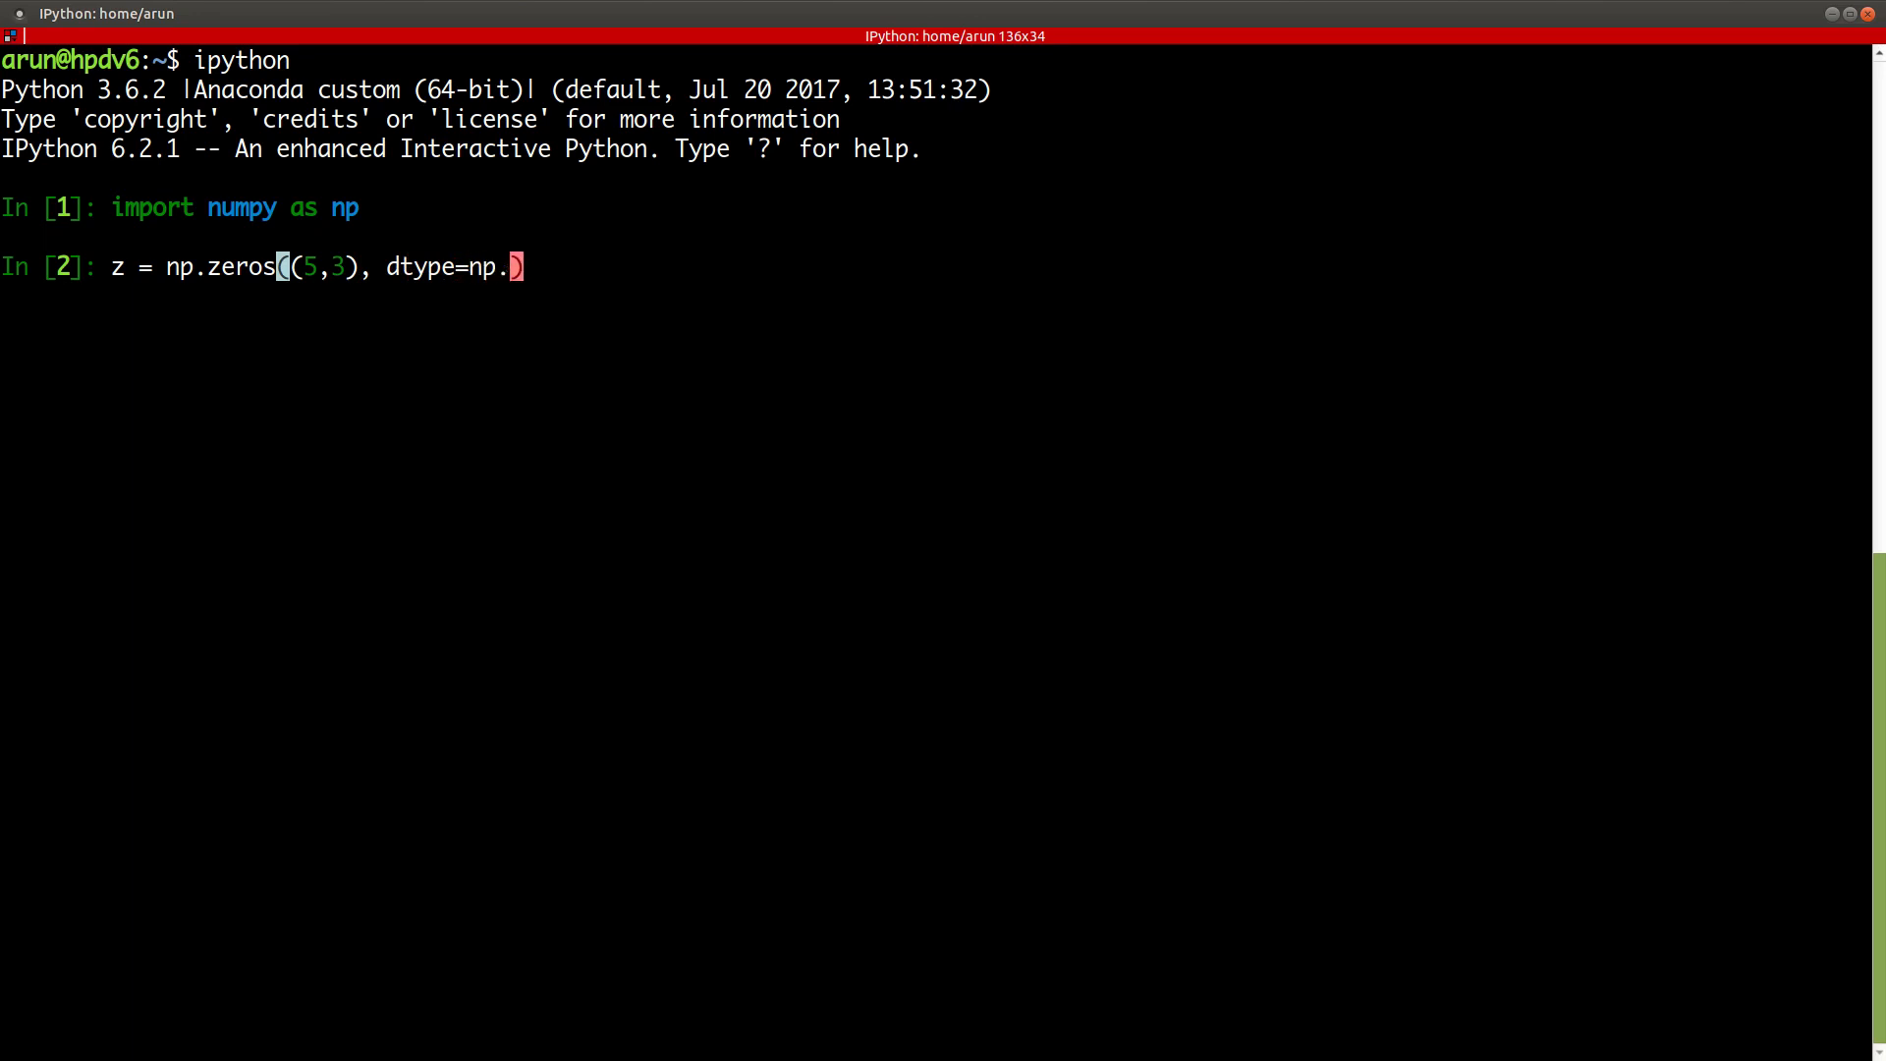
type("int64")
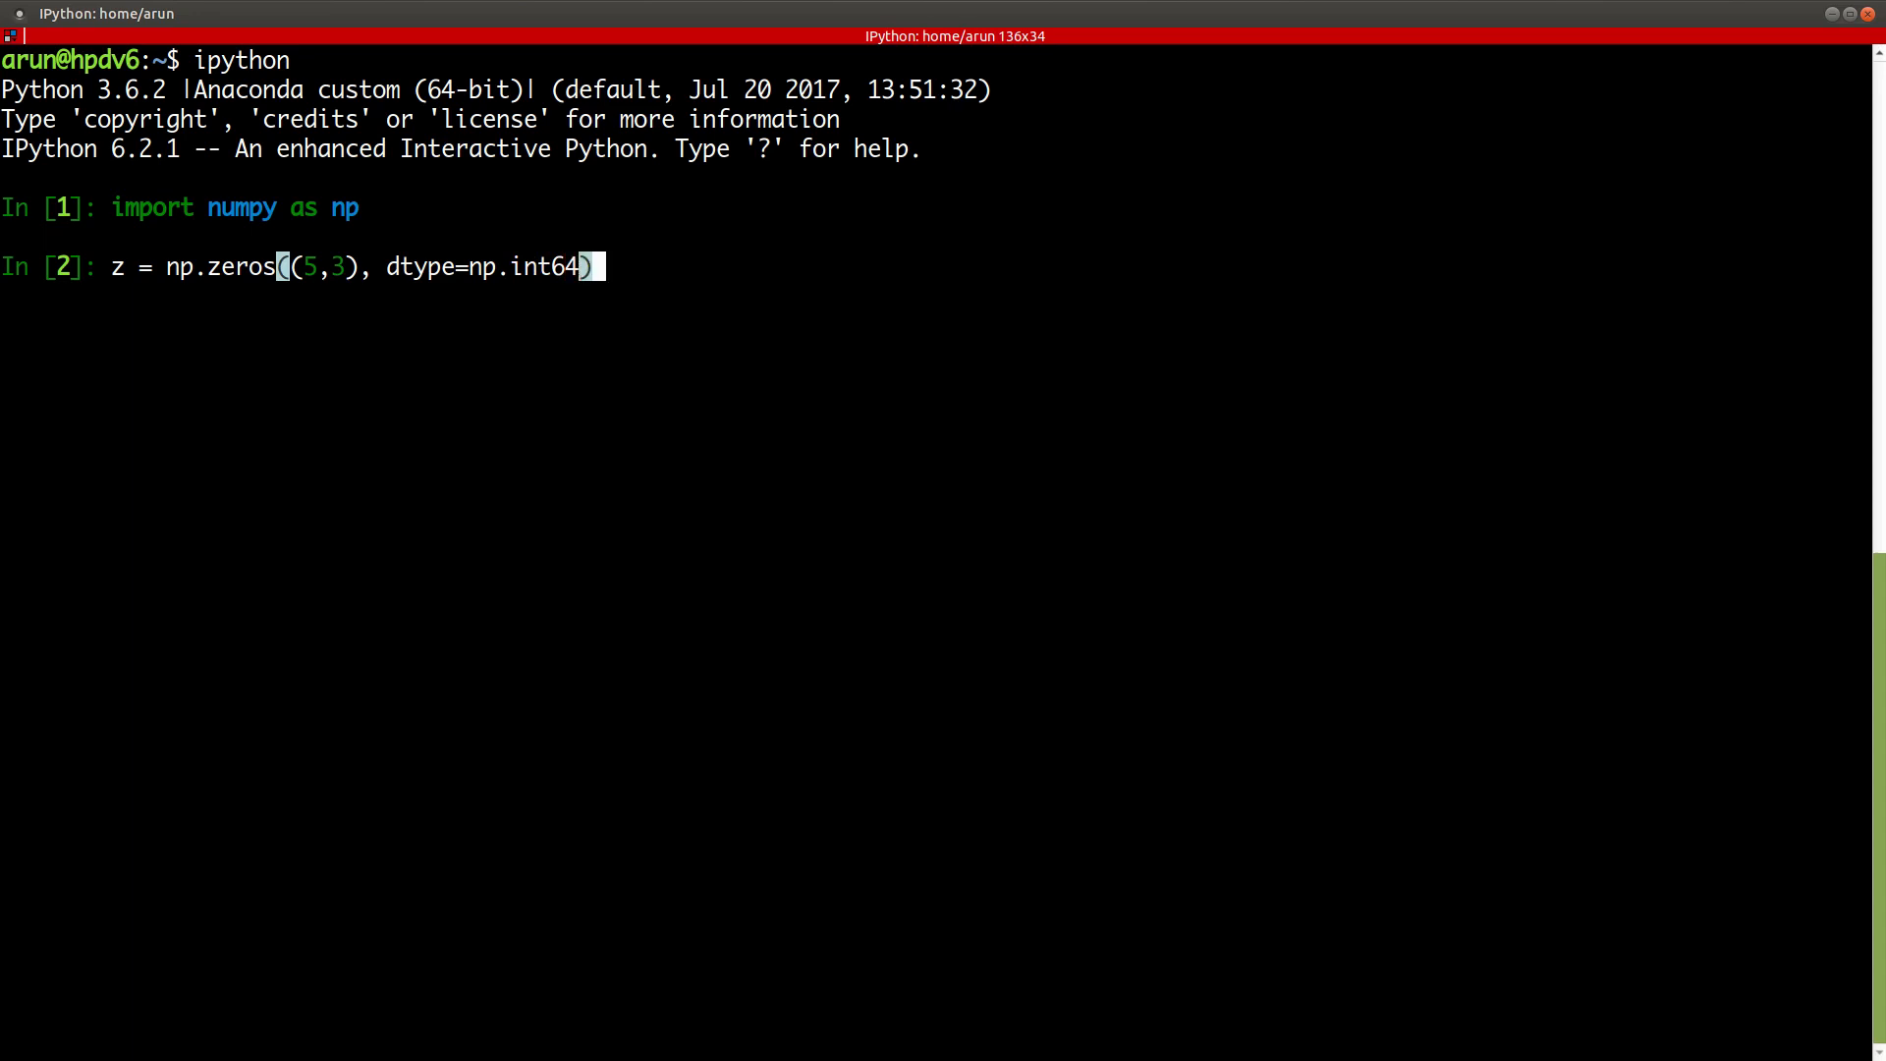
key("Return")
type("z")
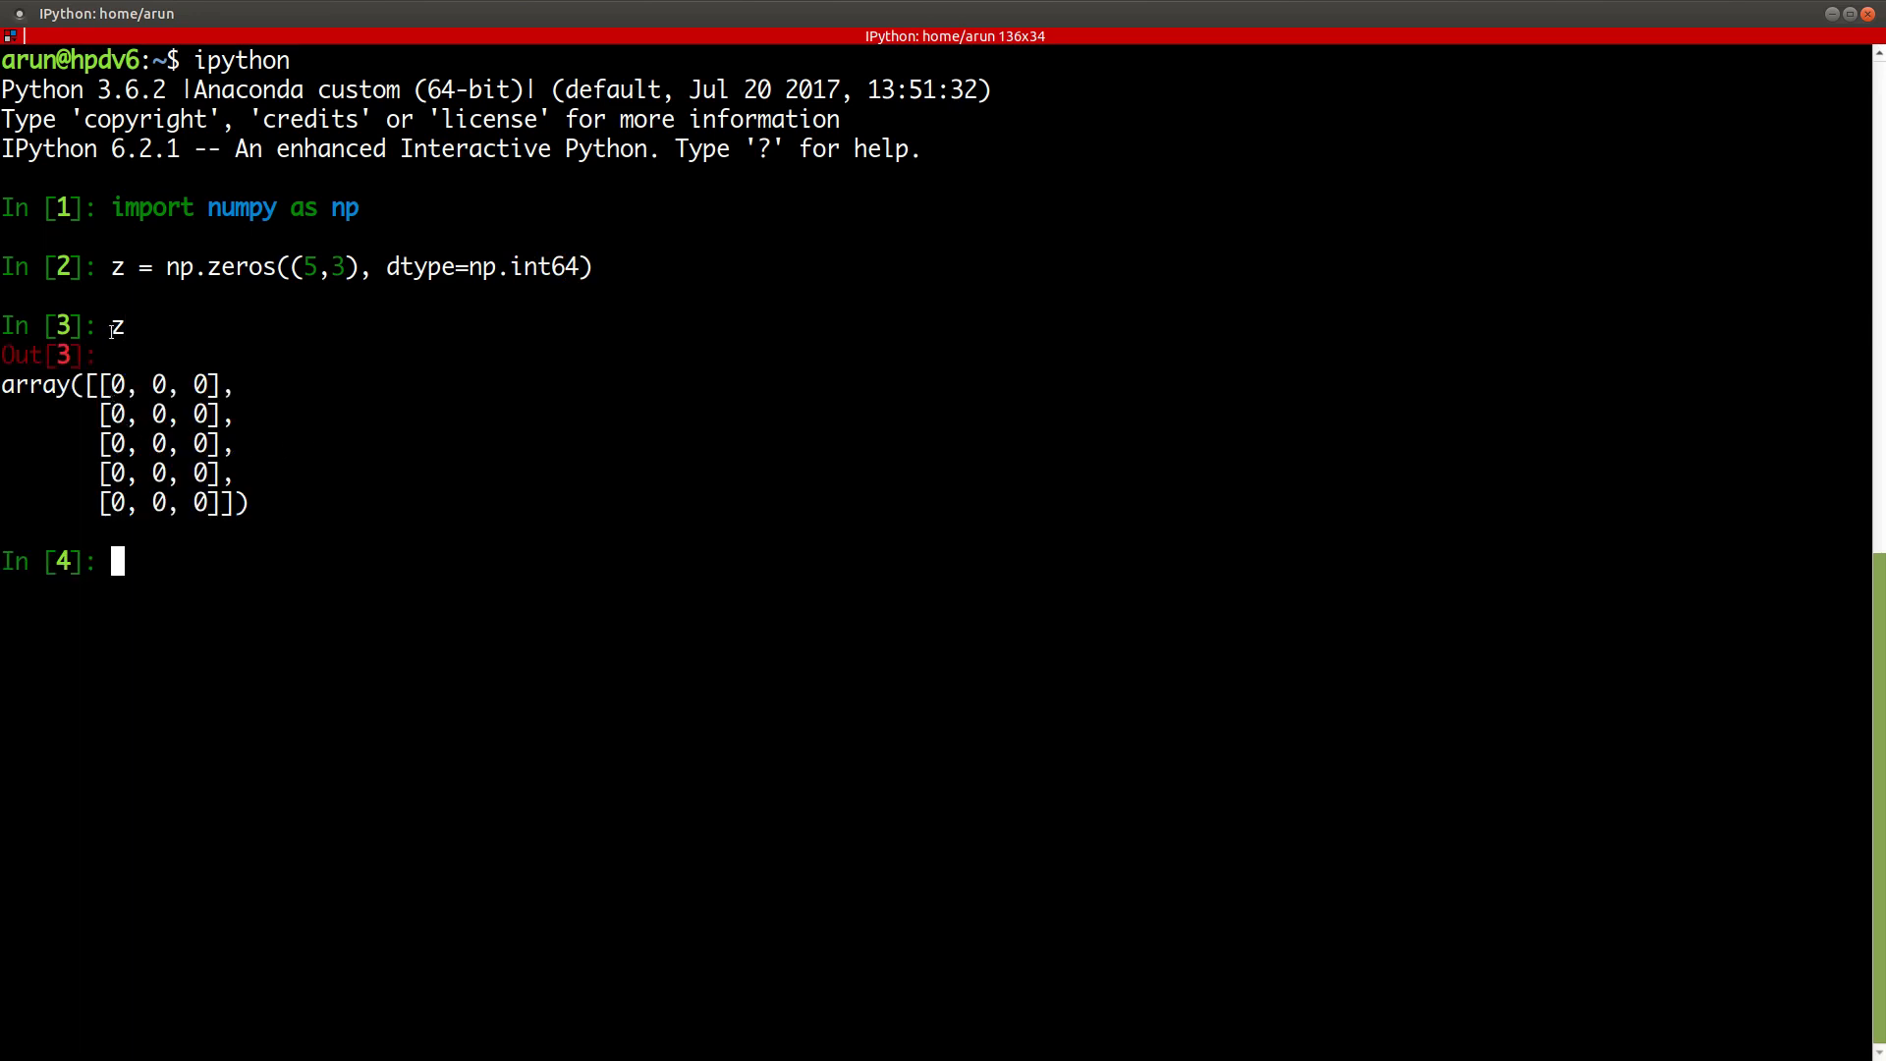
mouse_move(320, 459)
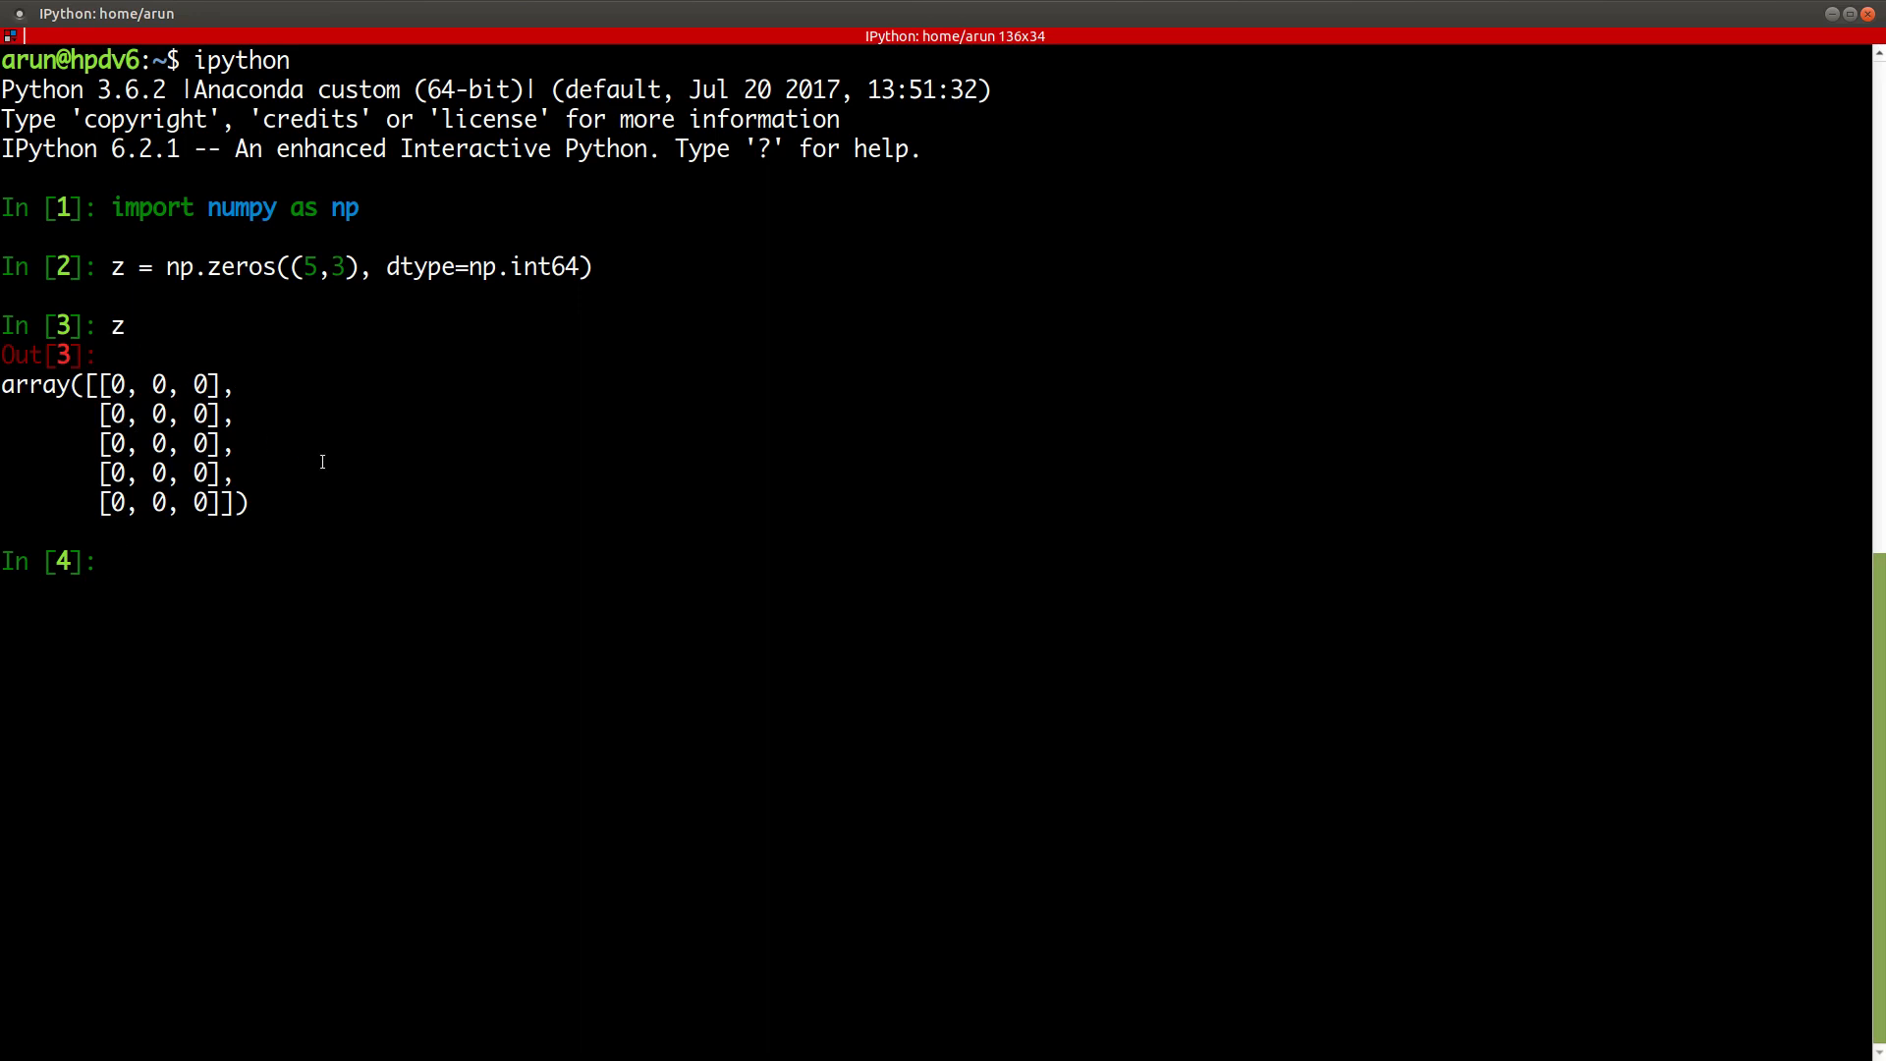
mouse_move(334, 484)
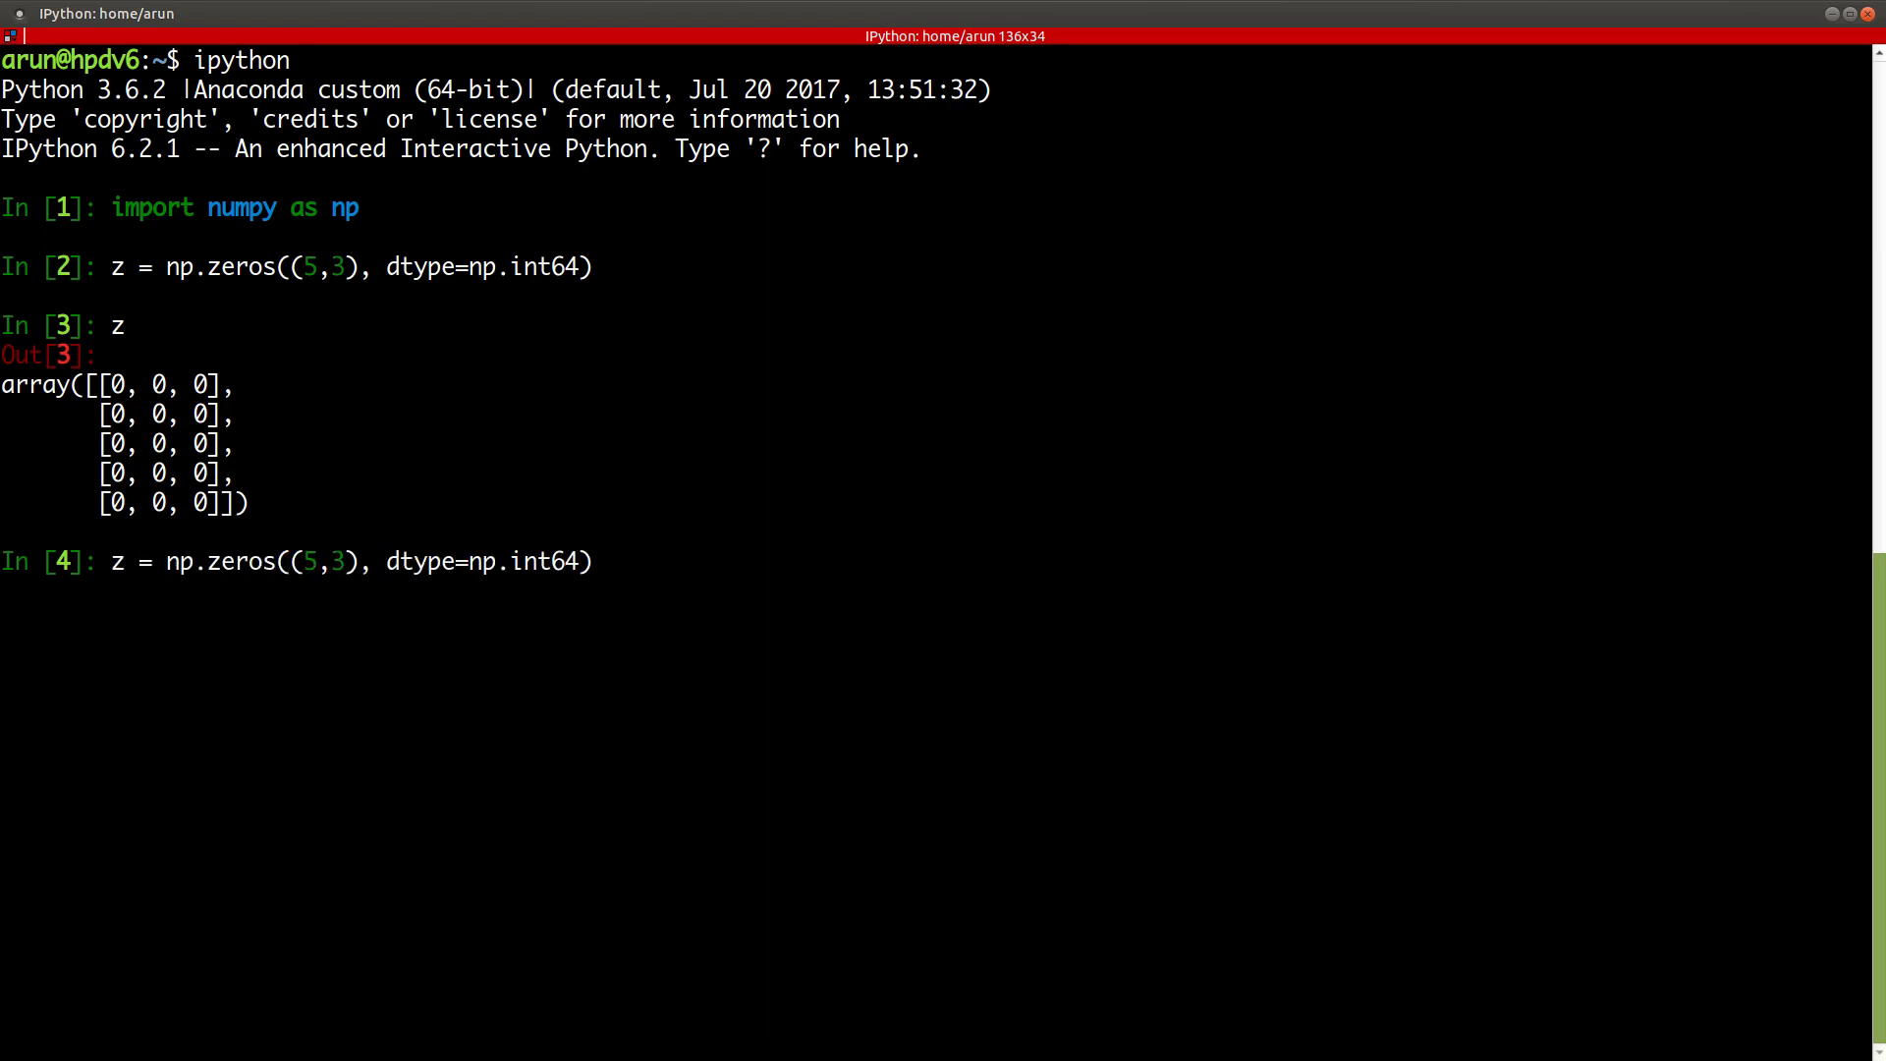
- Edit the recalled line into o = np.ones((5,3), dtype=np.float32) and run it
type("o")
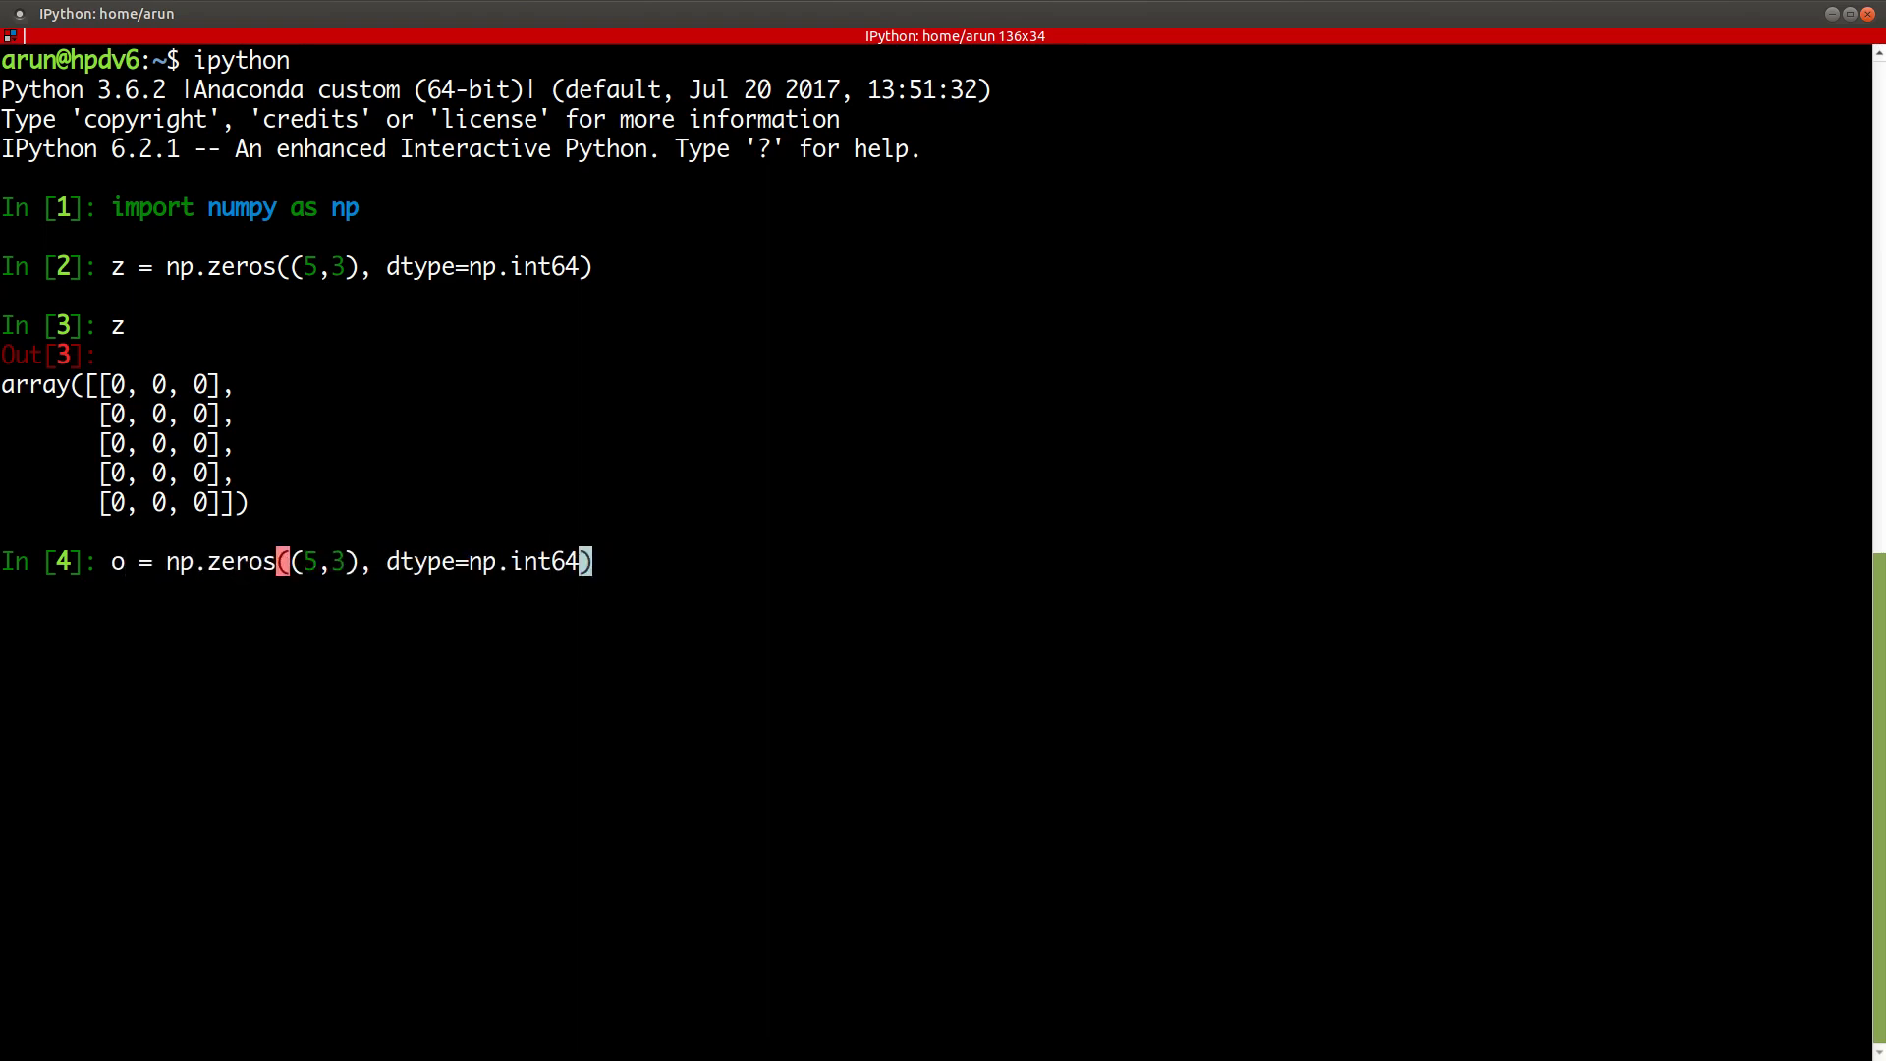
key("BackSpace")
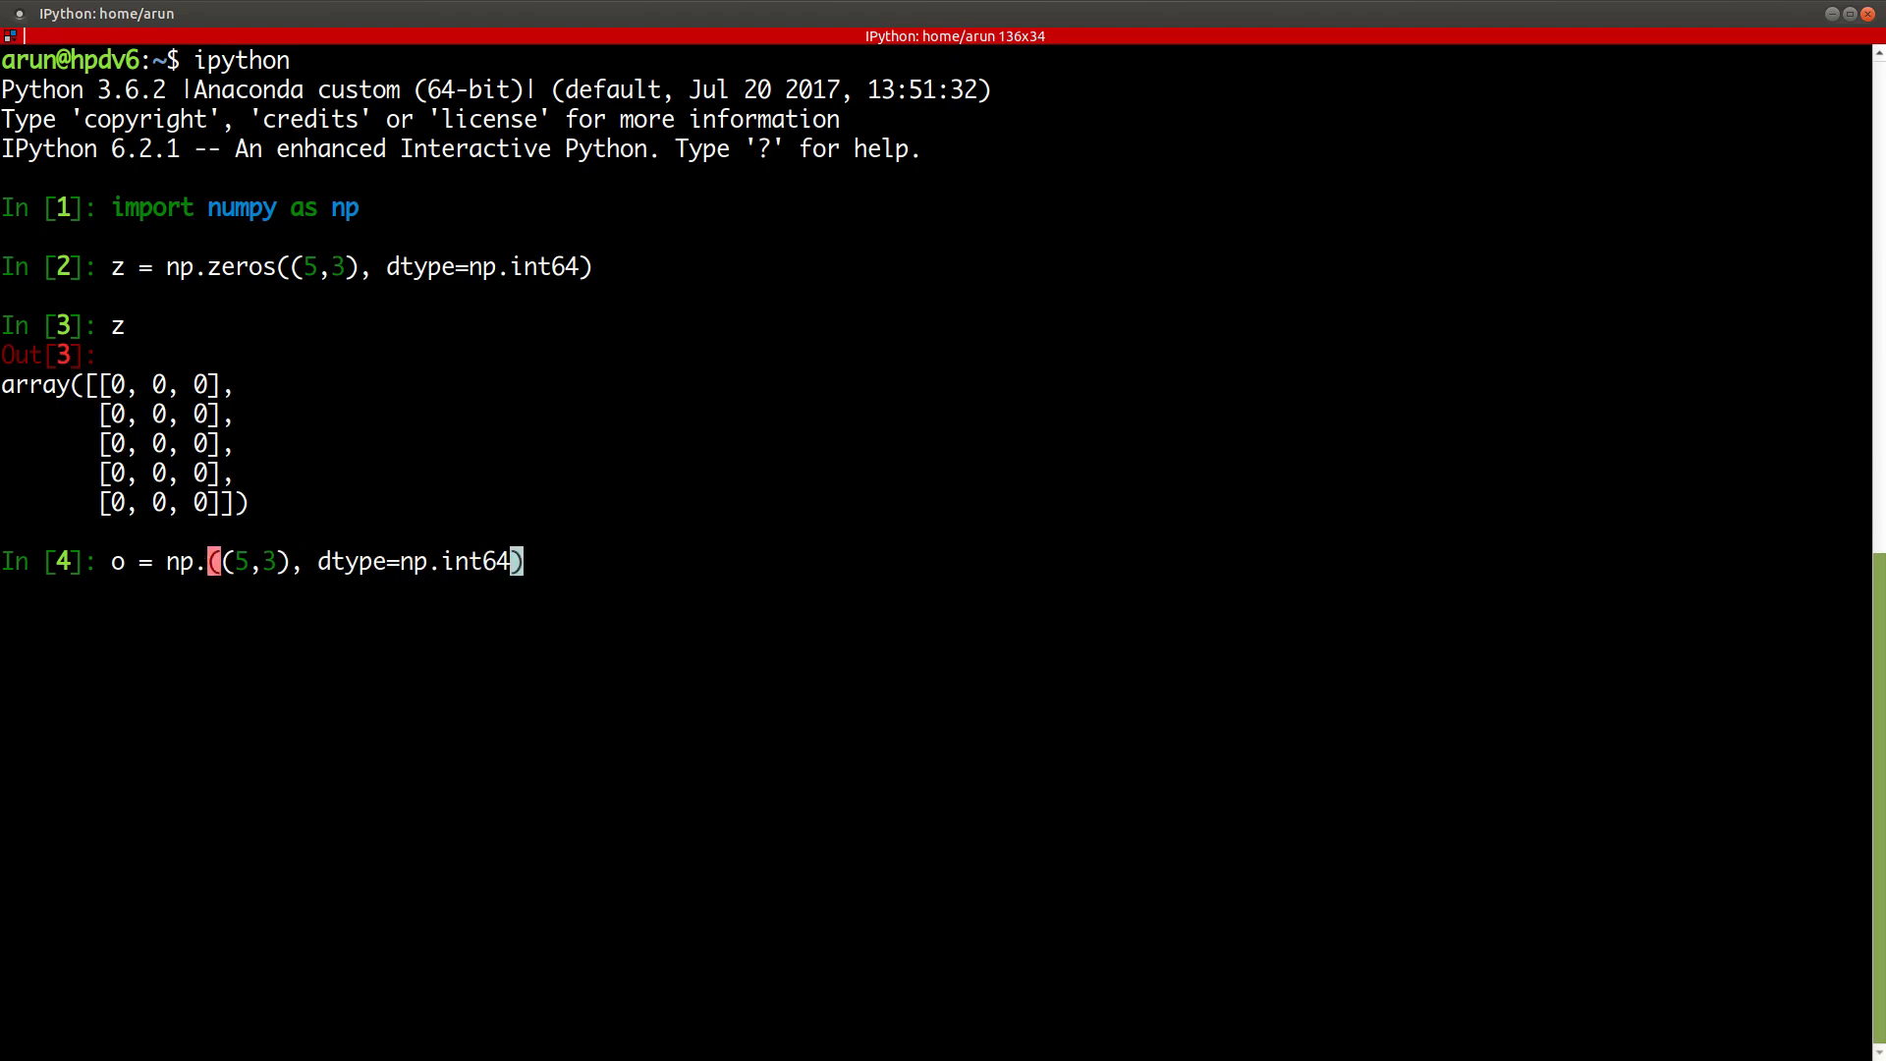
type("ones")
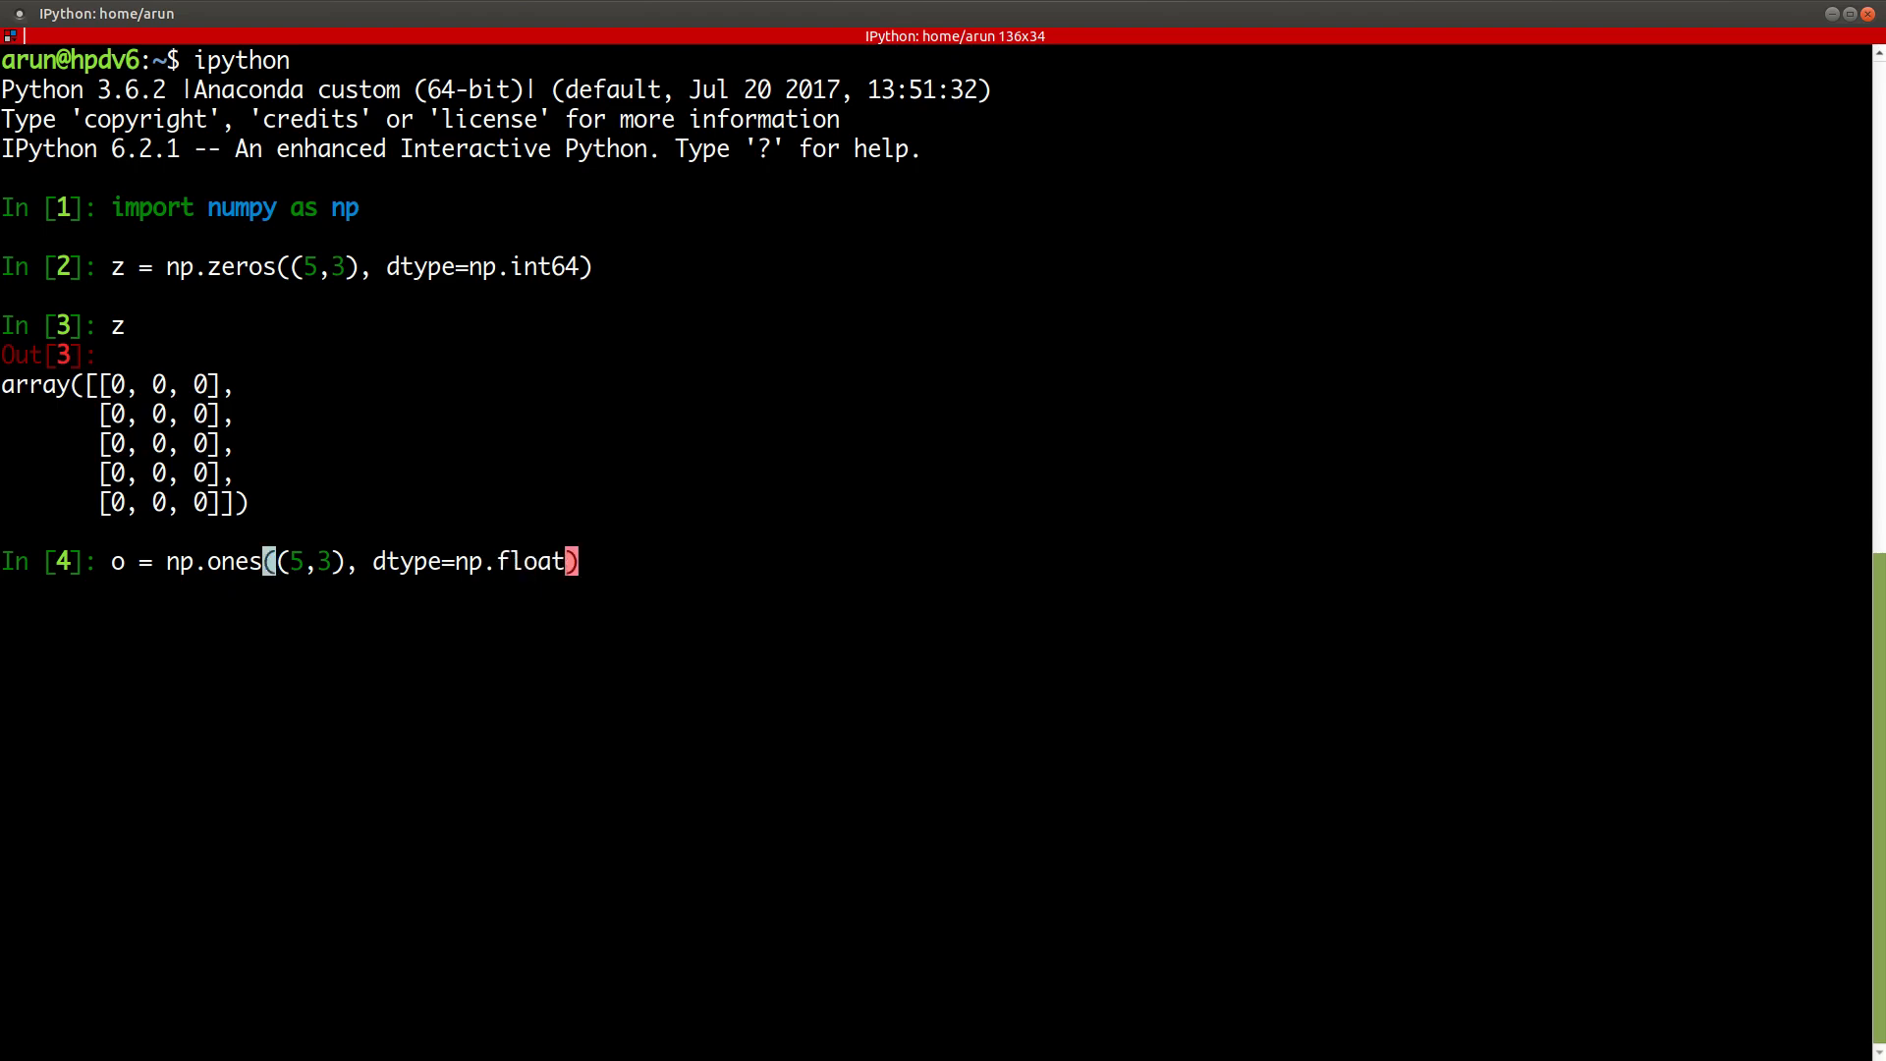
type("32")
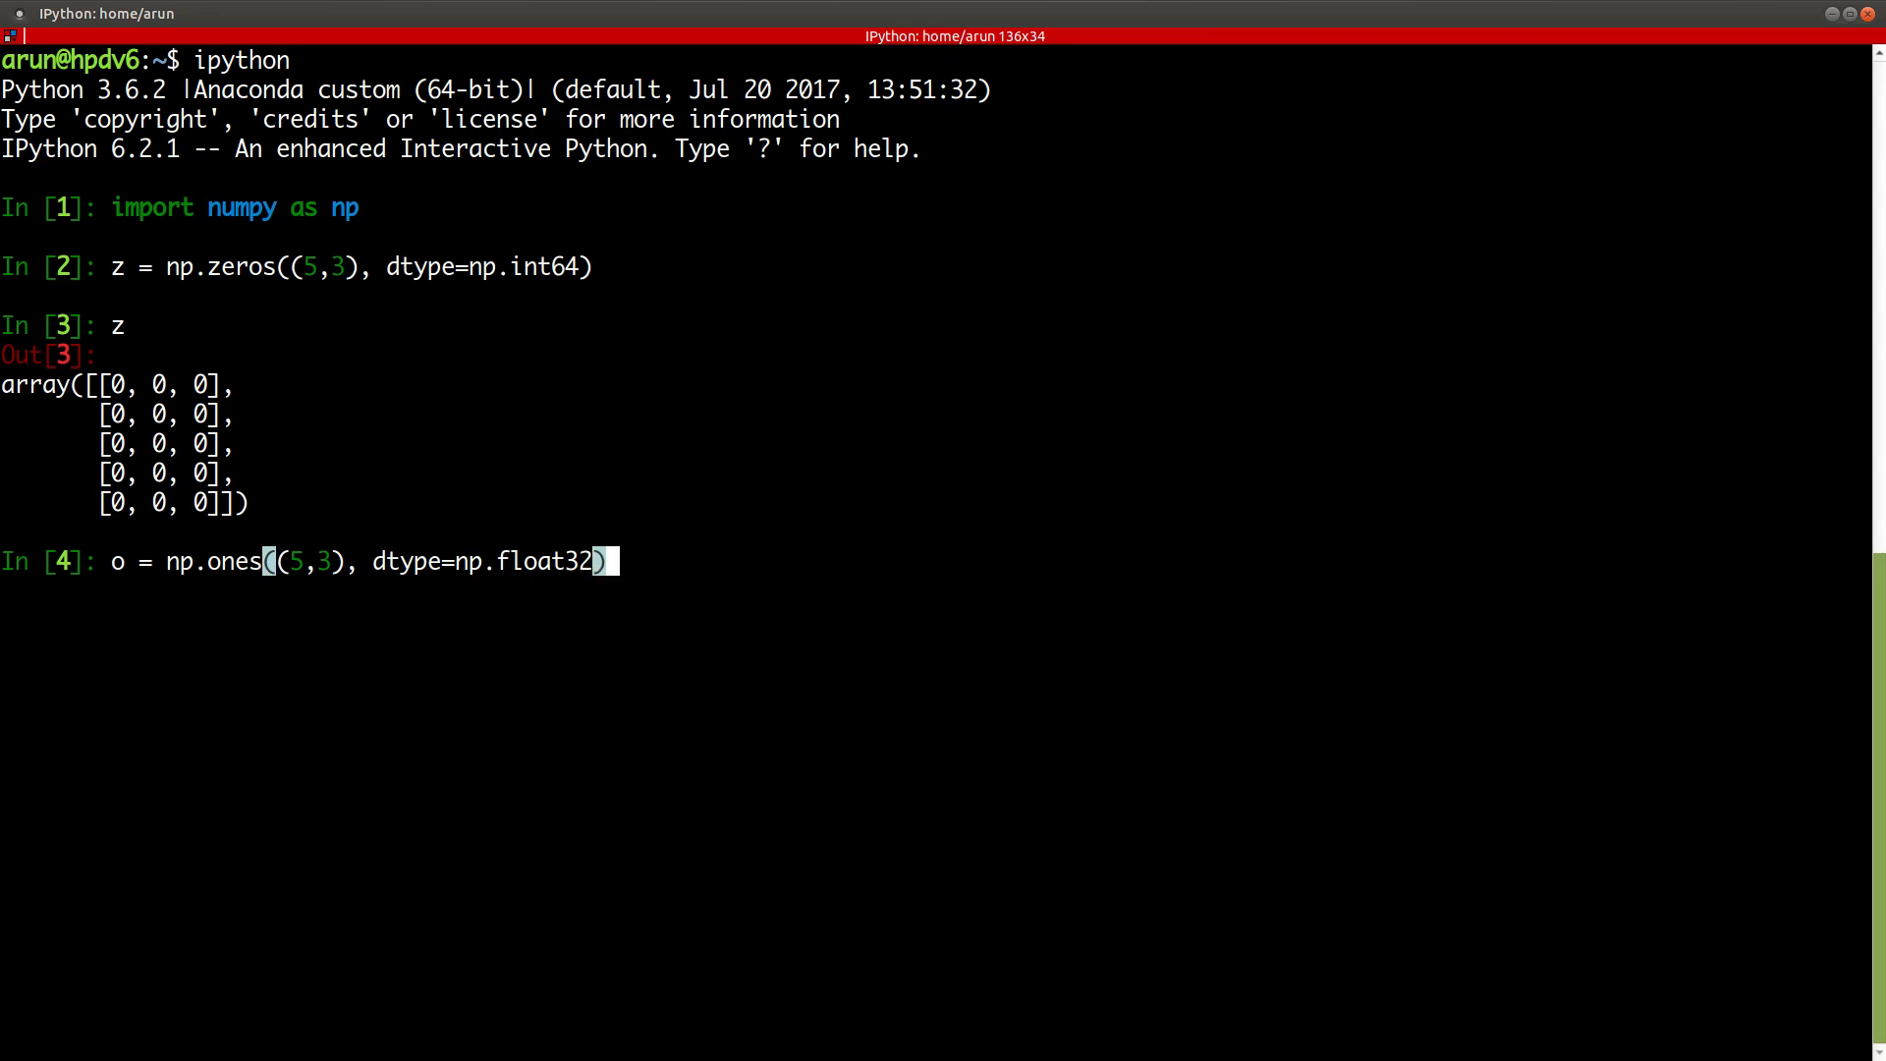
key("Return")
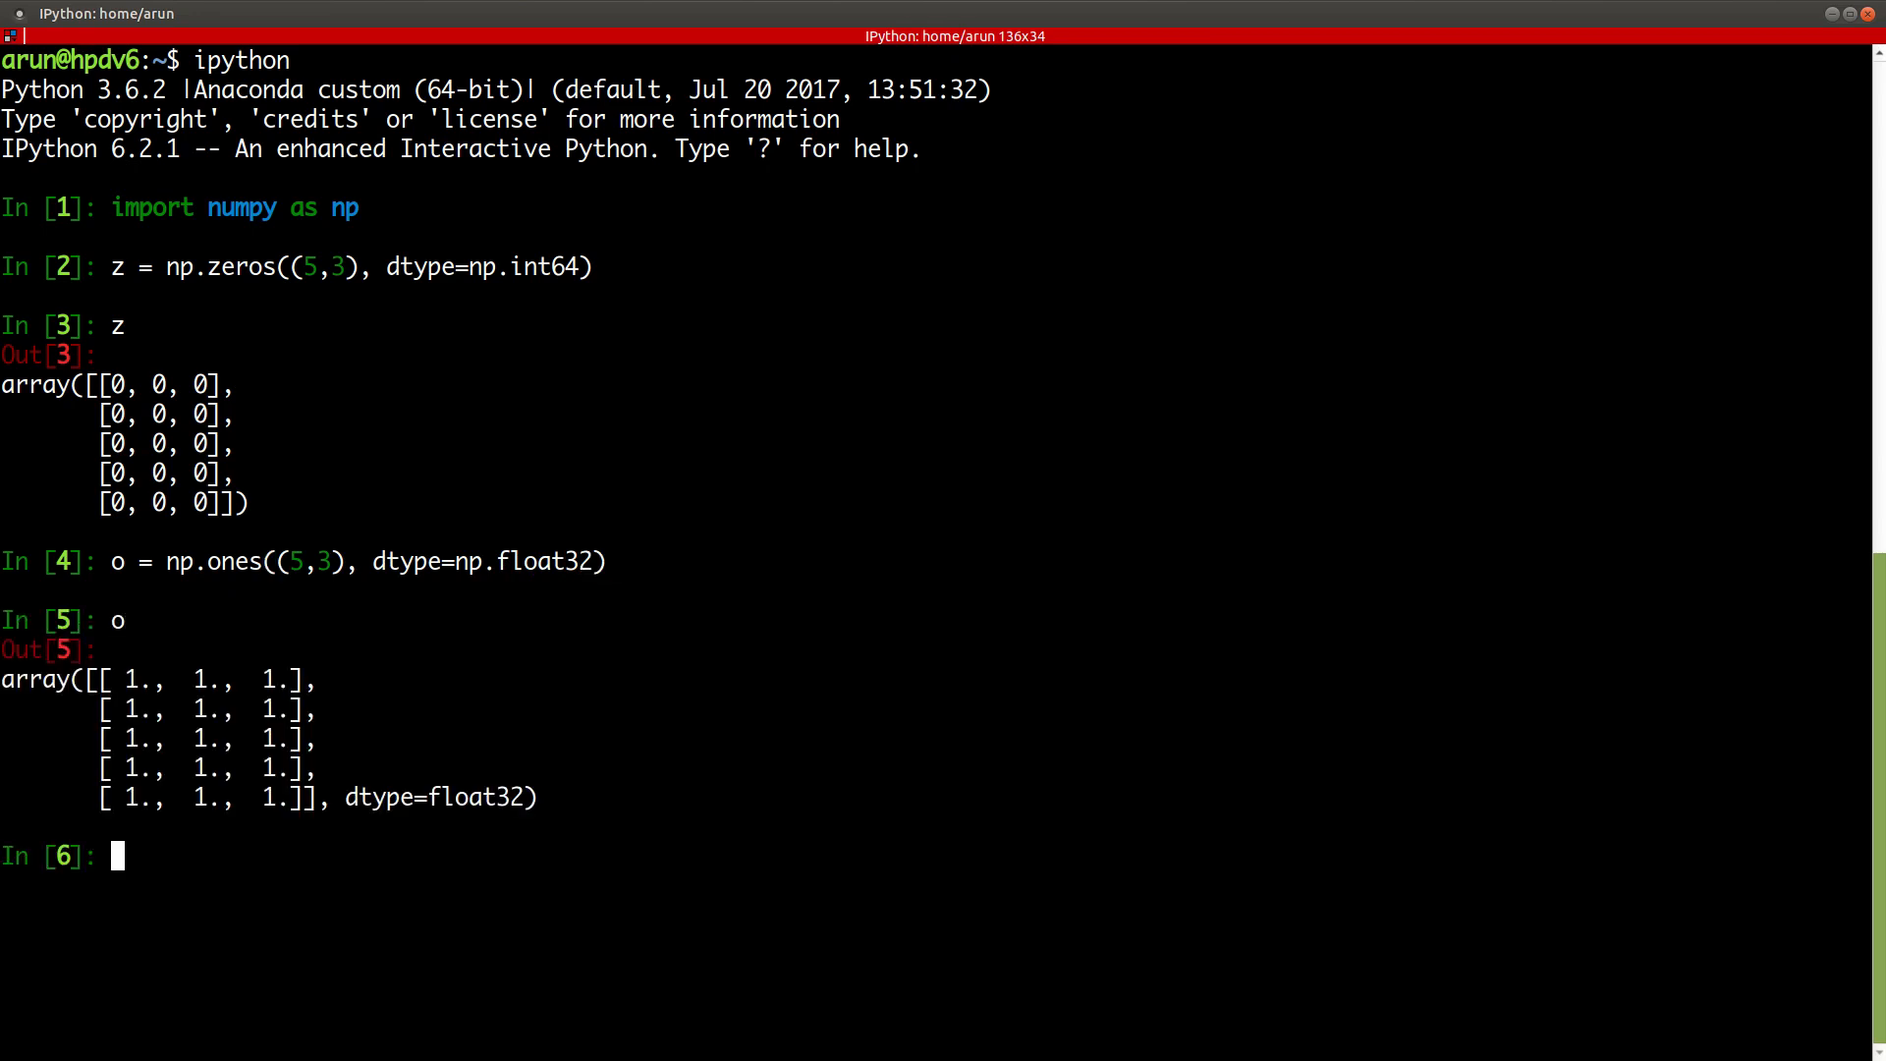
mouse_move(264, 642)
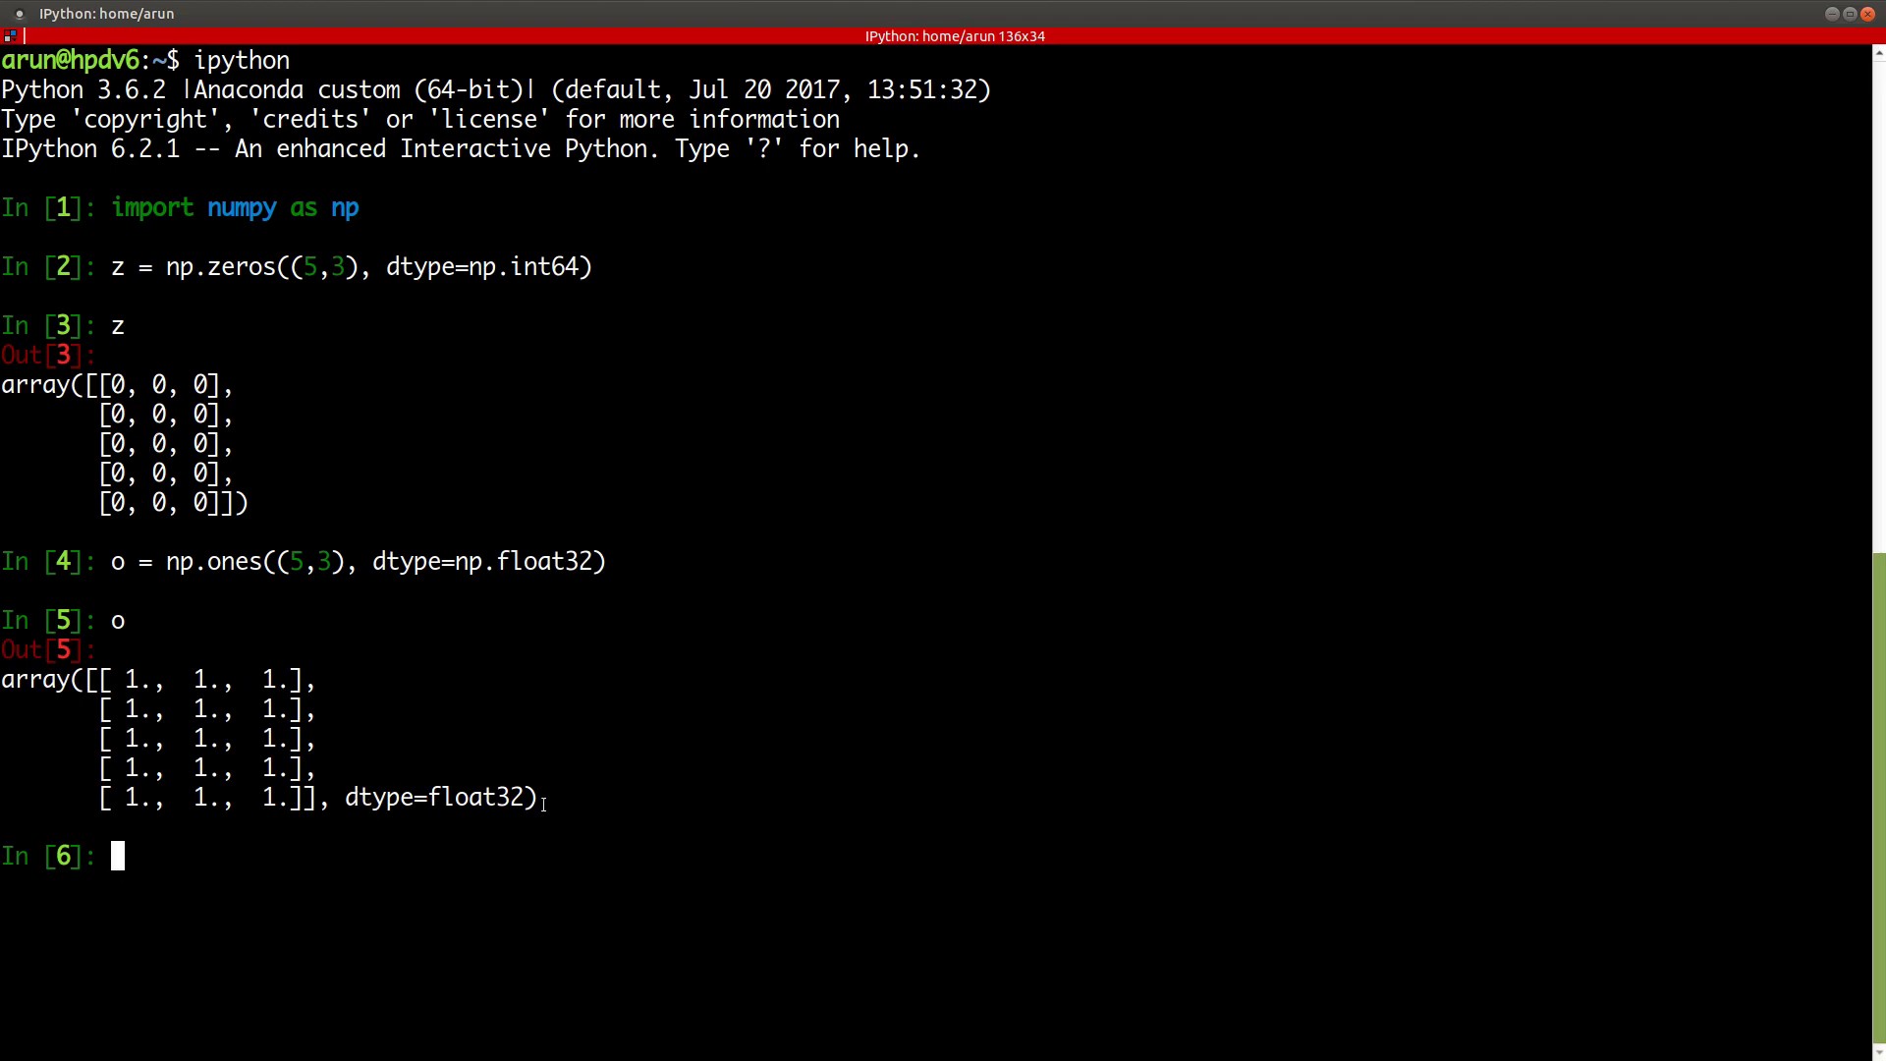
mouse_move(540, 817)
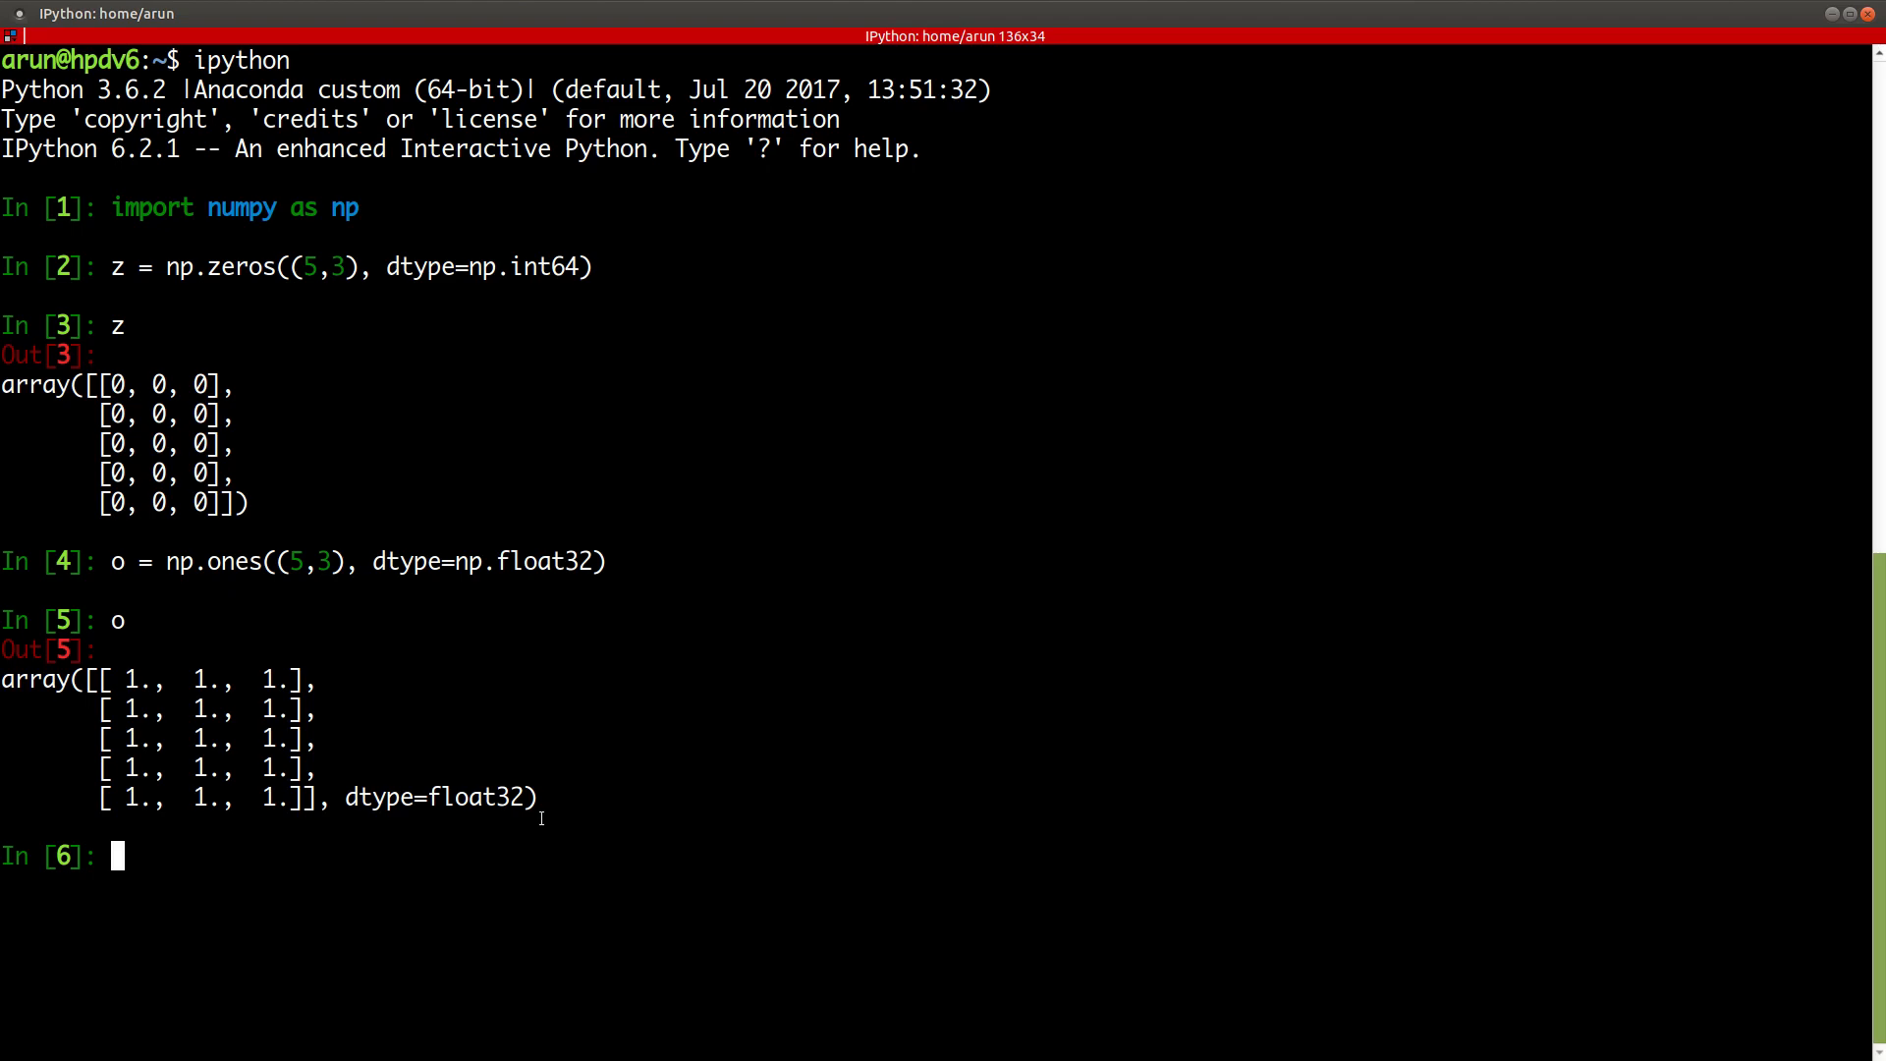
mouse_move(373, 637)
type("e = np.e((5,3), dtype=np.float32")
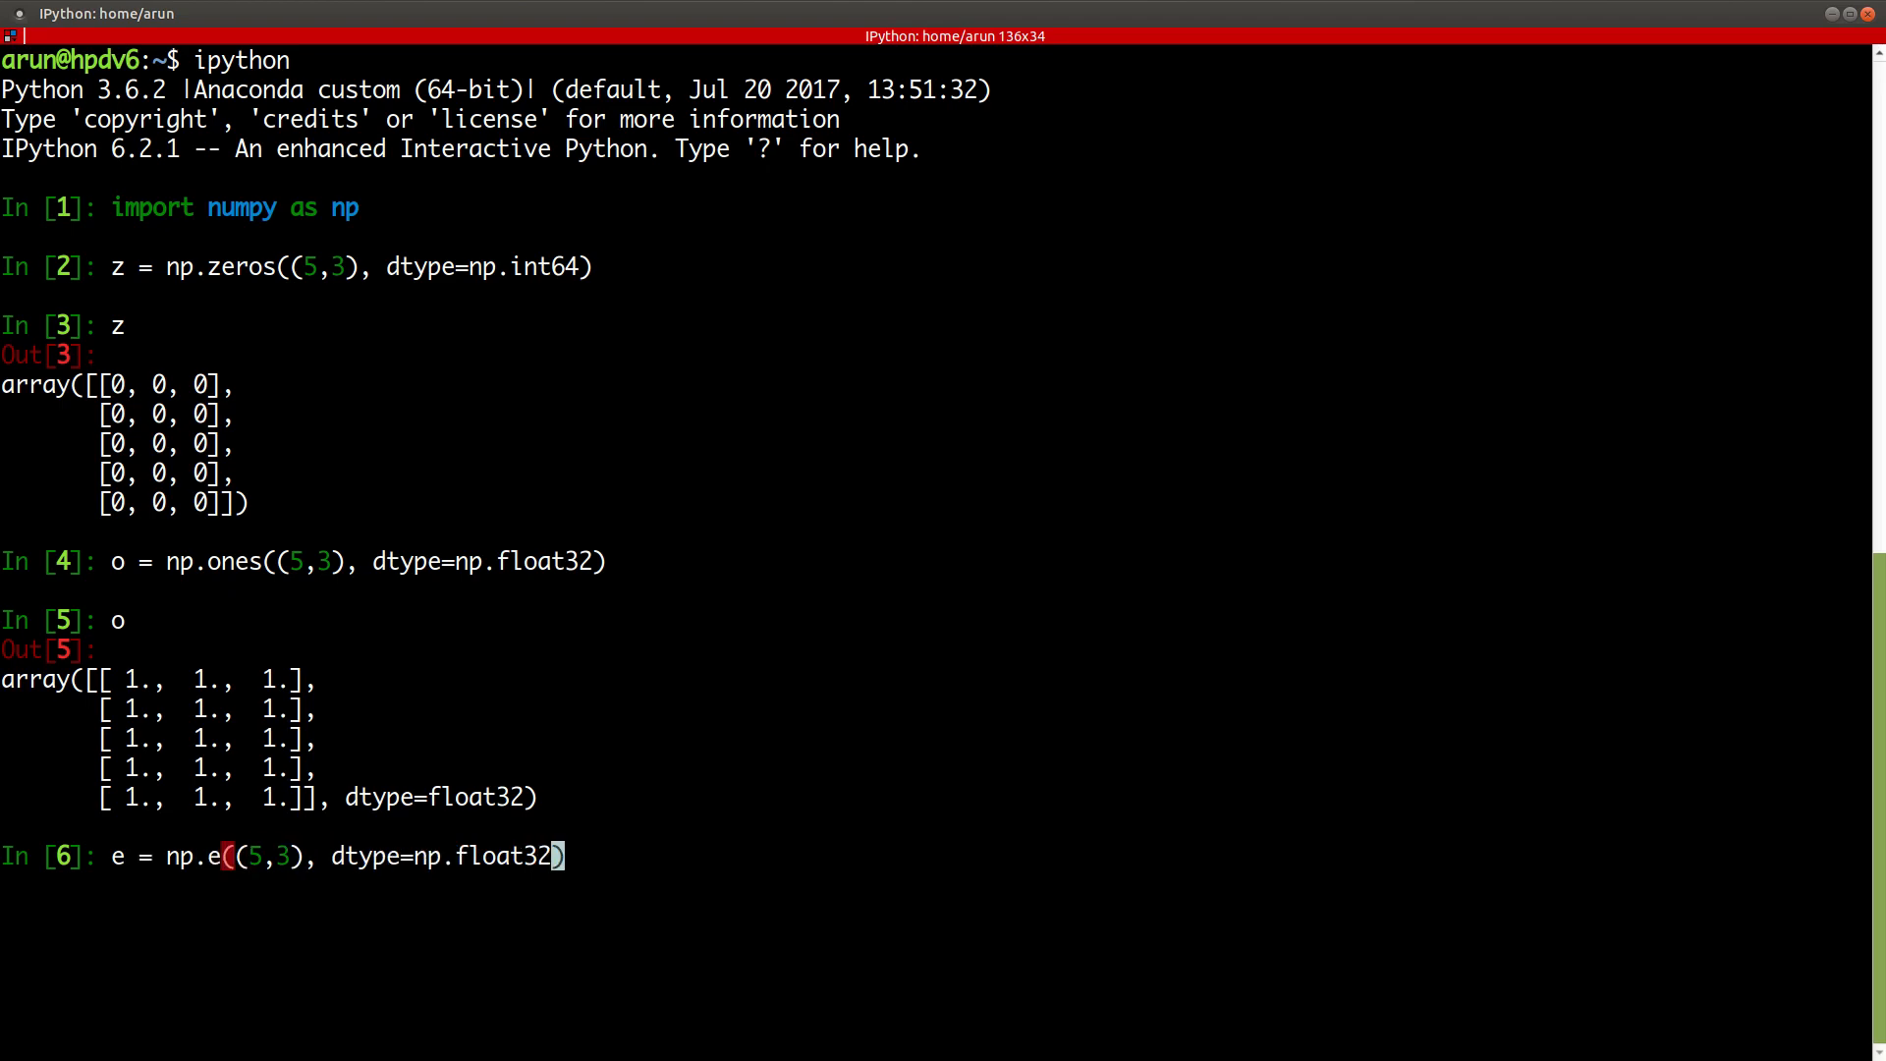
- Edit the recalled line into e = np.empty((5,3), dtype=np.float32) and display e
type("mp")
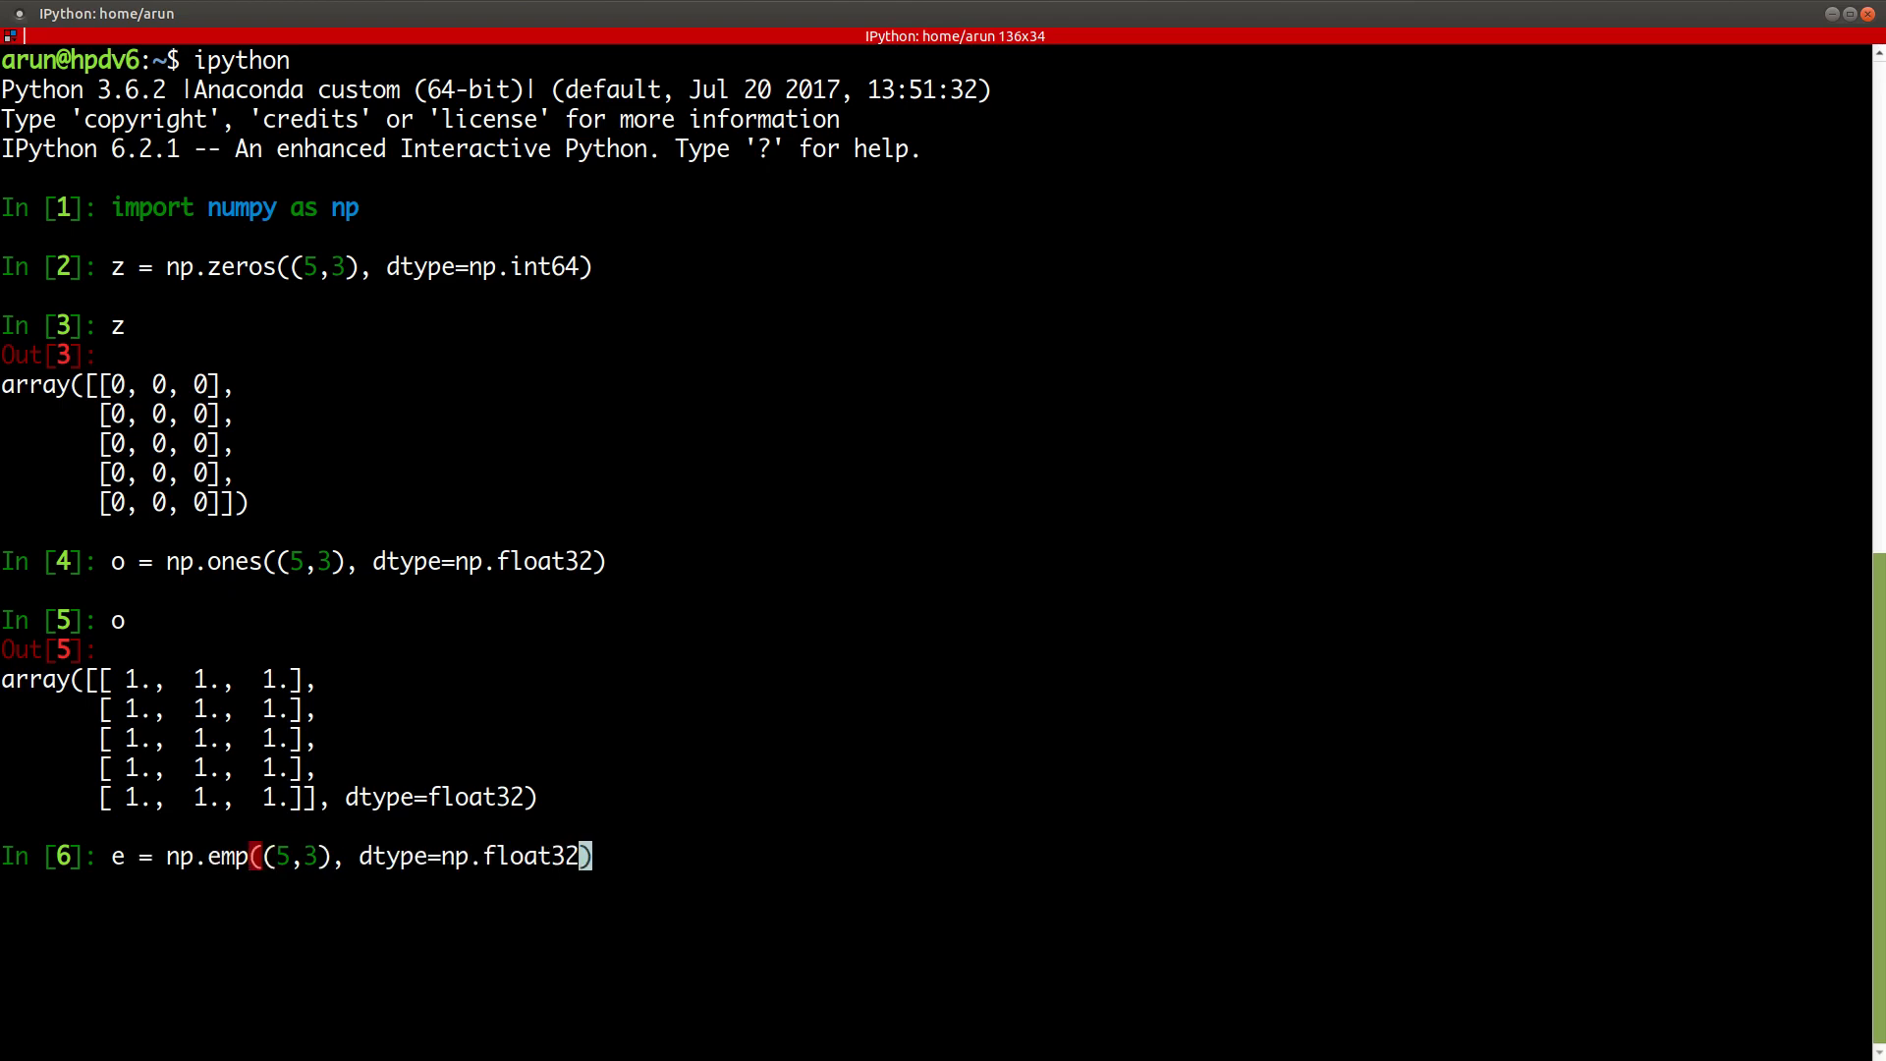
type("ty")
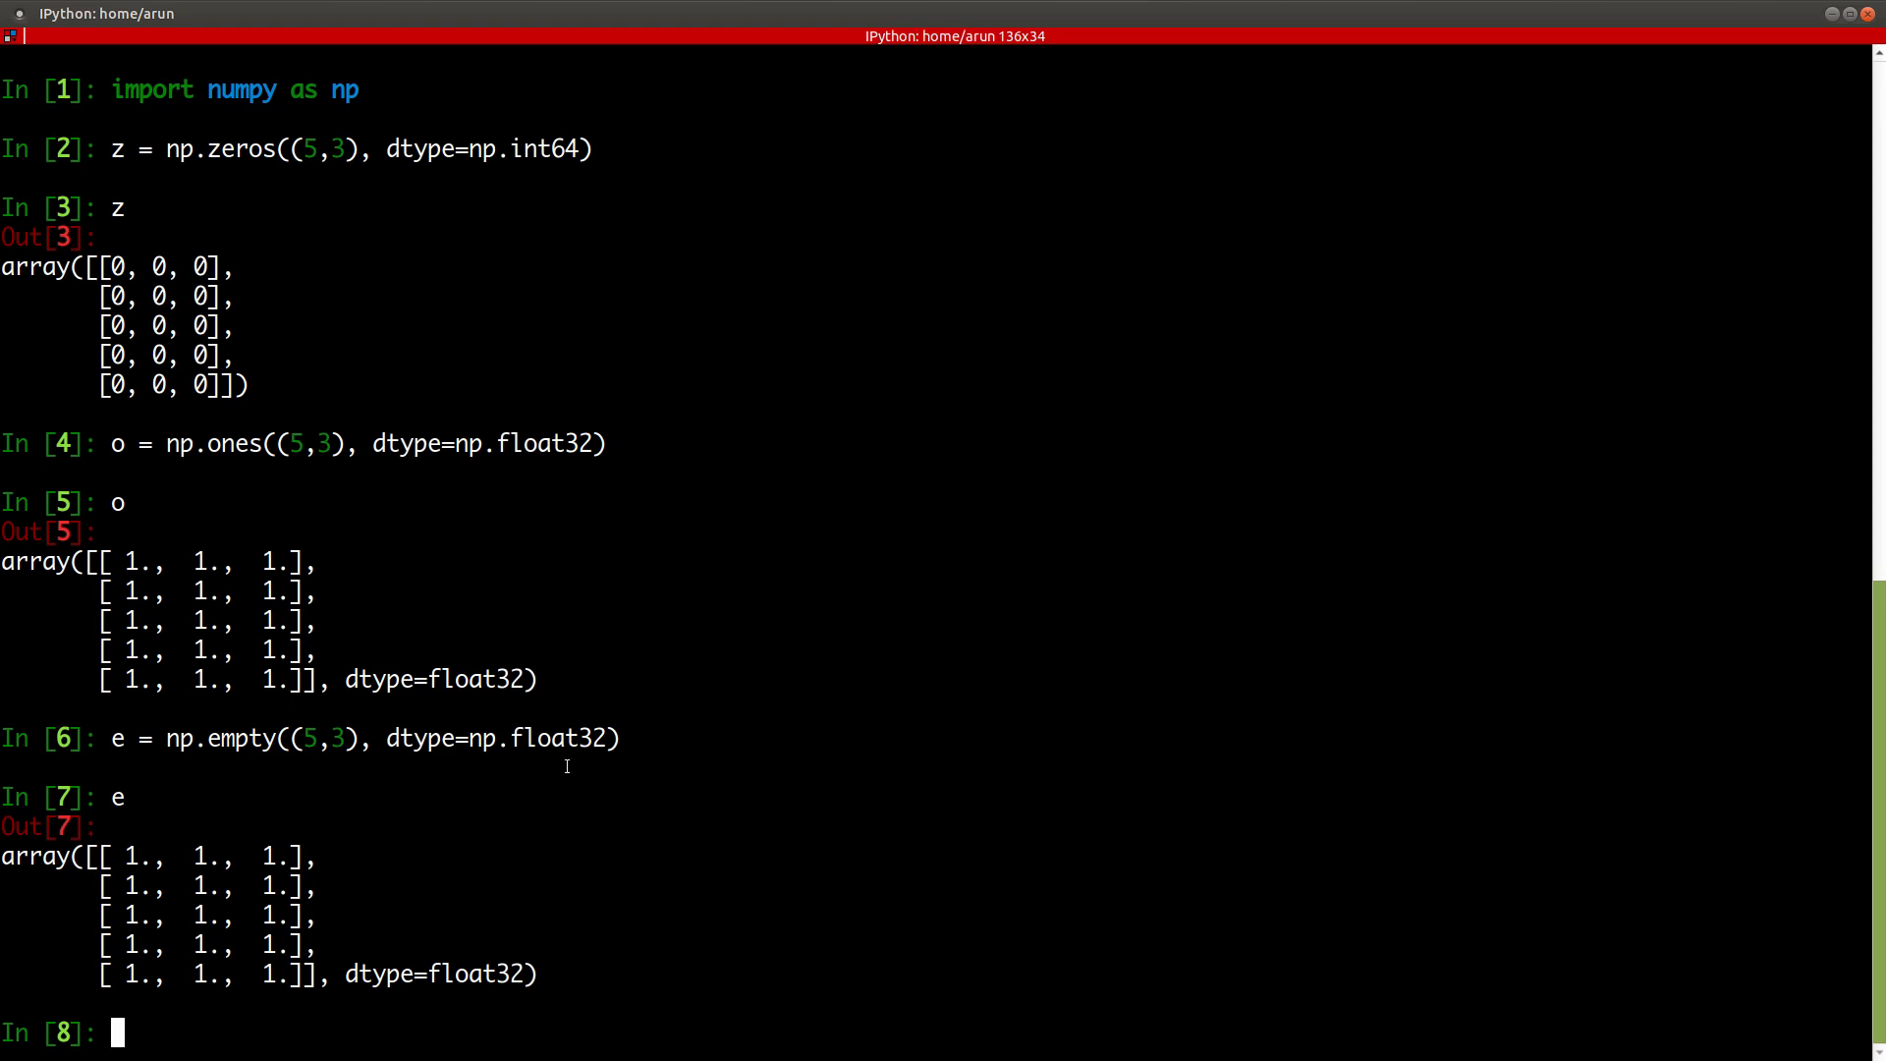
type("e")
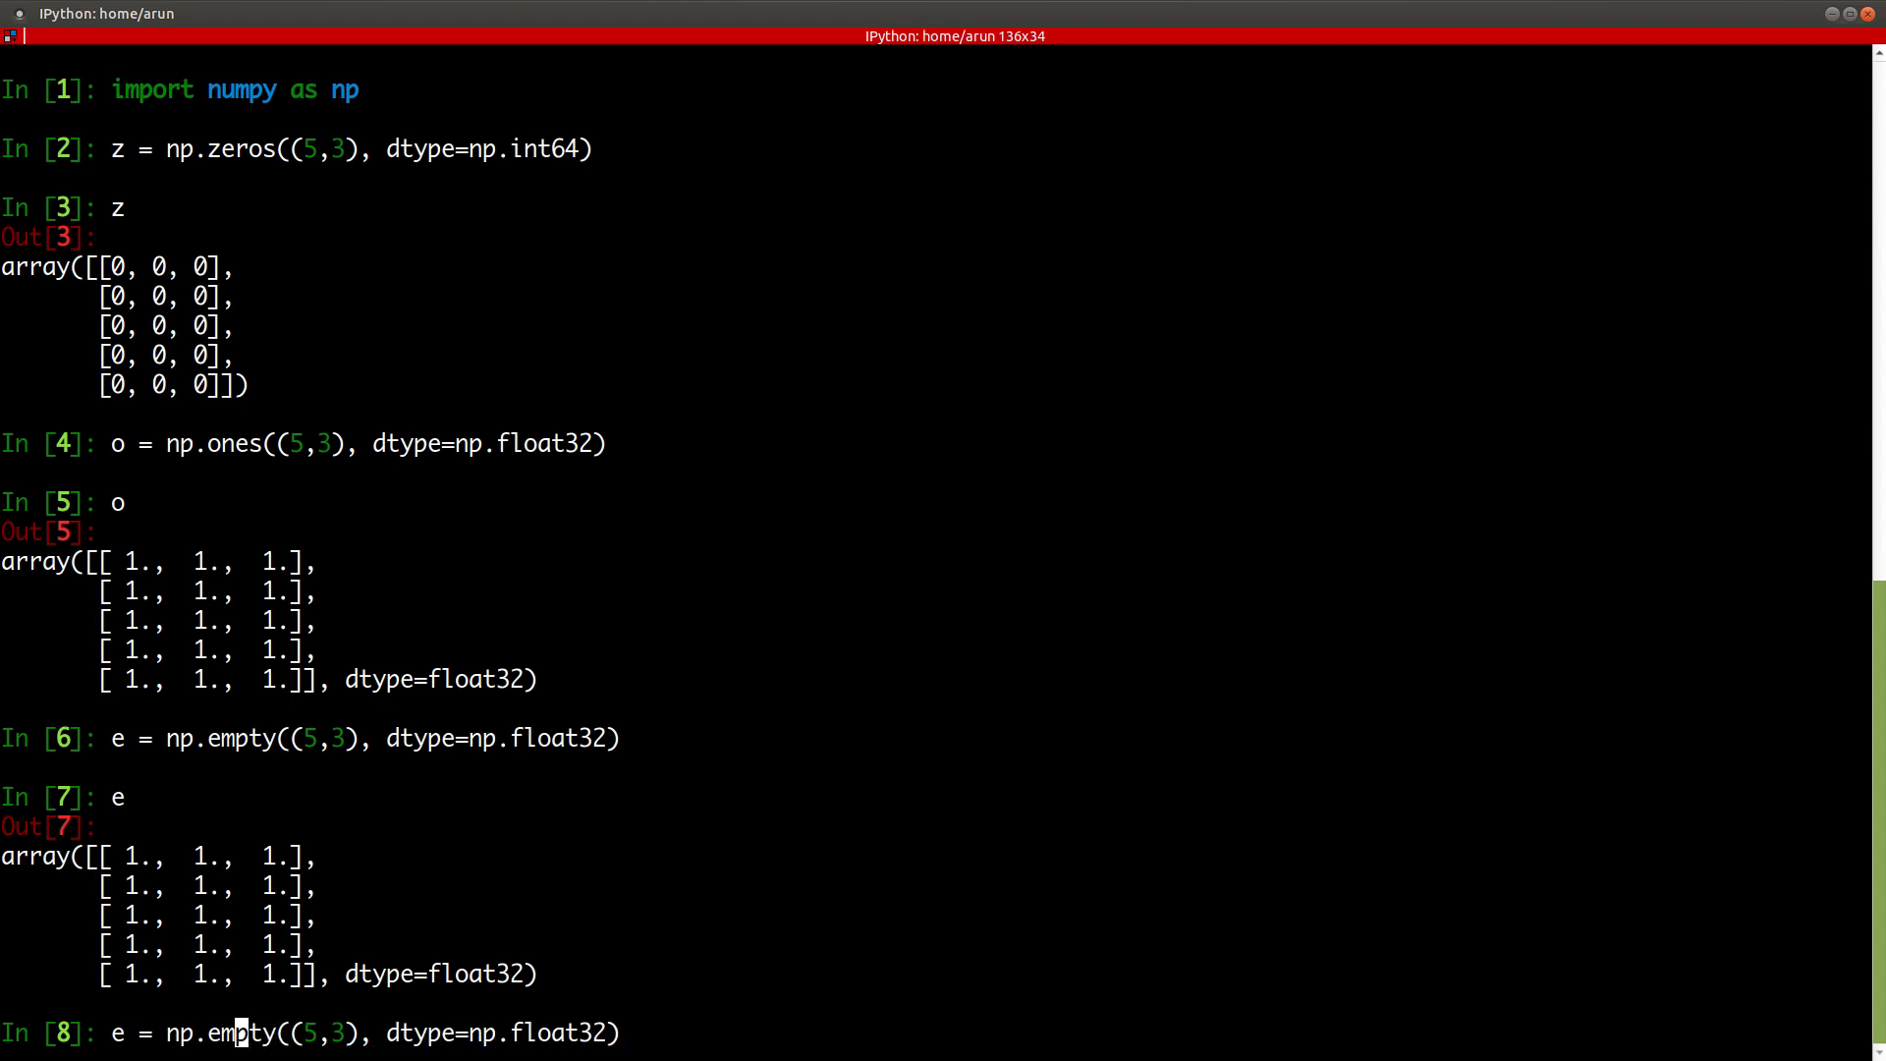
- Create e1 as np.empty((5,3), dtype=np.float64), display it, and start a clear command
type("1")
type("e1")
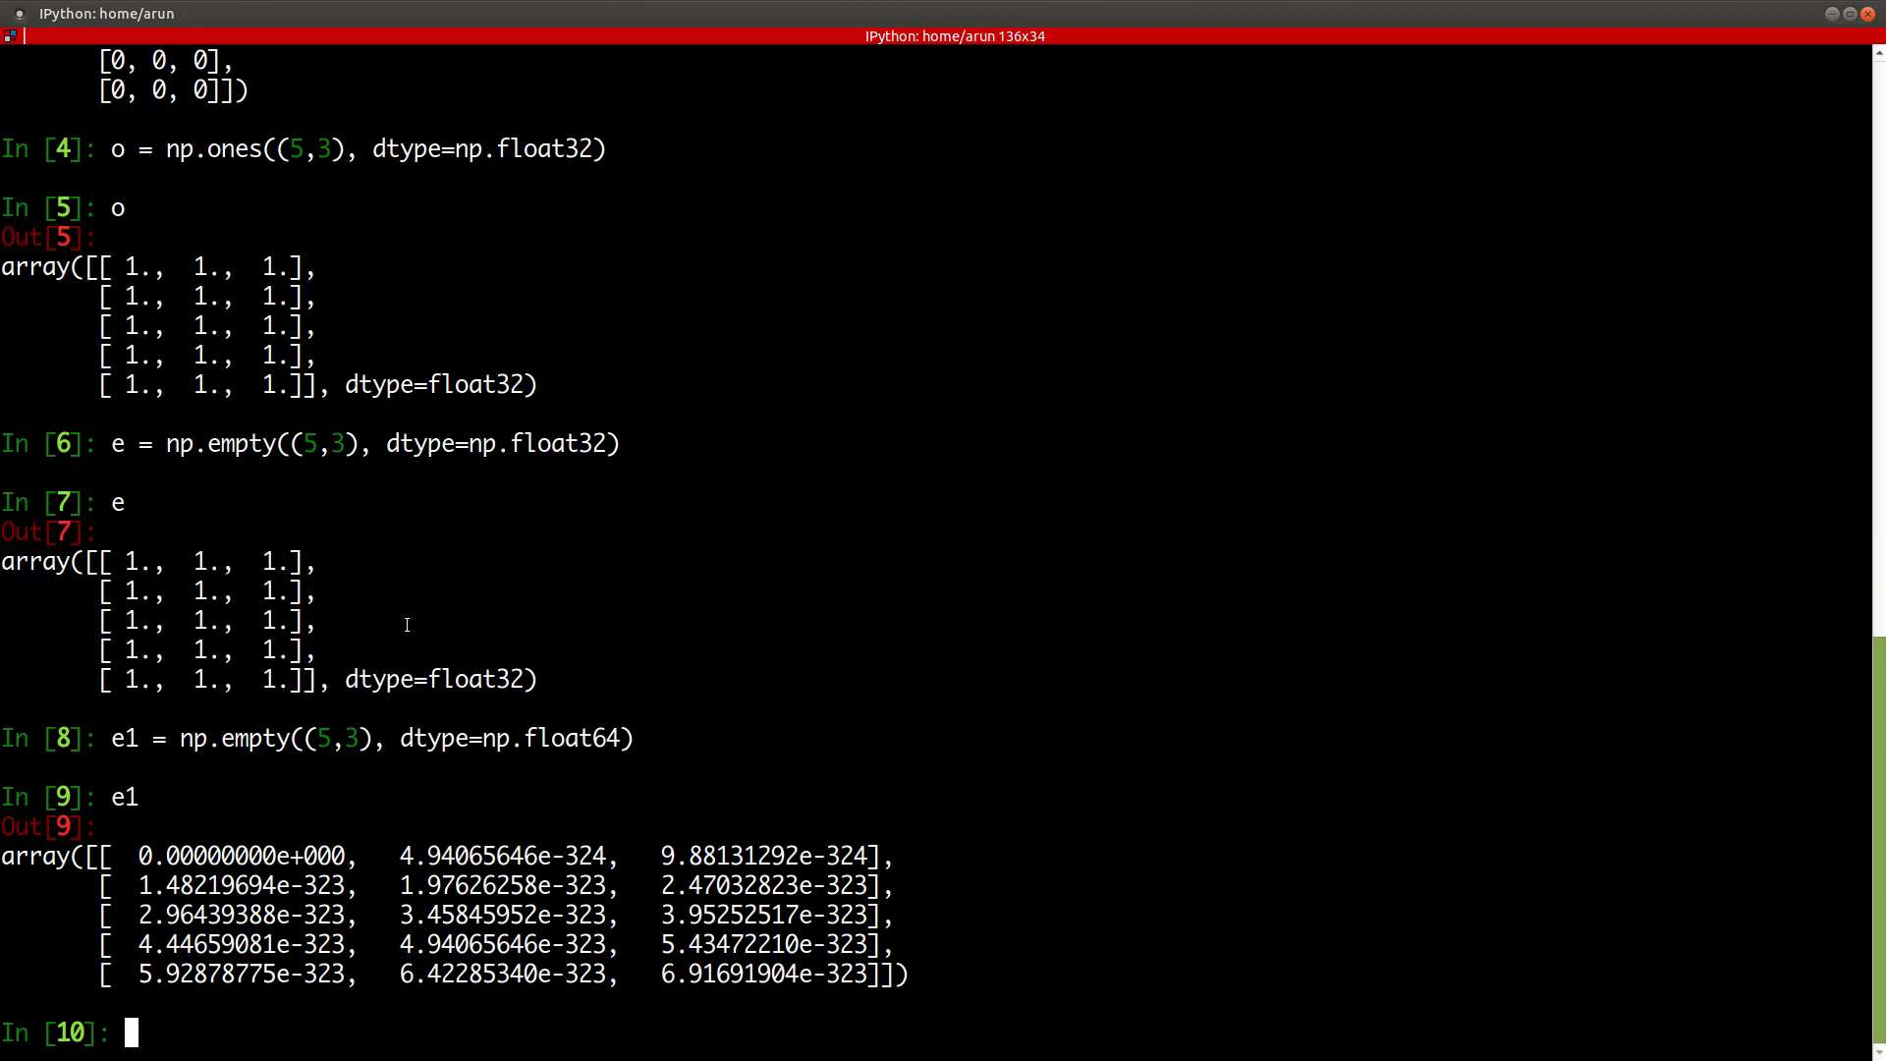
mouse_move(316, 602)
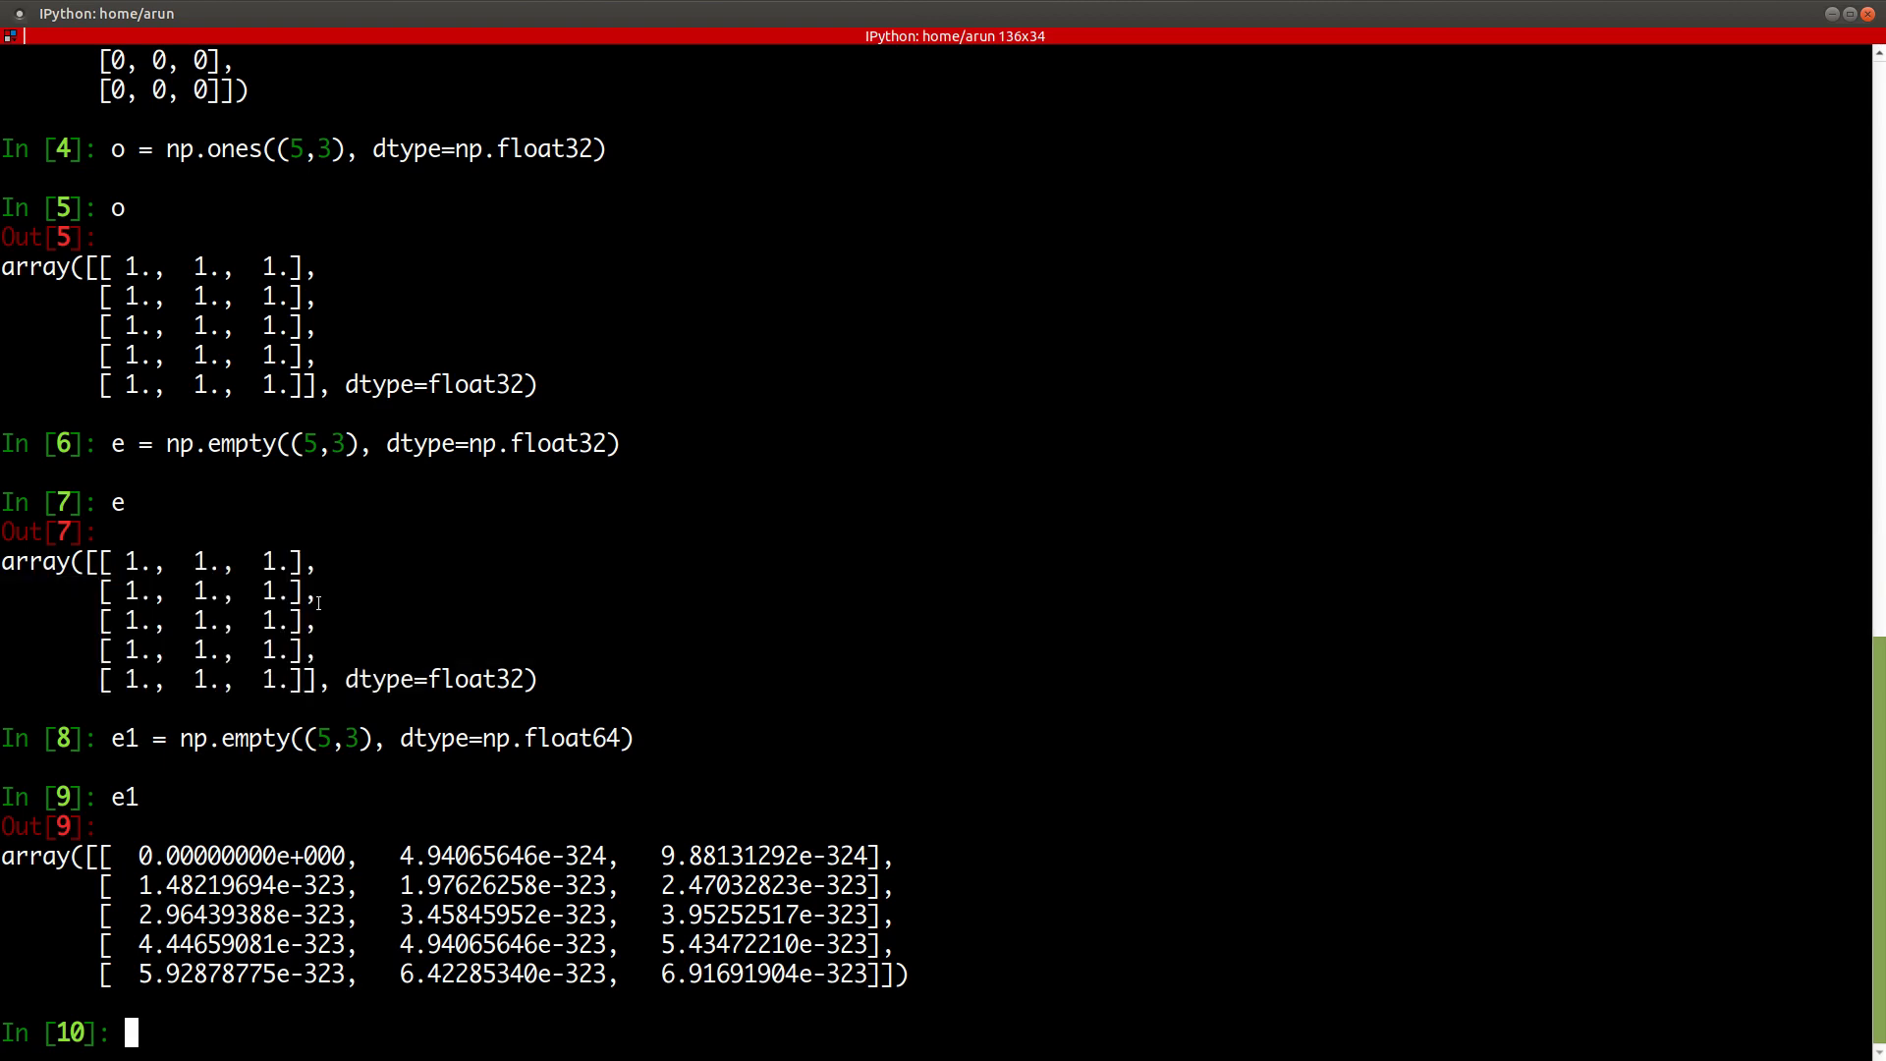
mouse_move(240, 624)
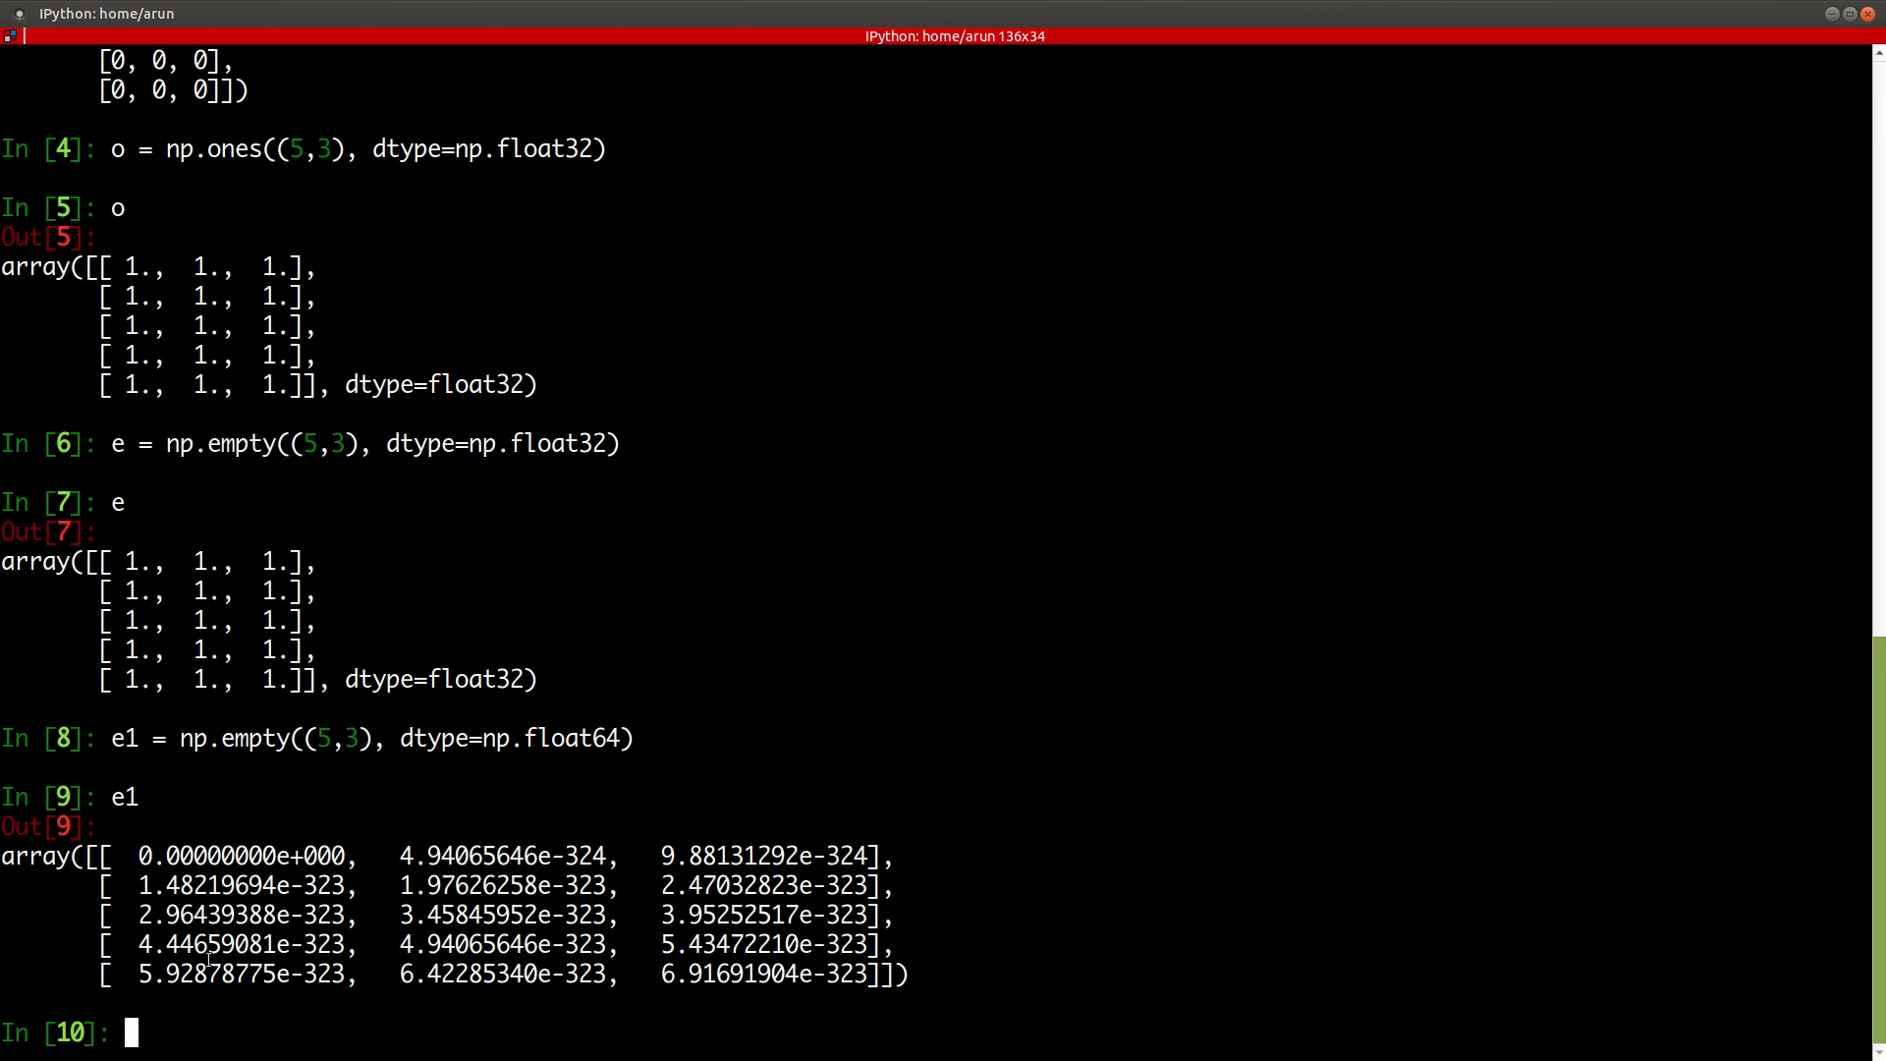
mouse_move(417, 630)
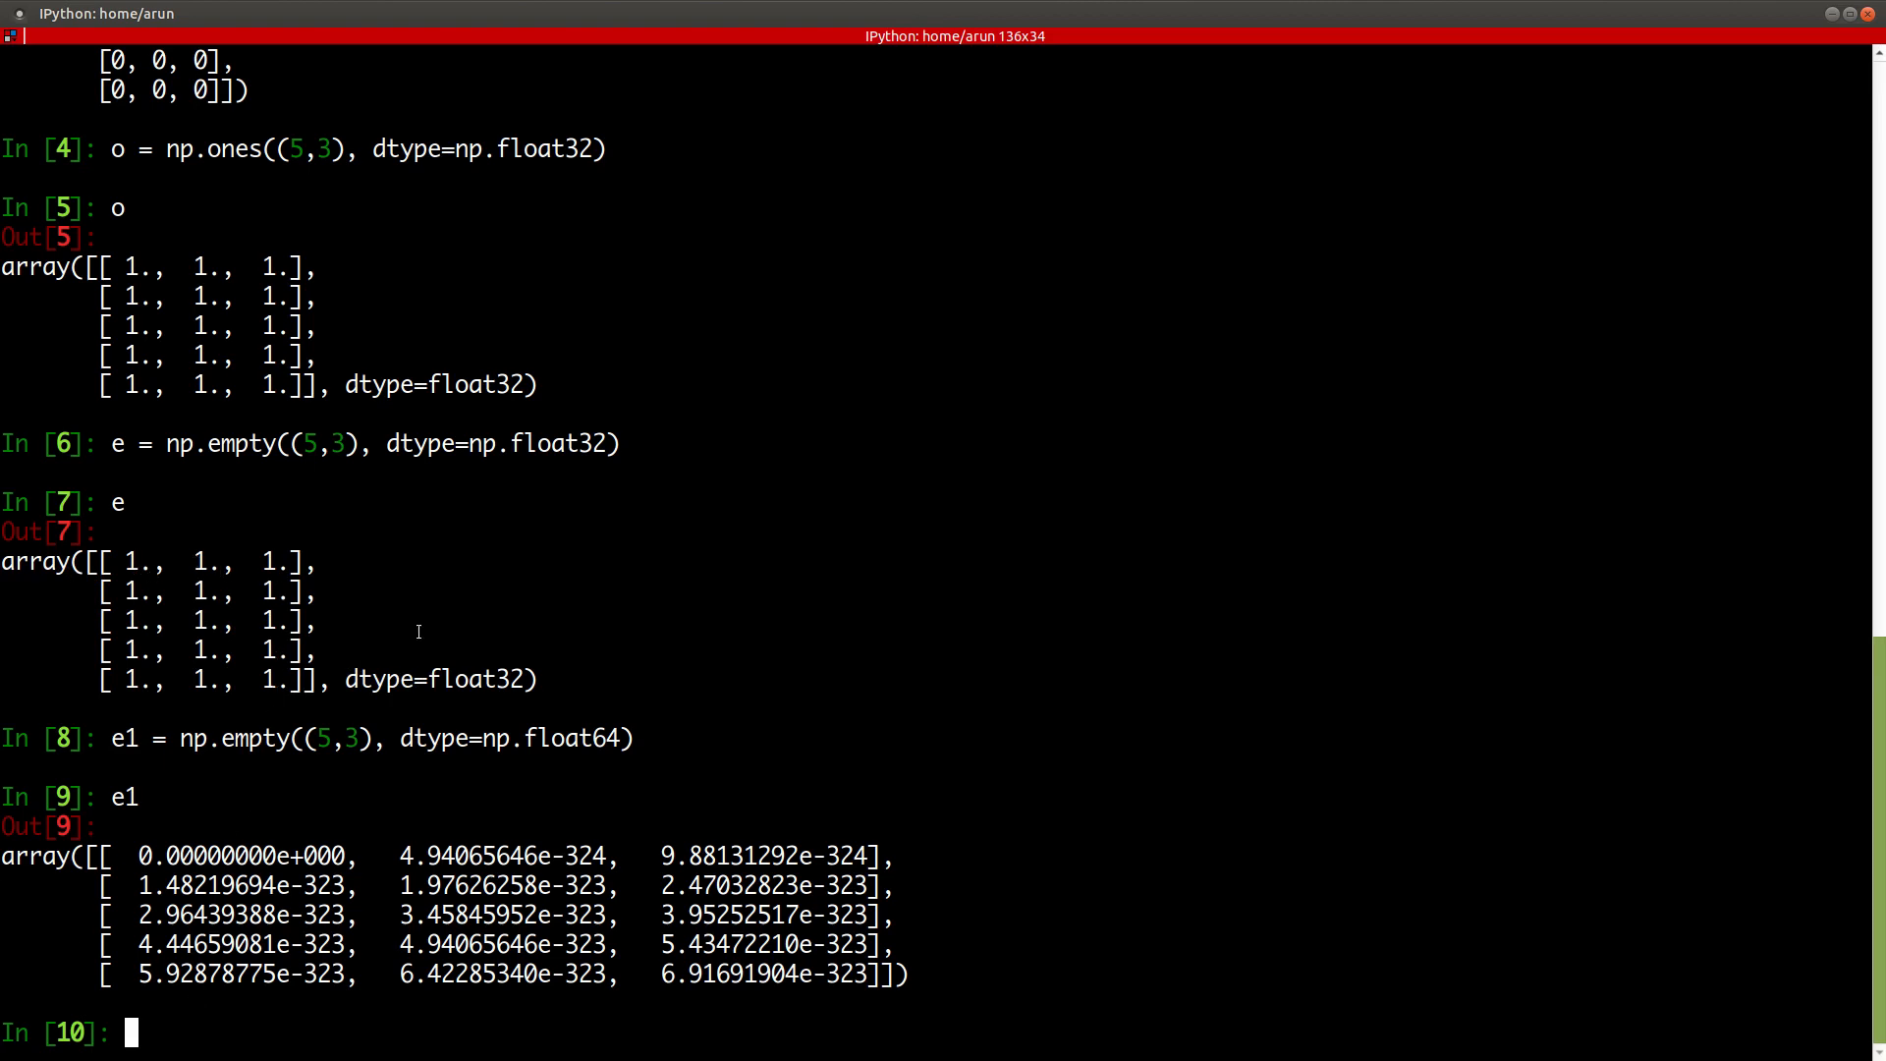
mouse_move(416, 615)
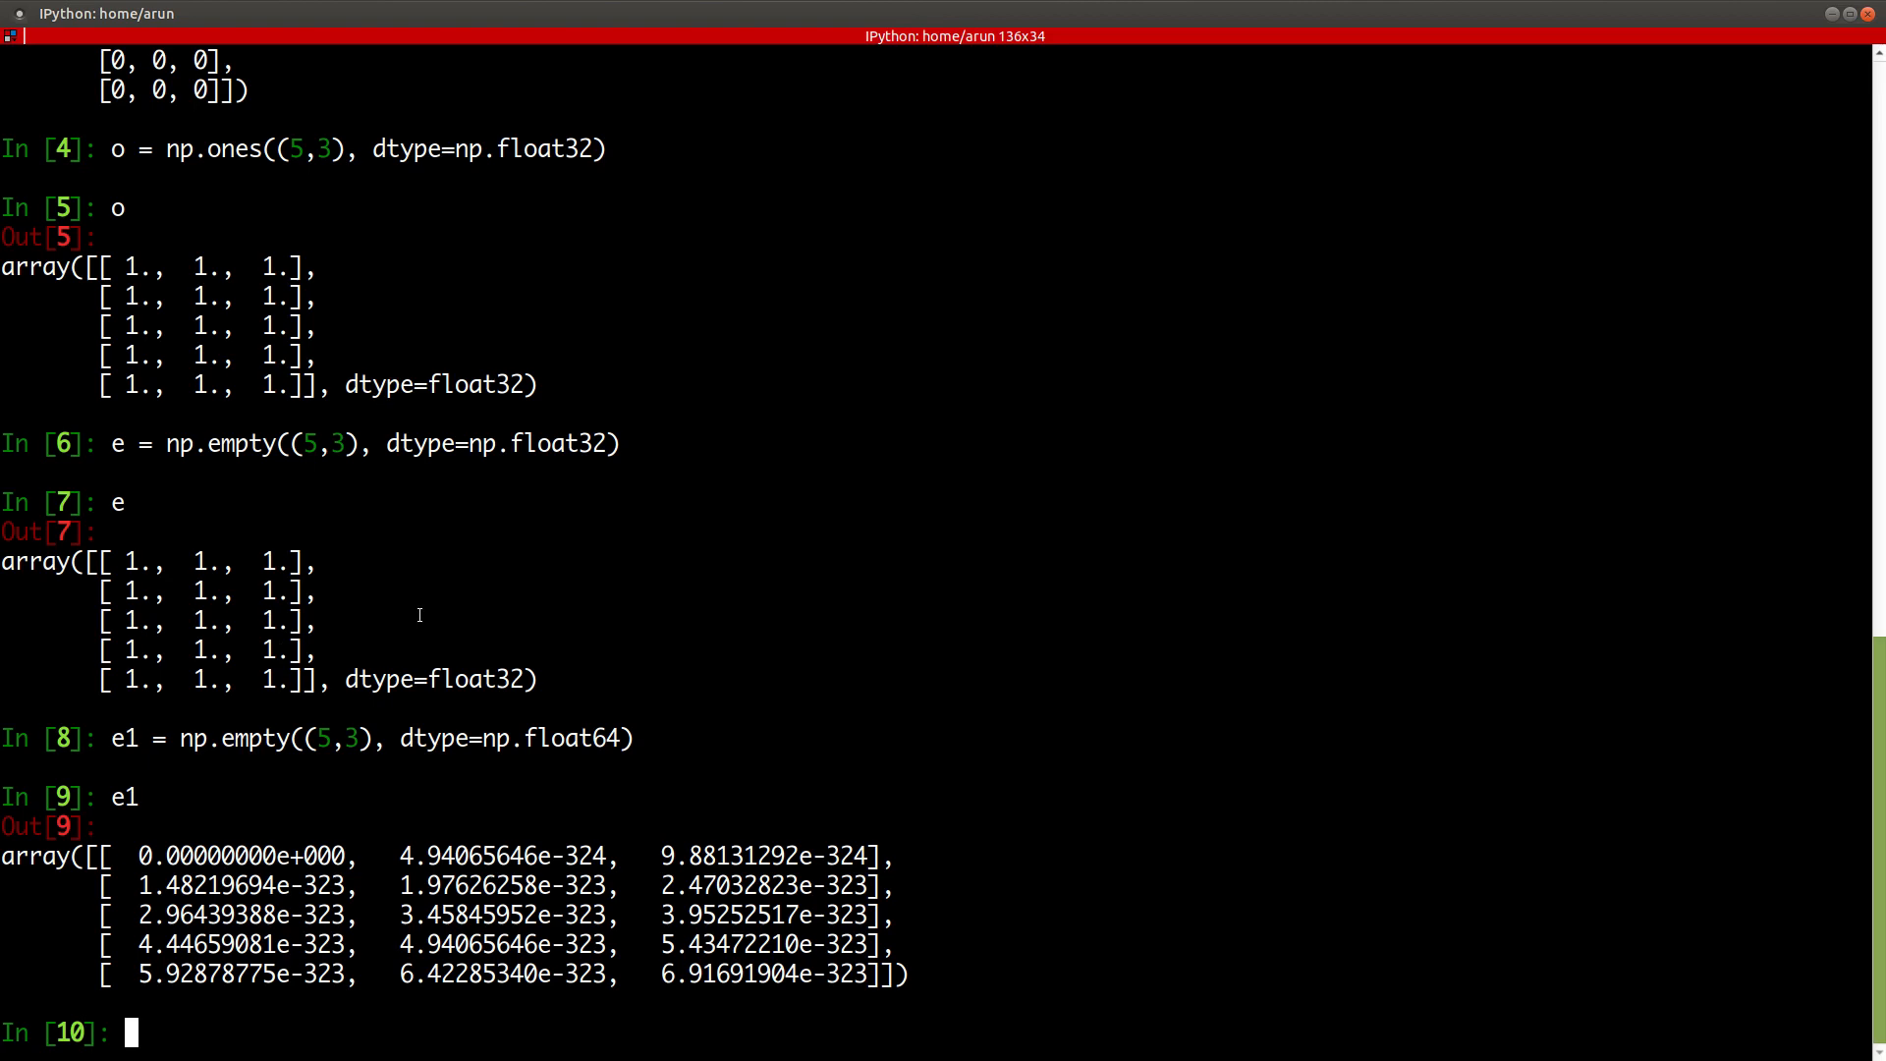
type("clear")
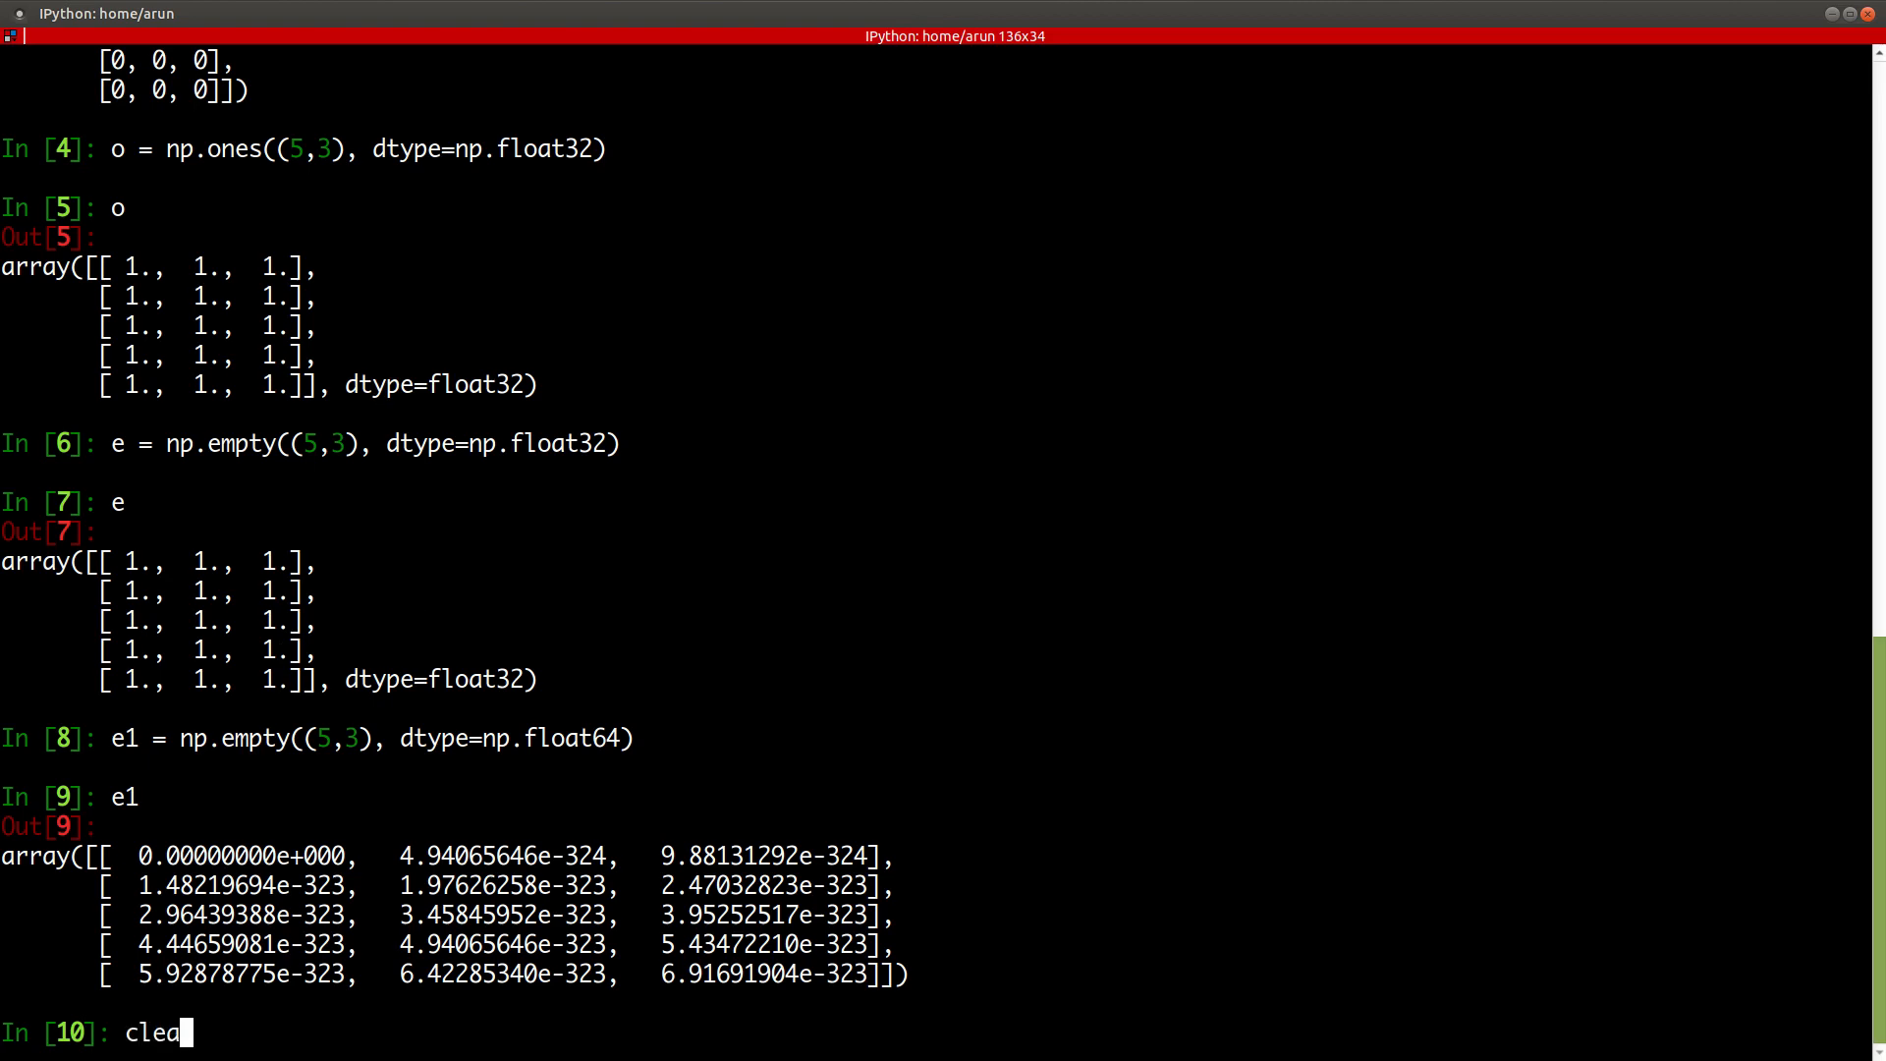
- Clear the console and enter ind = np.indices((5,3))
key("Return")
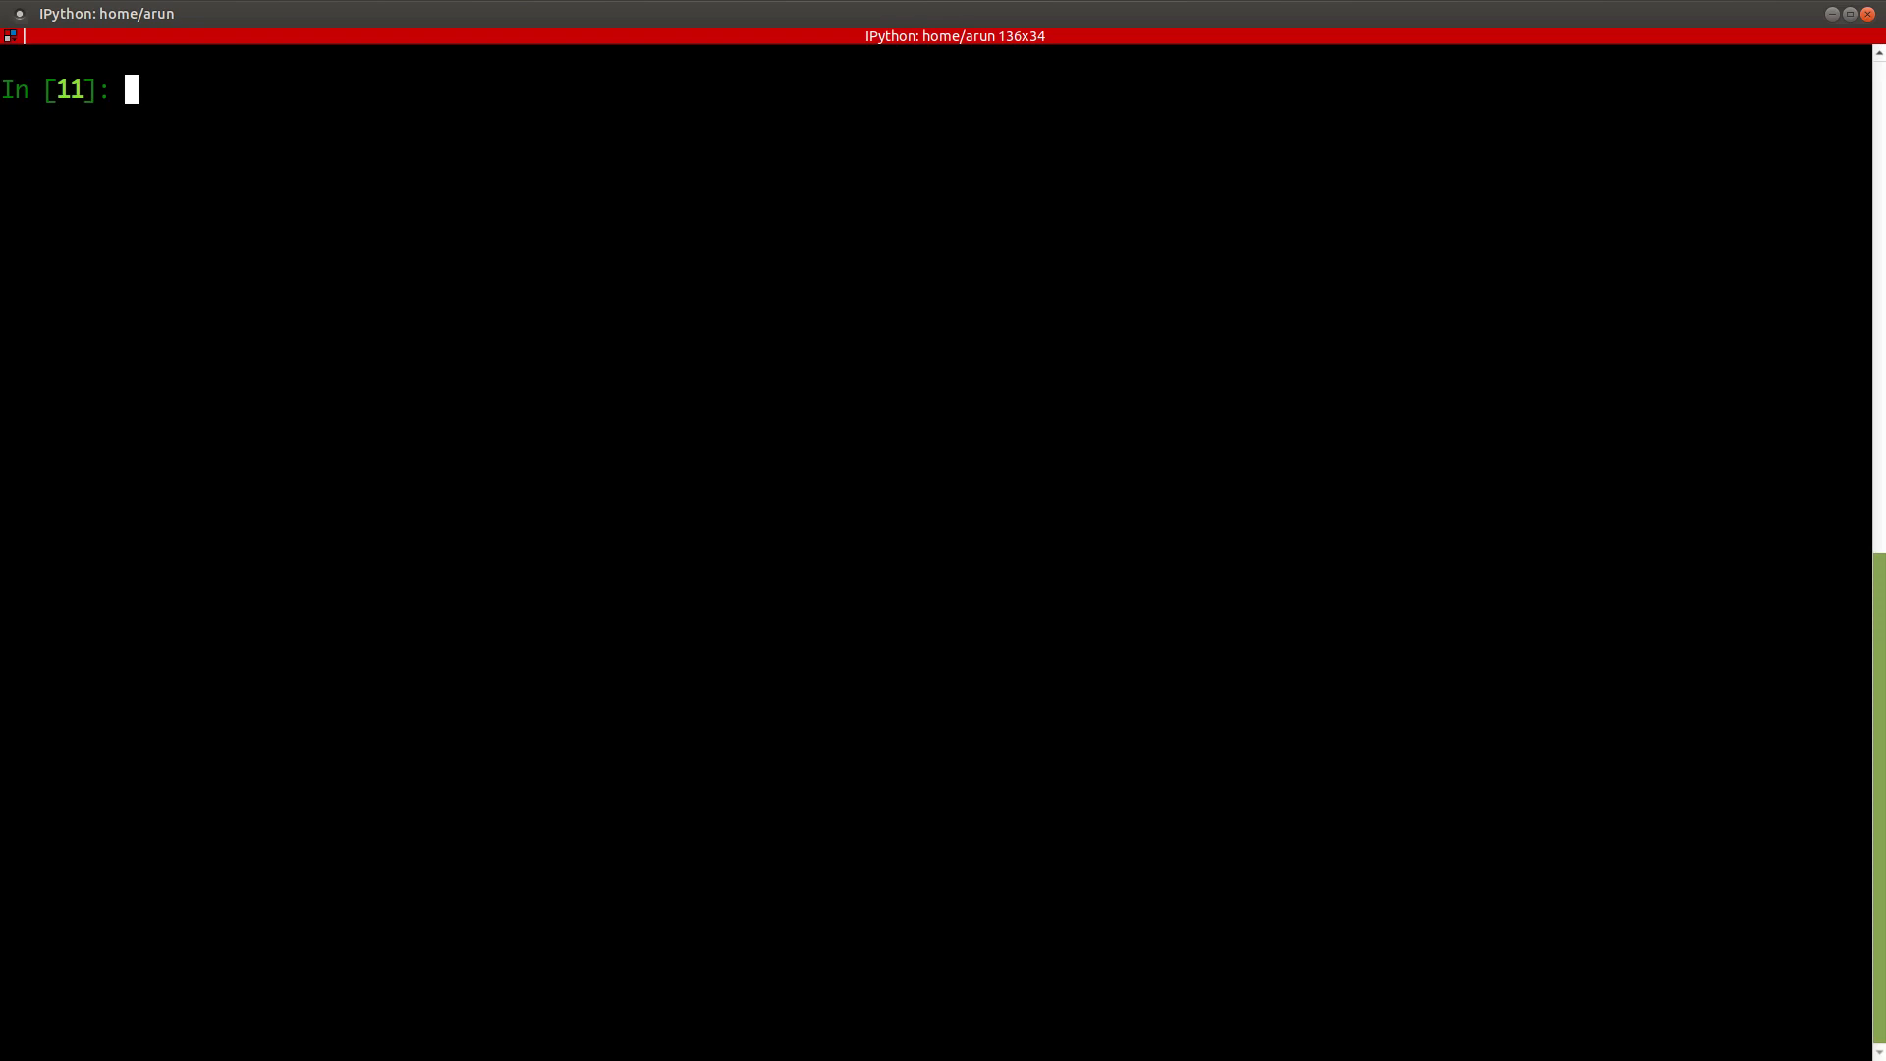
mouse_move(385, 623)
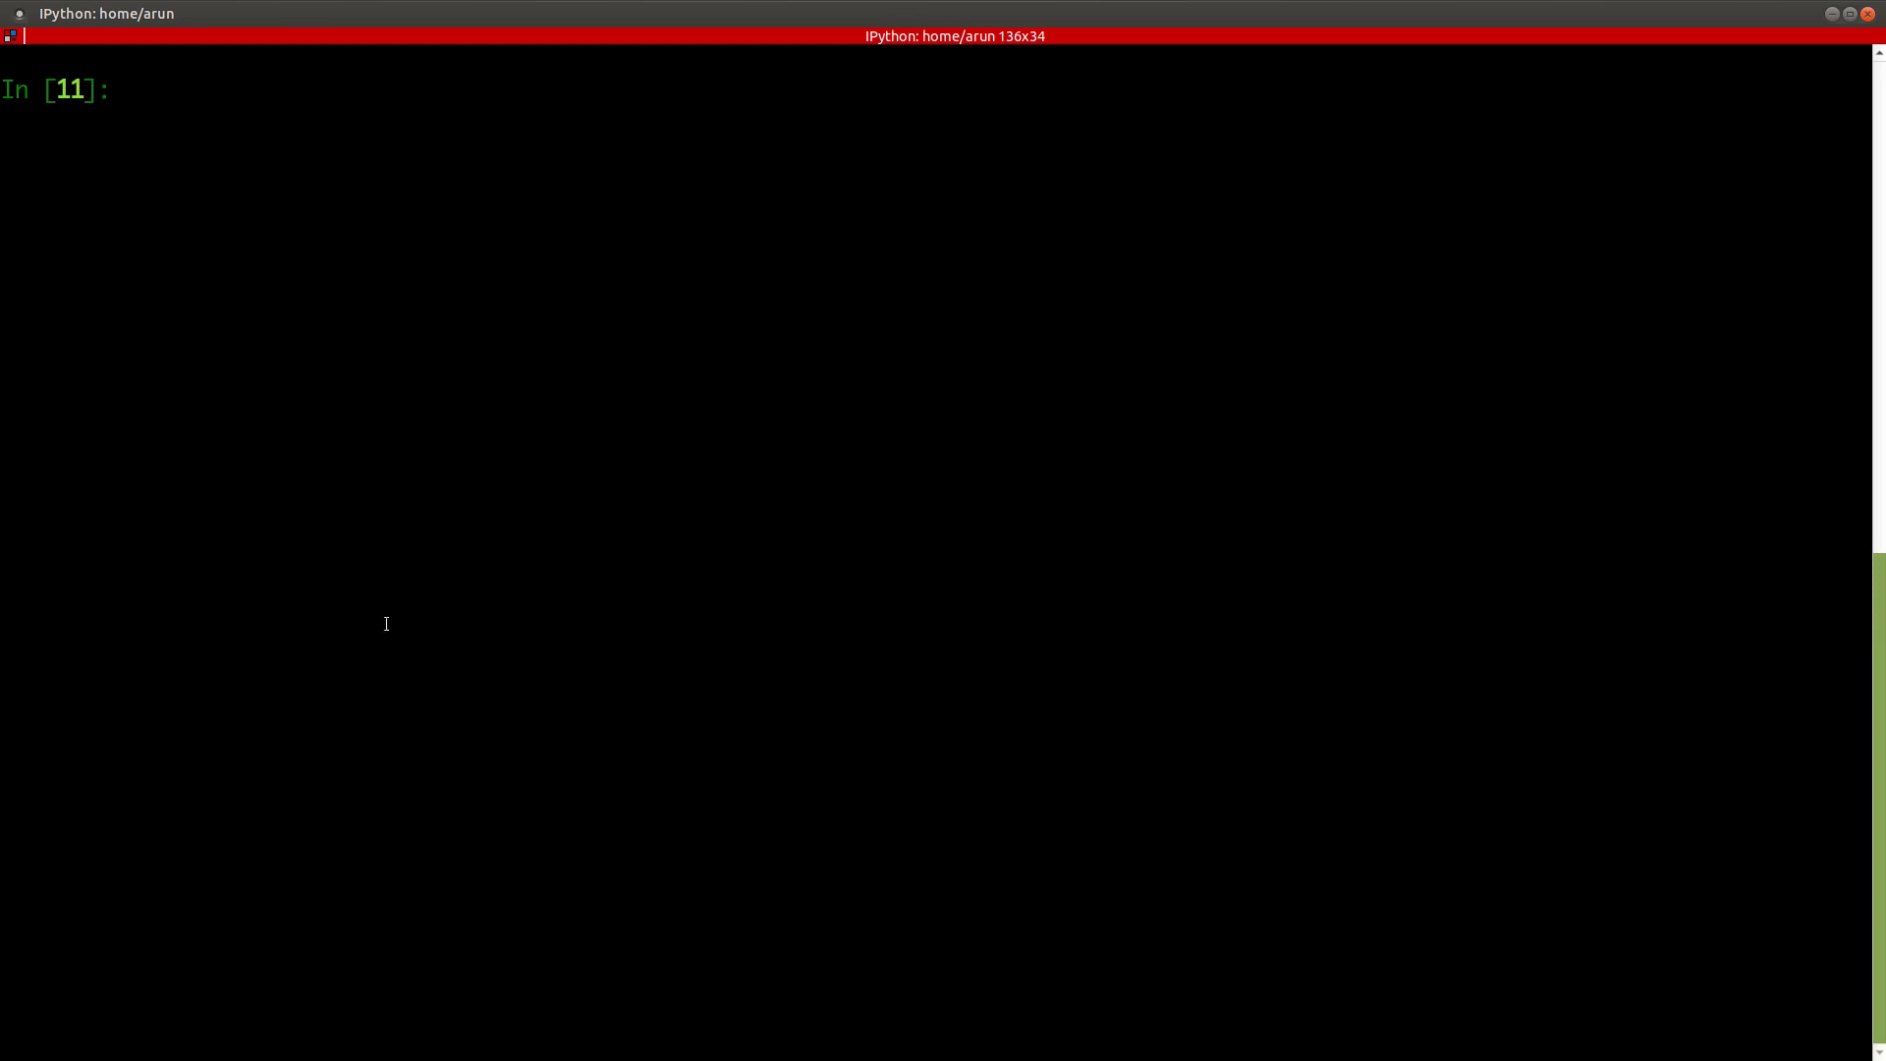
type("i")
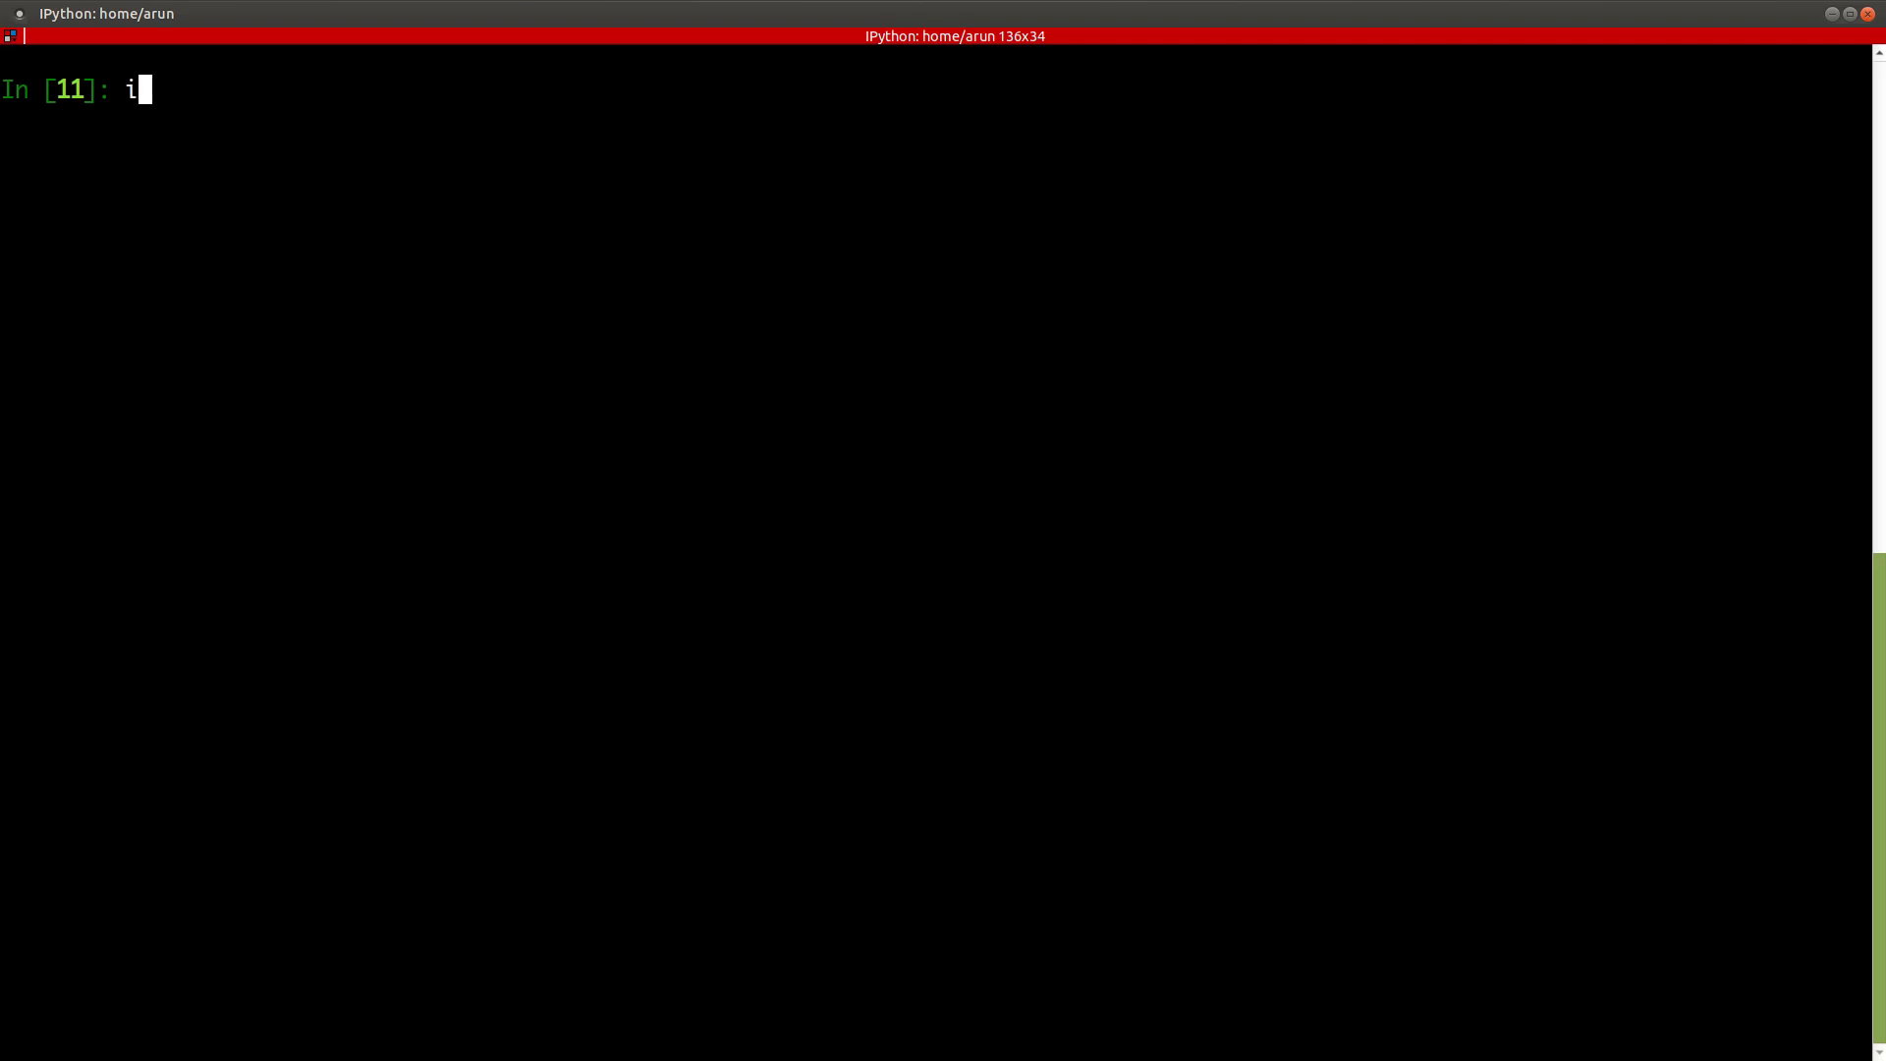
type("nd =")
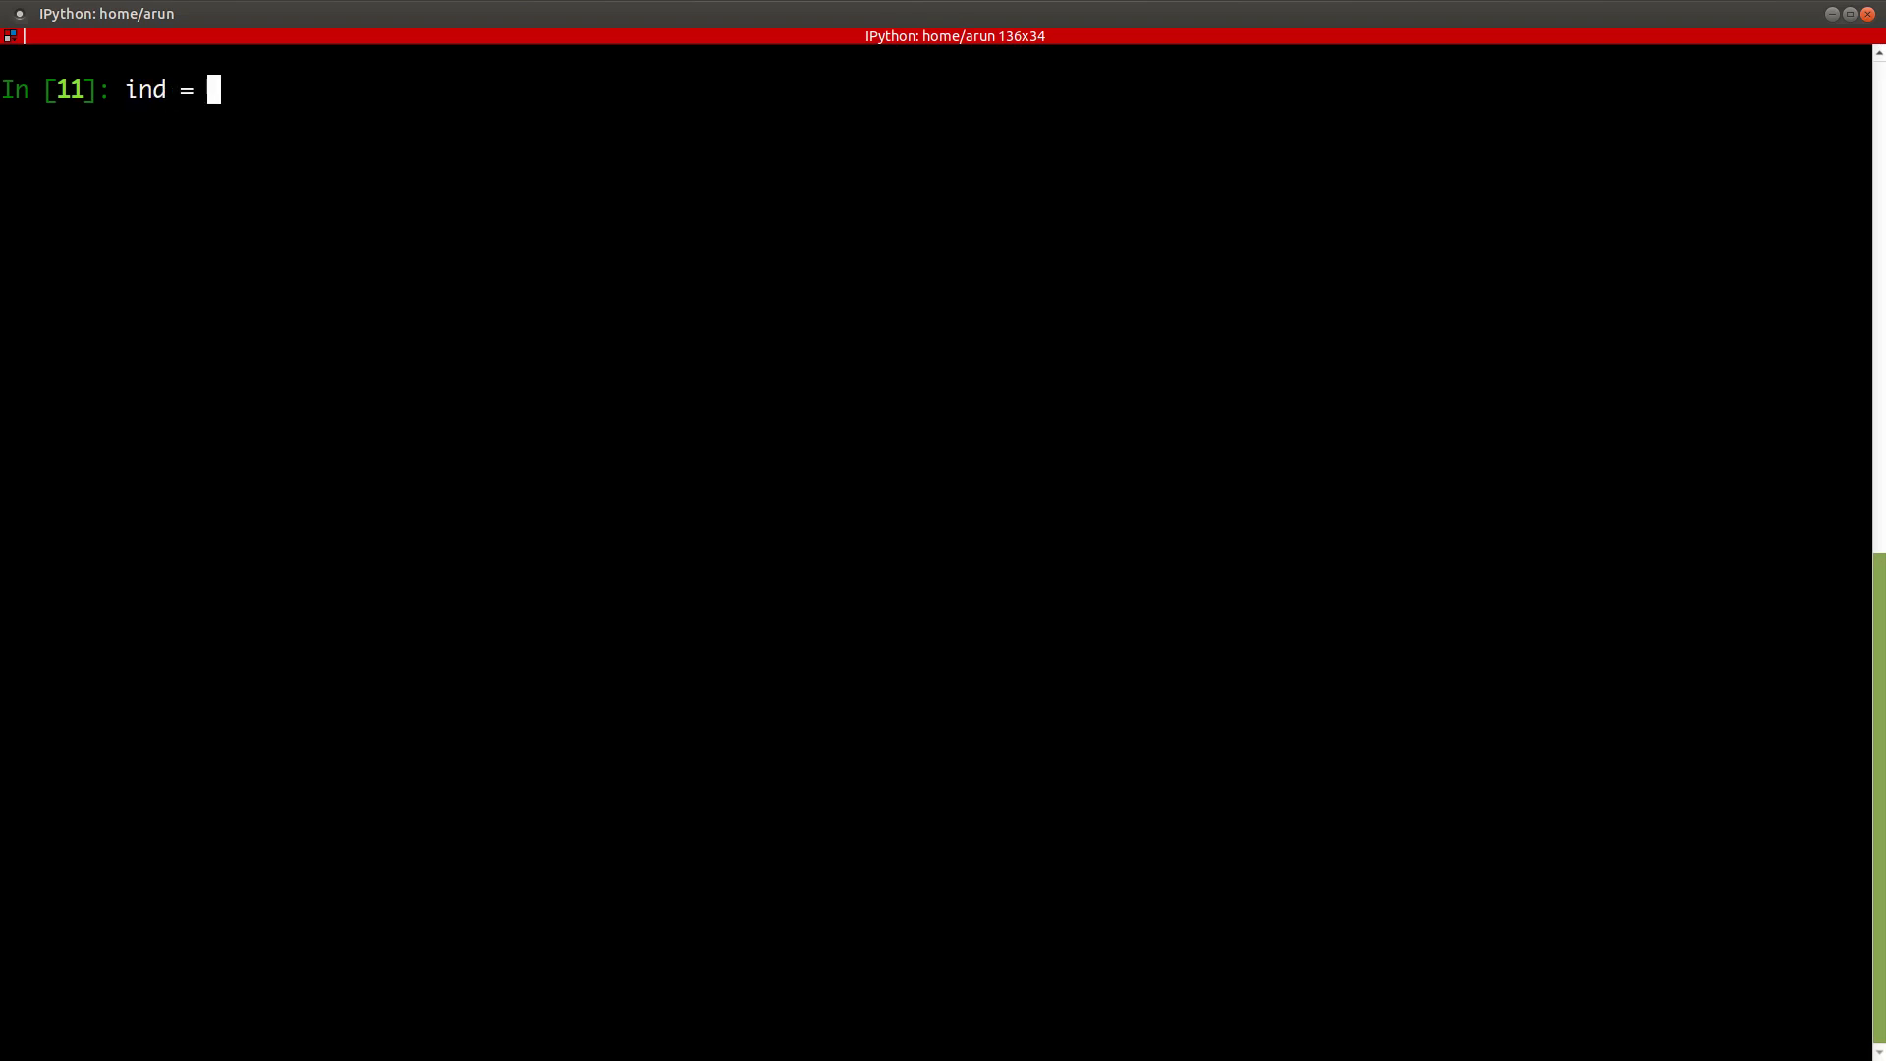
type("n")
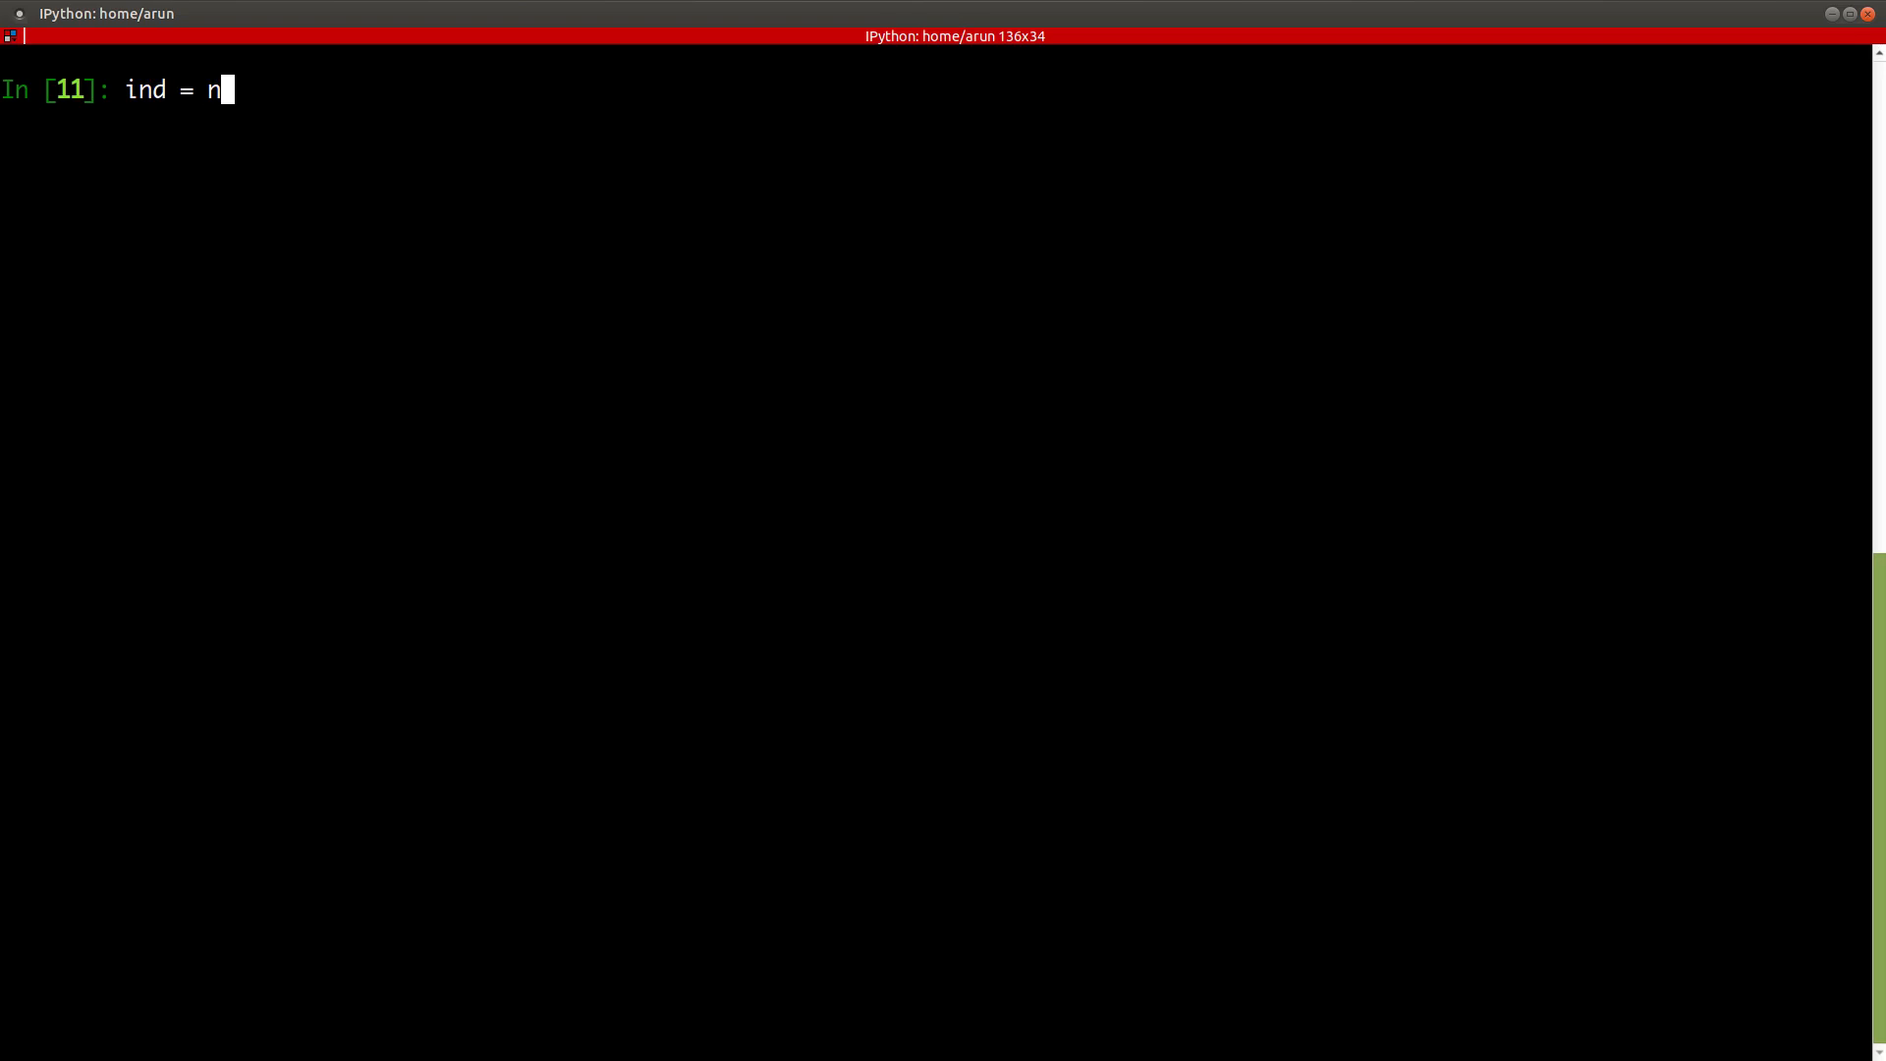
type("p.indic")
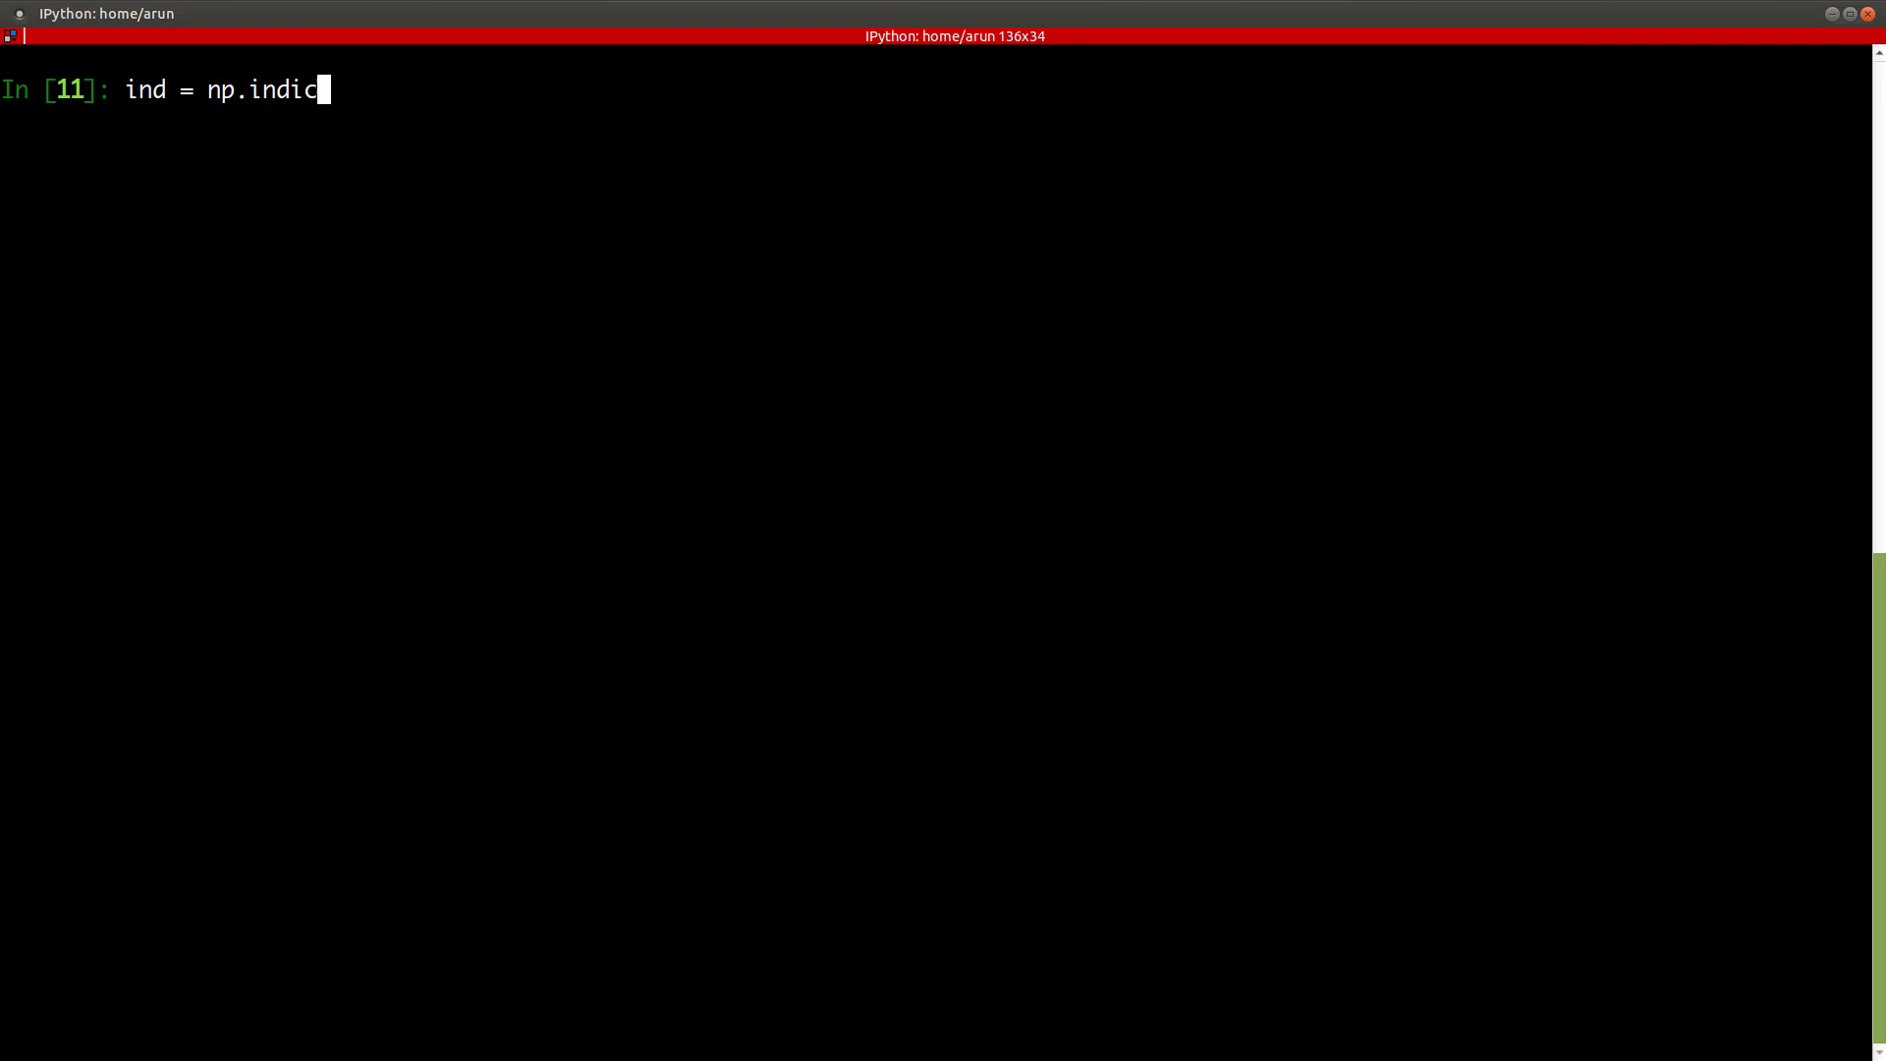
type("es((")
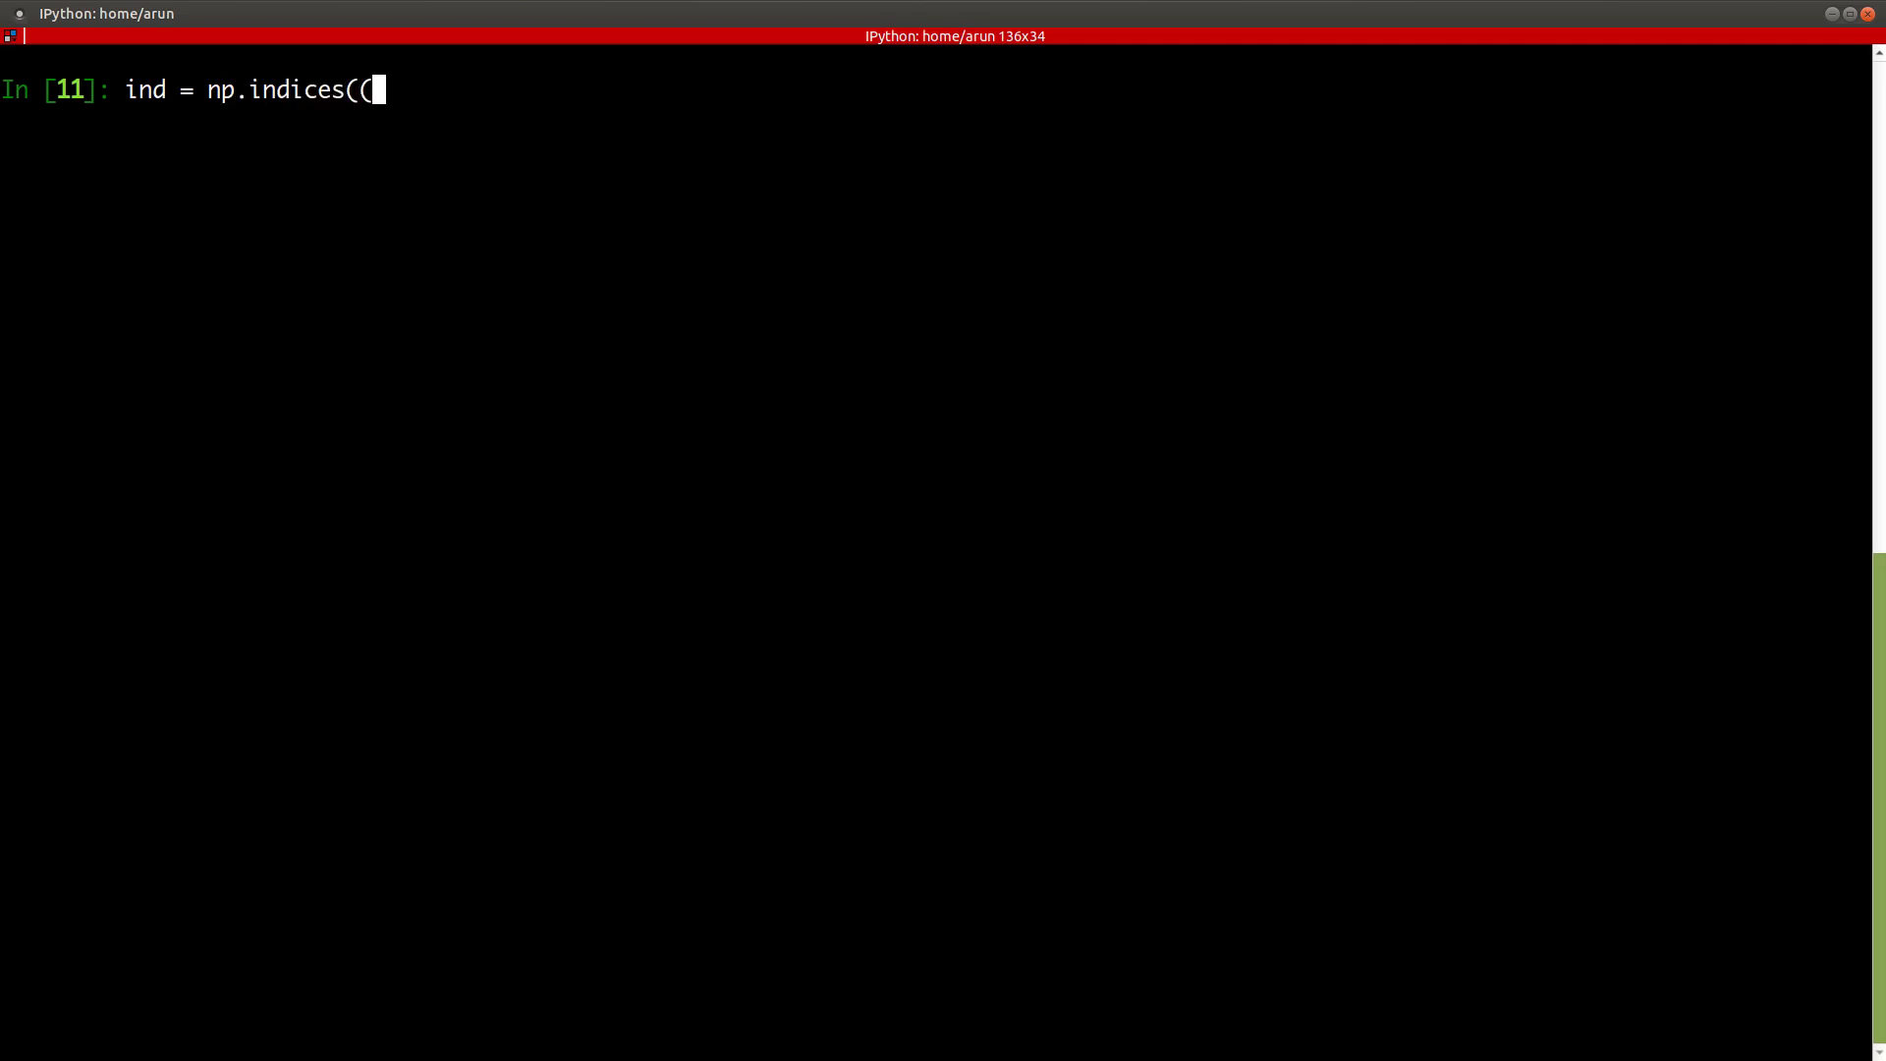
type(")")
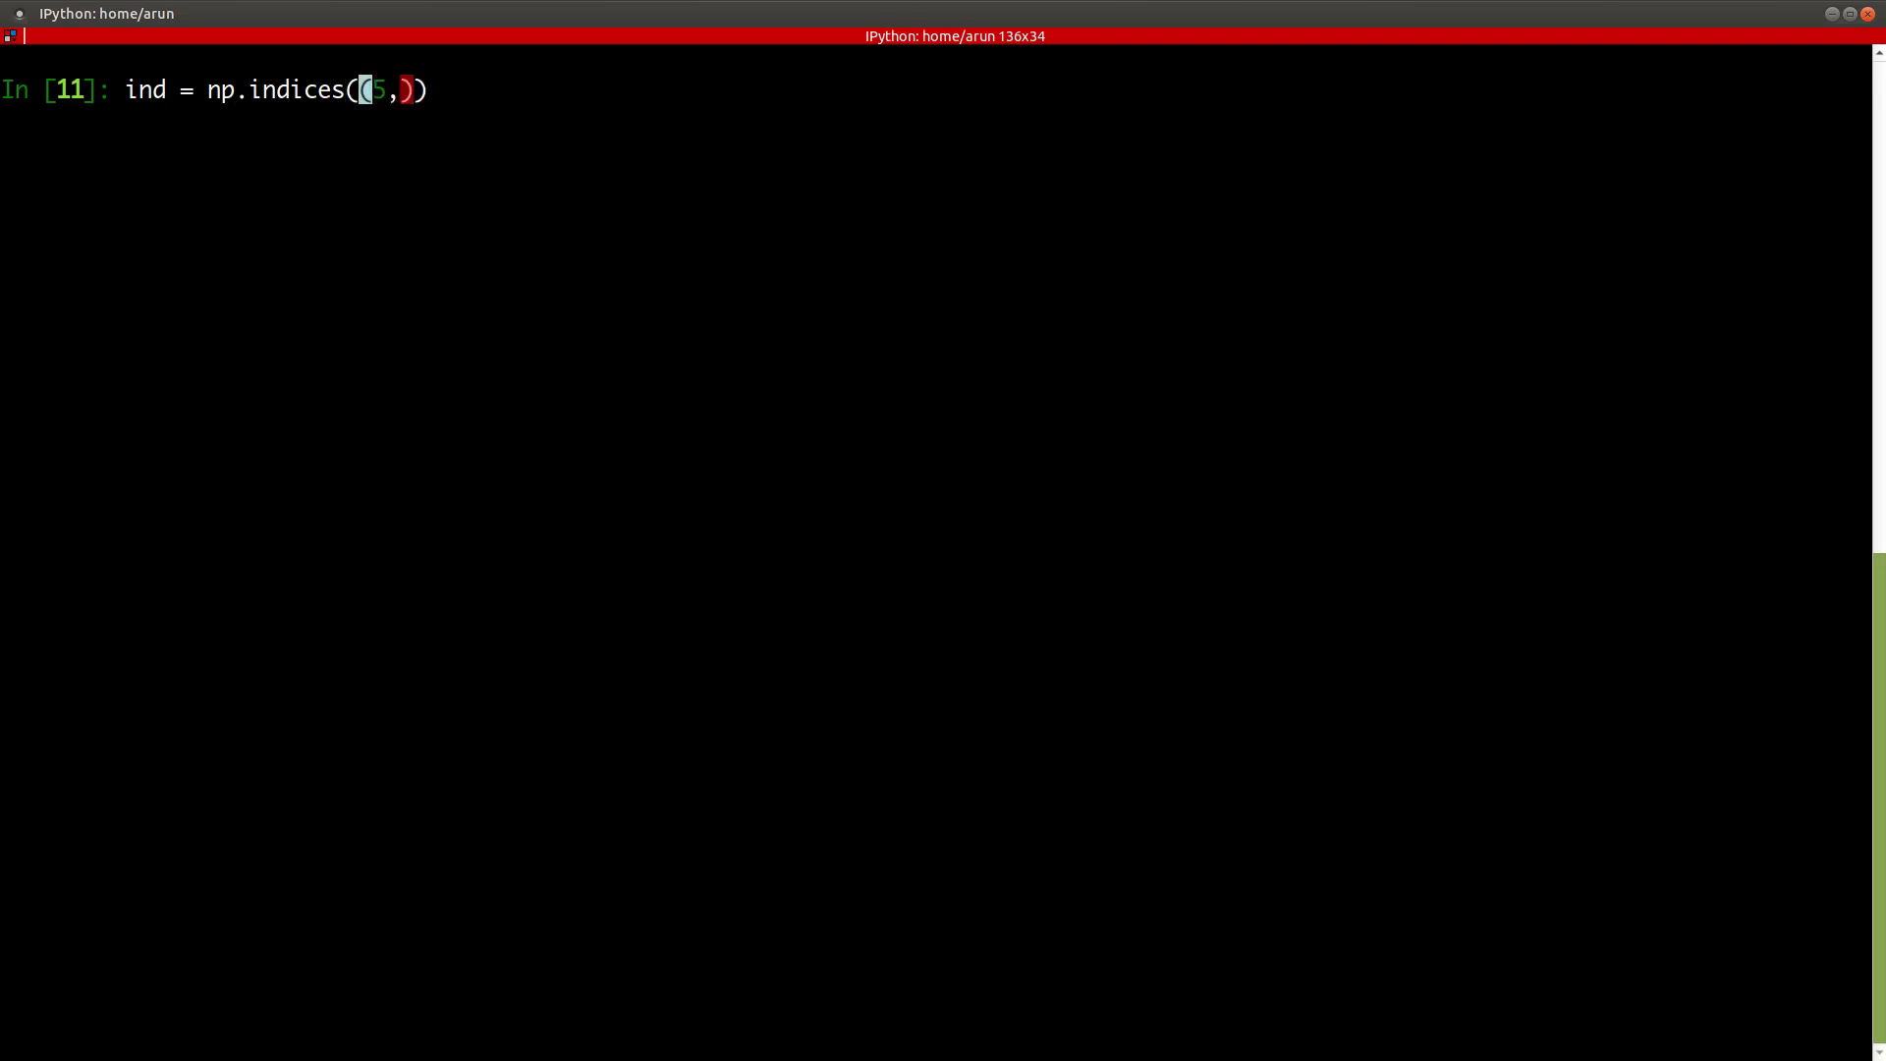
type("3")
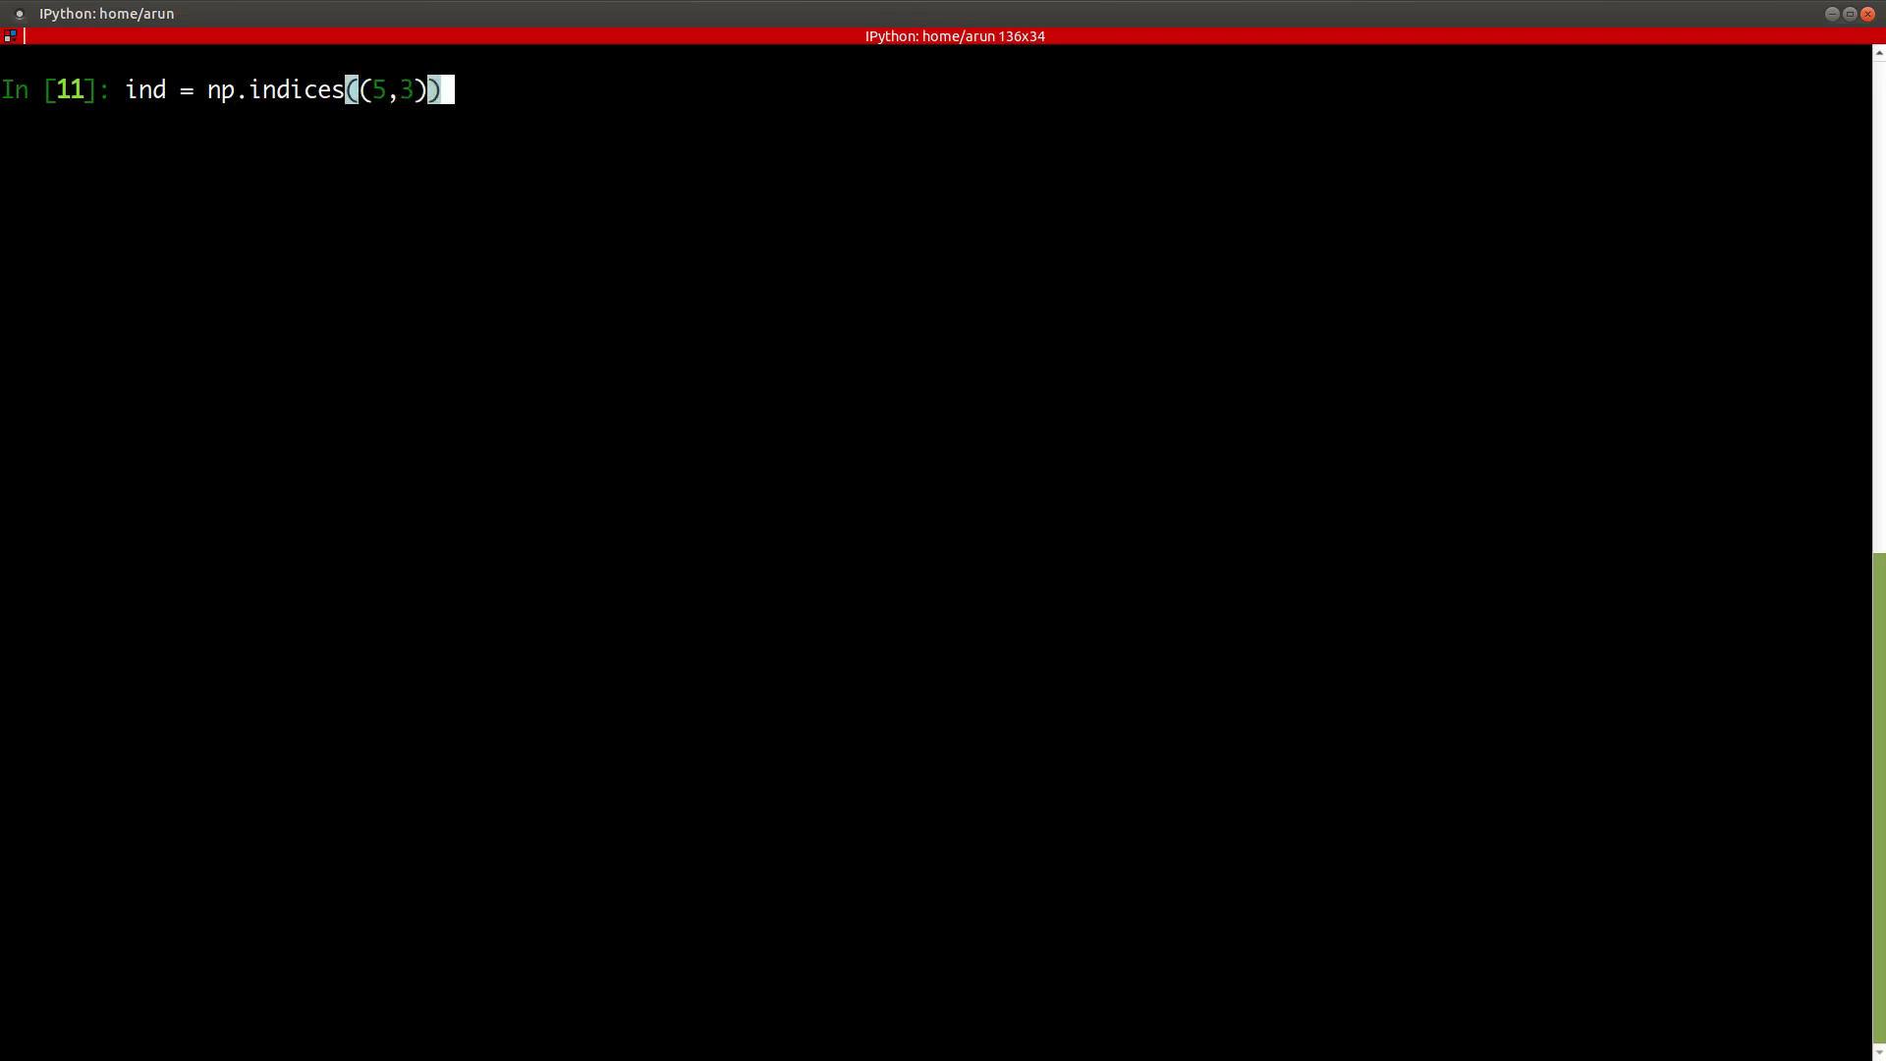
- Display ind as its 5×3 row and column index grids and inspect the output
type("ind")
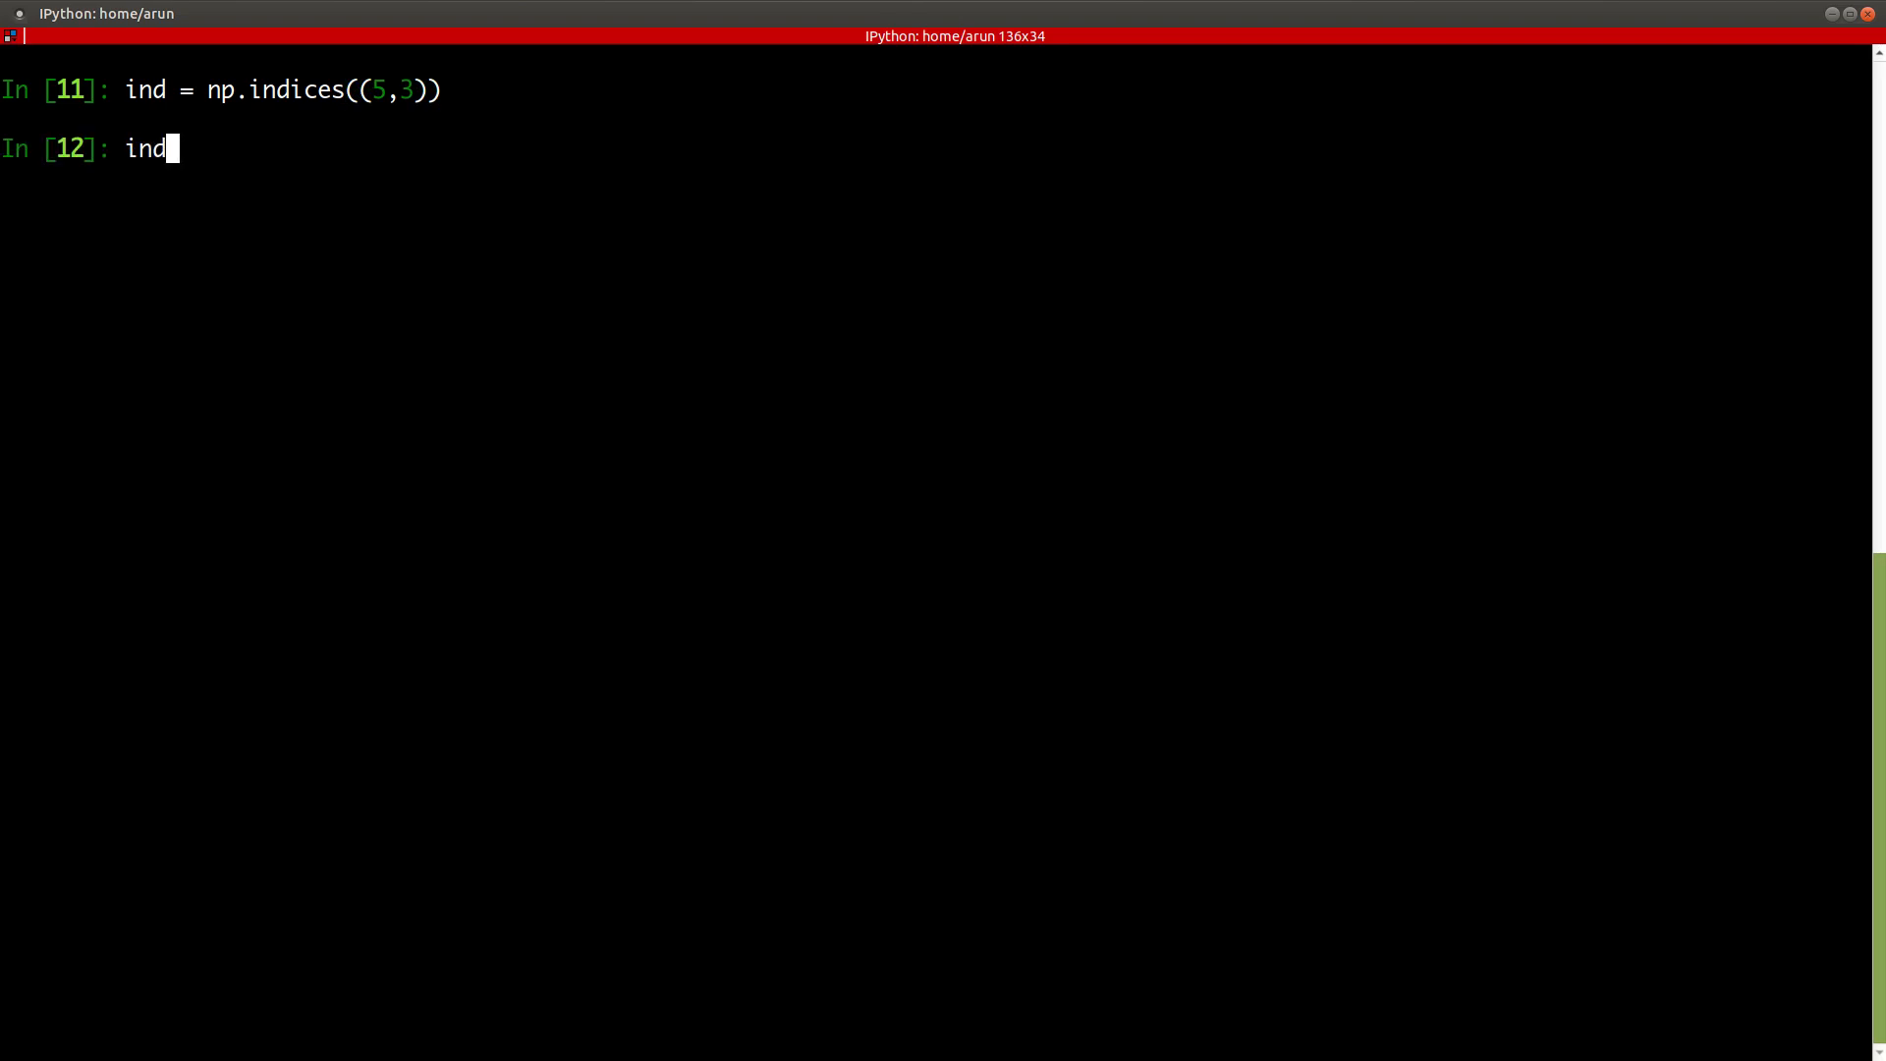
key("Return")
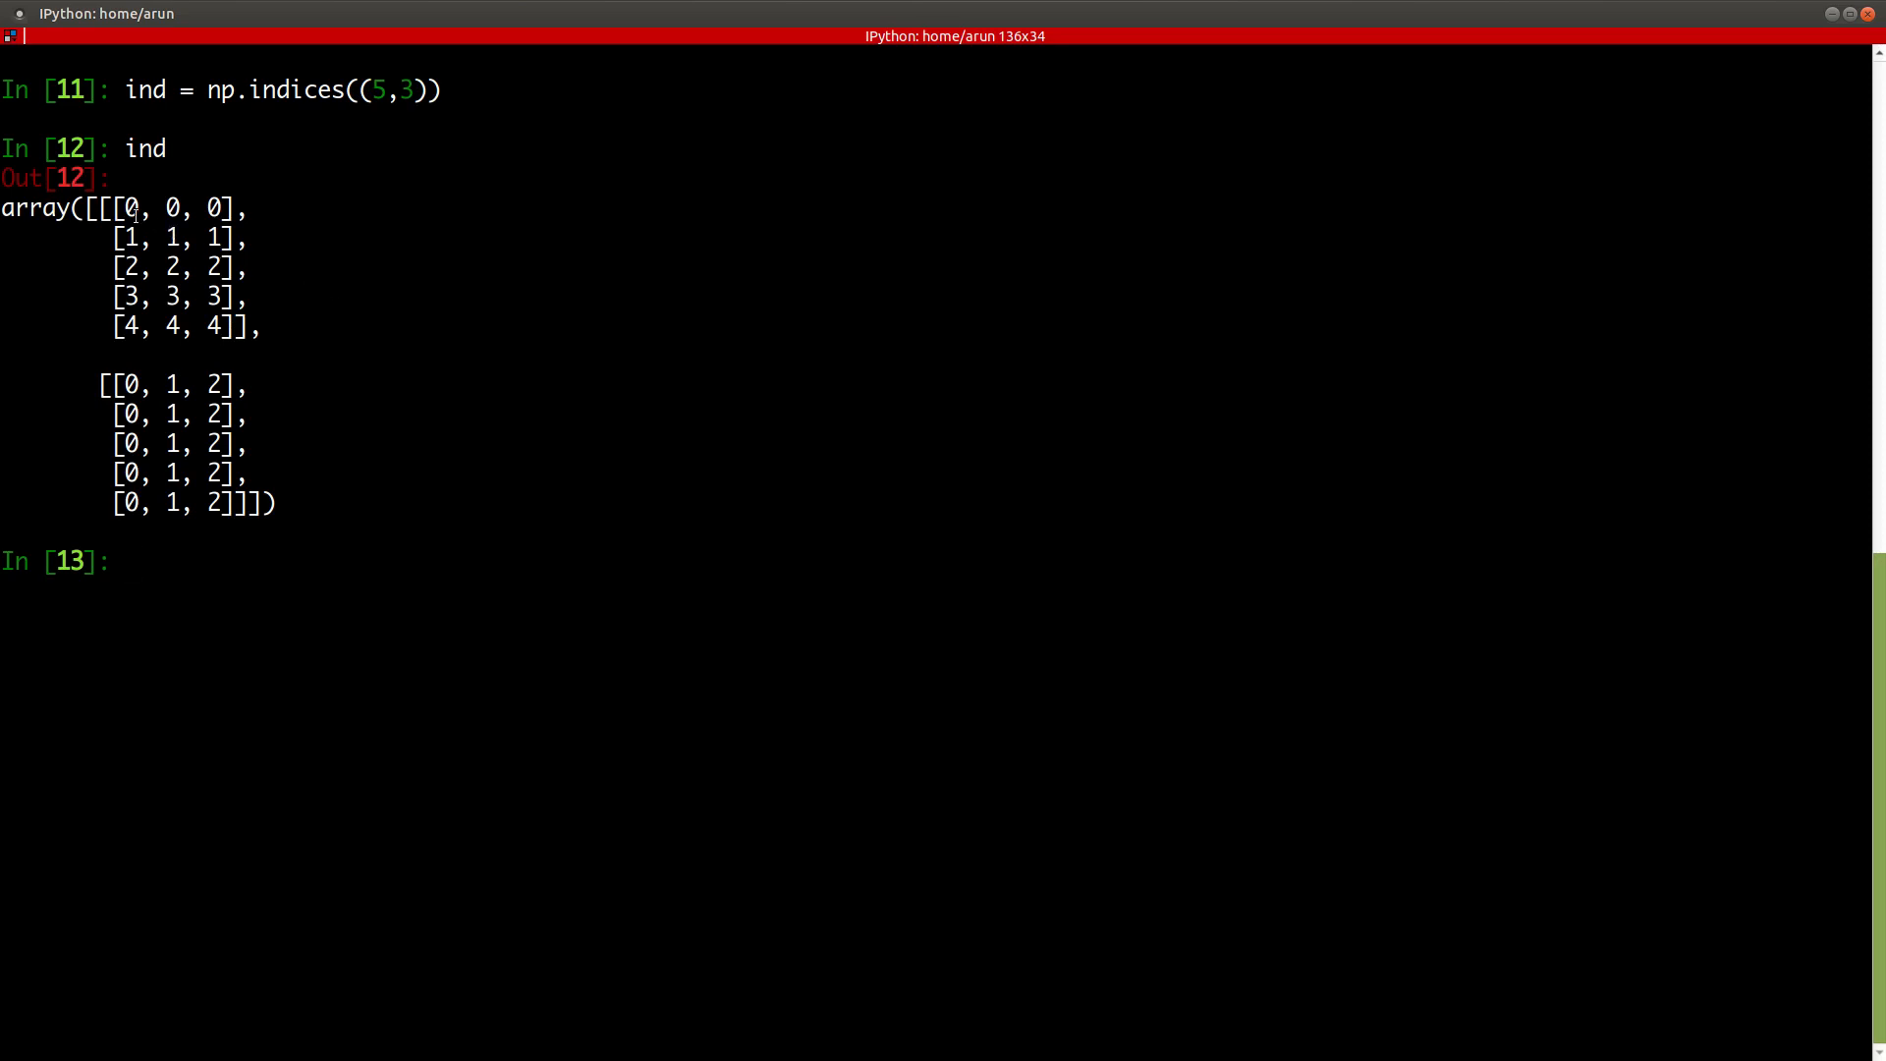
mouse_move(387, 138)
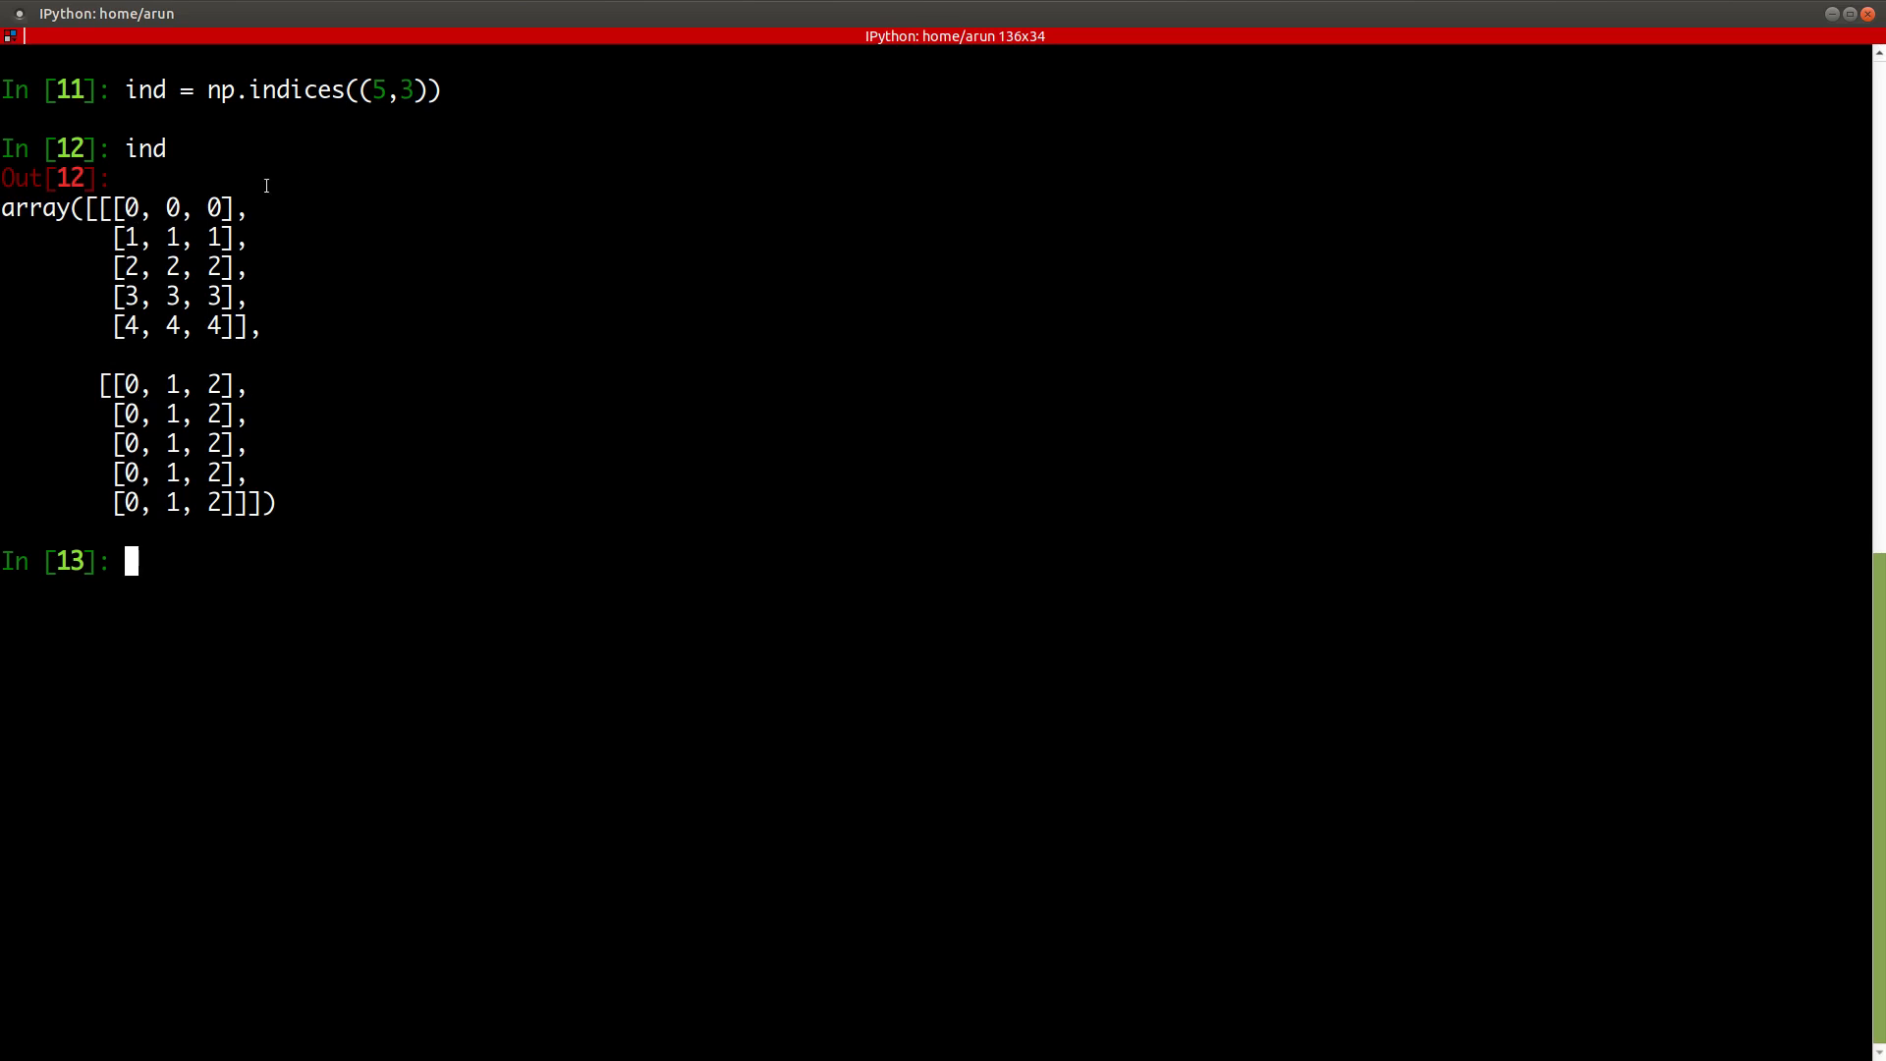
mouse_move(114, 206)
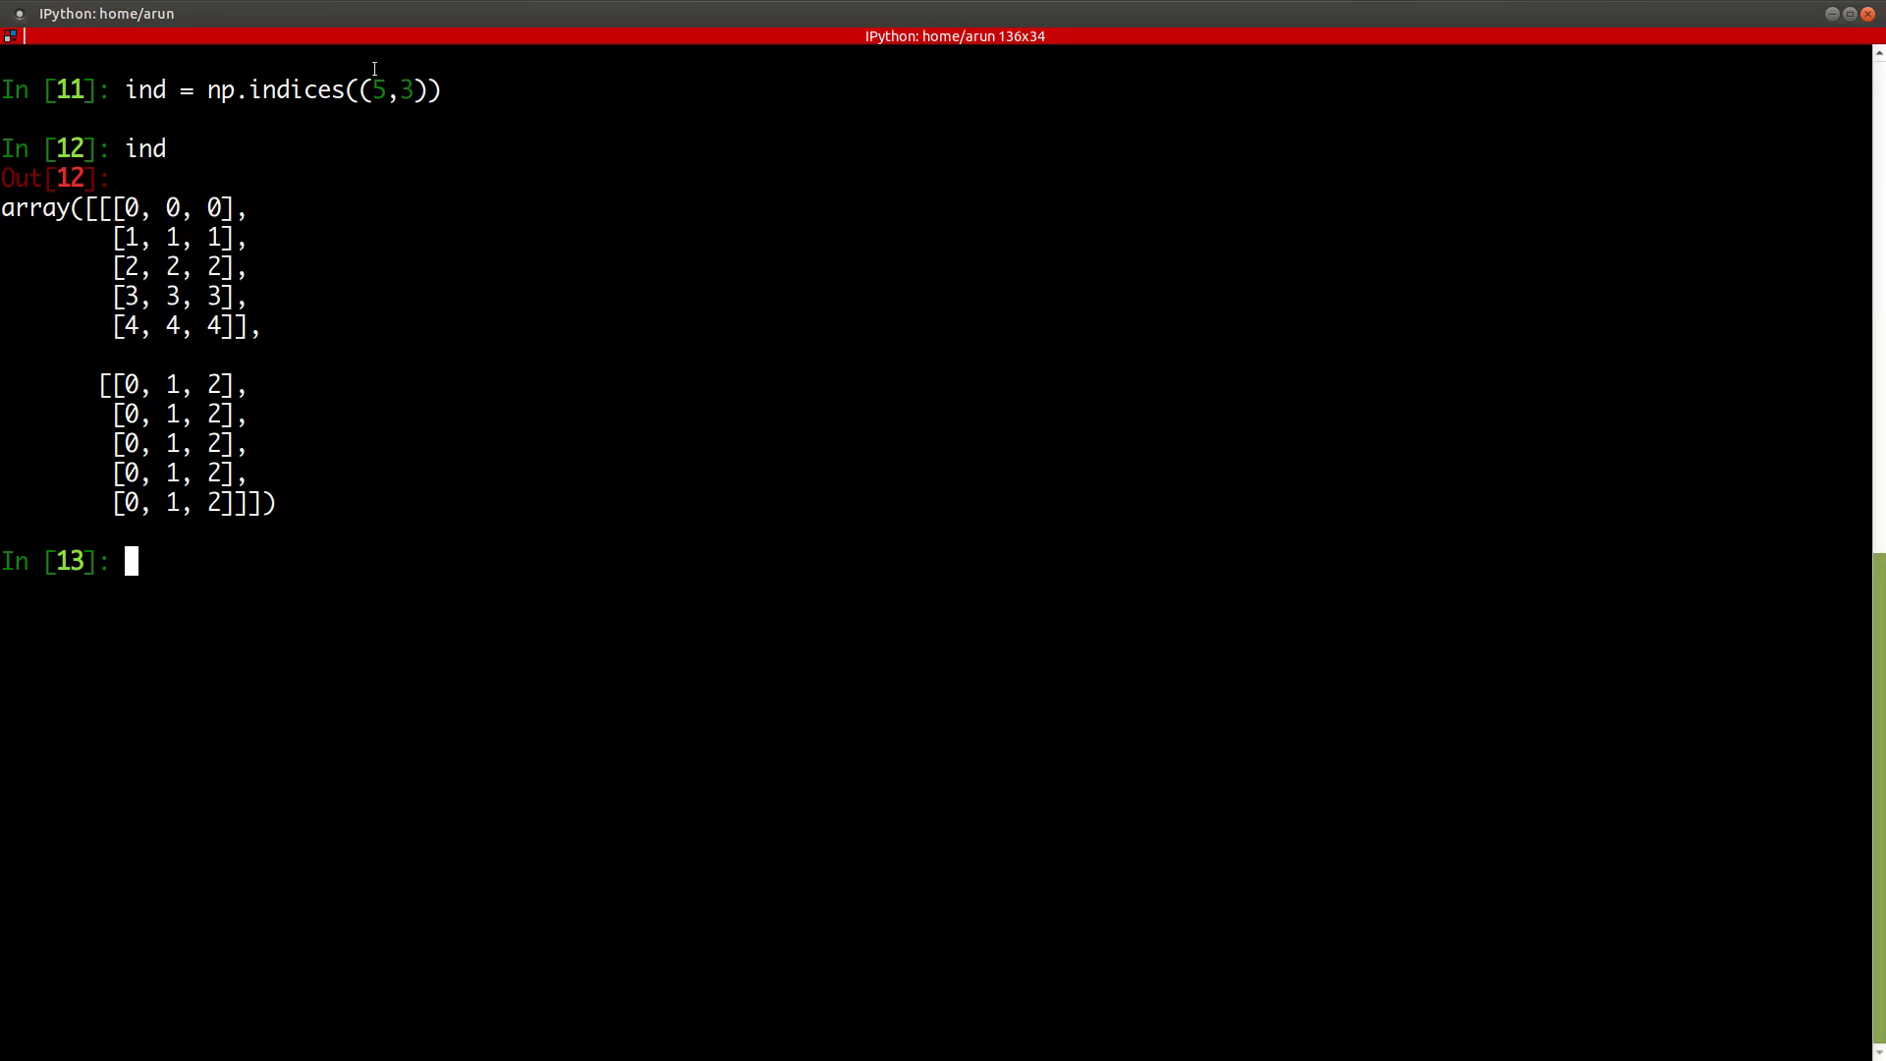
double_click(393, 88)
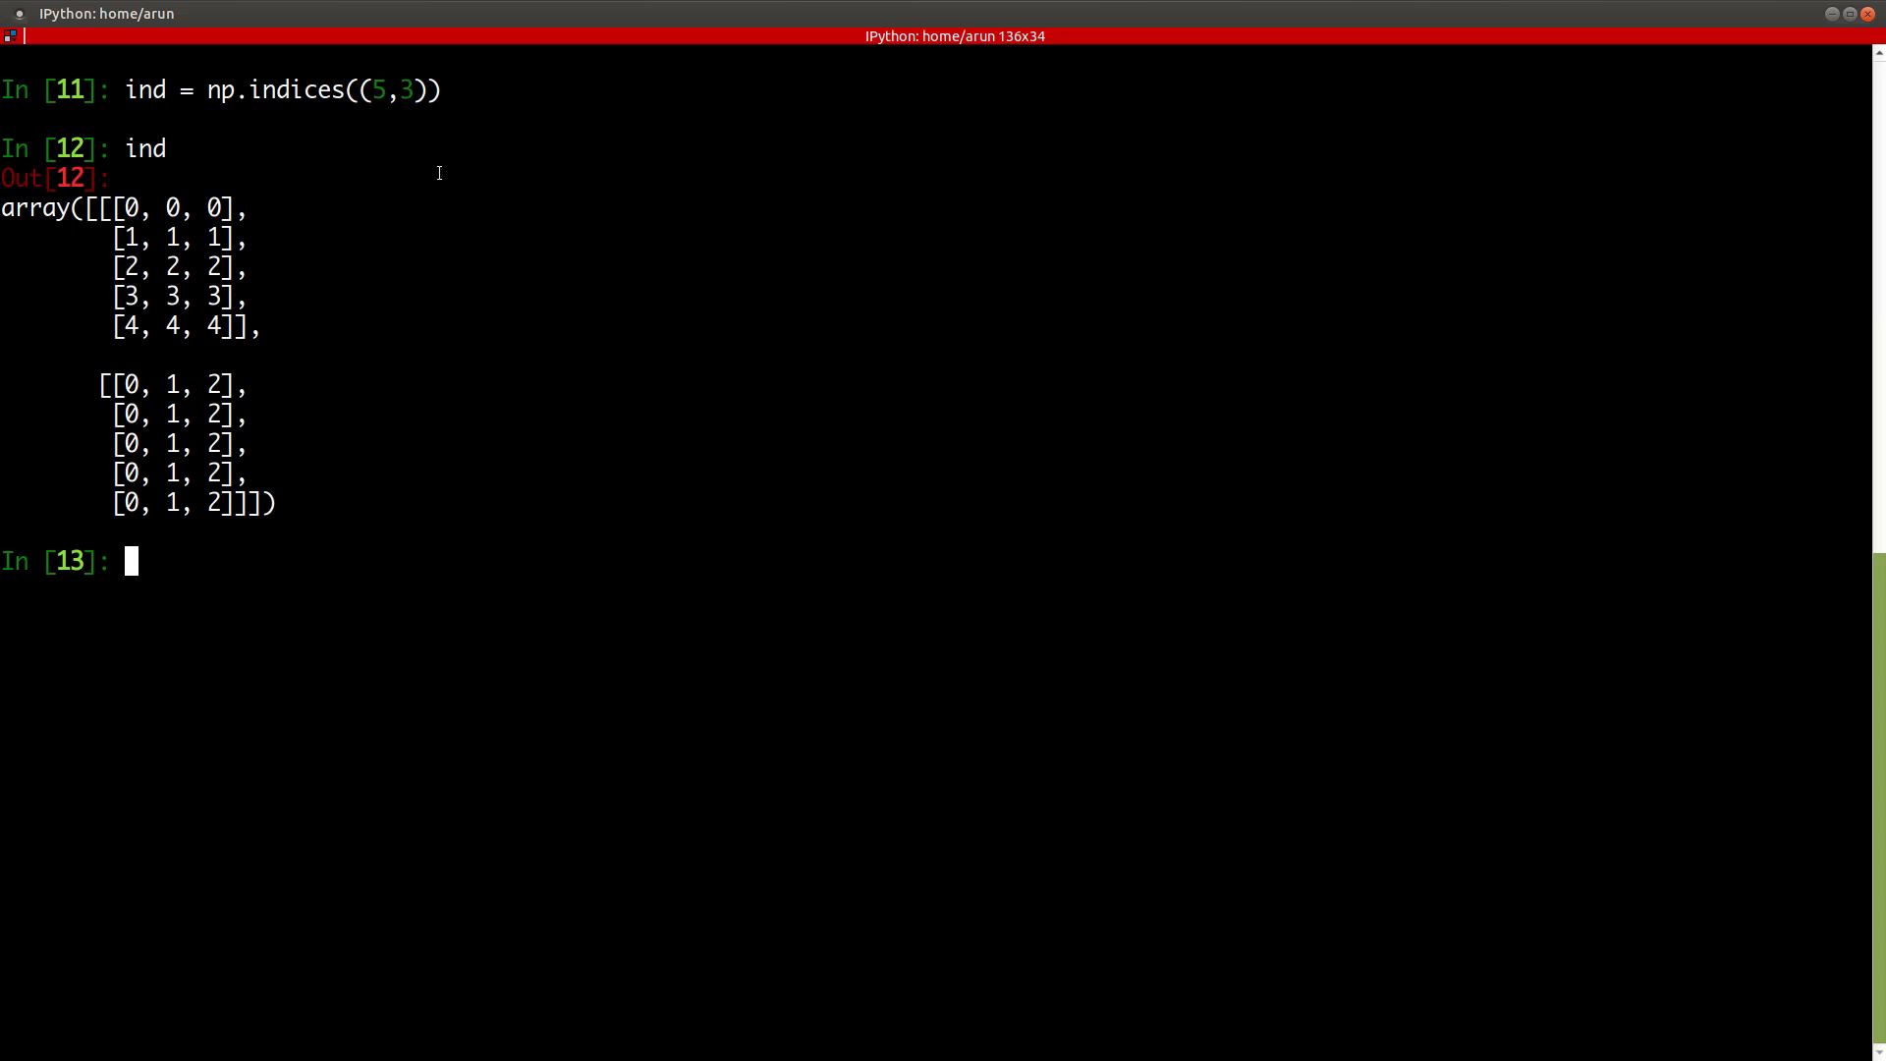
mouse_move(421, 340)
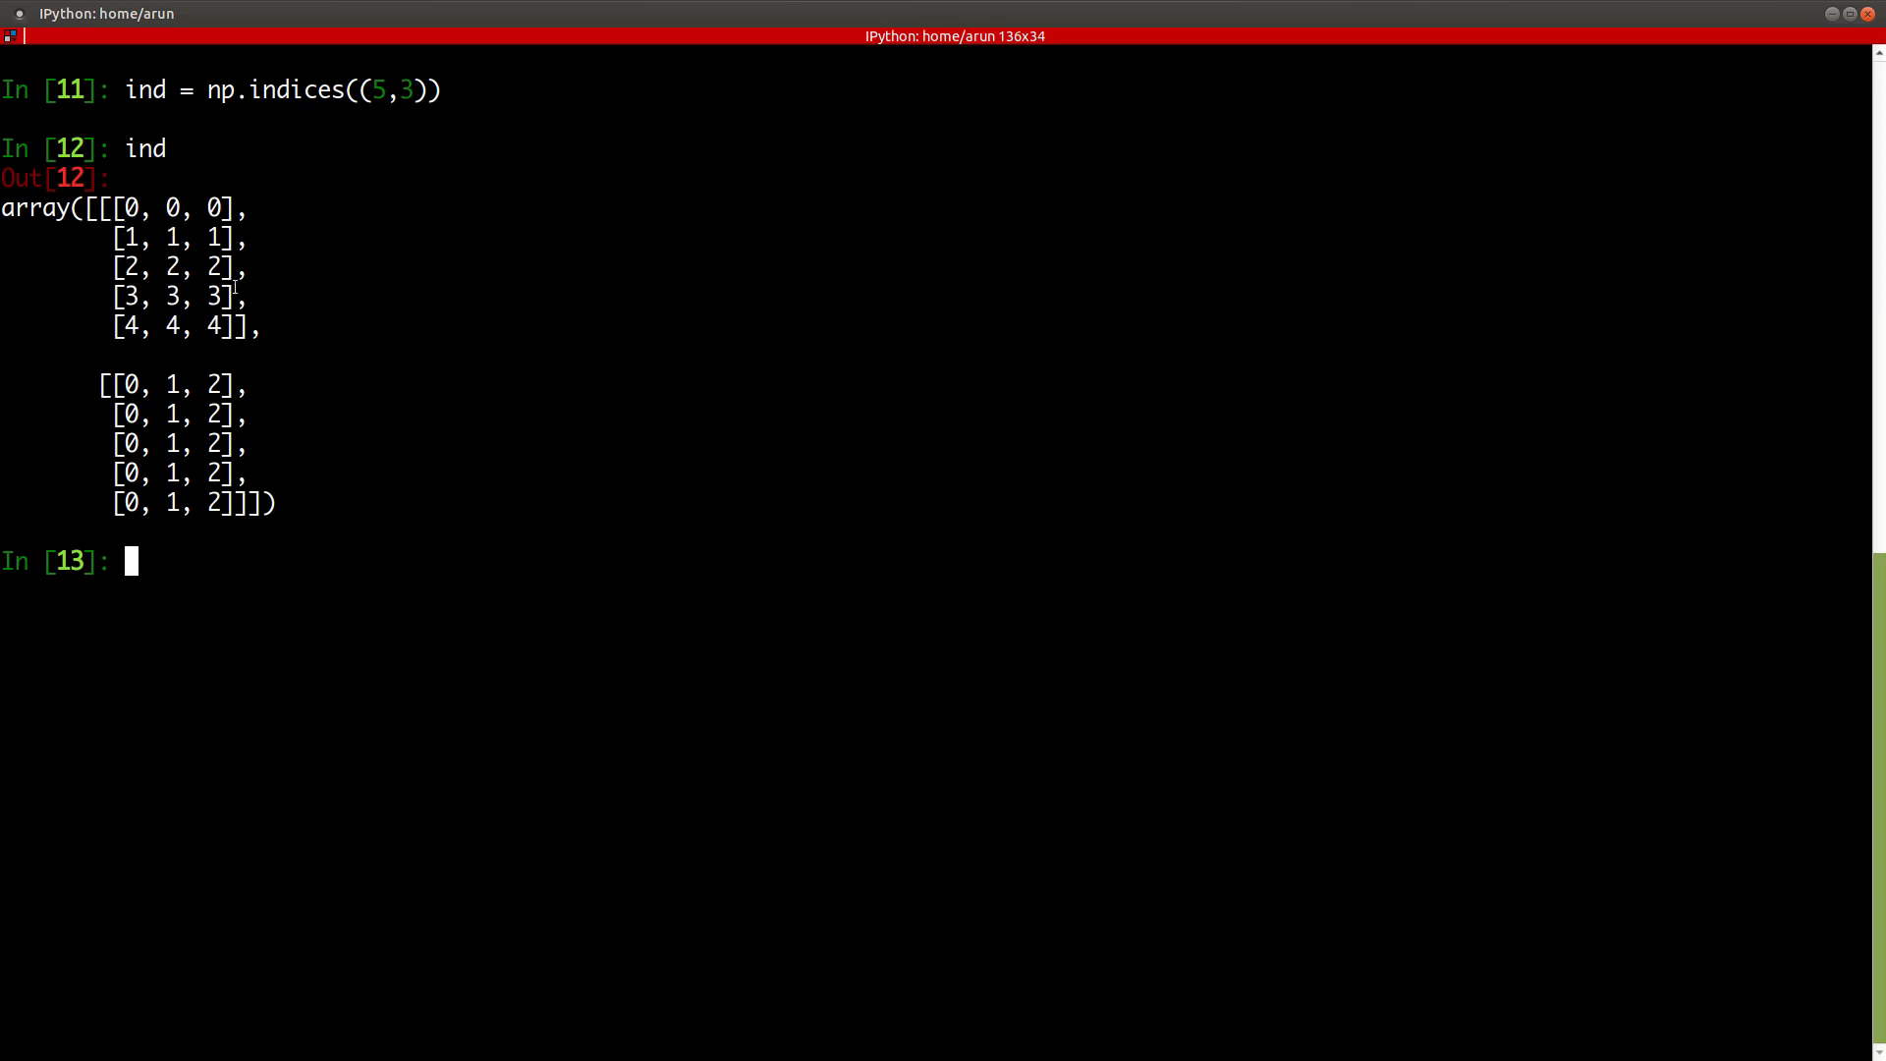
mouse_move(60, 204)
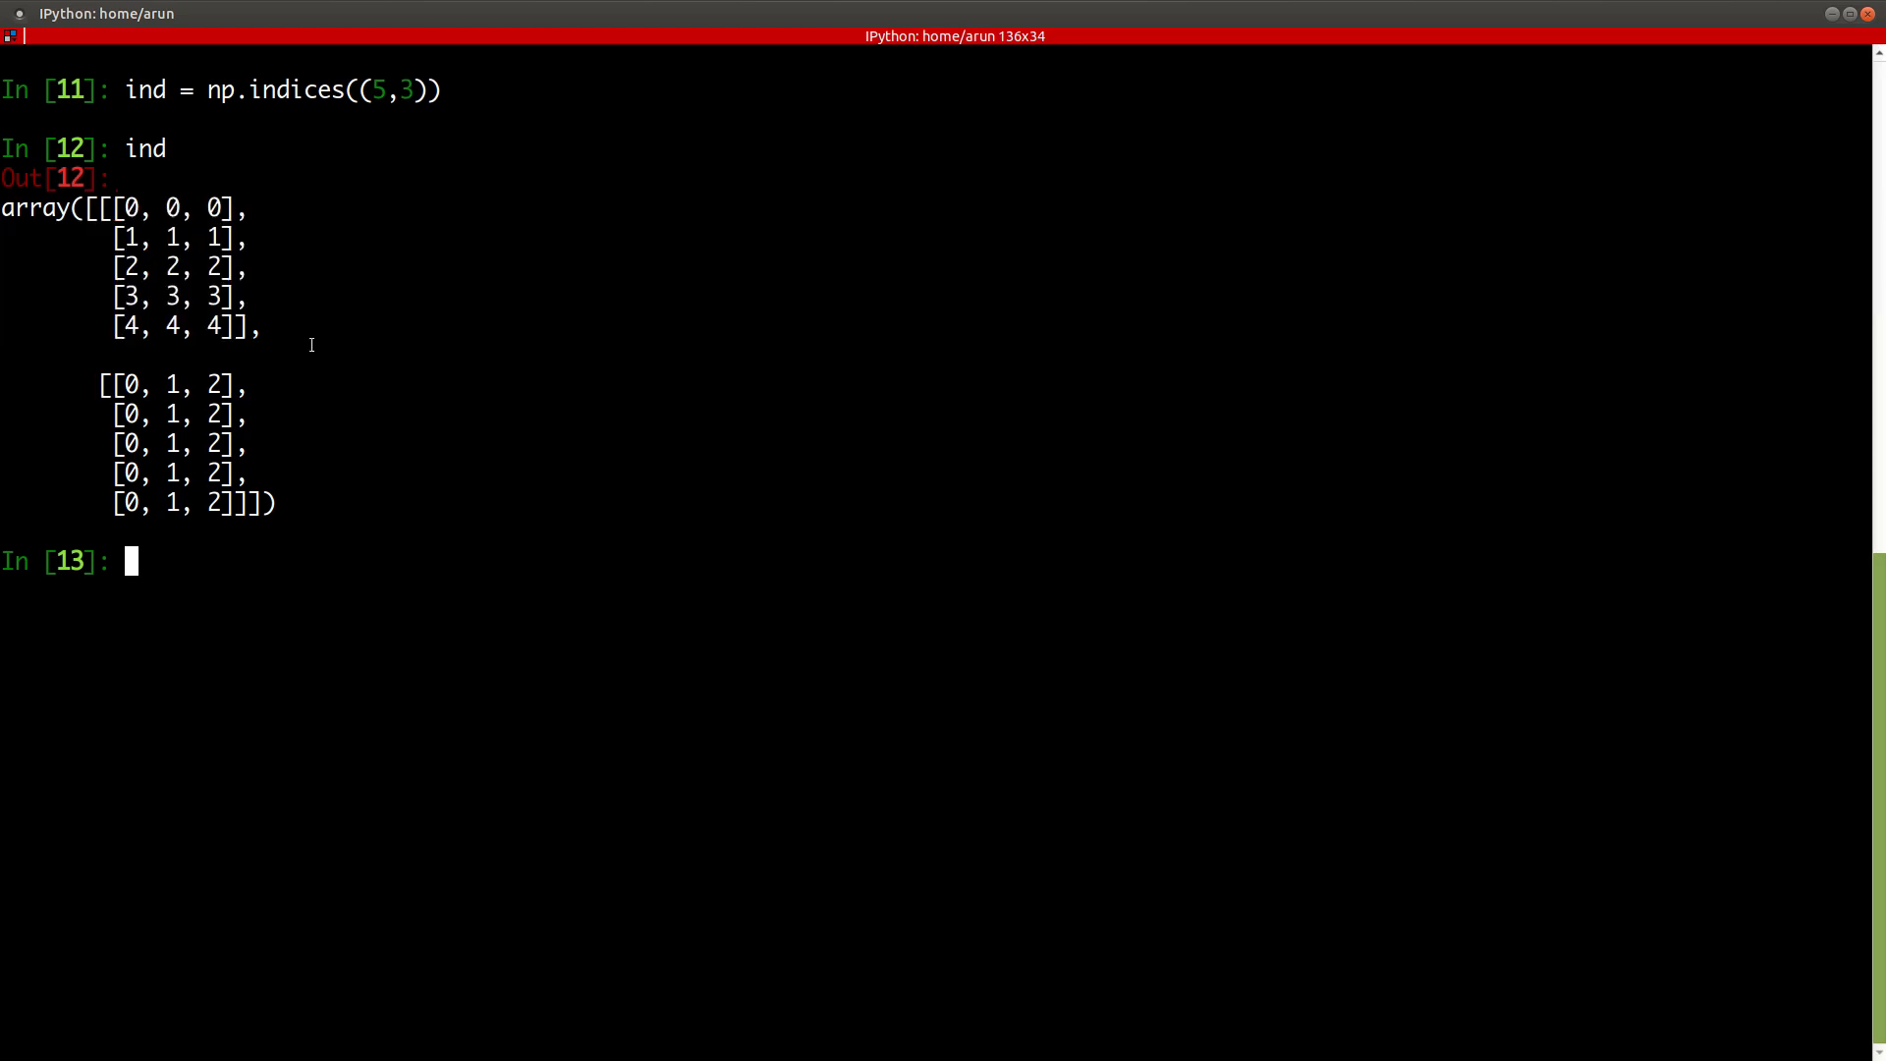
double_click(169, 206)
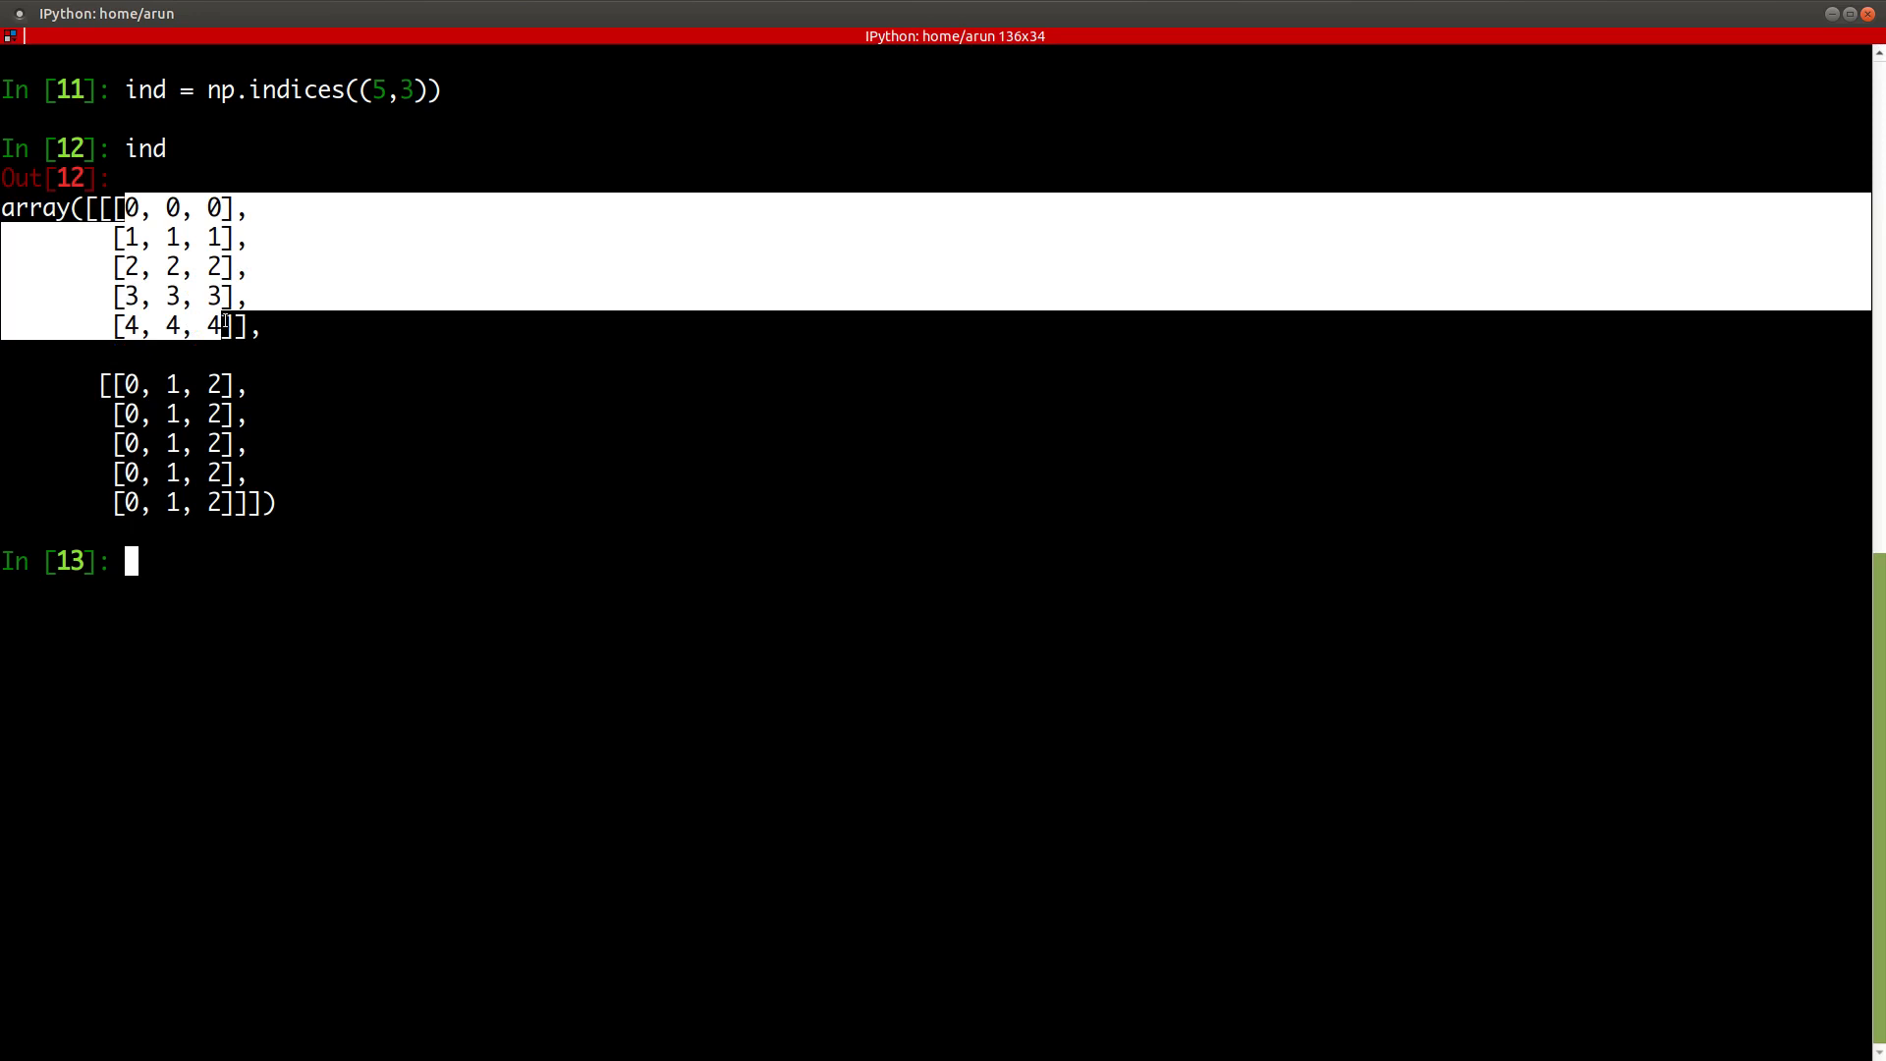
mouse_move(204, 413)
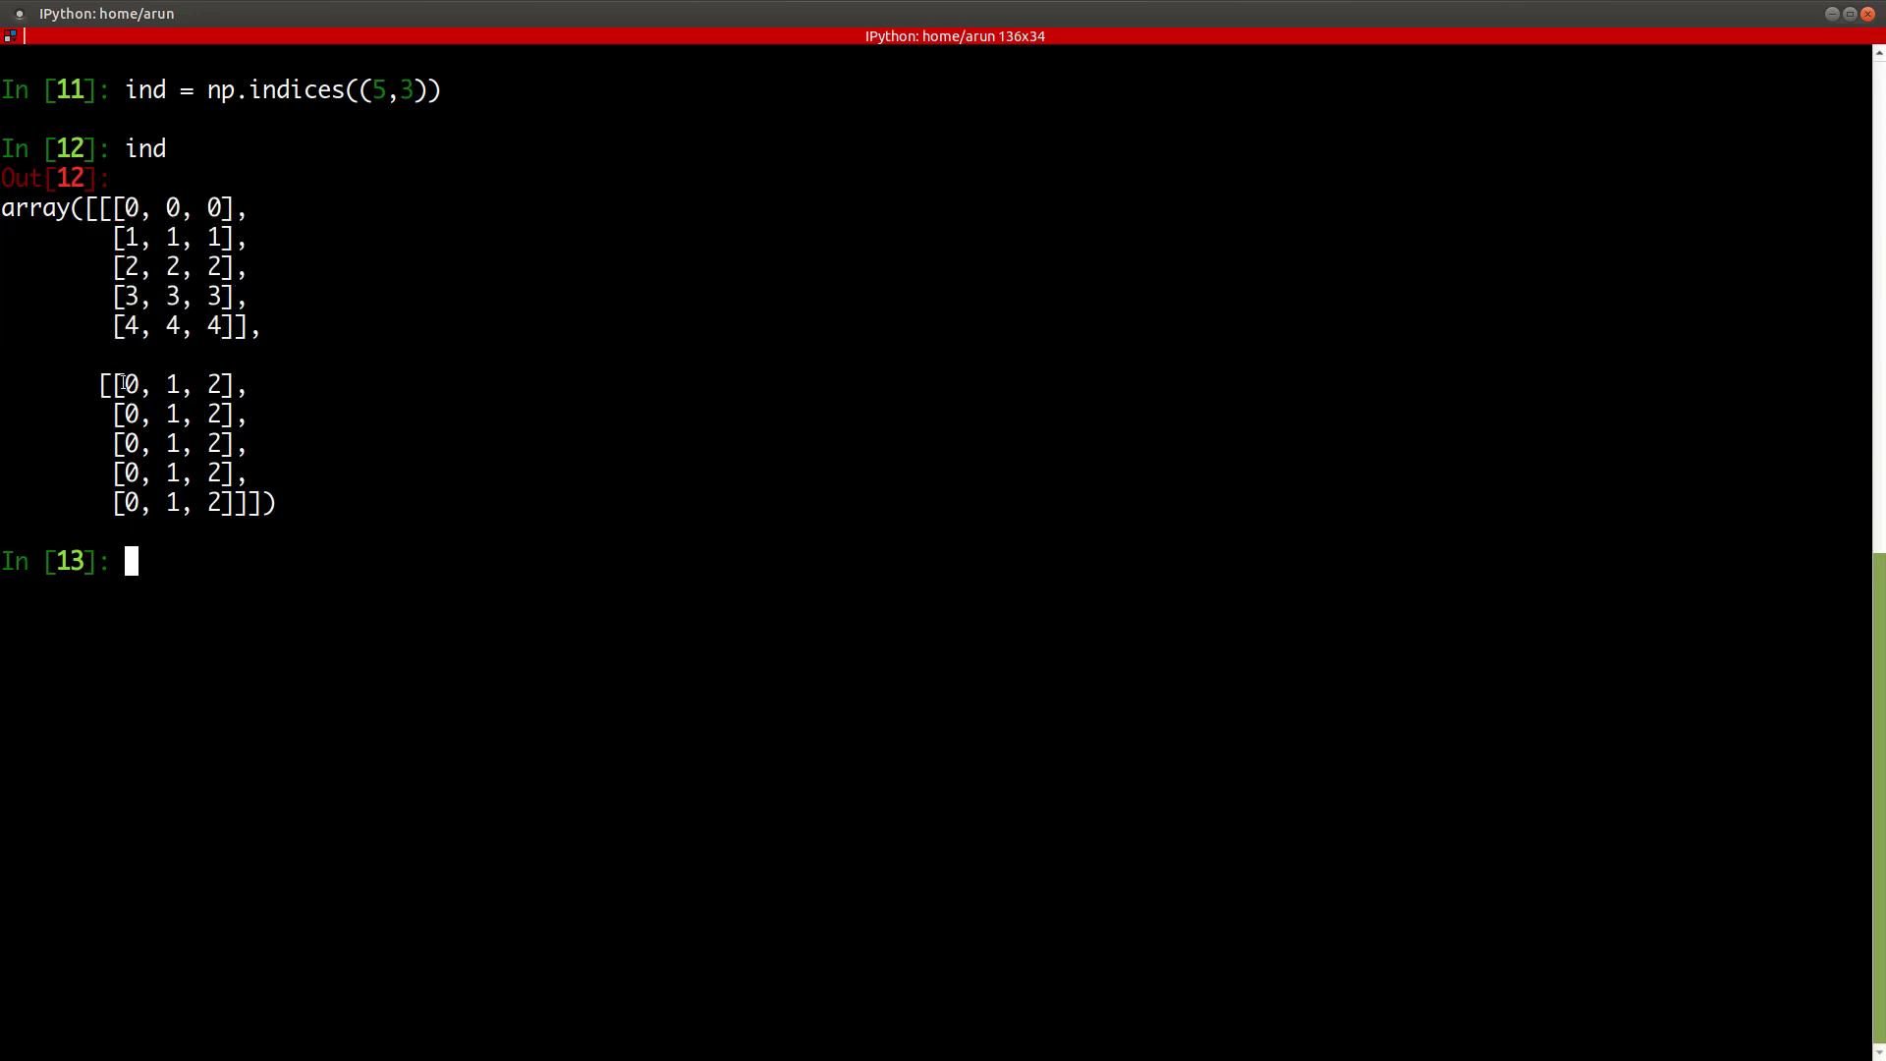
mouse_move(340, 424)
type("ind = np.indices((5,3")
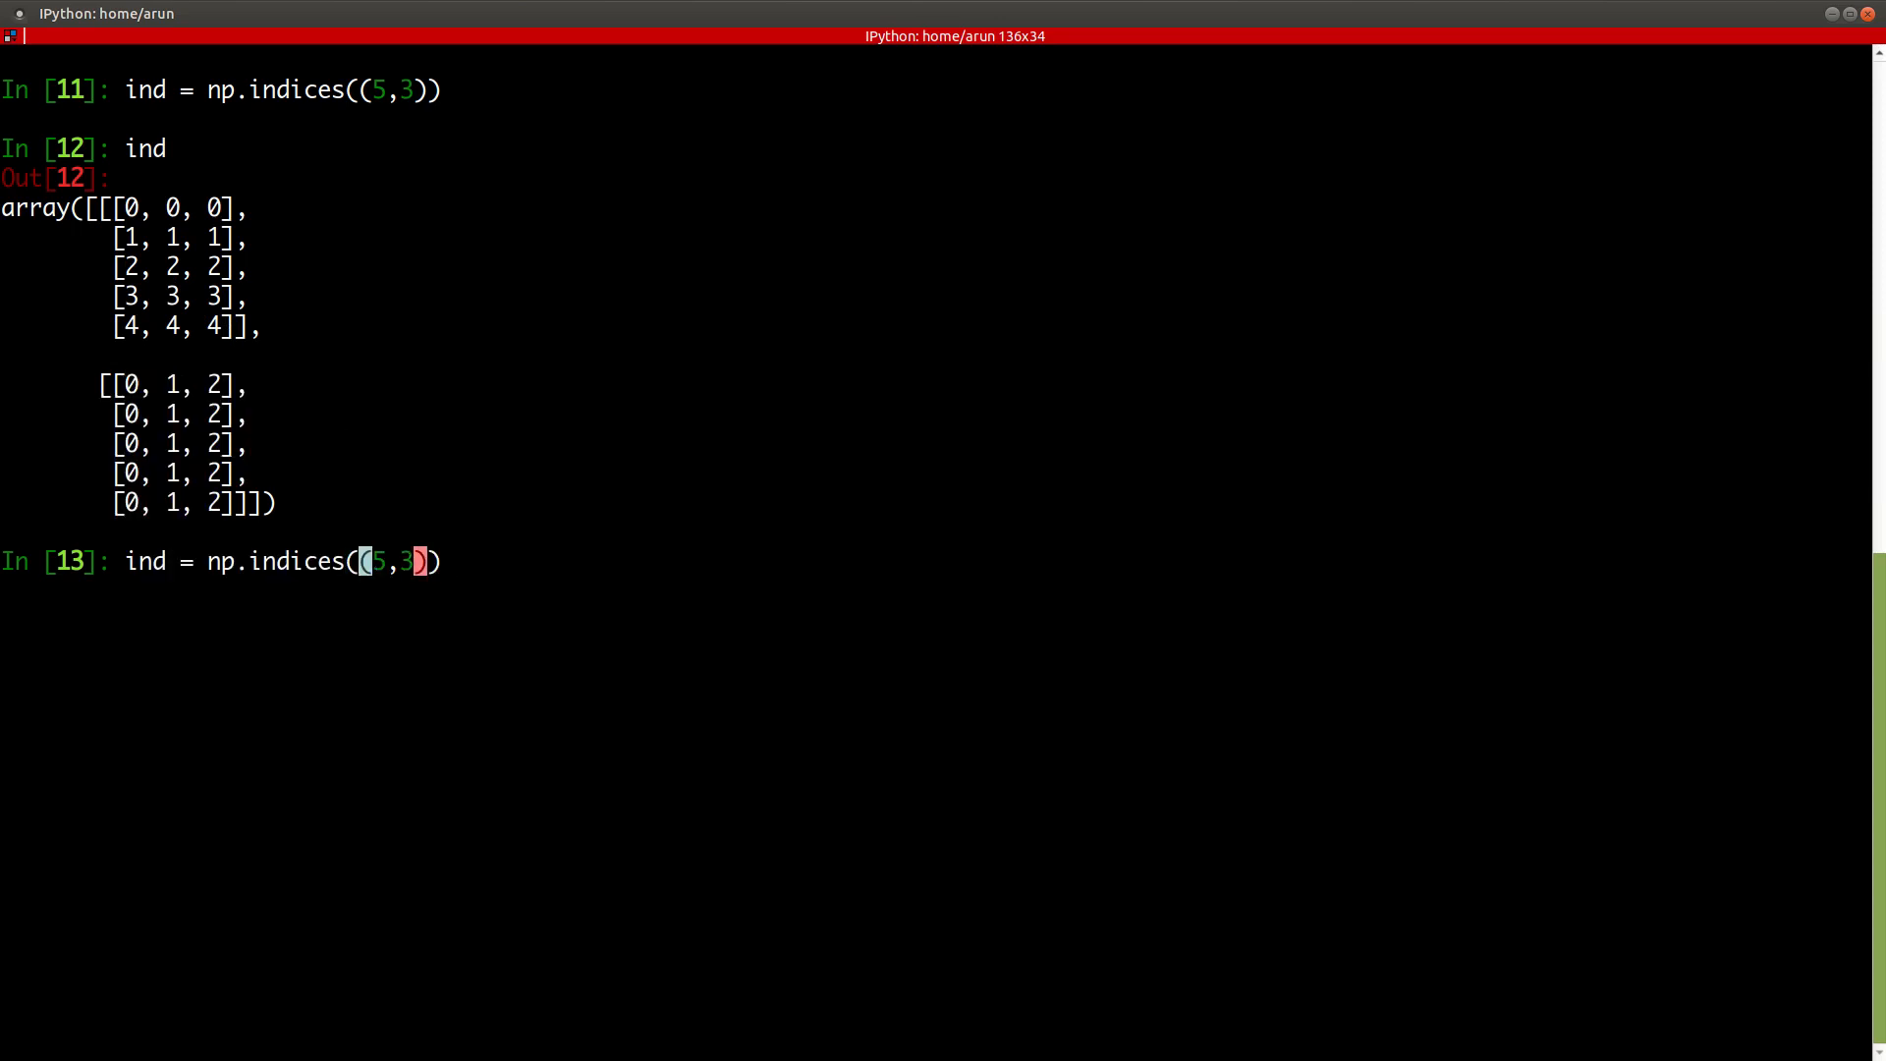
- Recreate ind as np.indices((5,3,2)) and print the three 5×3×2 index grids
type(",")
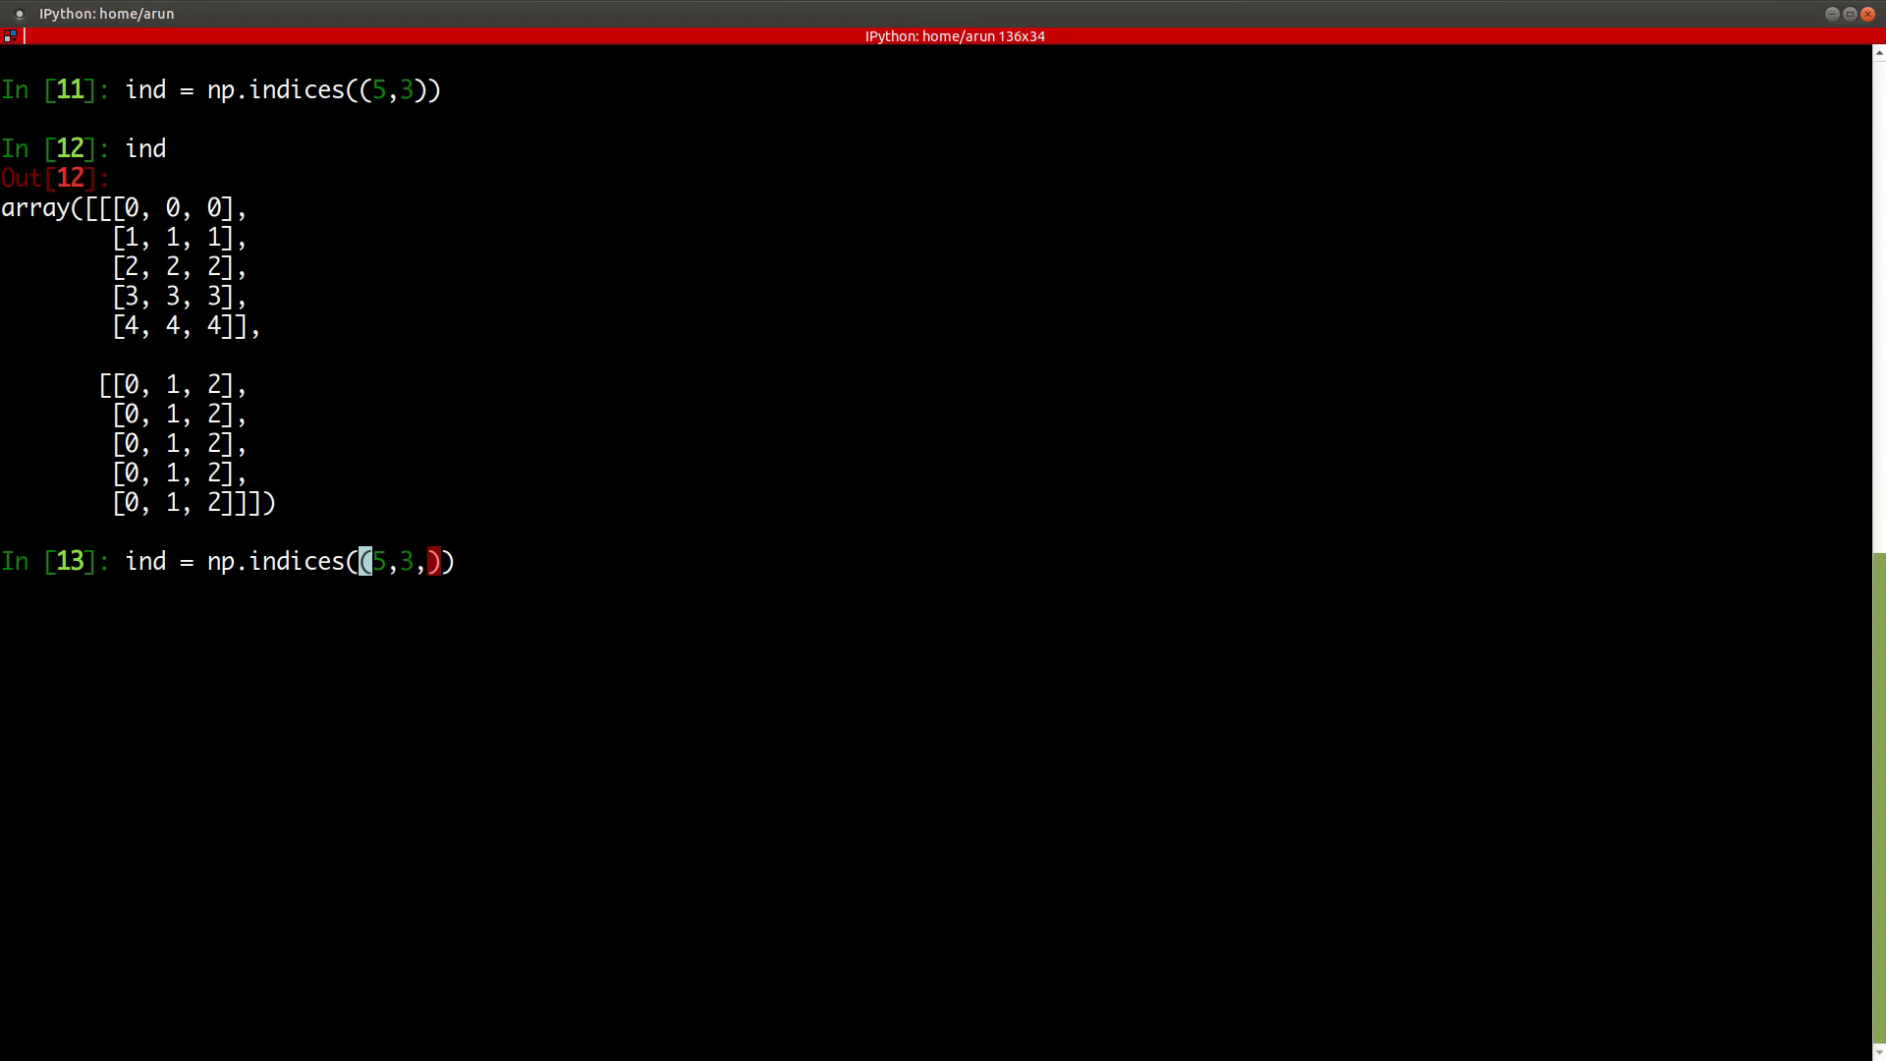
key("Return")
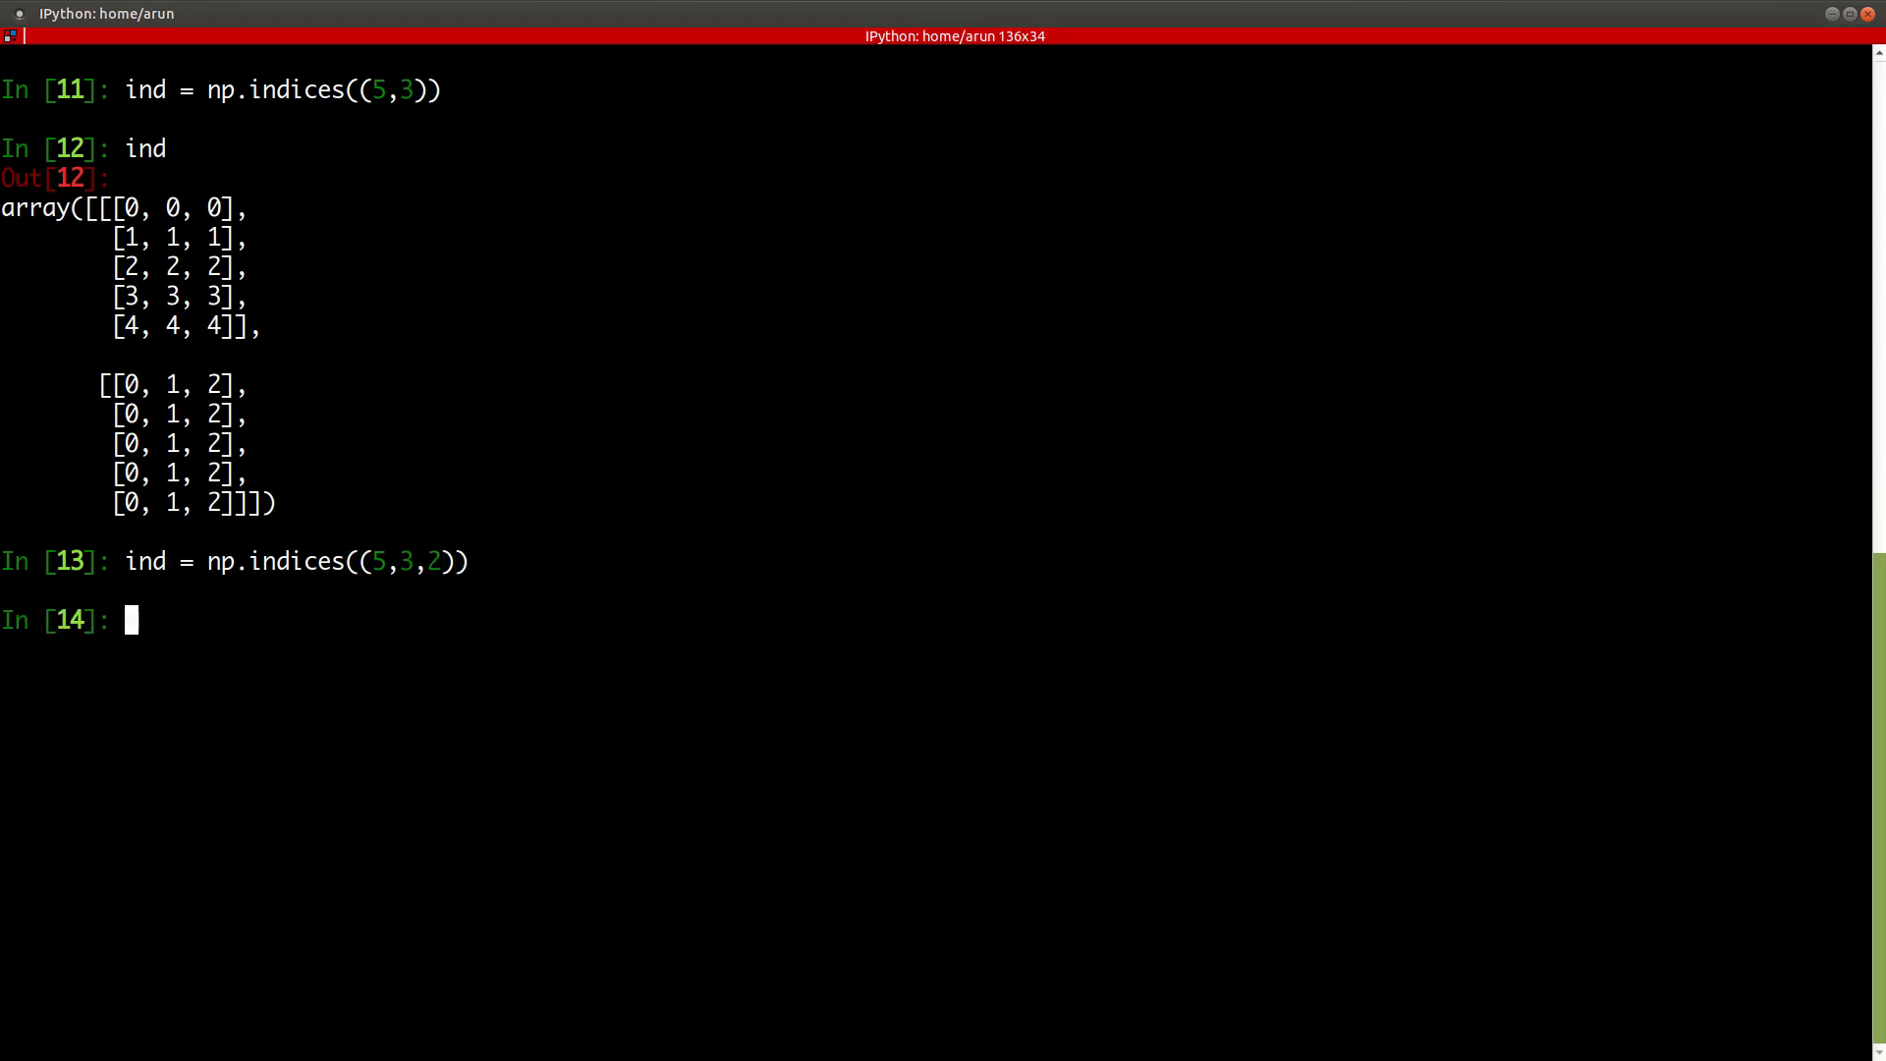
key("Return")
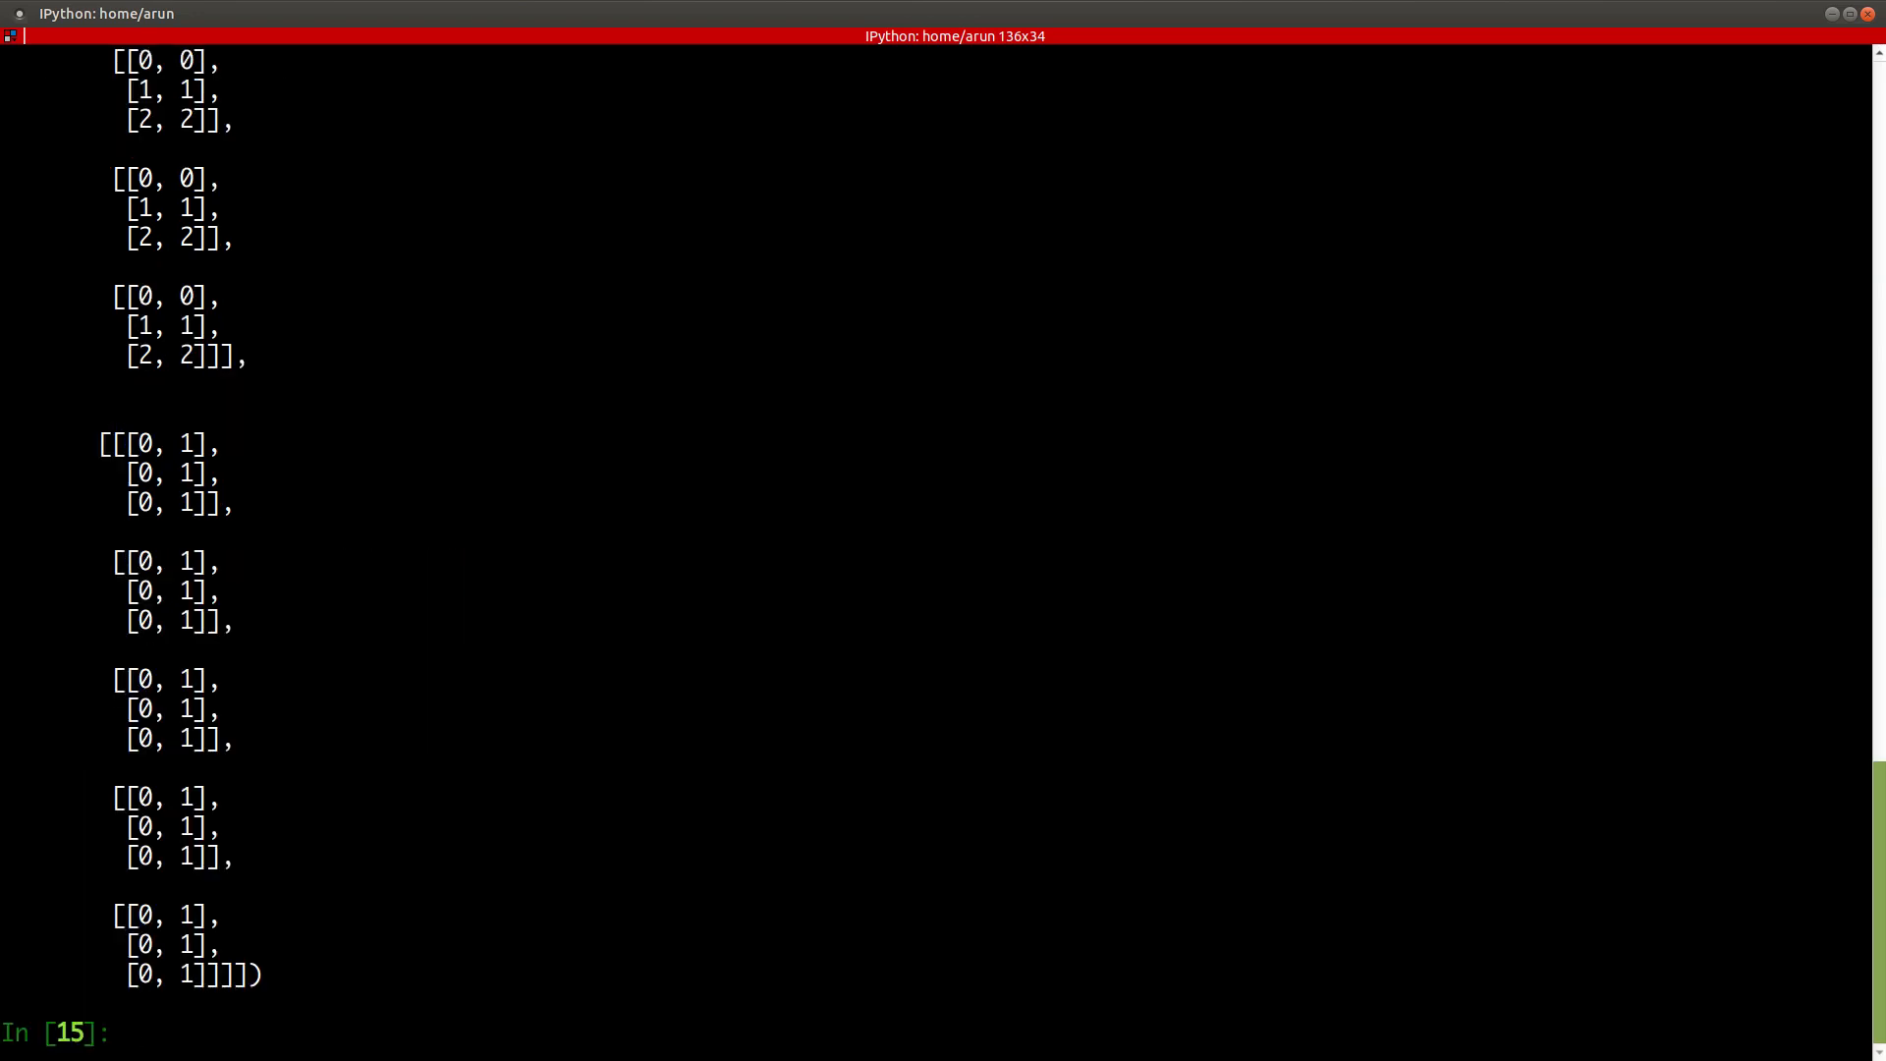
scroll("up", 3)
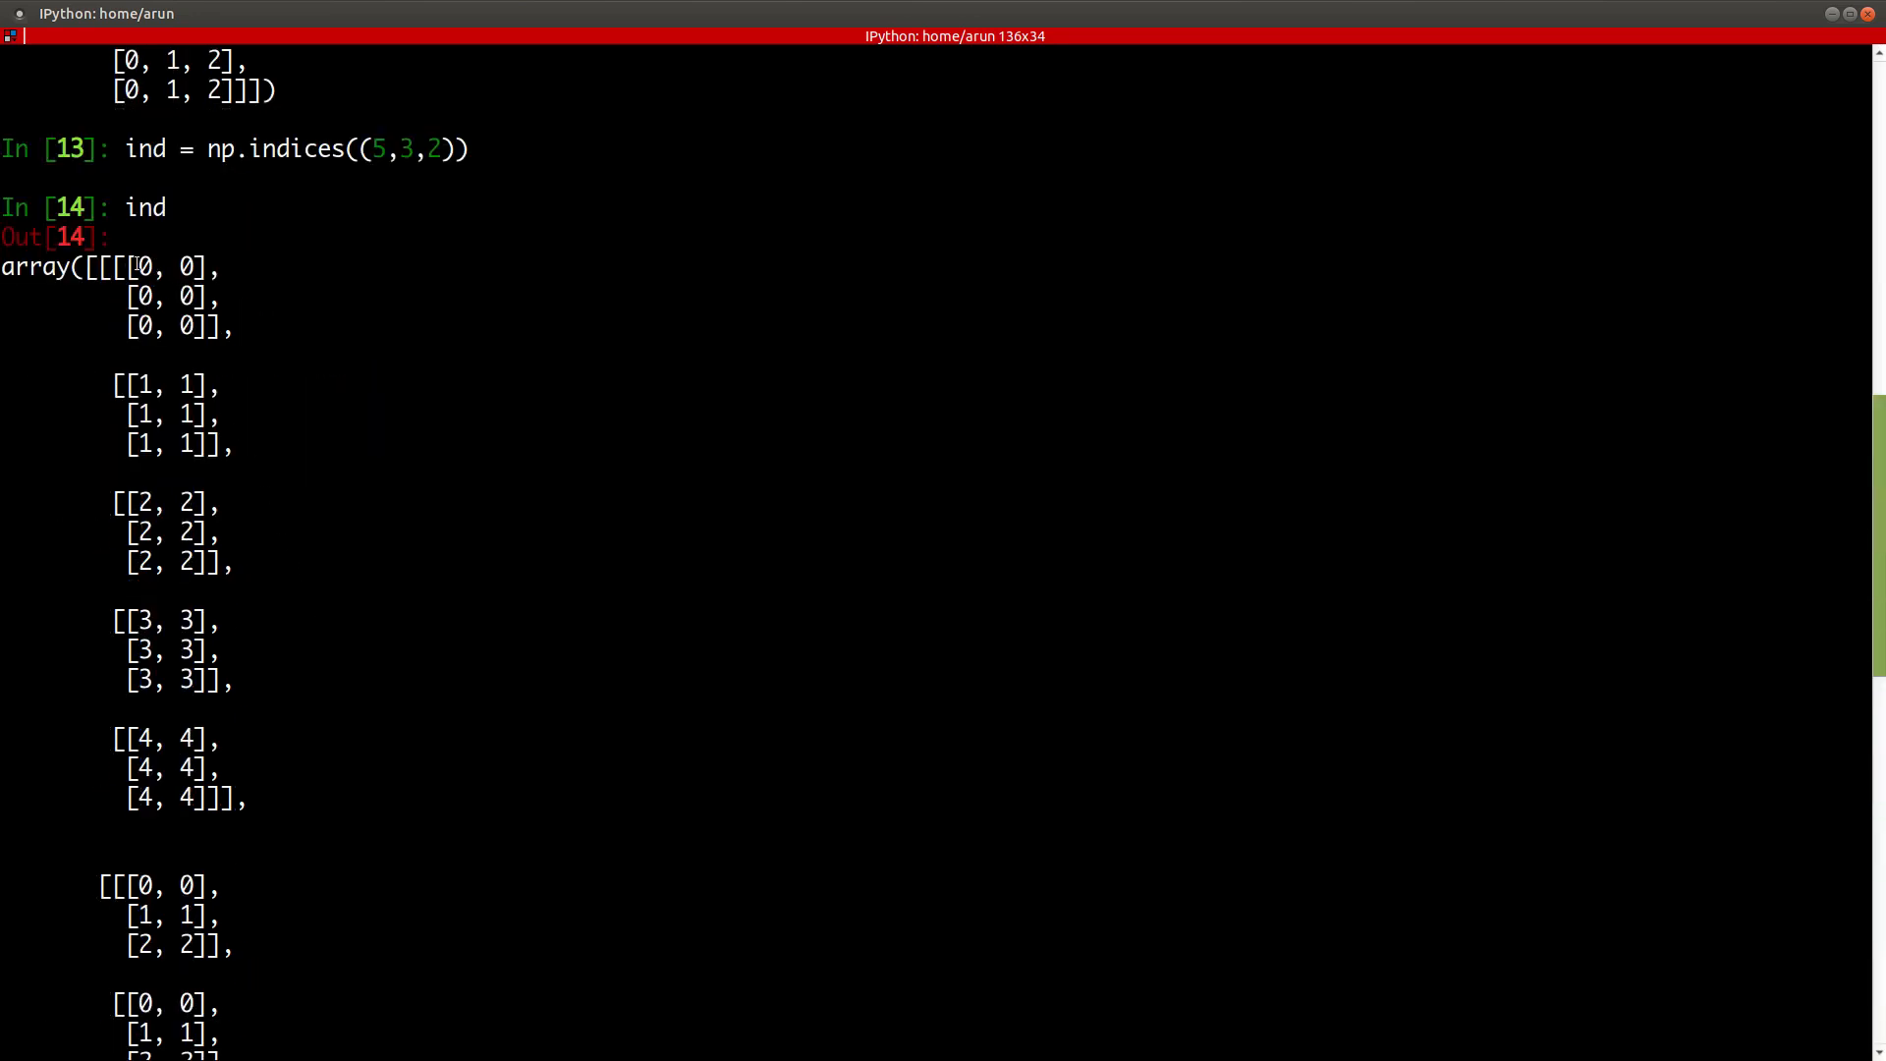
double_click(163, 265)
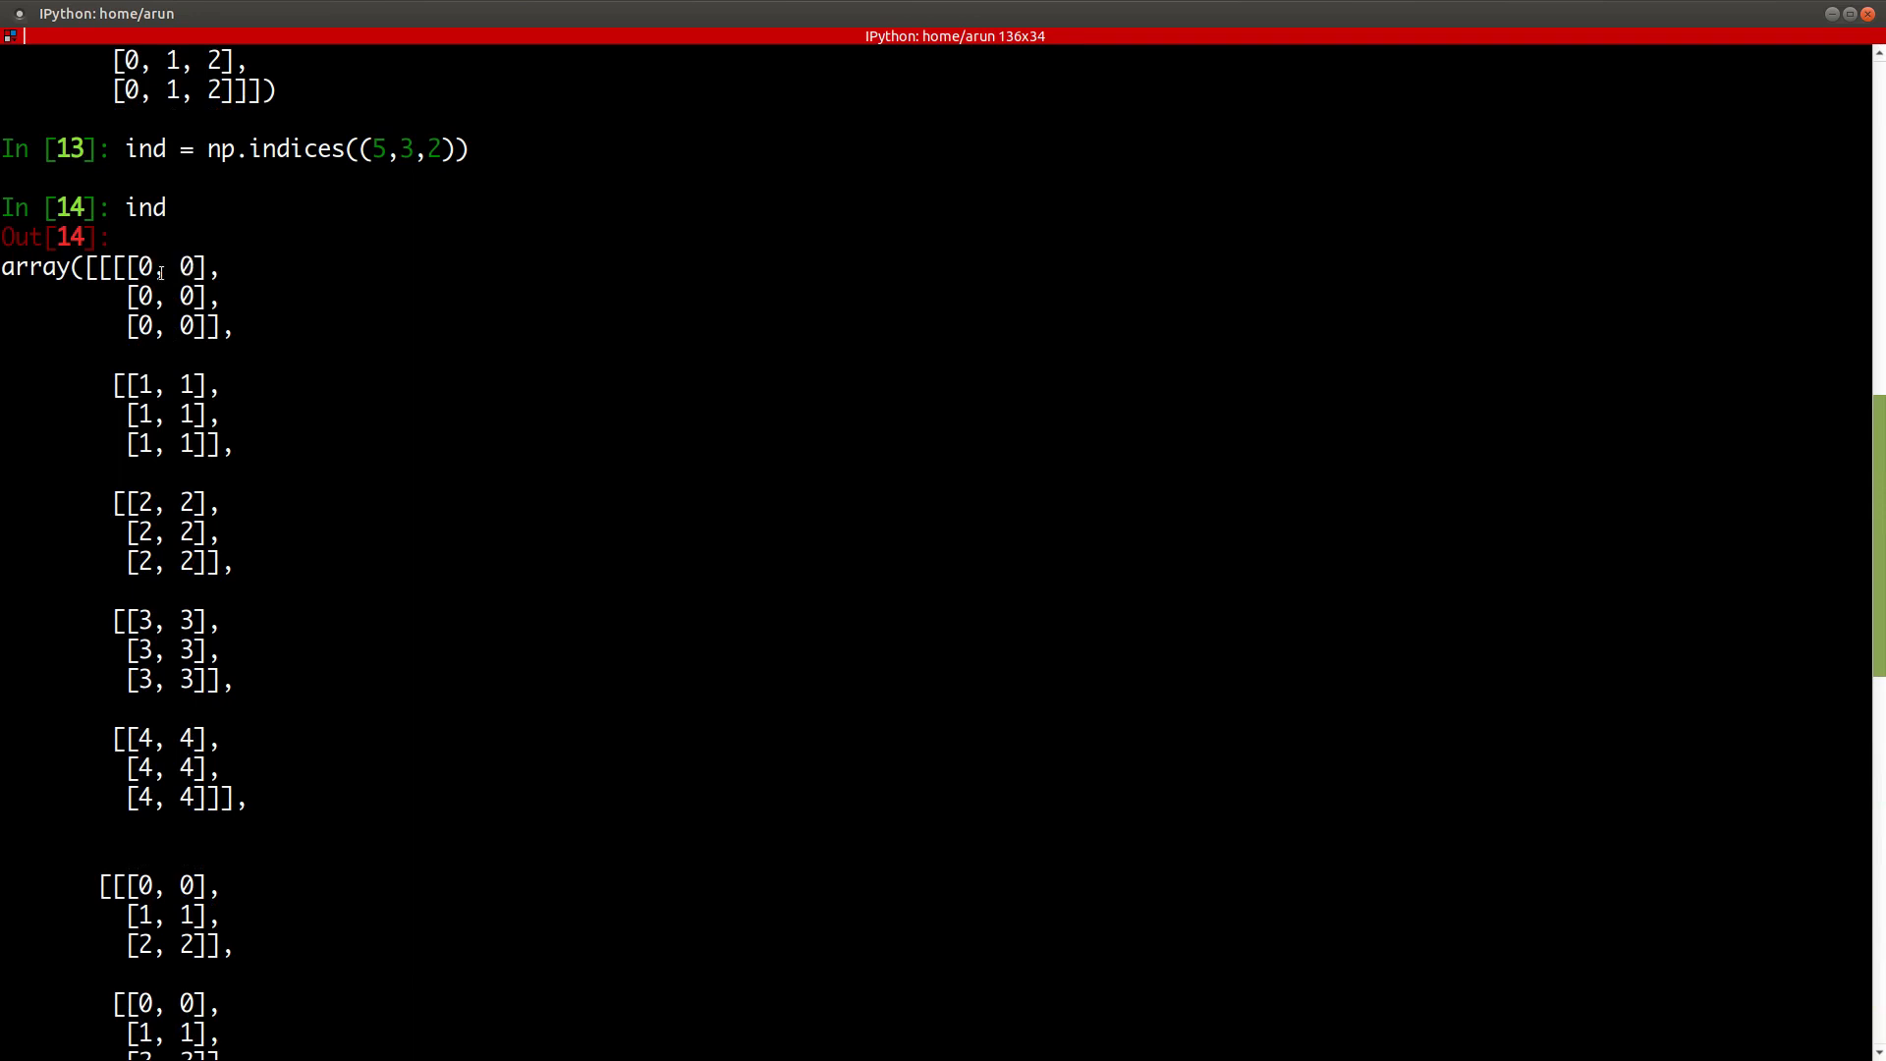
mouse_move(377, 147)
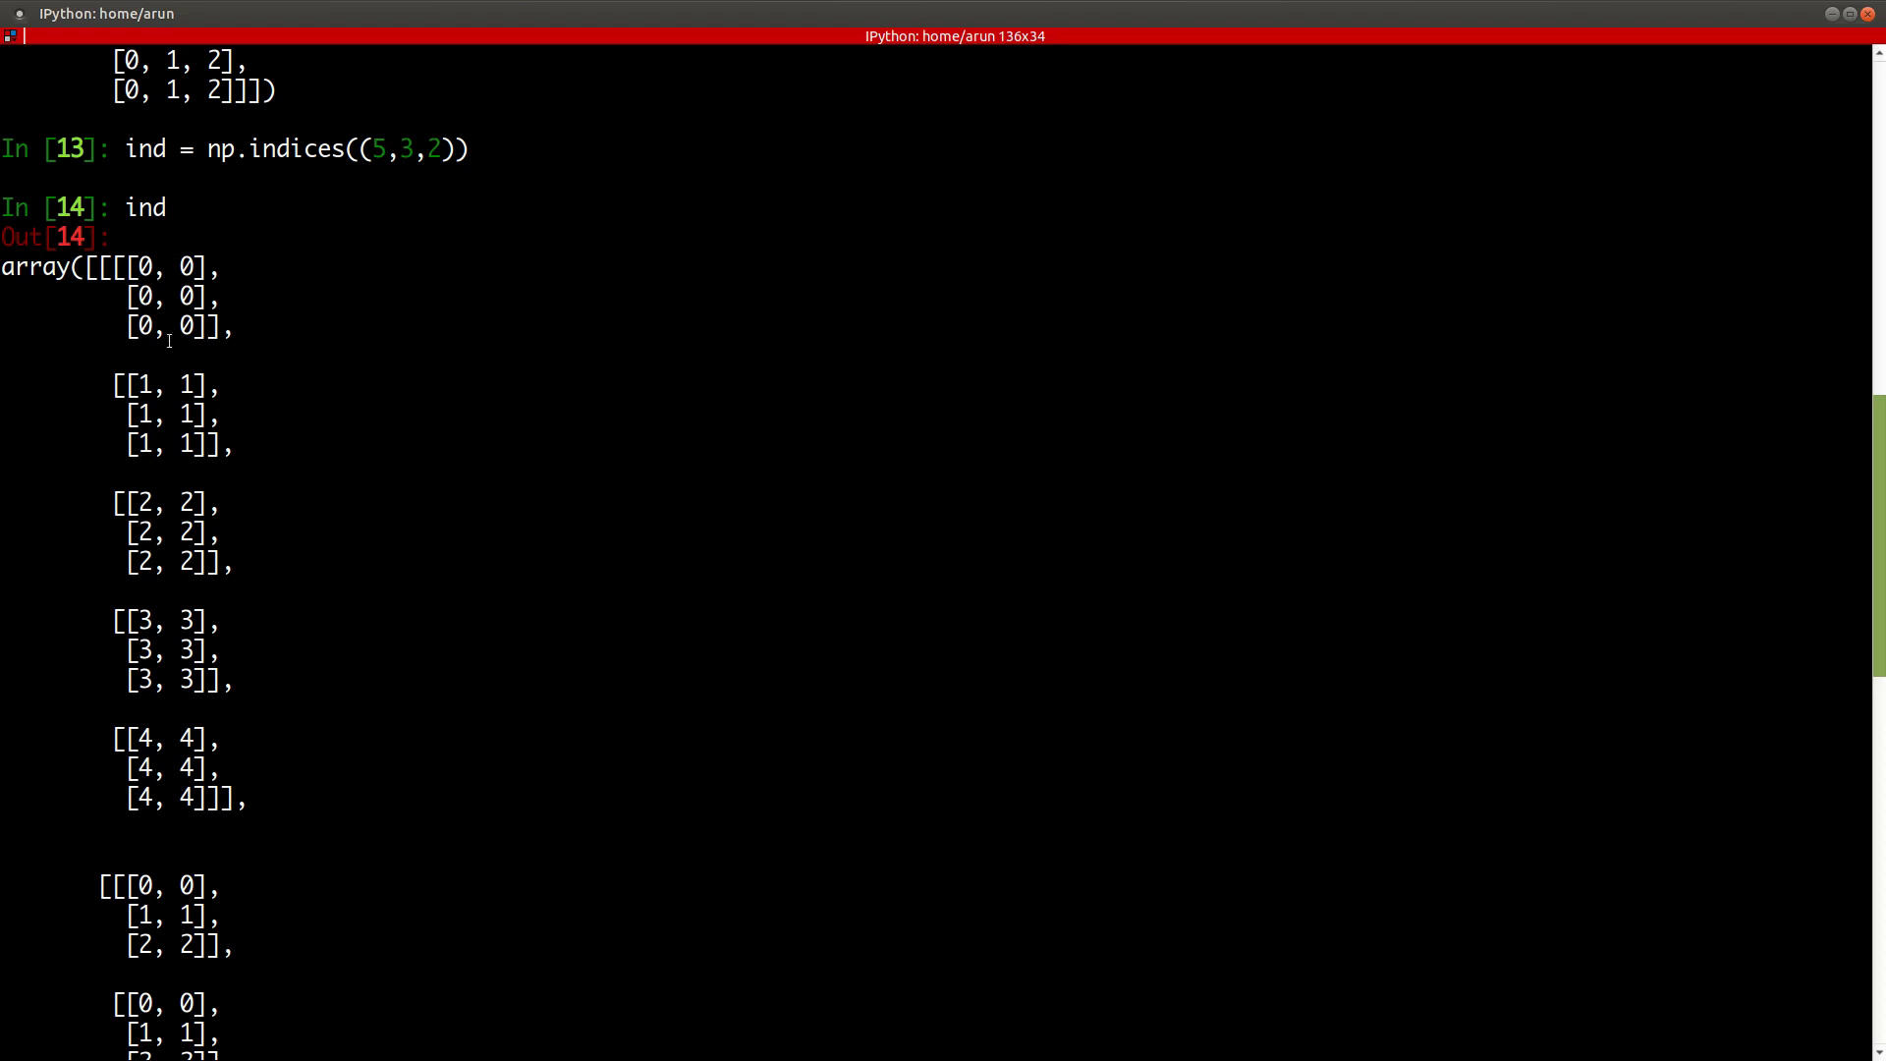
mouse_move(157, 249)
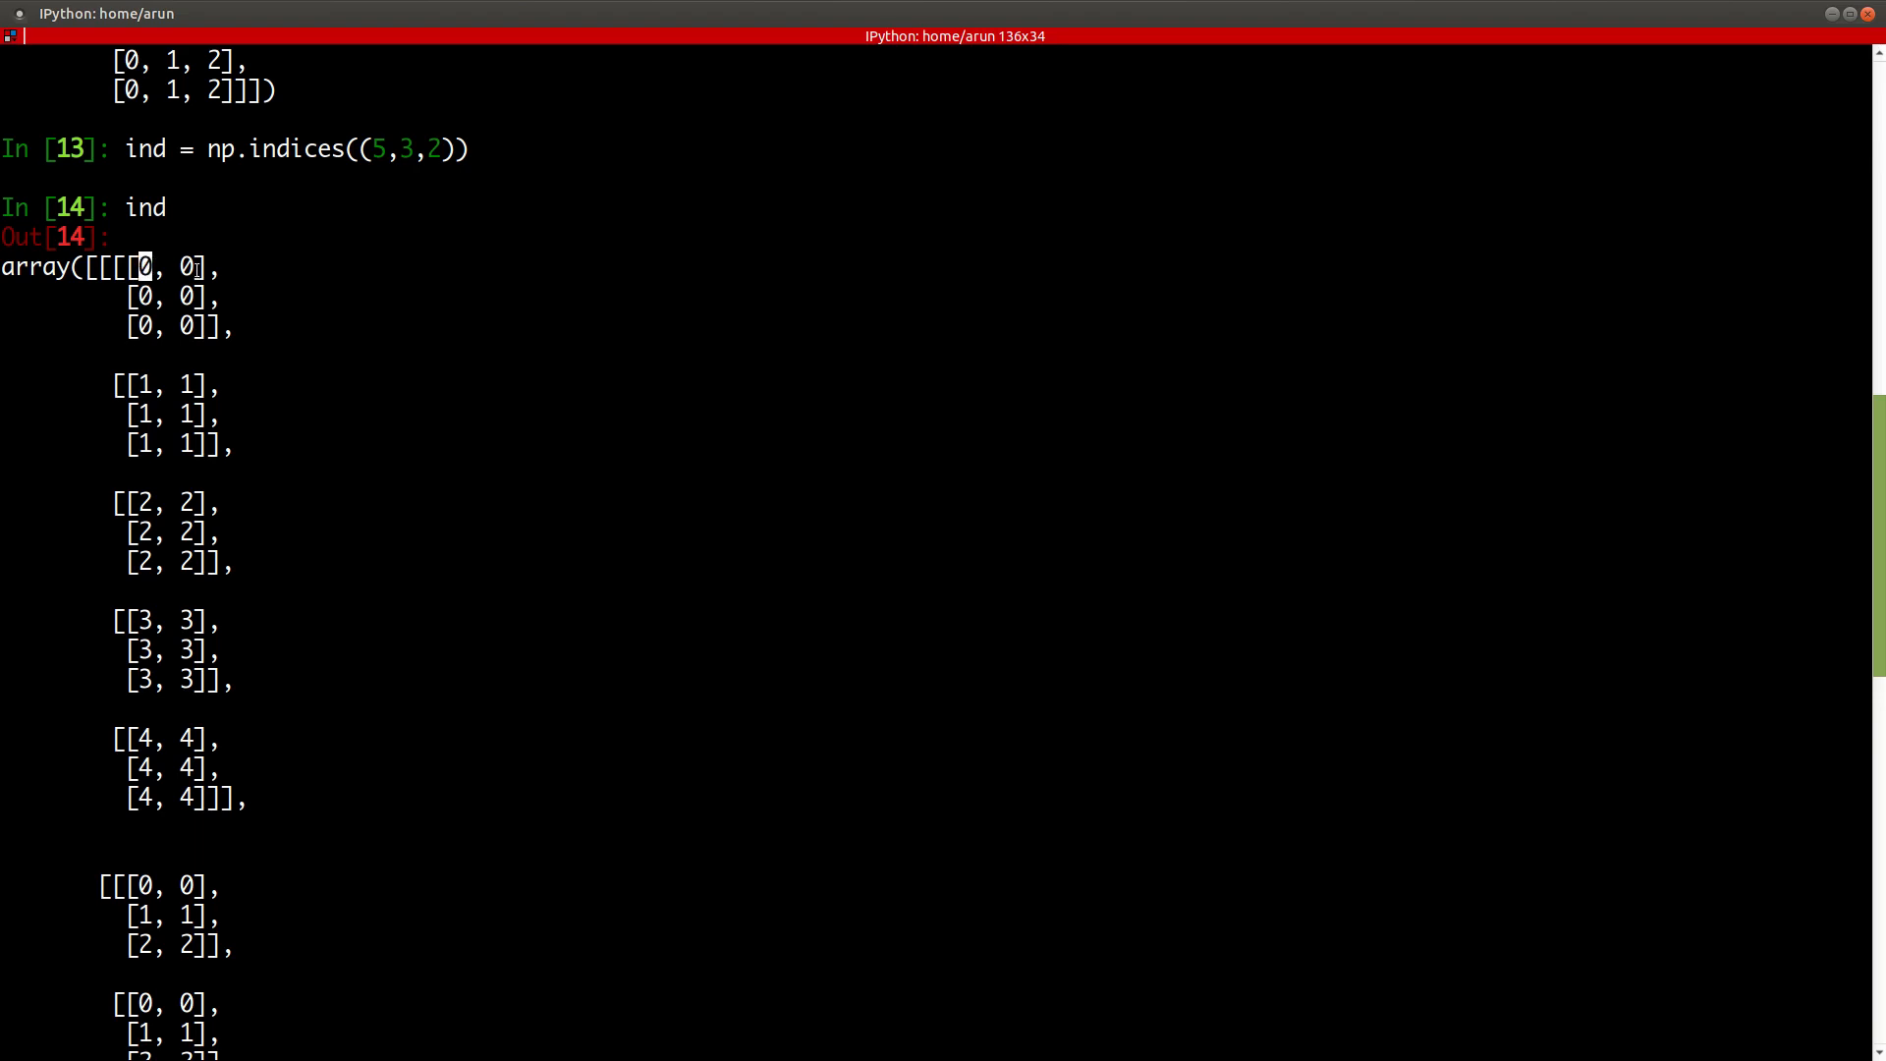
- Scroll through the printed index arrays and start a clear command
scroll("down", 3)
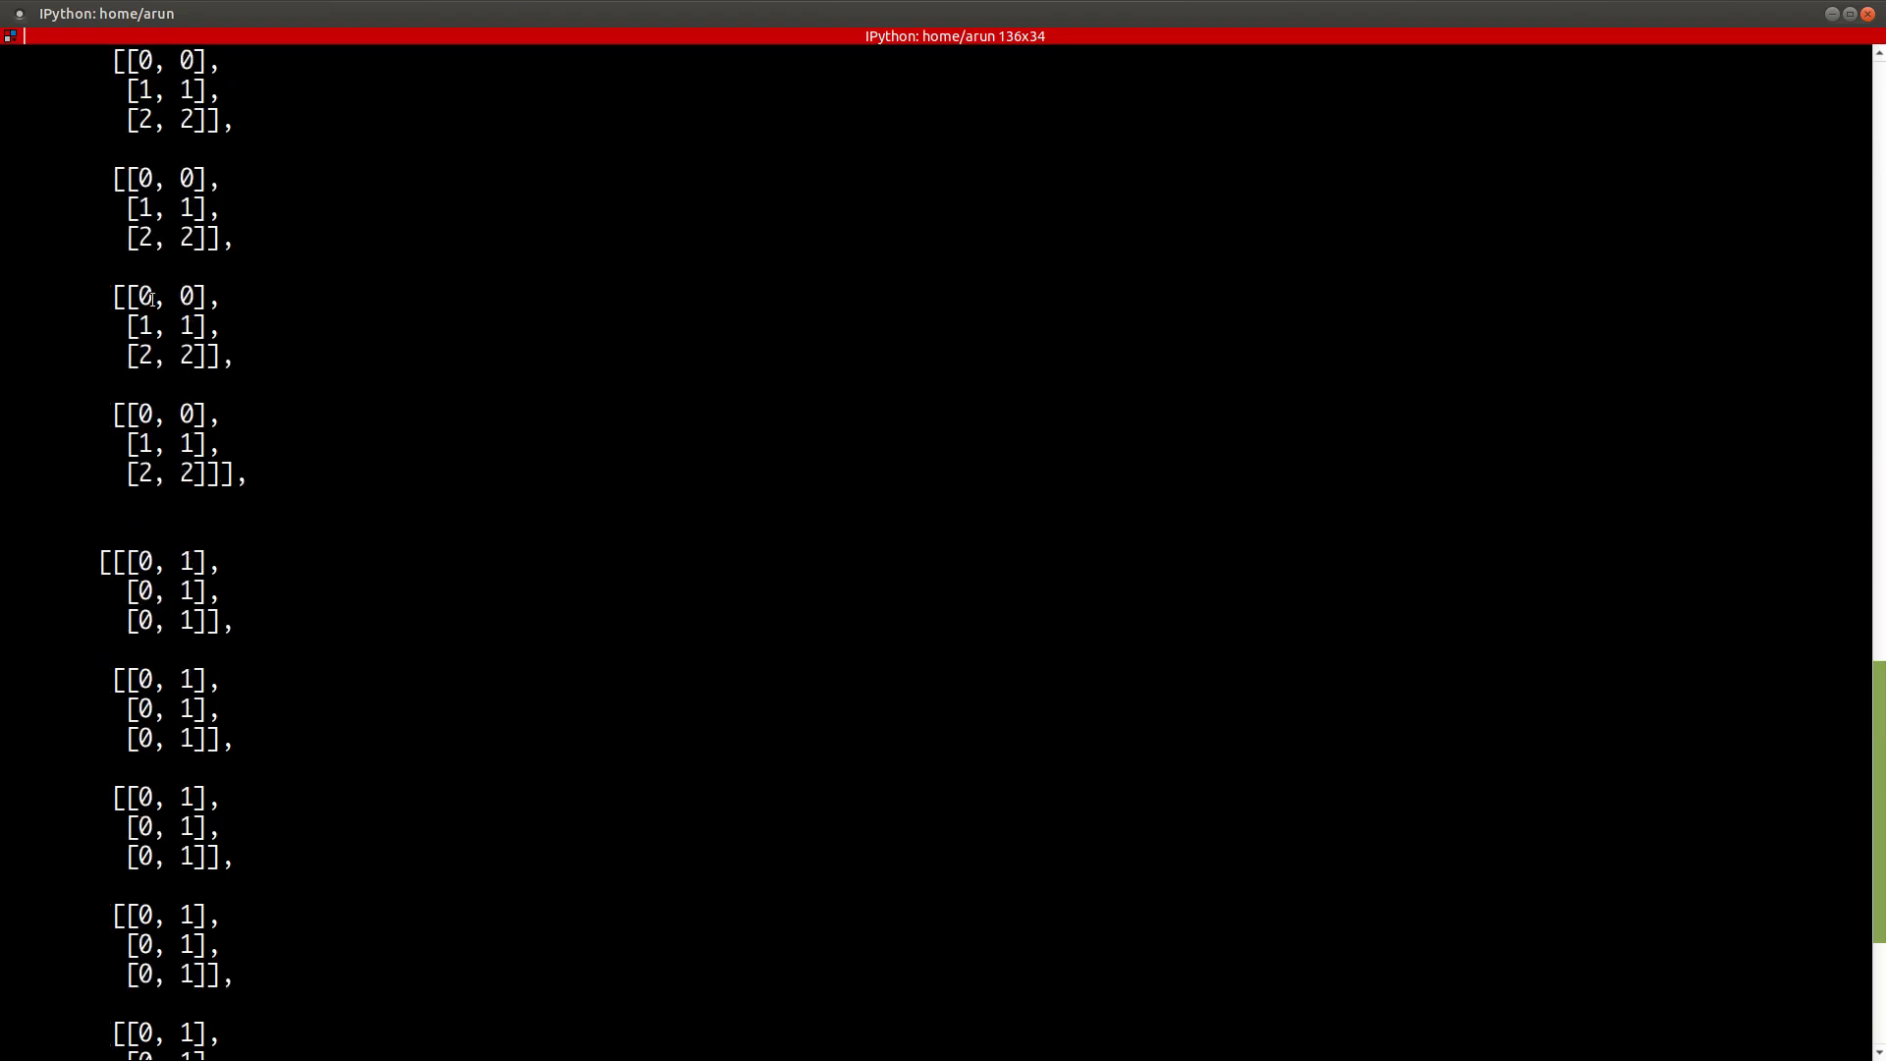
scroll("down", 3)
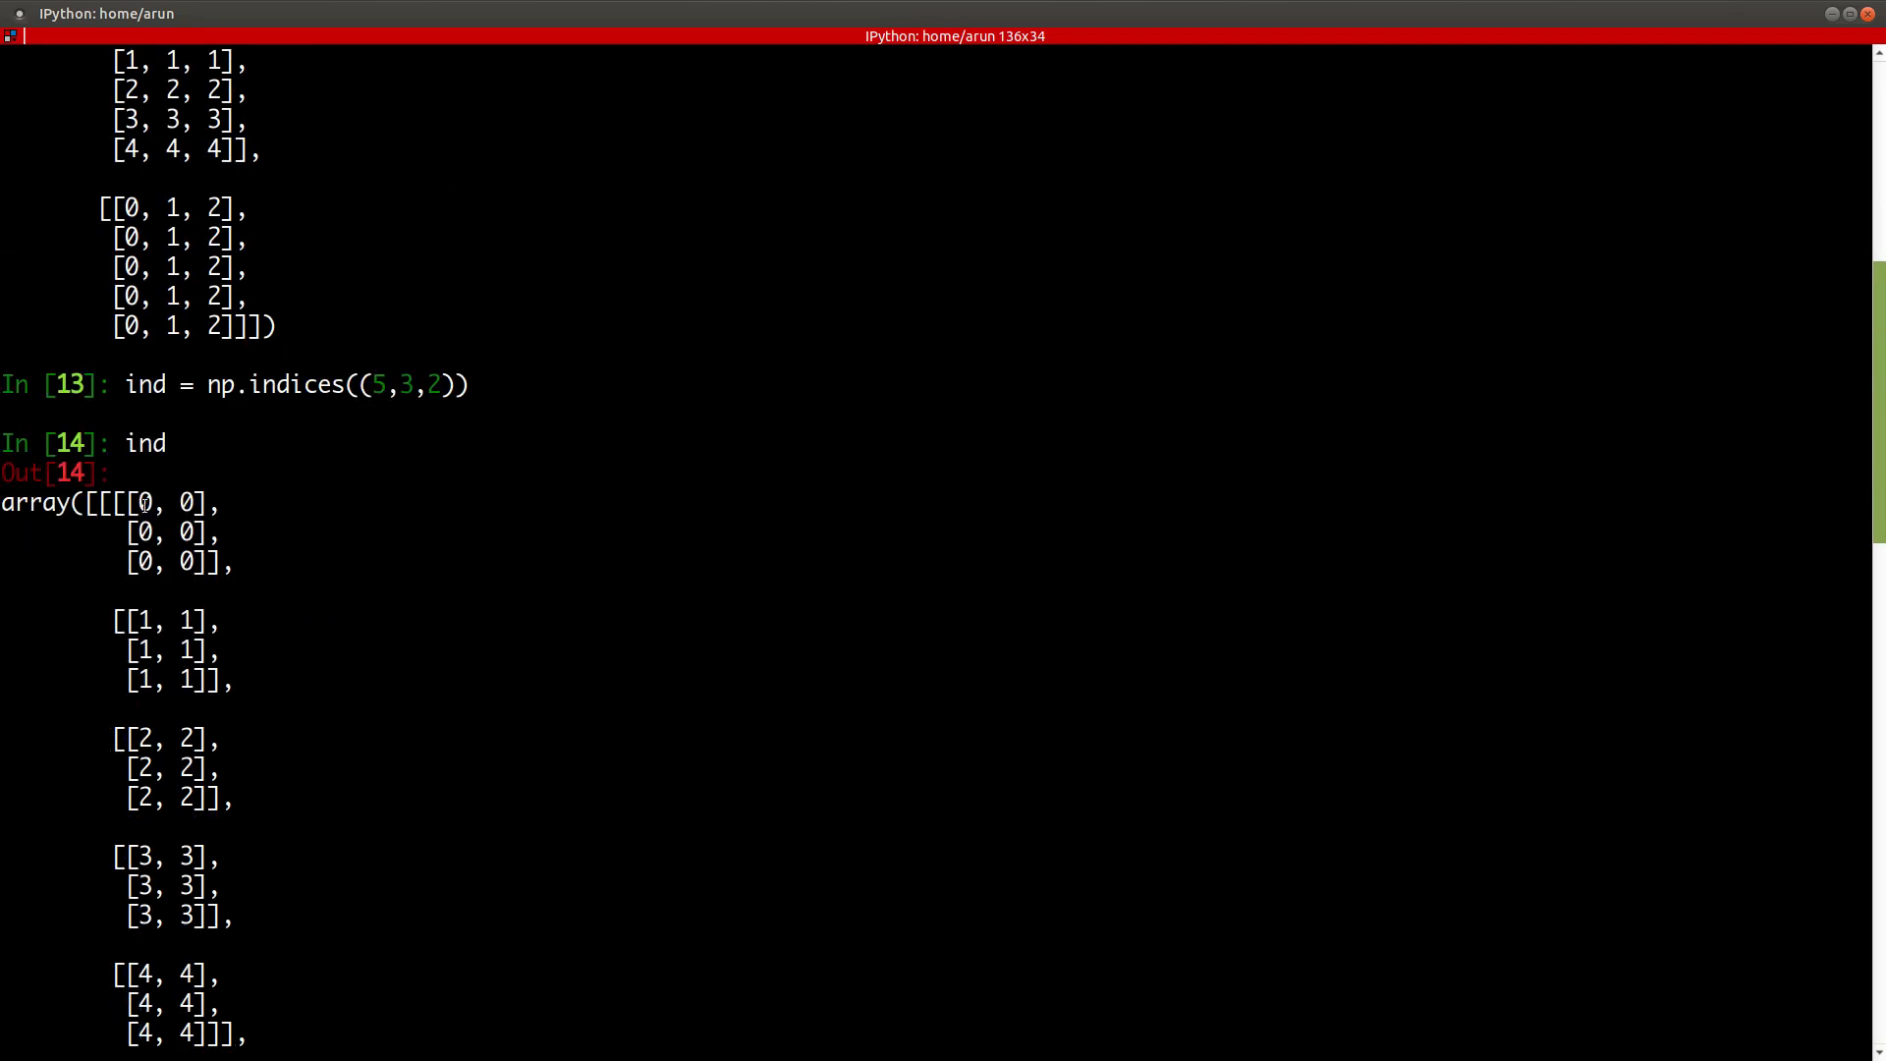
scroll("down", 3)
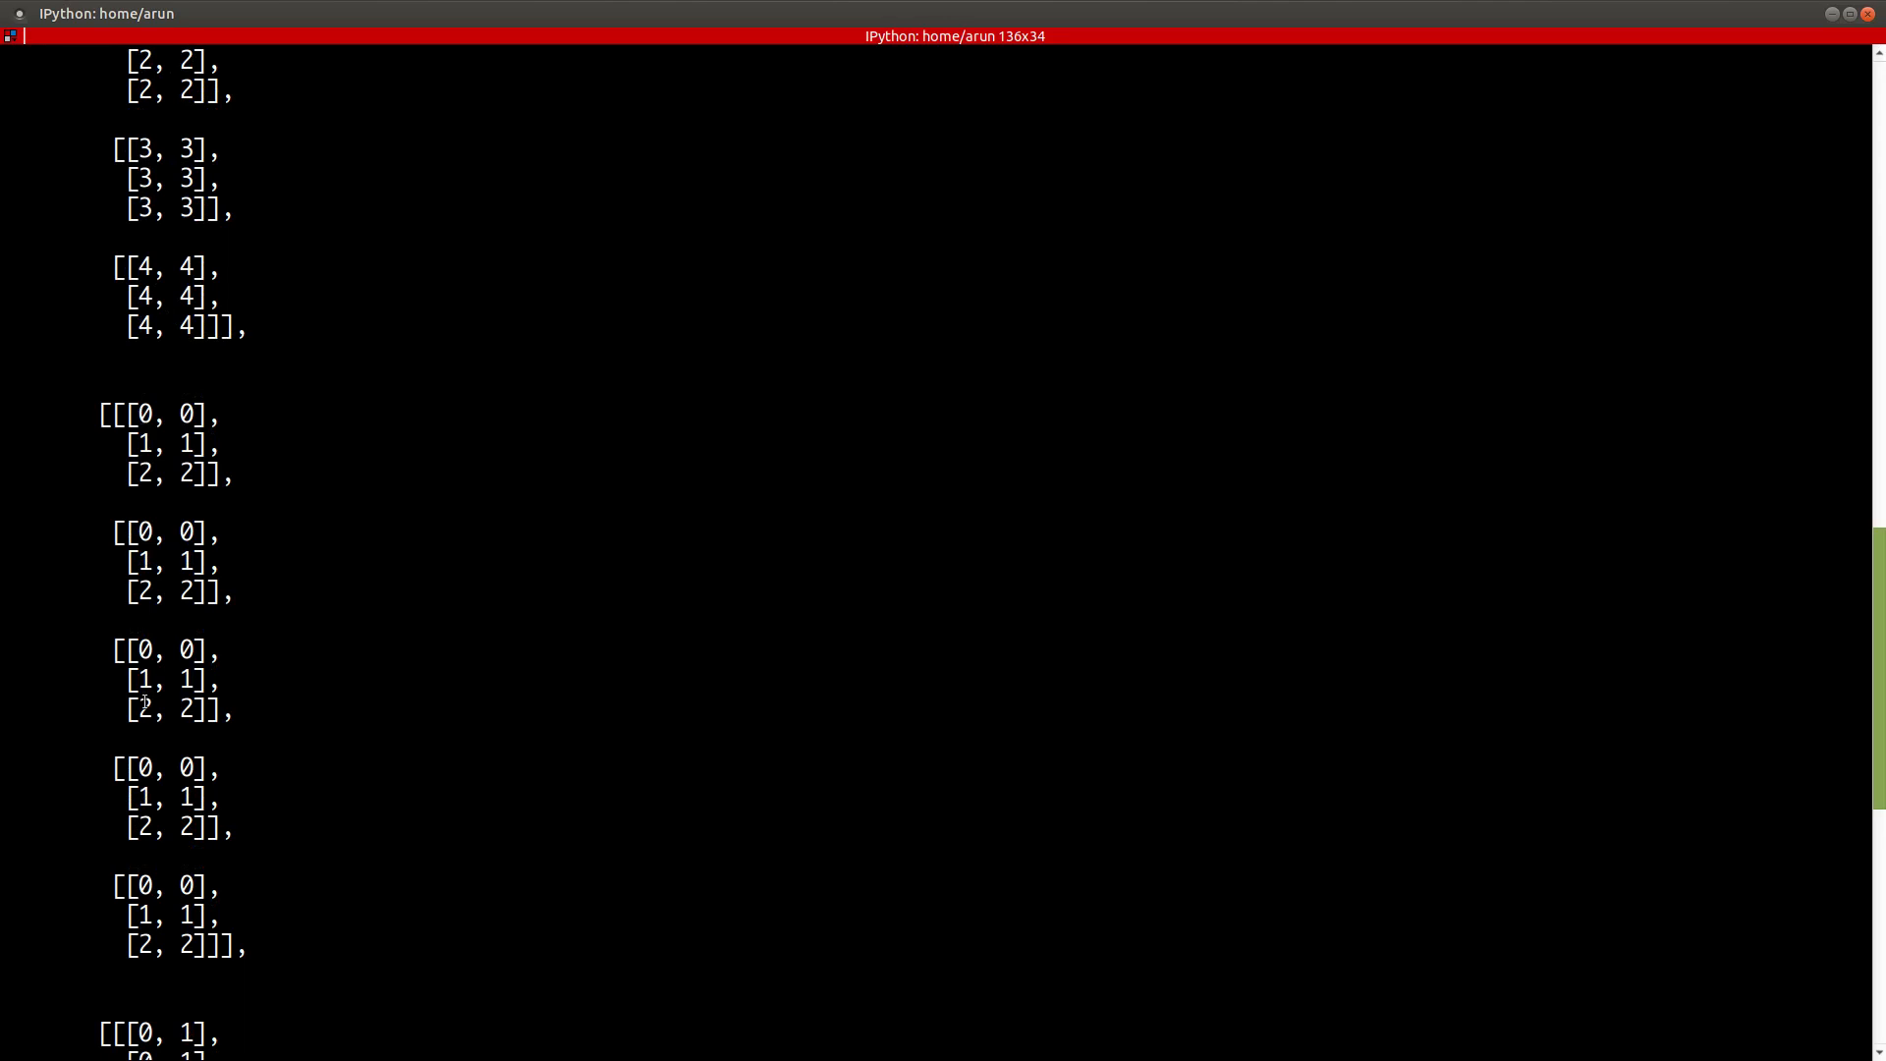
scroll("down", 3)
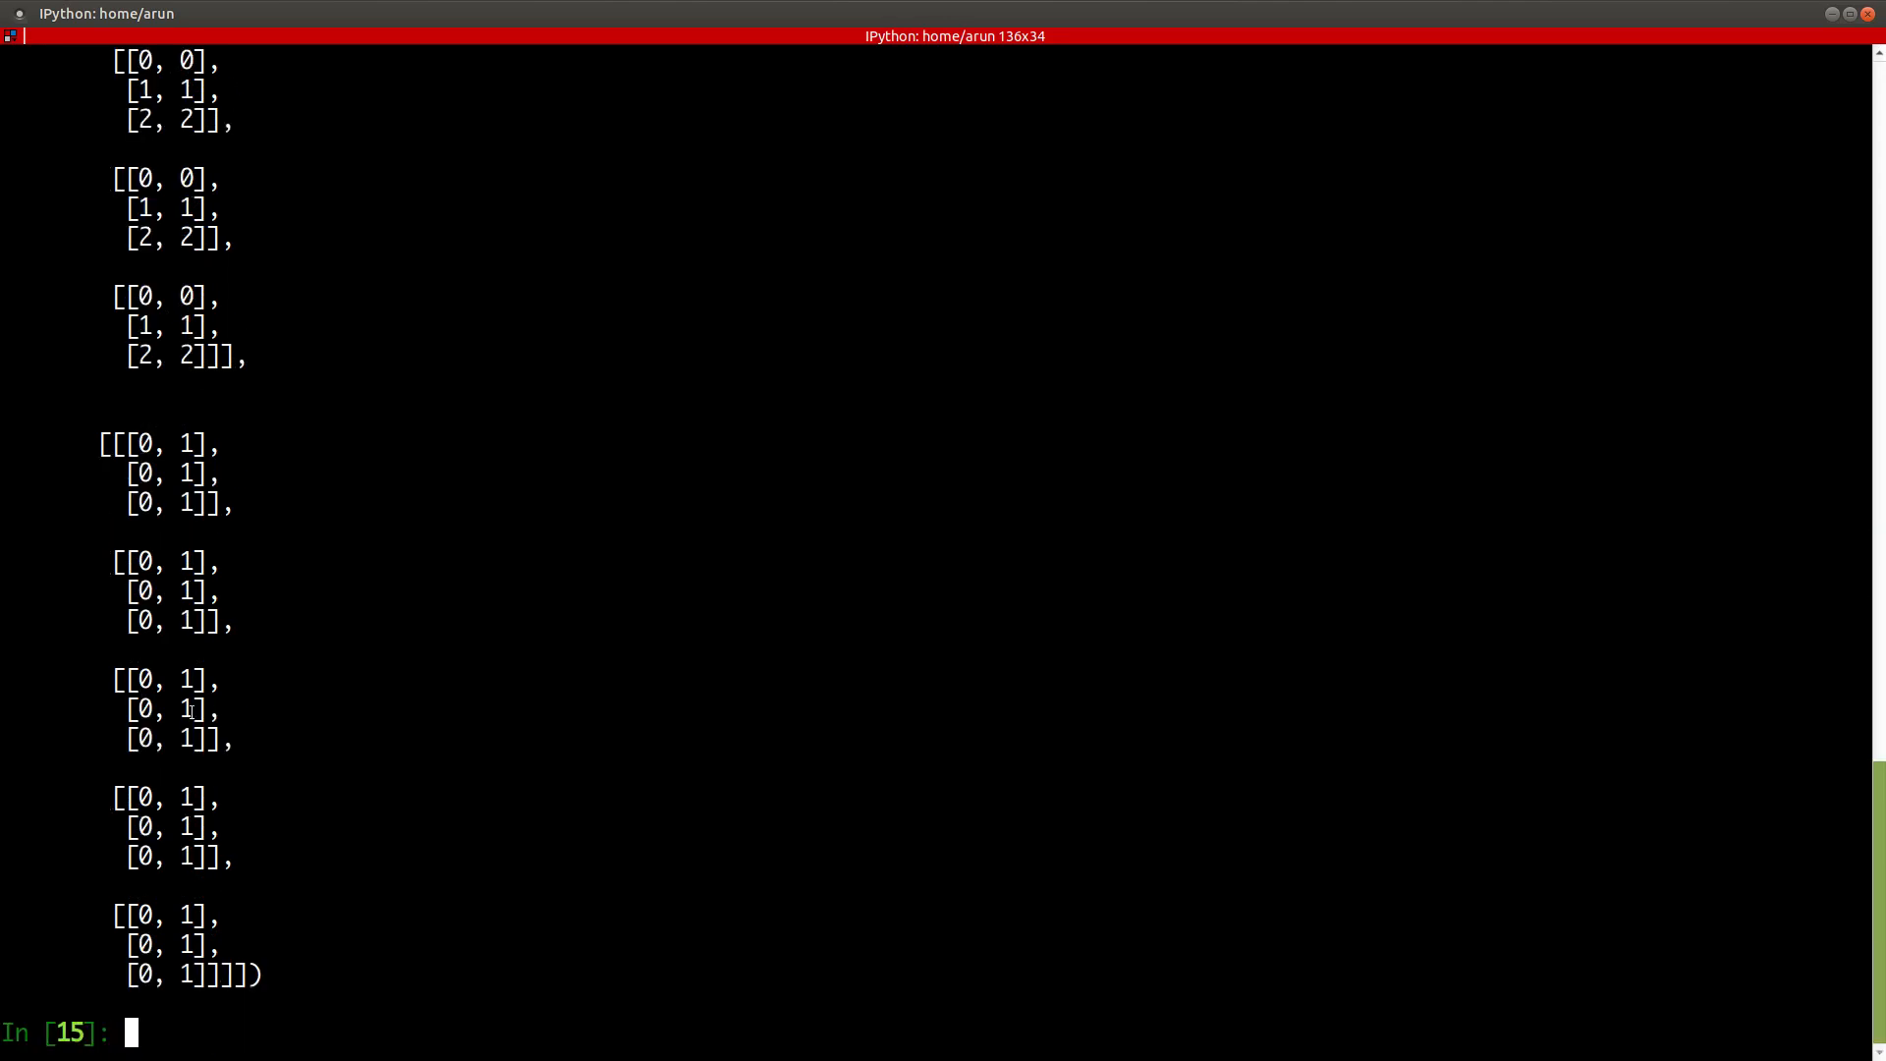
type("clear")
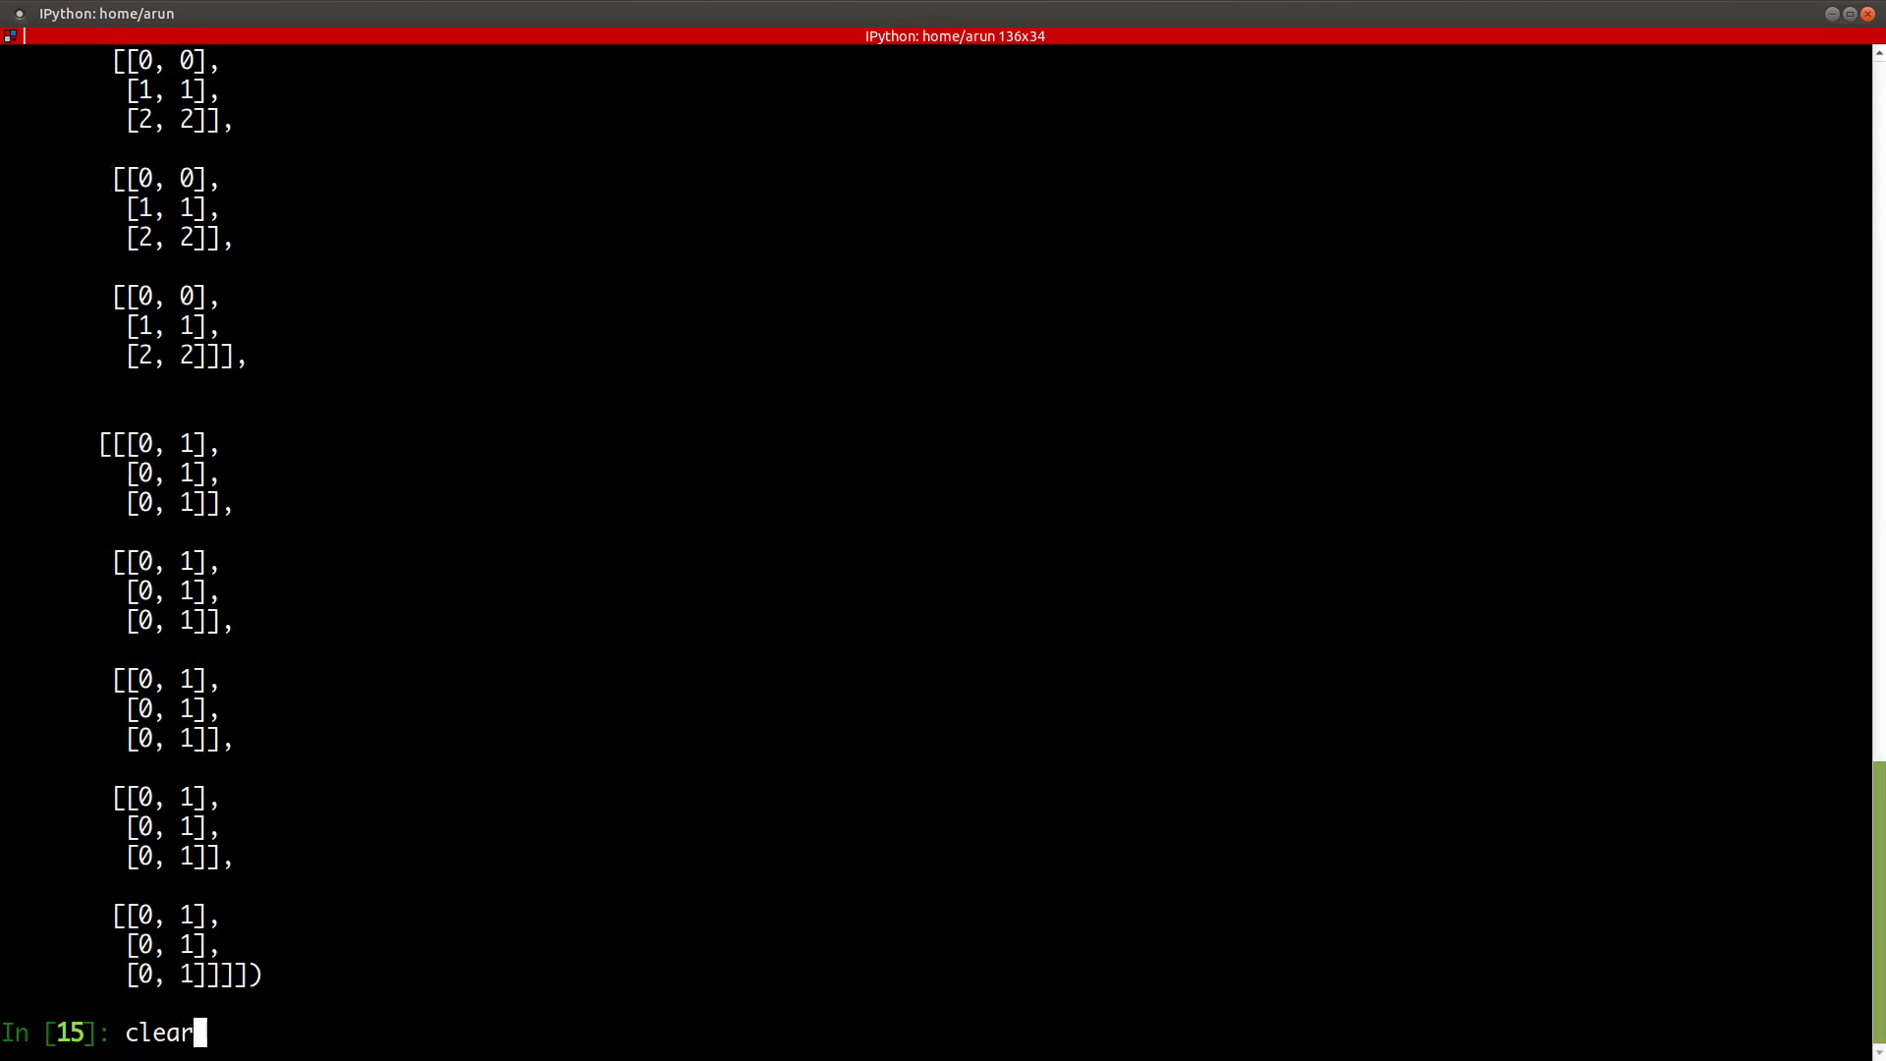
- Clear the console and enter iden1 = np.eye(5)
key("Return")
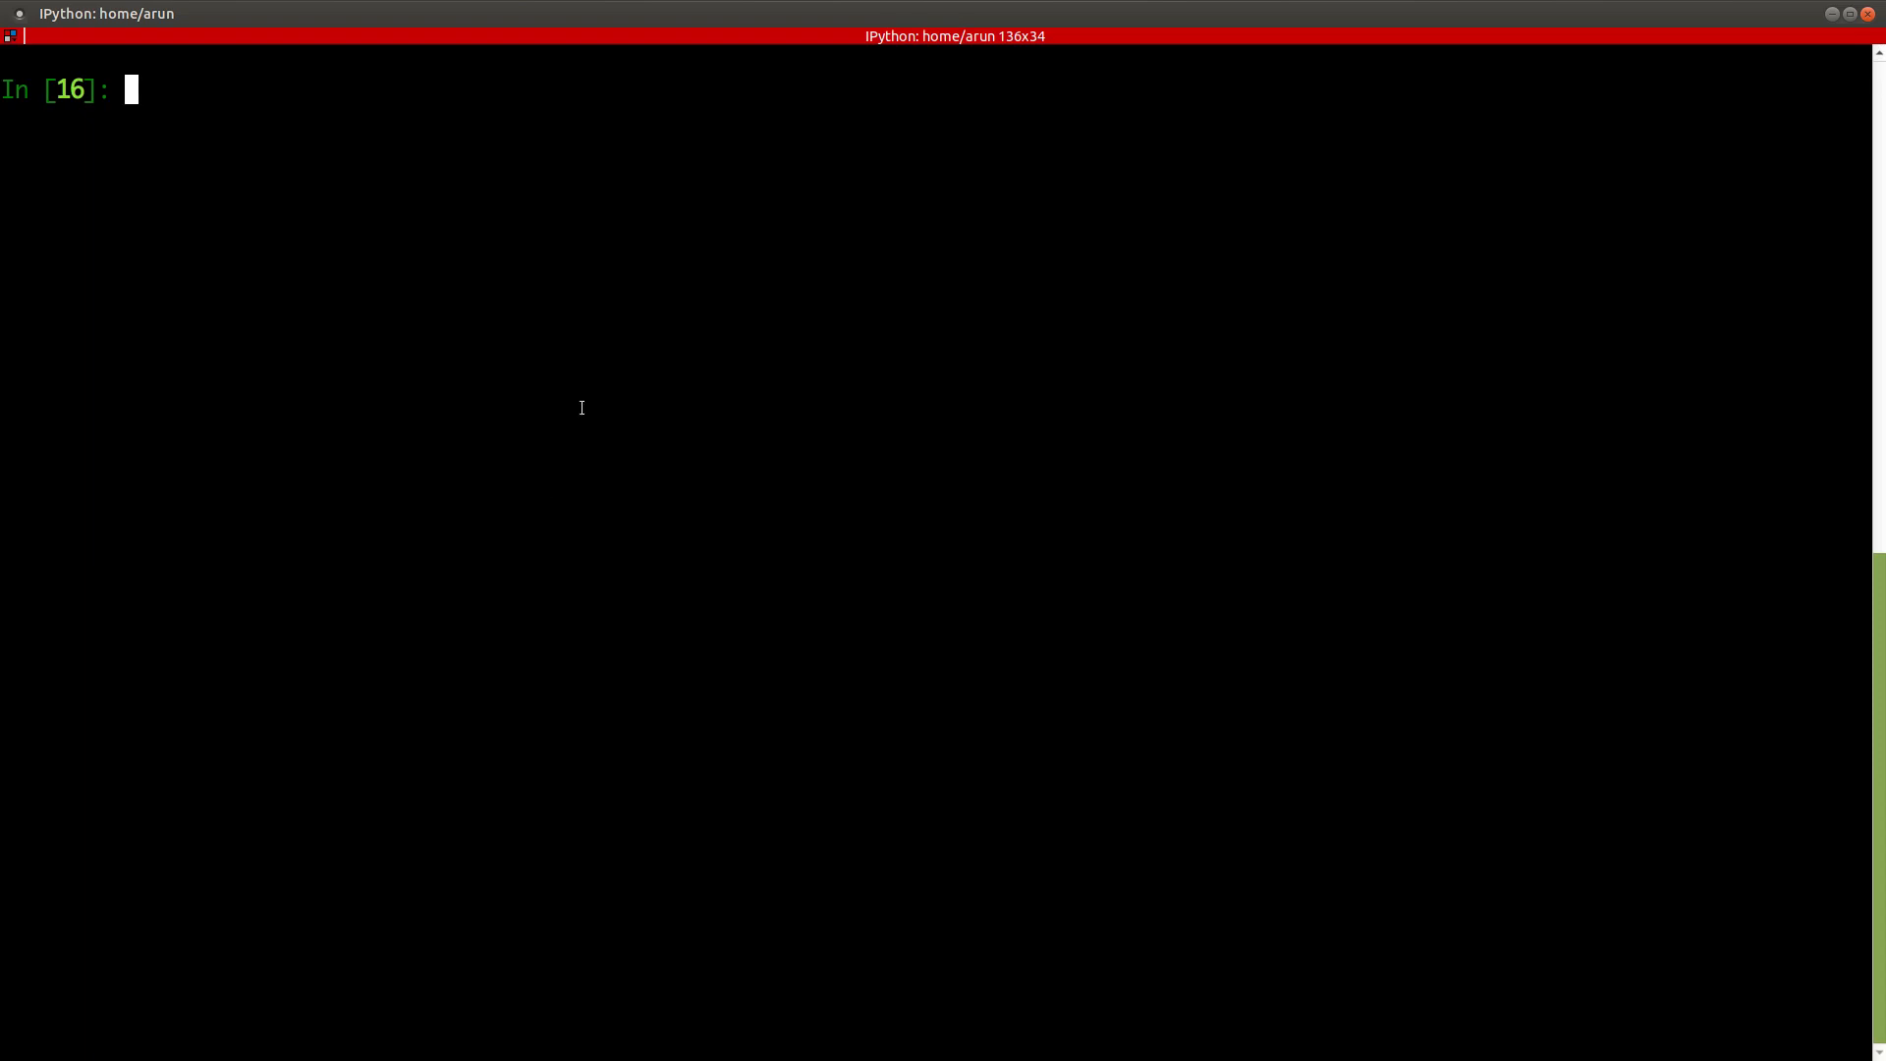
mouse_move(352, 250)
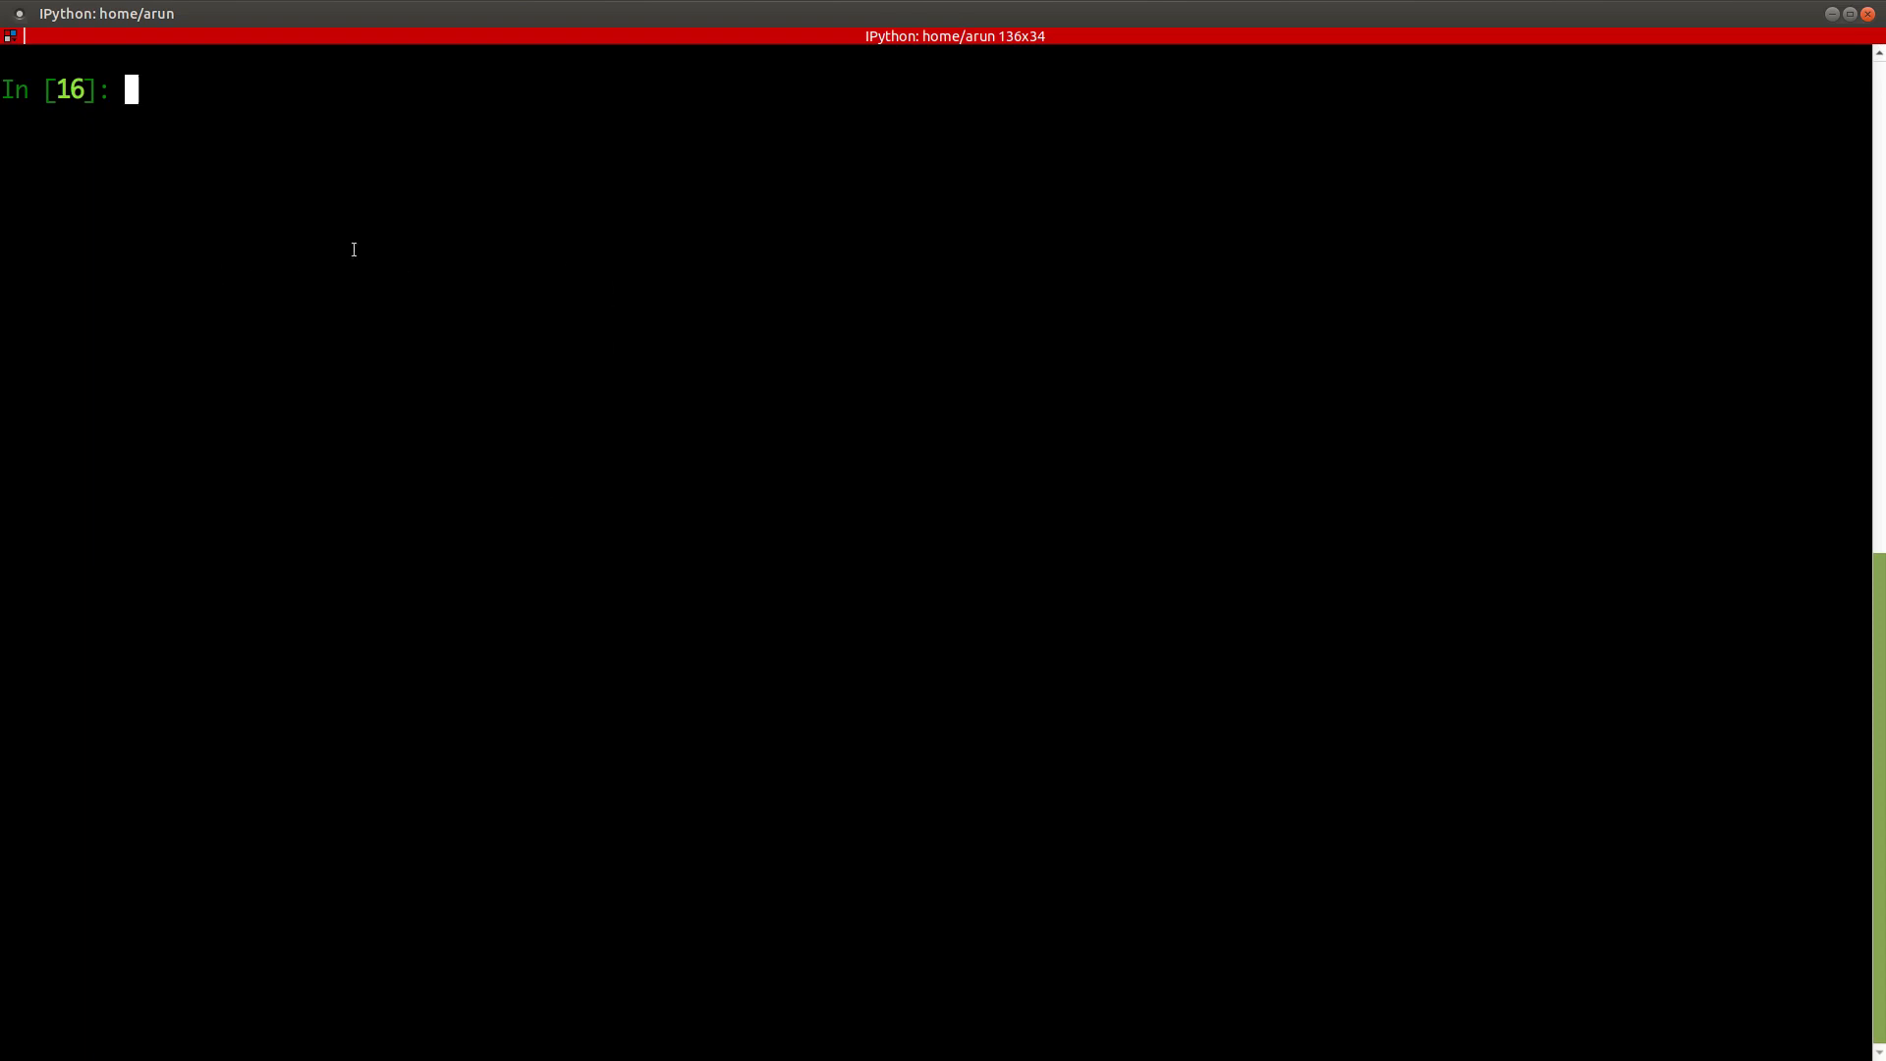
type("Z")
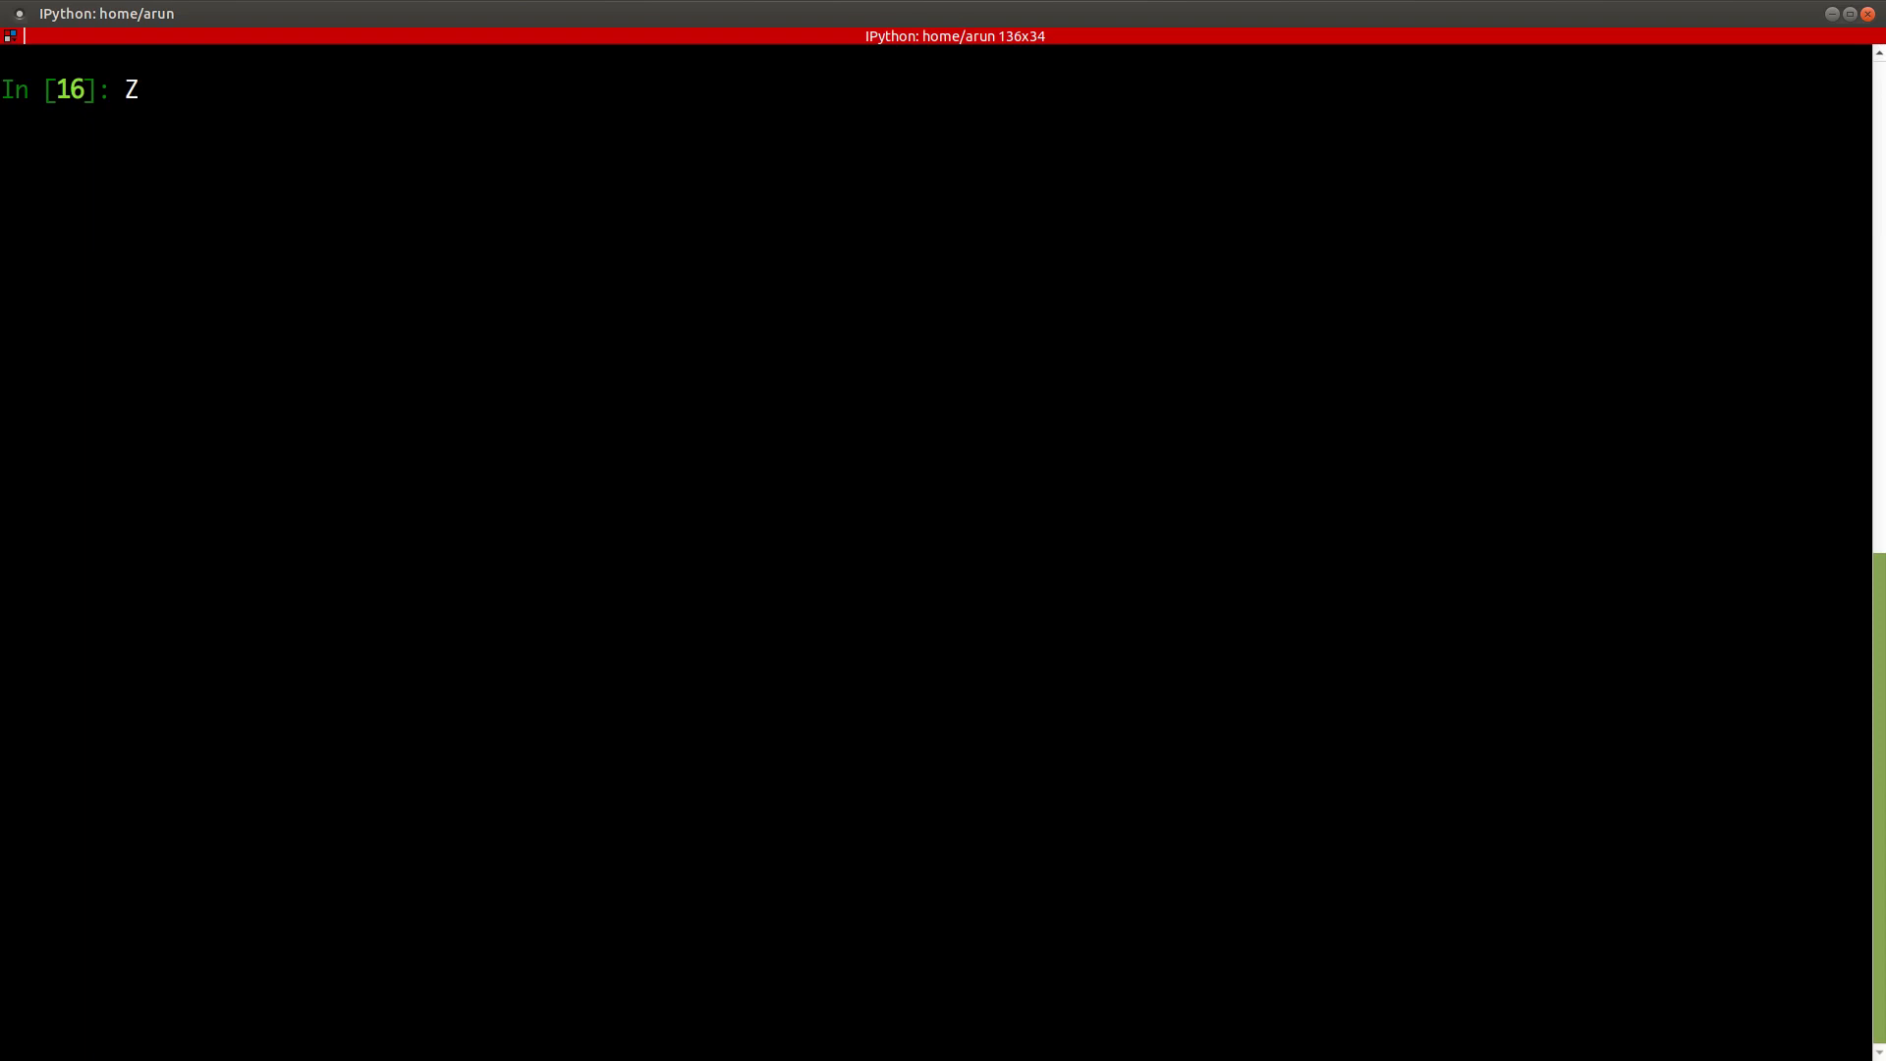
key("Backspace")
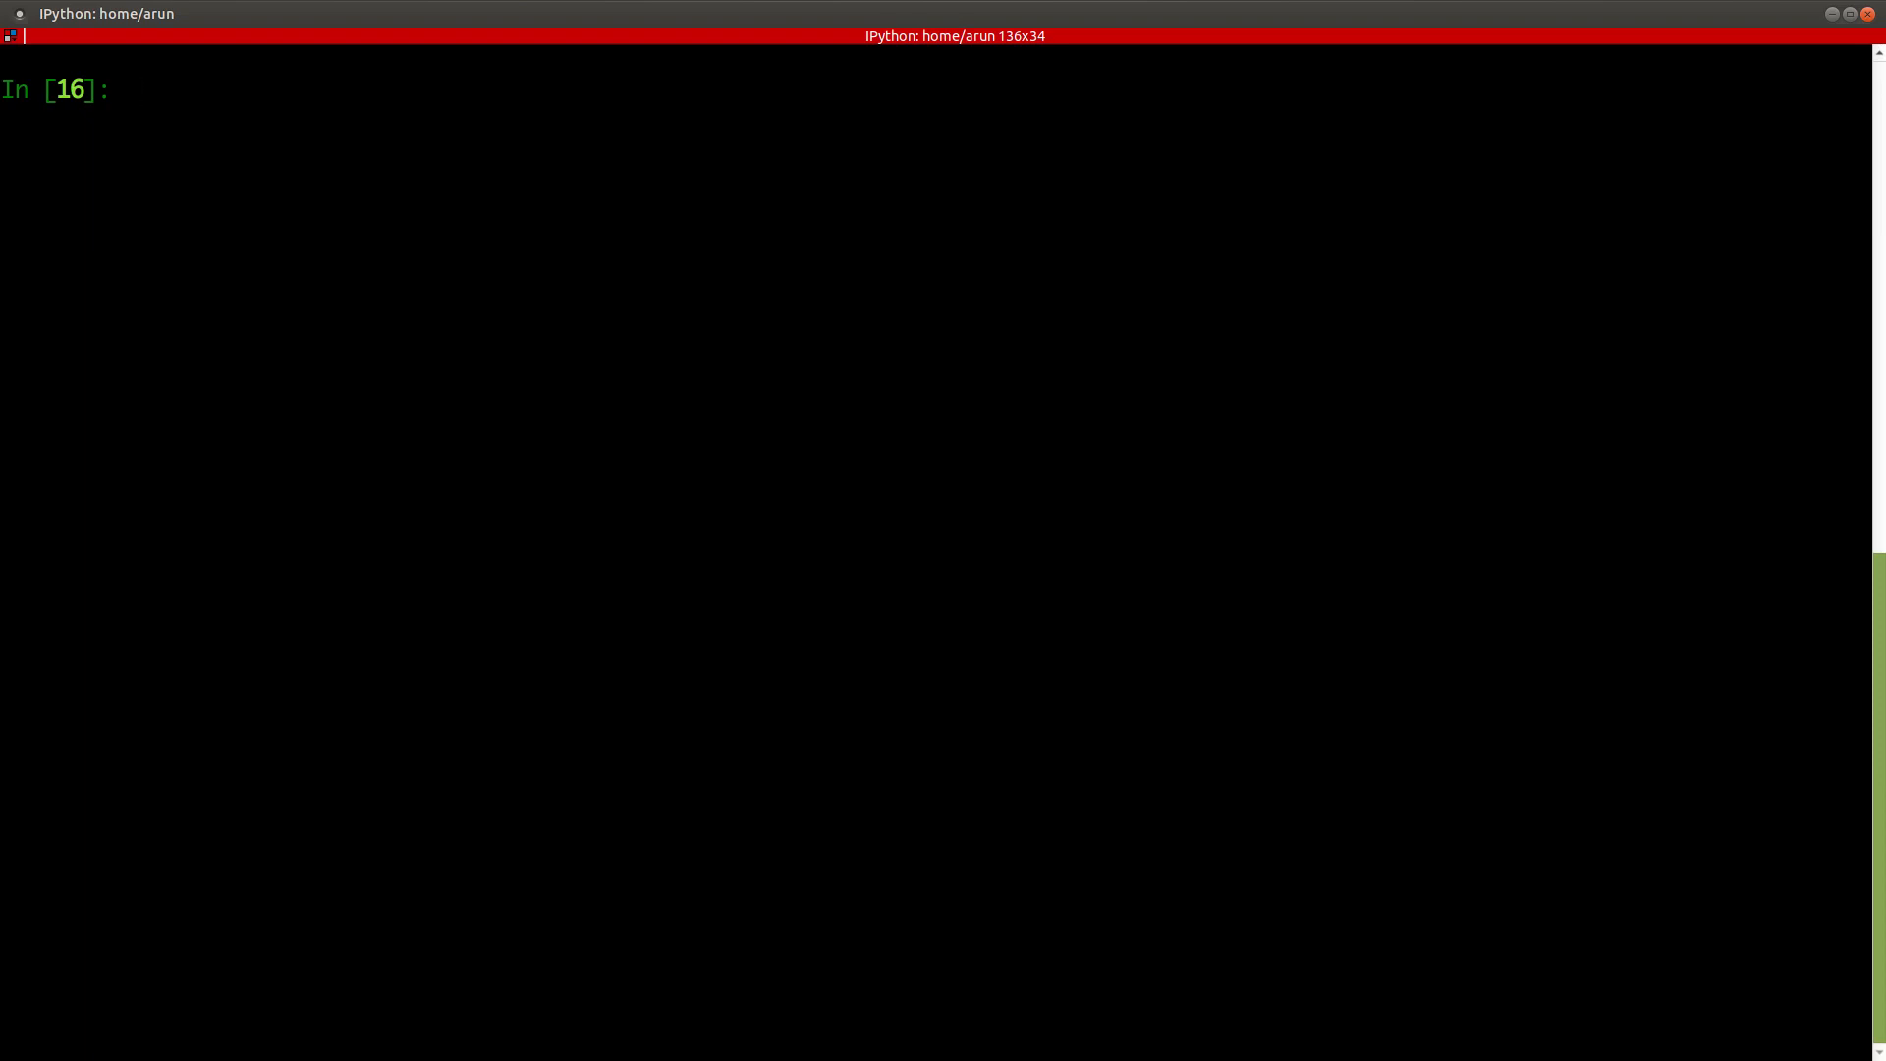
type("iden")
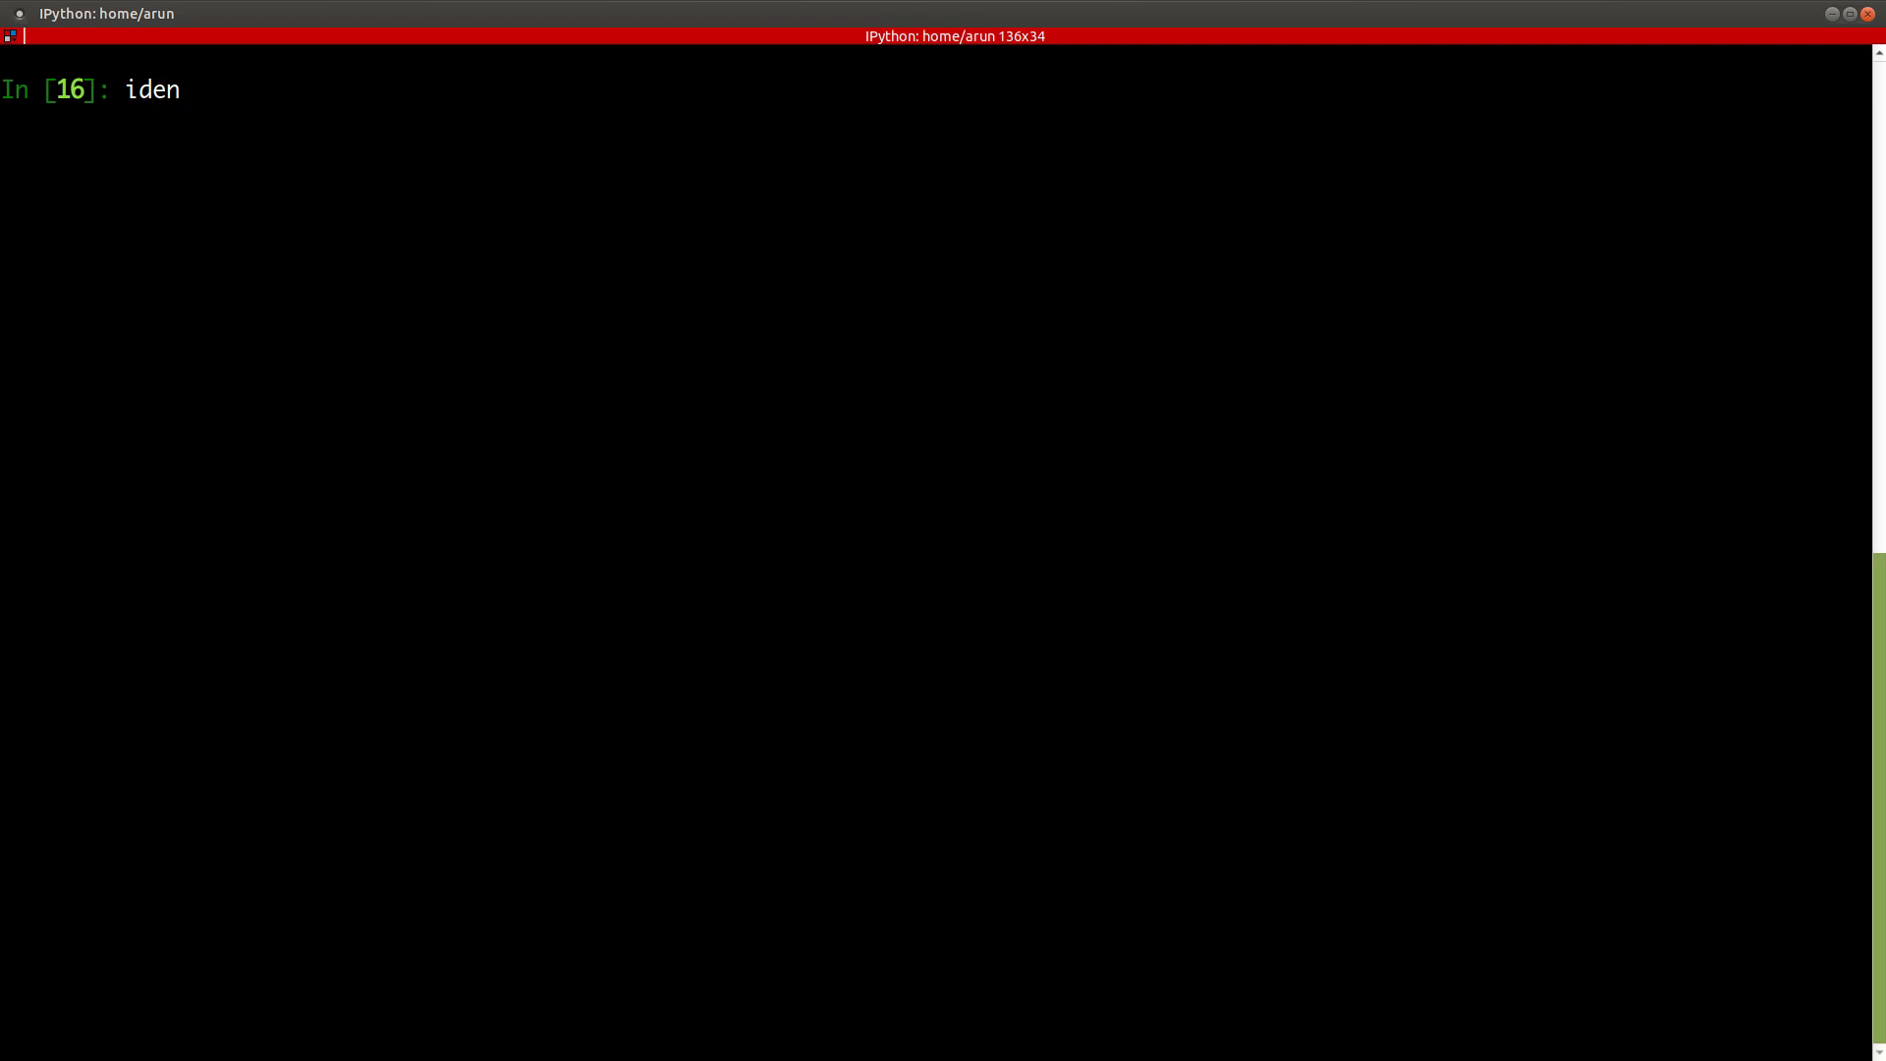
type("1 =")
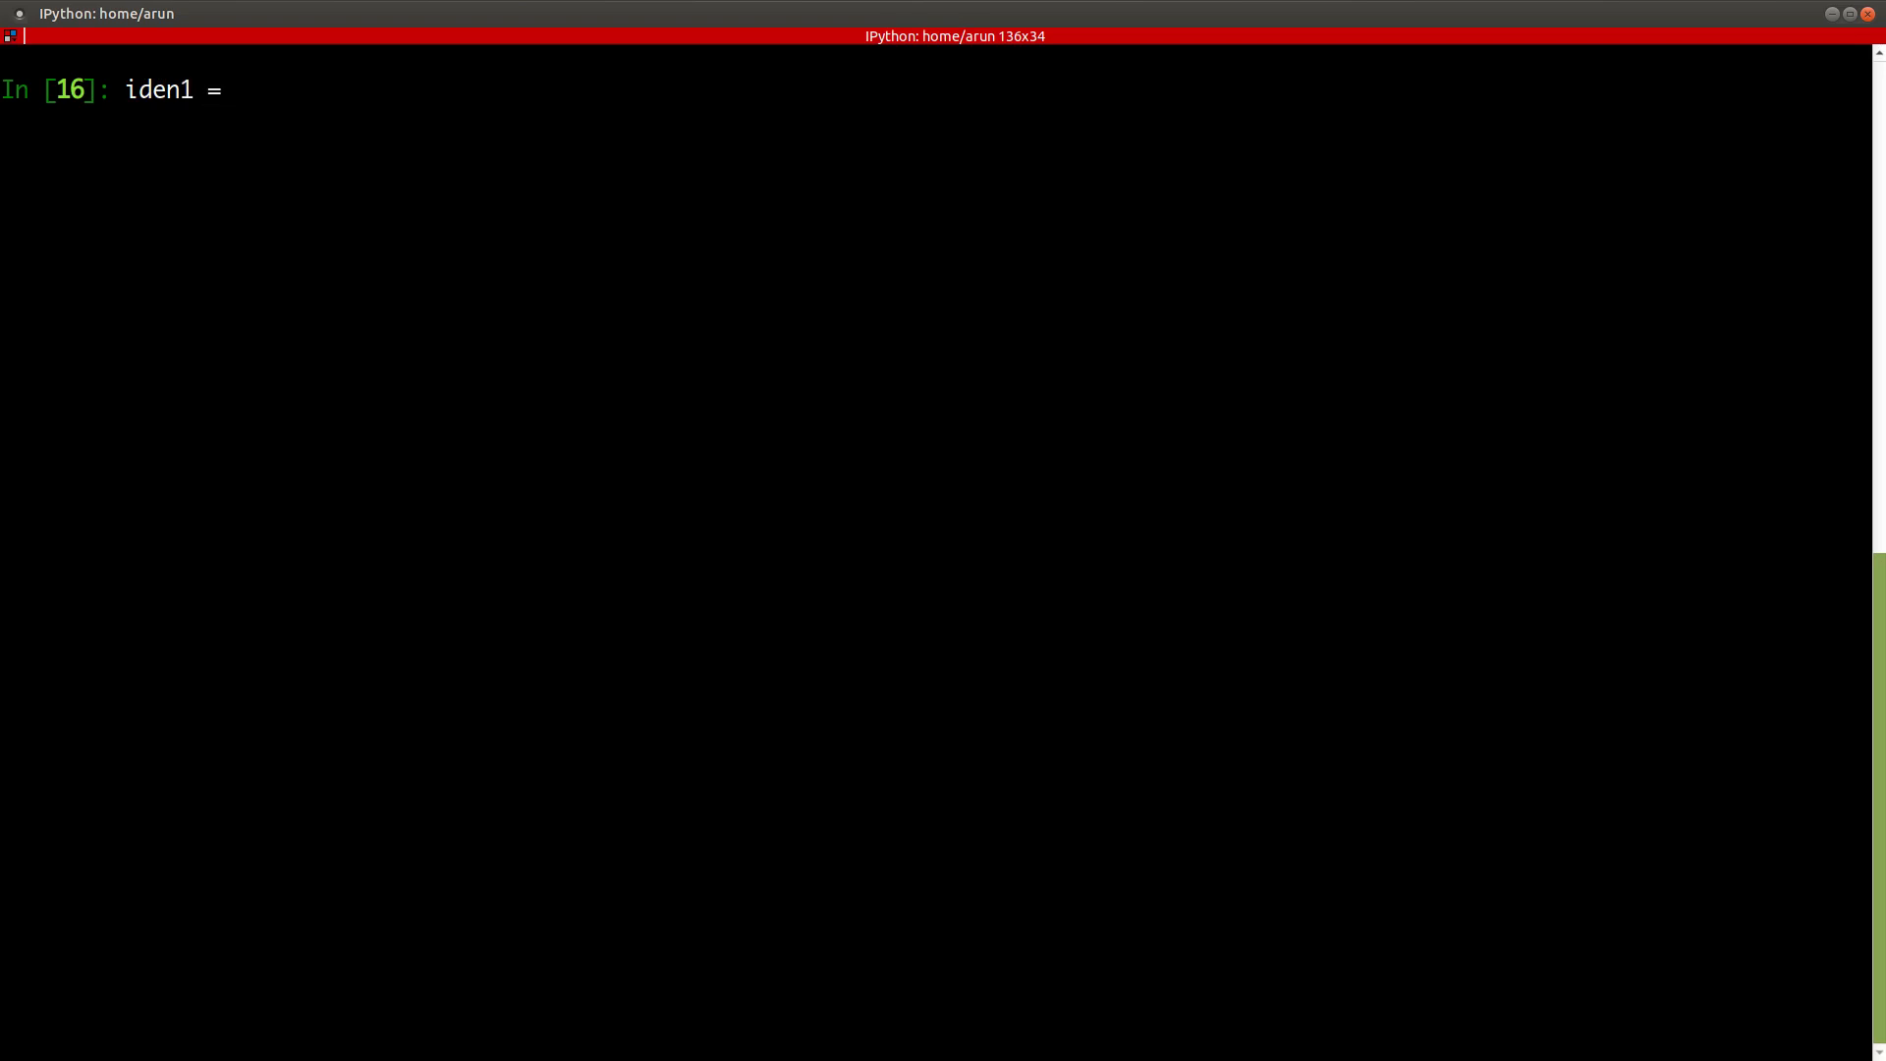
type("np.eye")
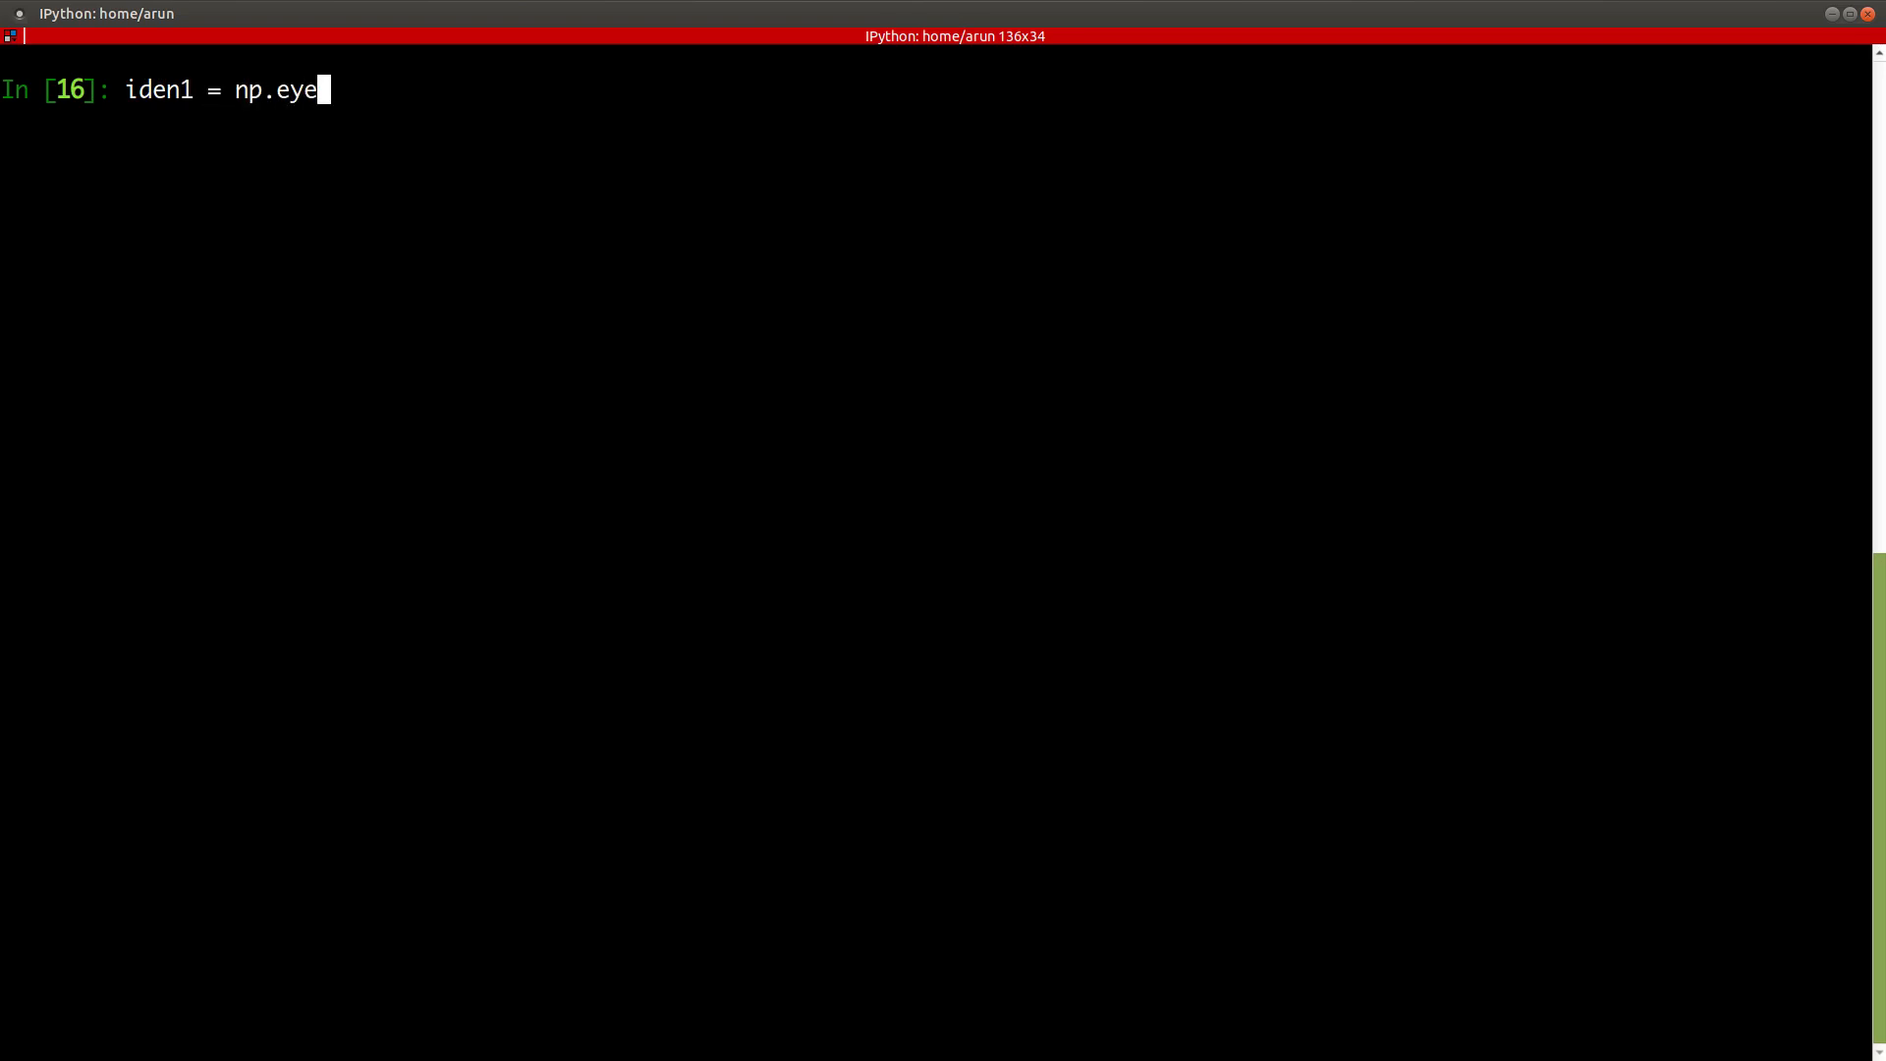
type("(")
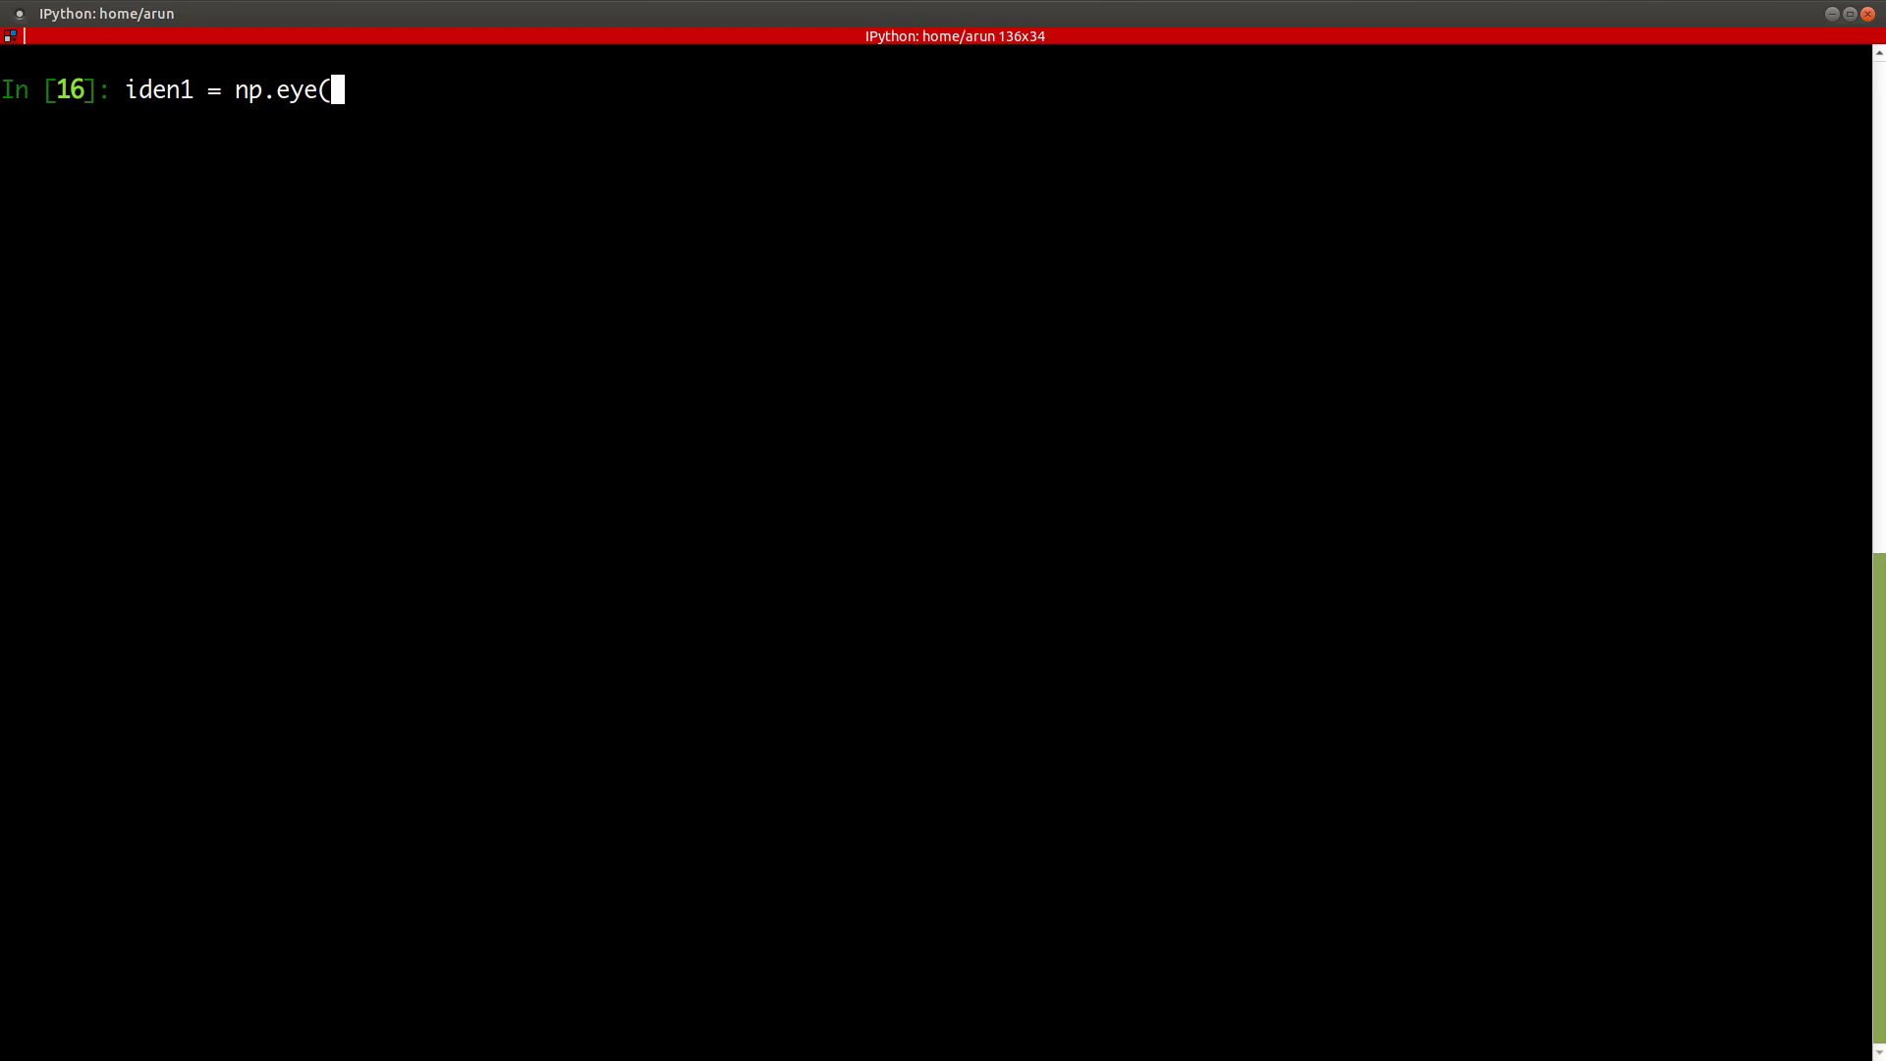
type(")")
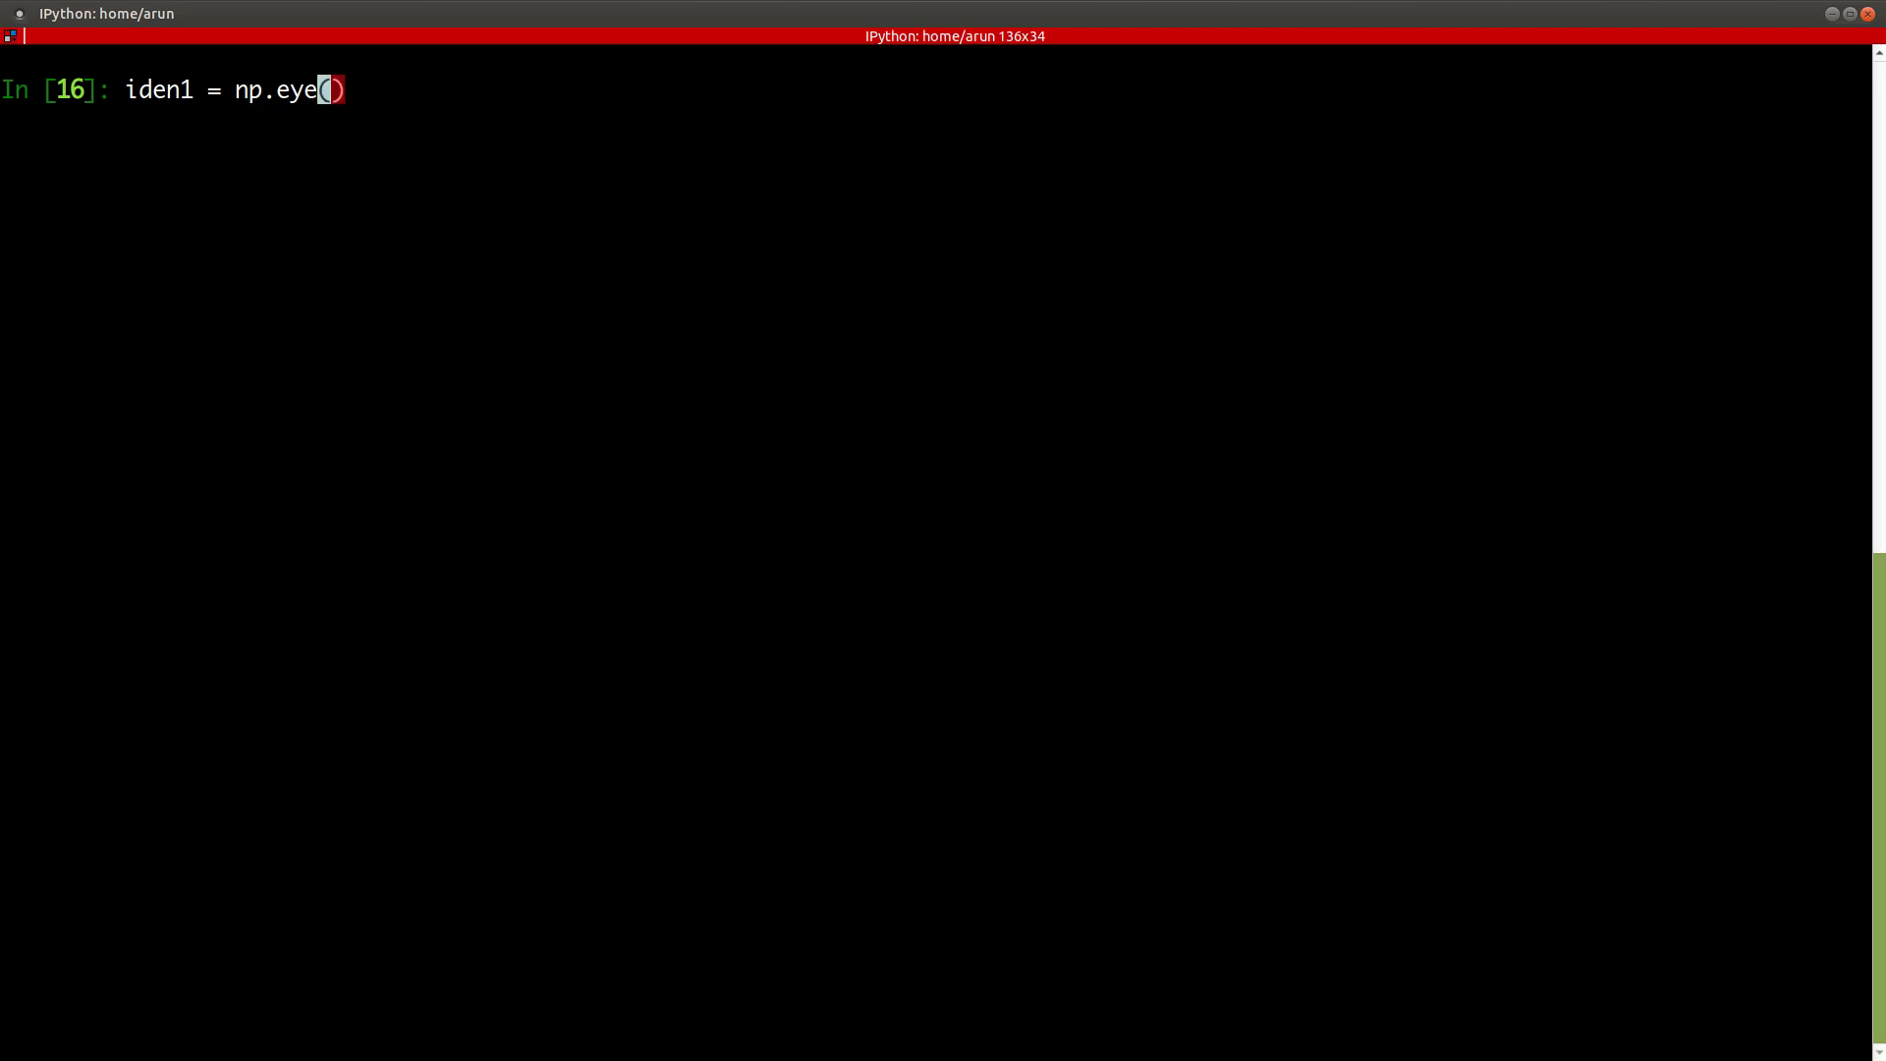
type("5")
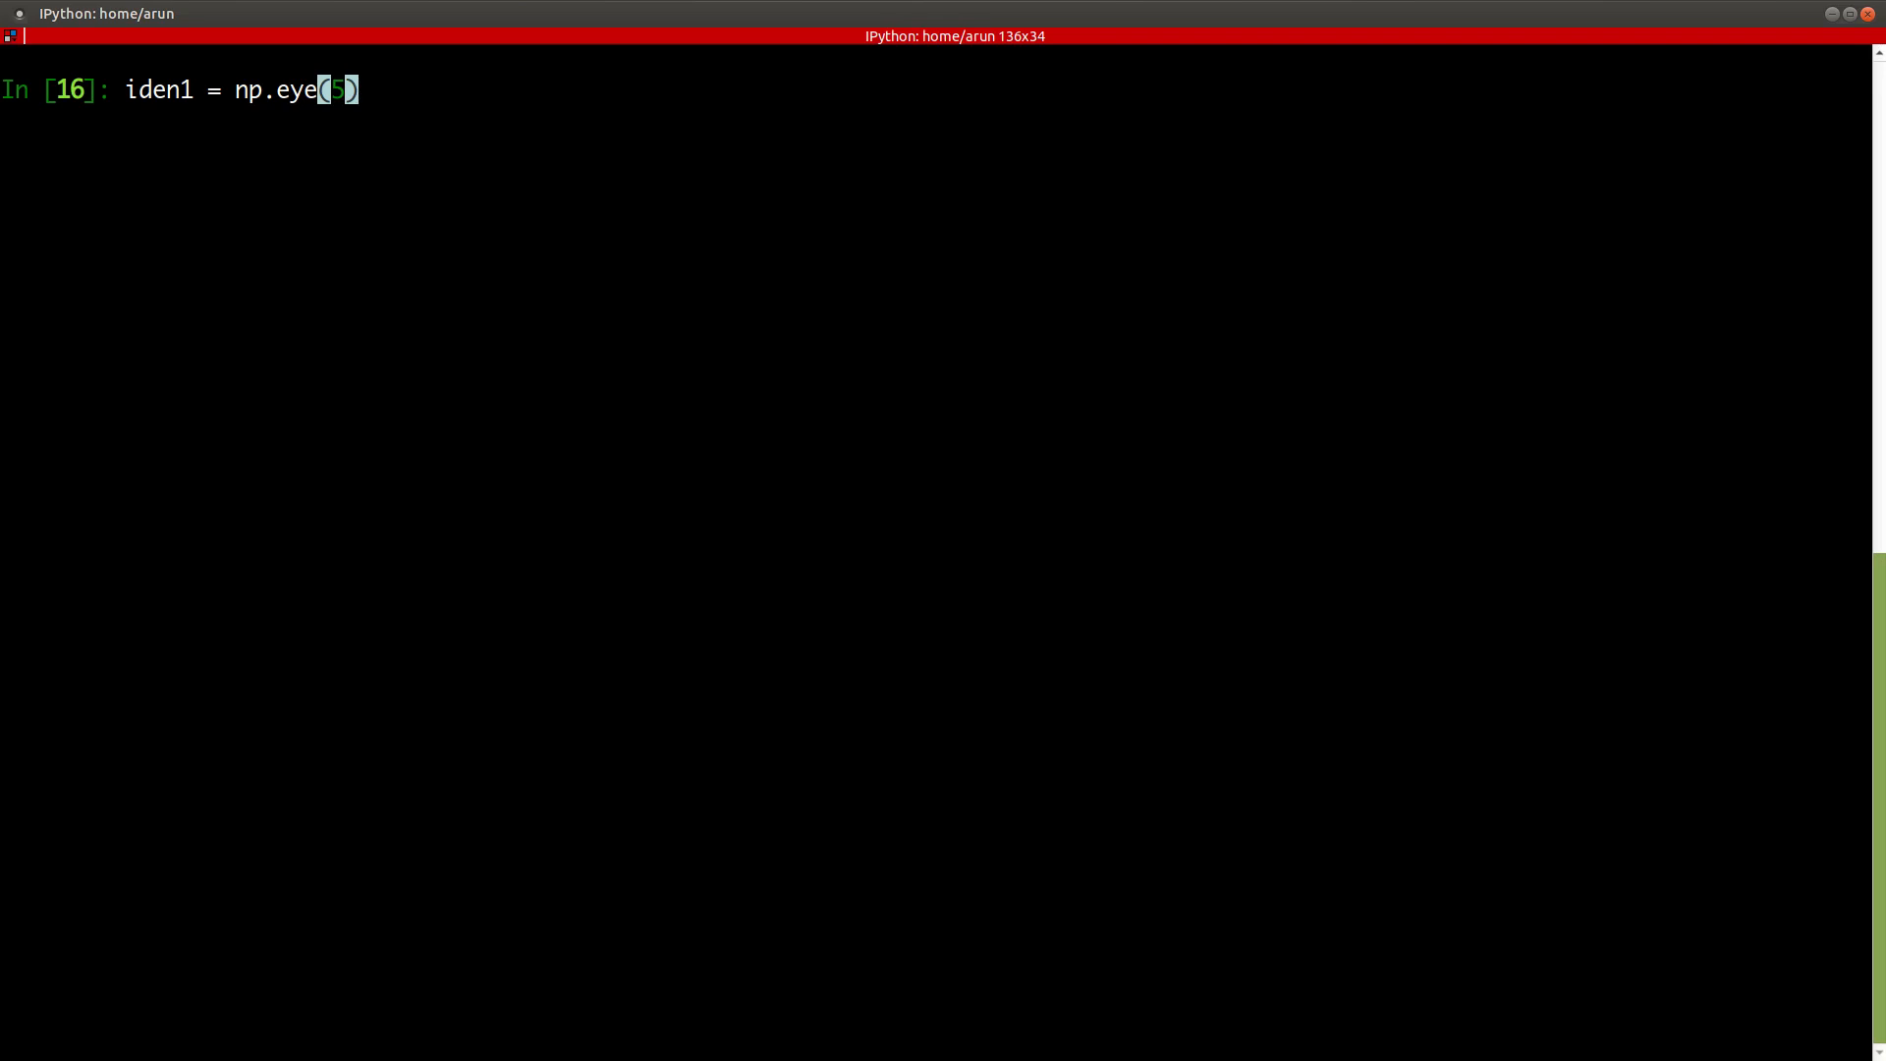
- Display iden1 as a 5×5 identity matrix
type("ind")
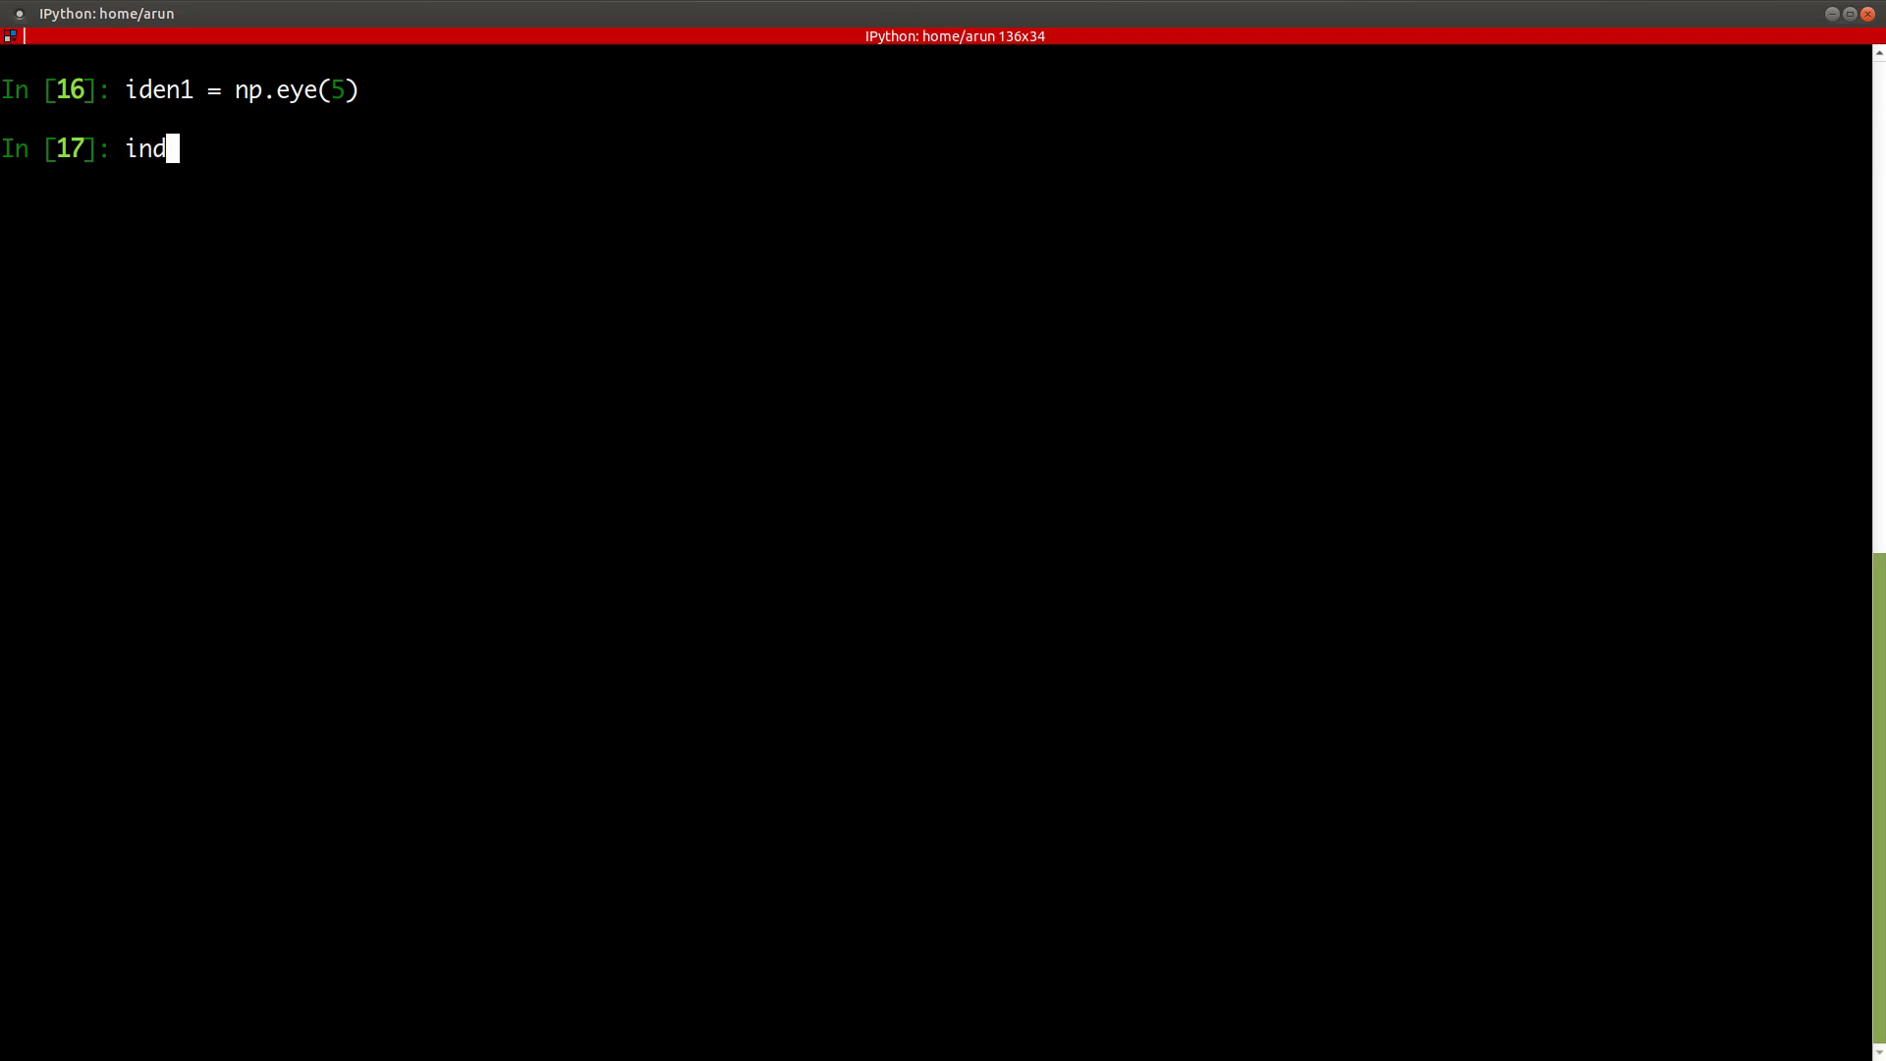
type("e")
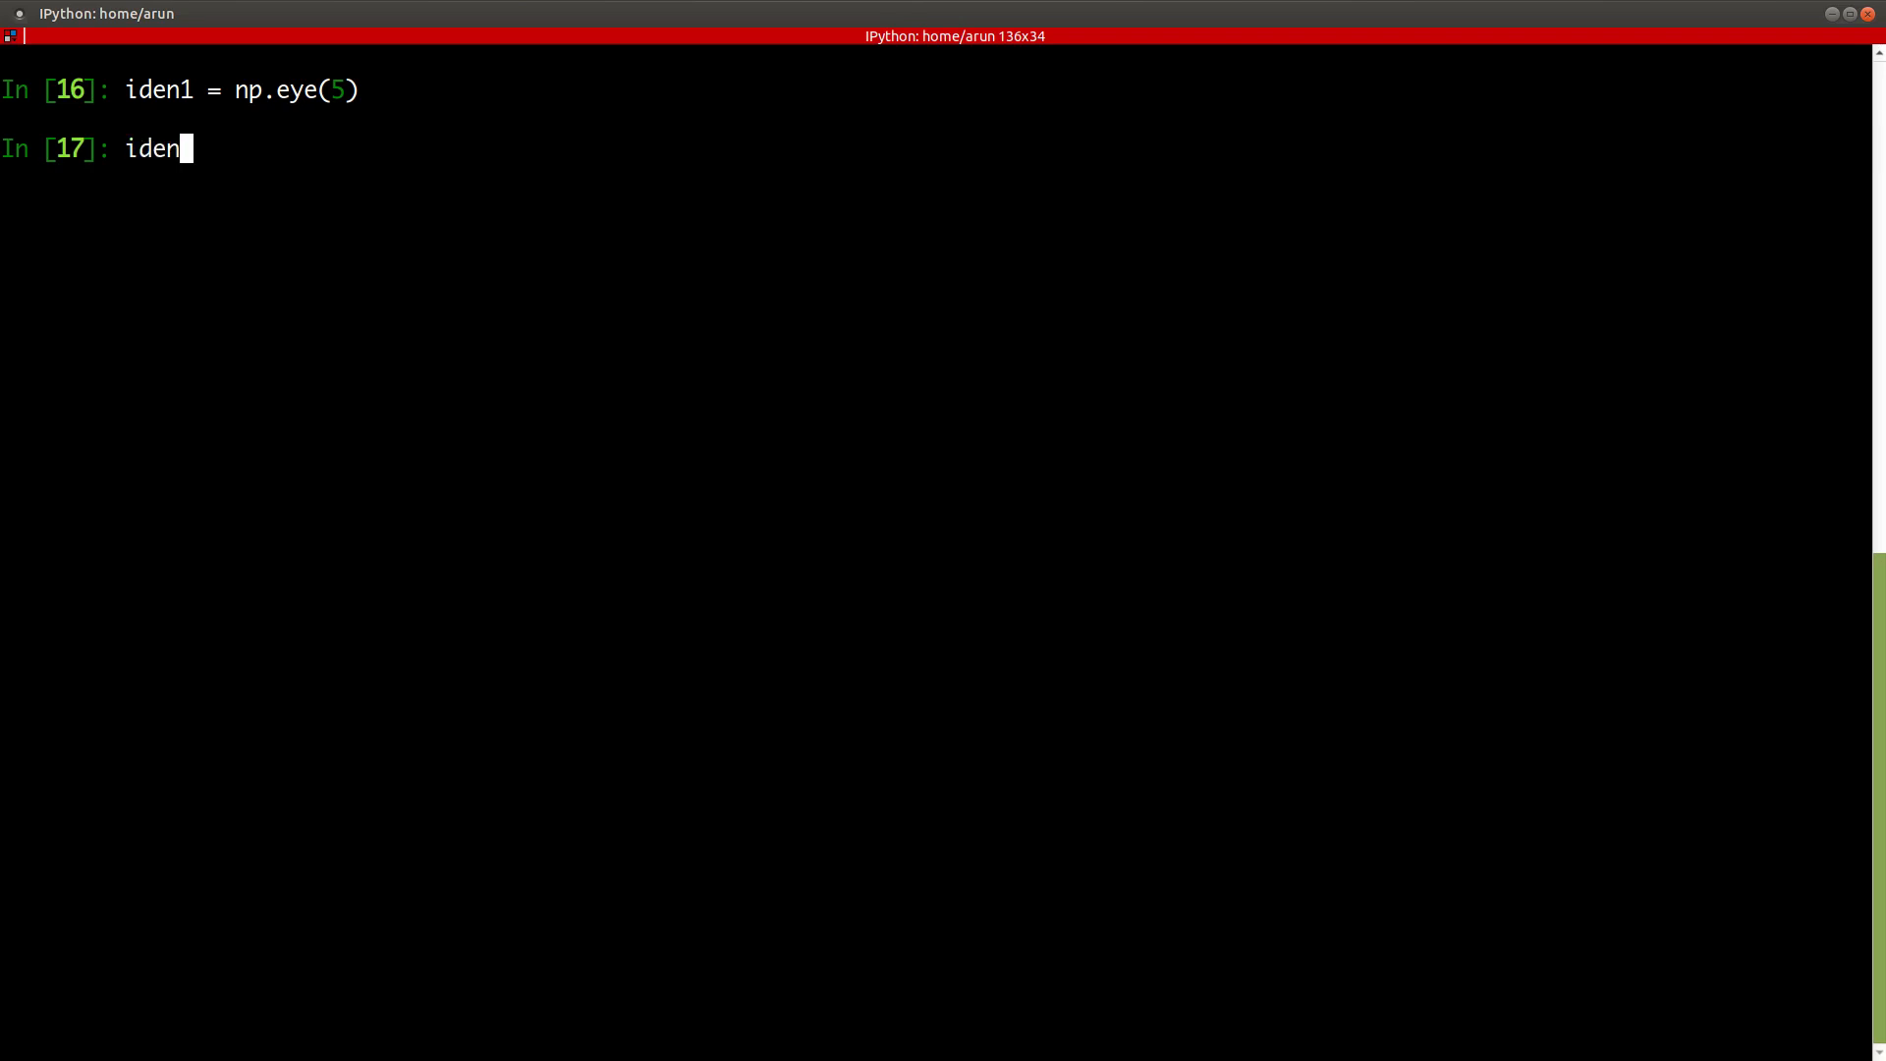
type("1")
key("Return")
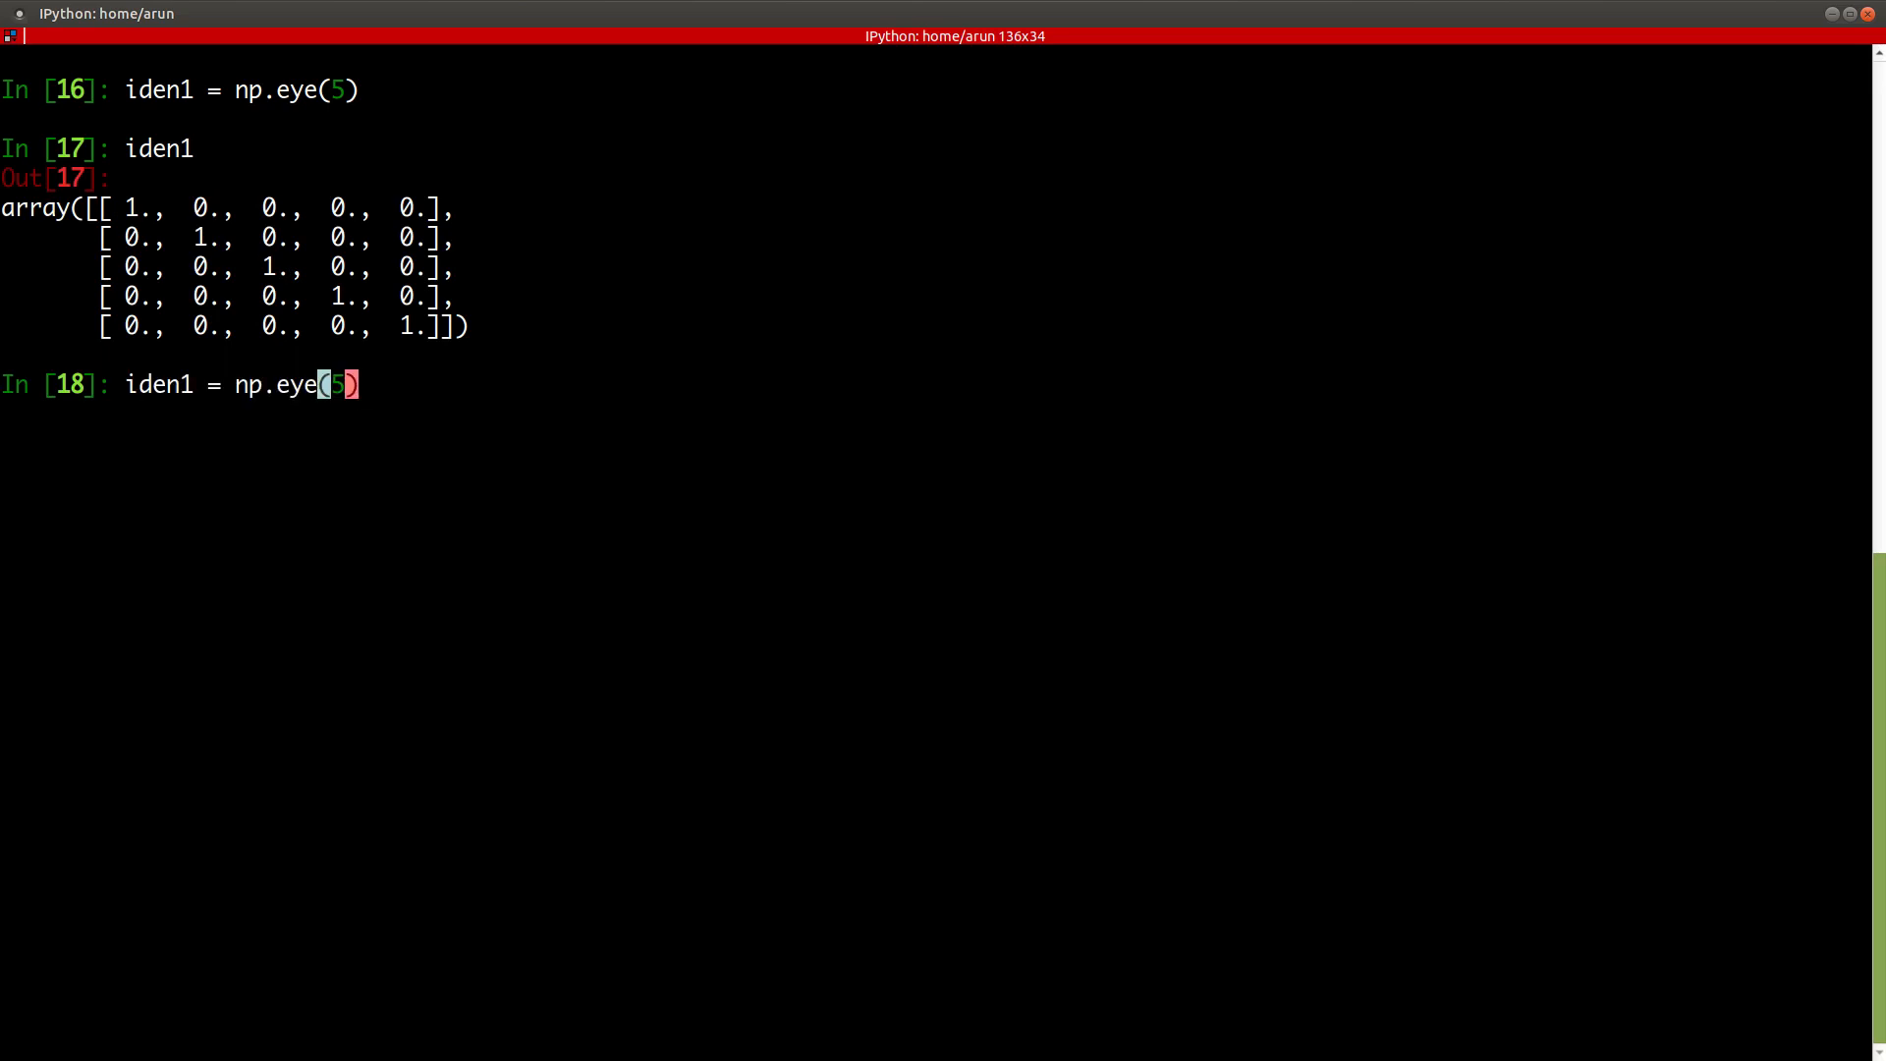
- Redefine iden1 as np.eye(5, dtype=np.int64) and print its integer identity matrix
type(", dt")
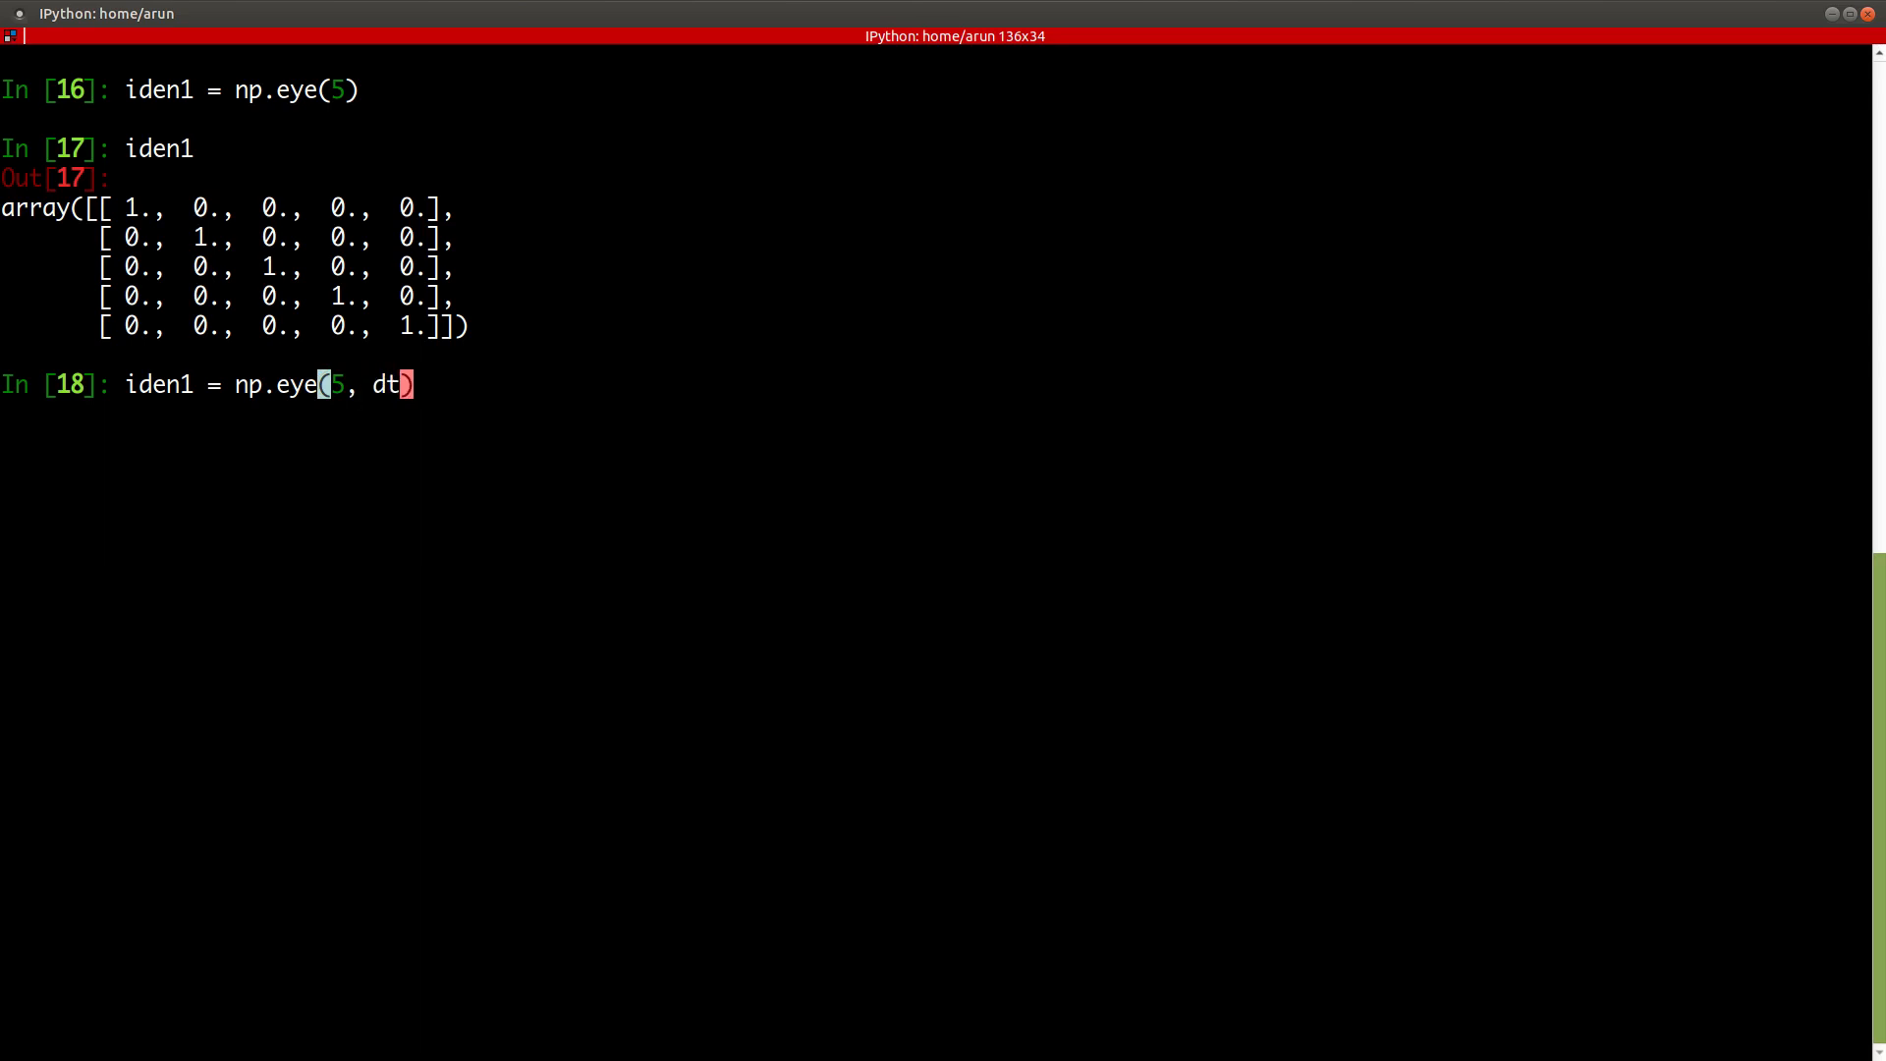
type("ype=np")
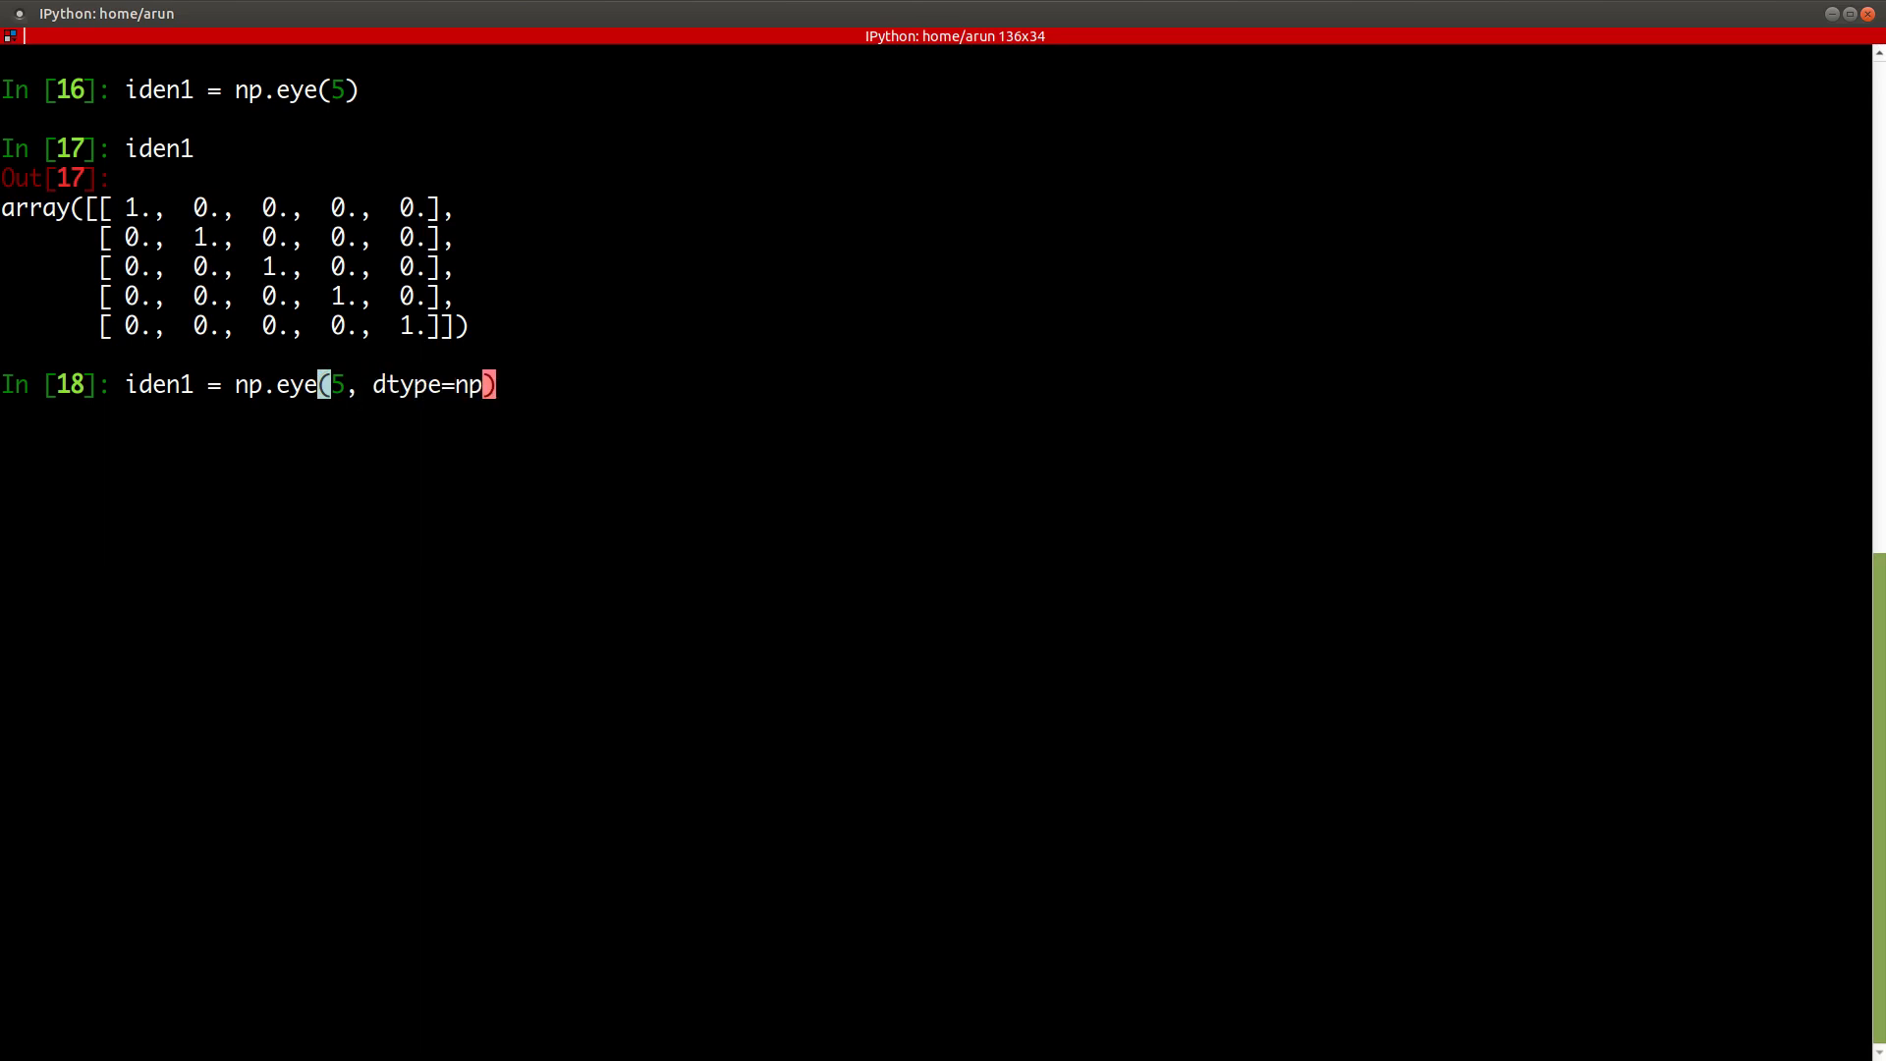
type(".f")
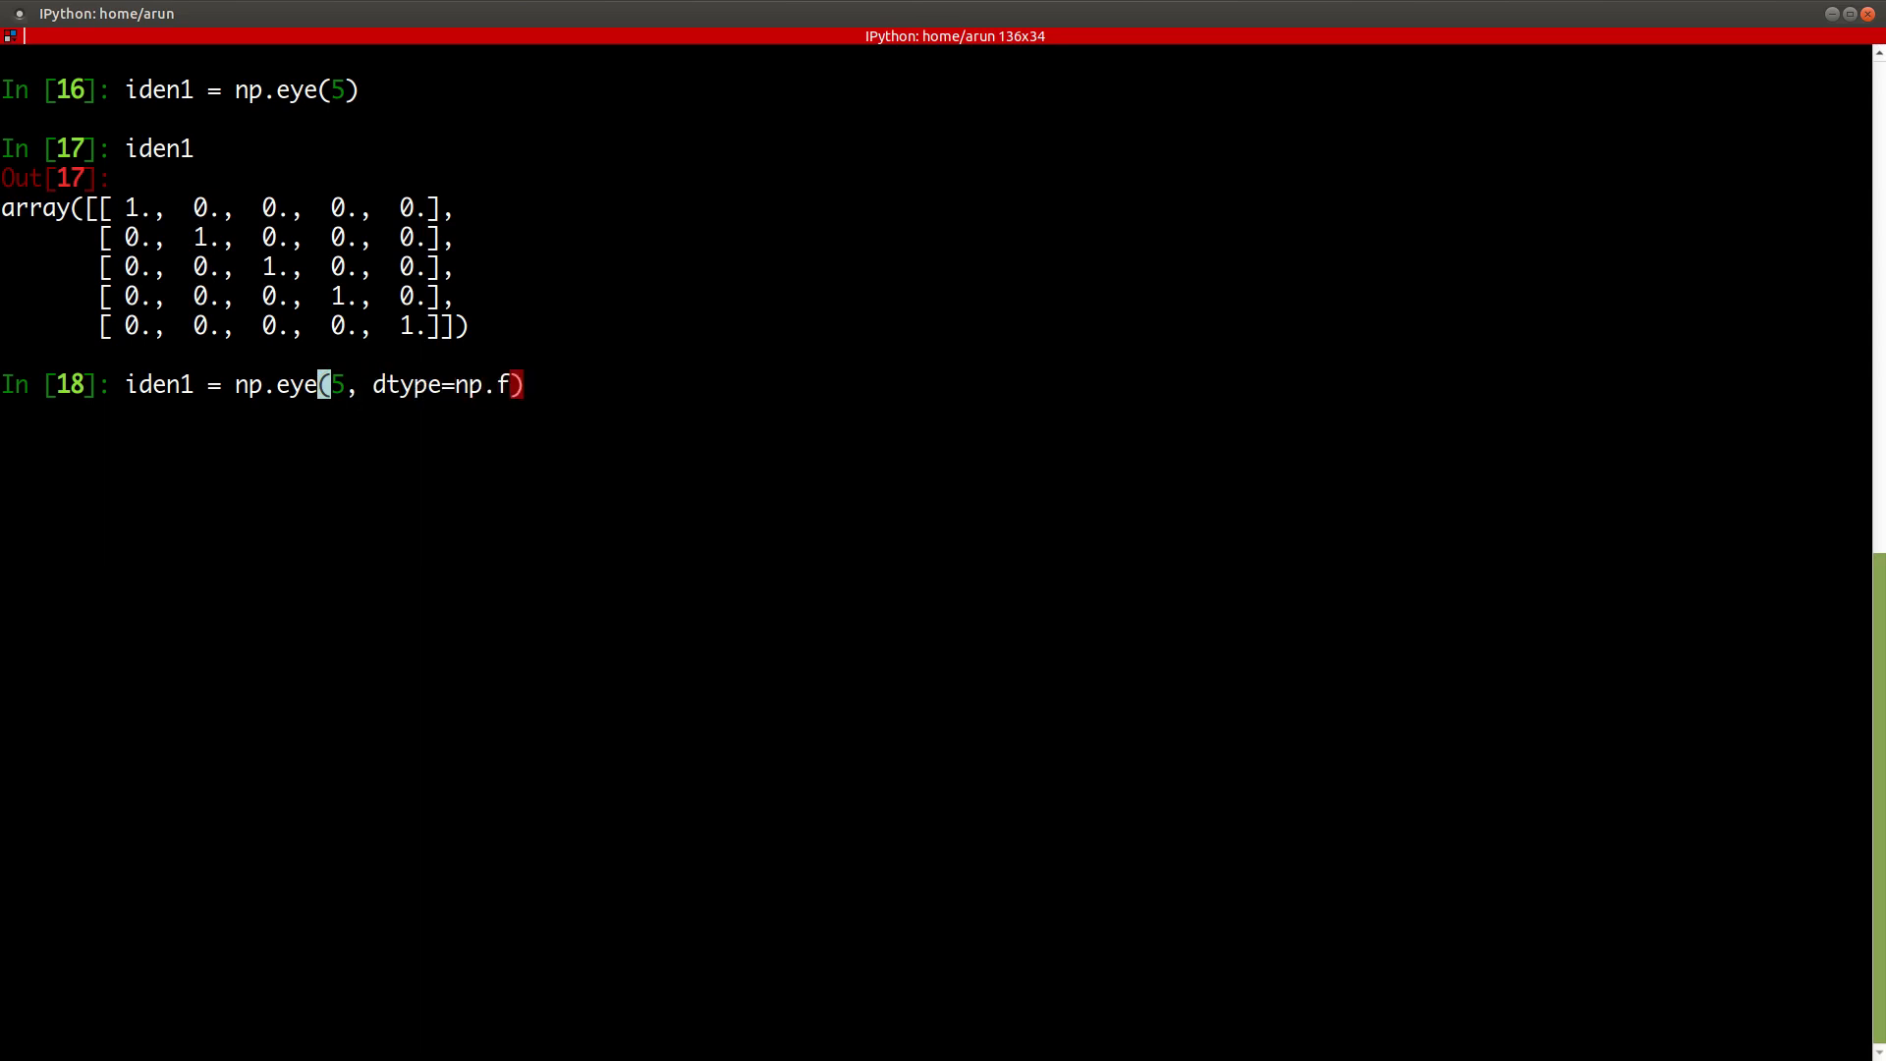
type("int6")
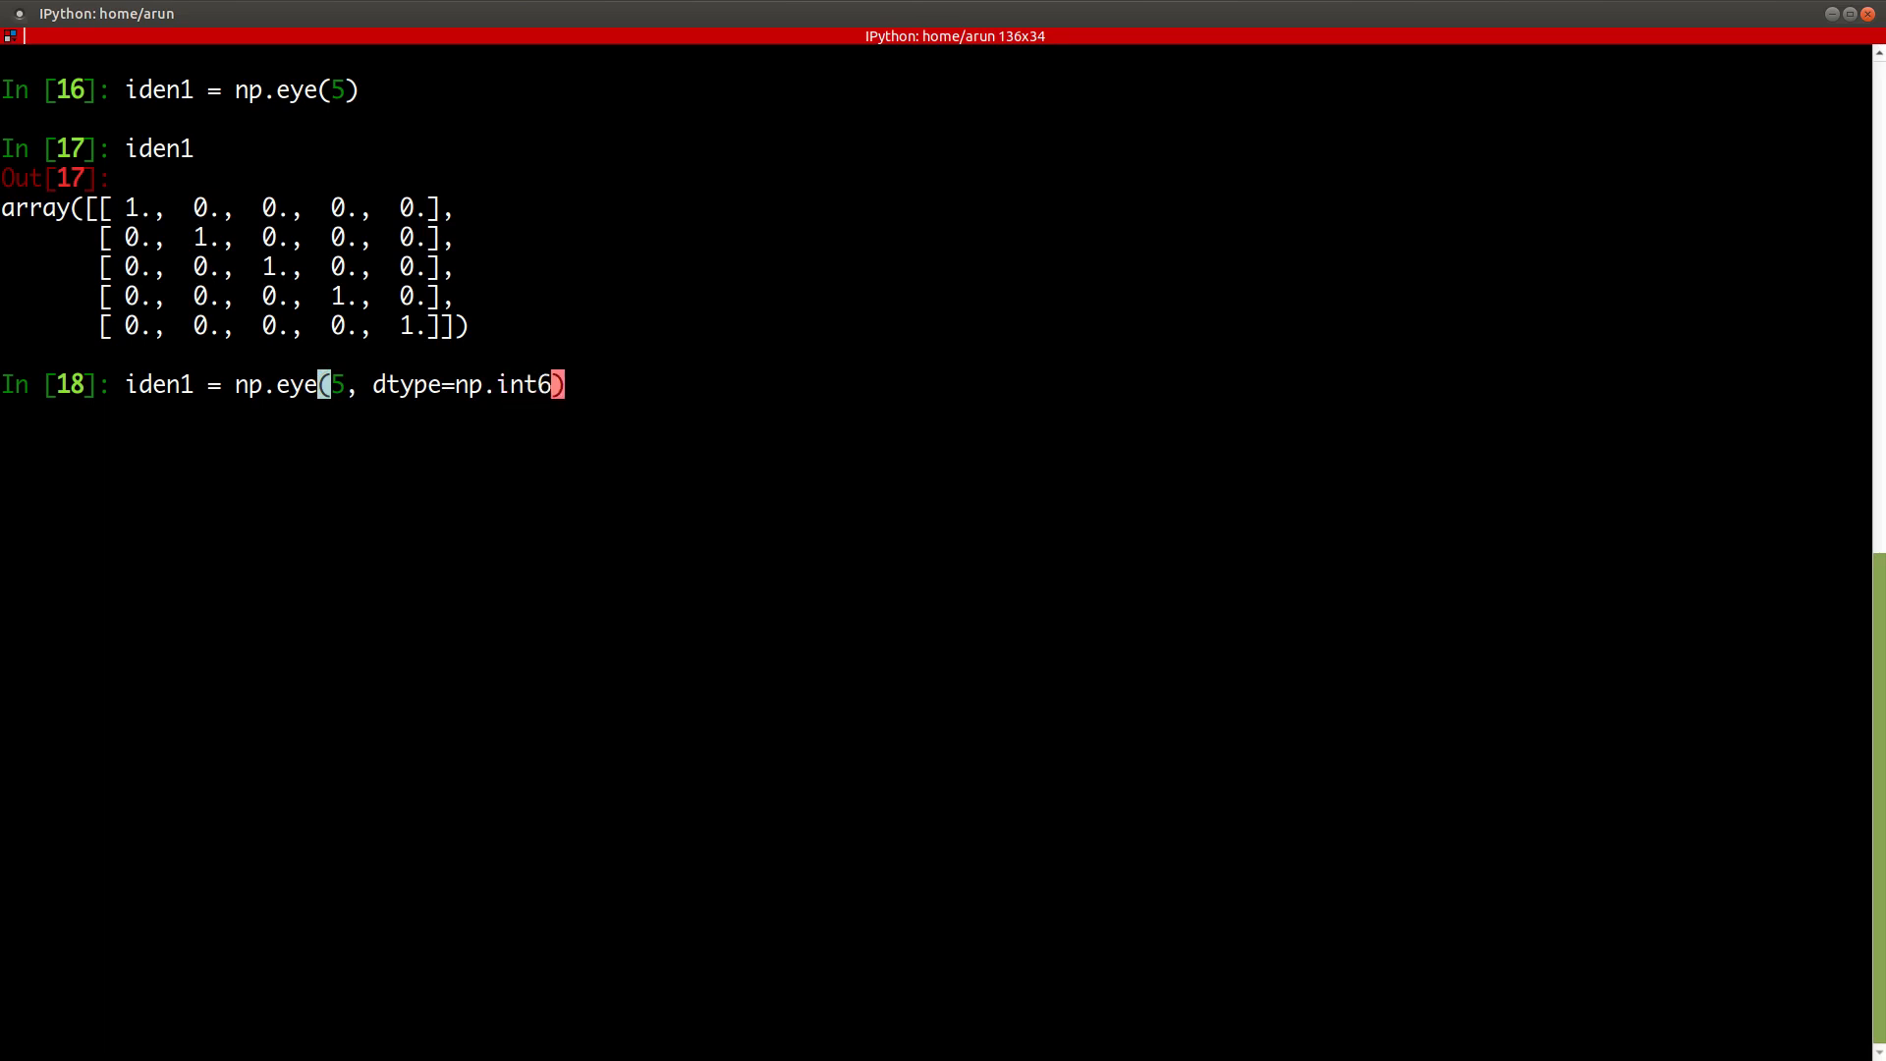
key("Return")
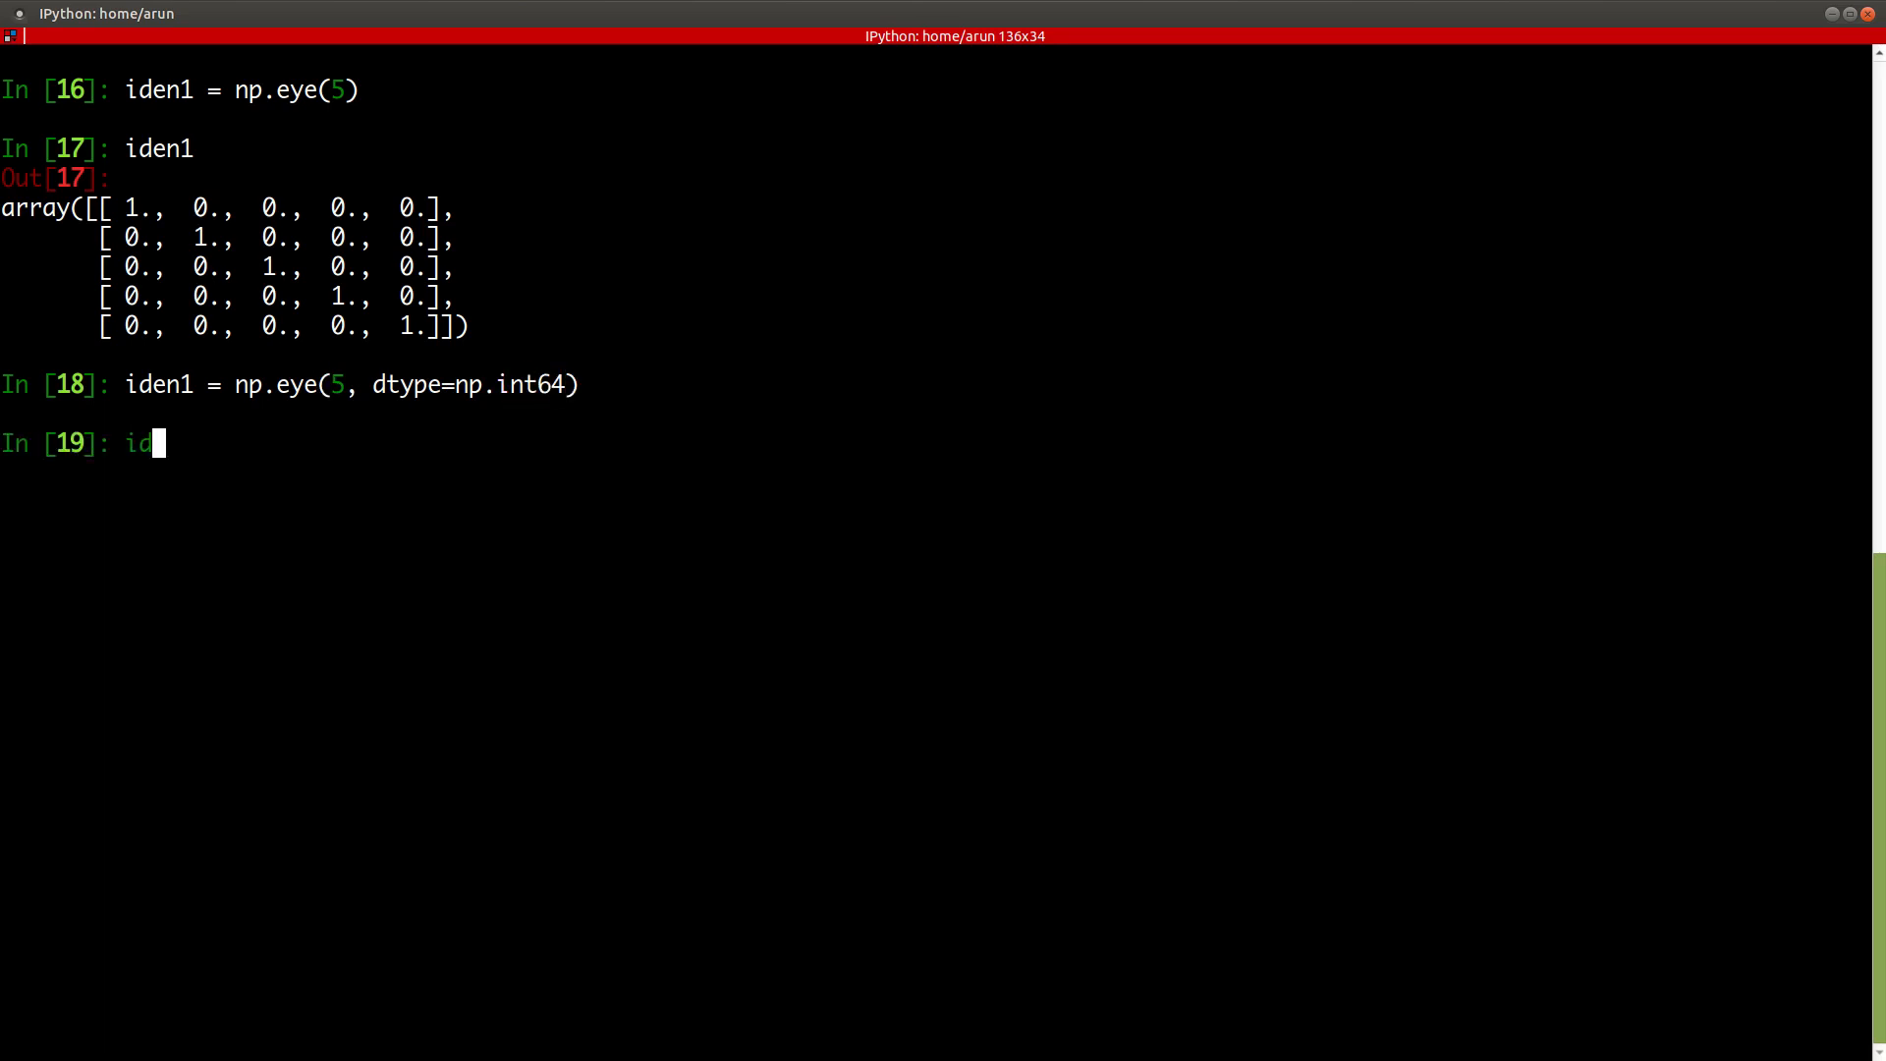
key("Return")
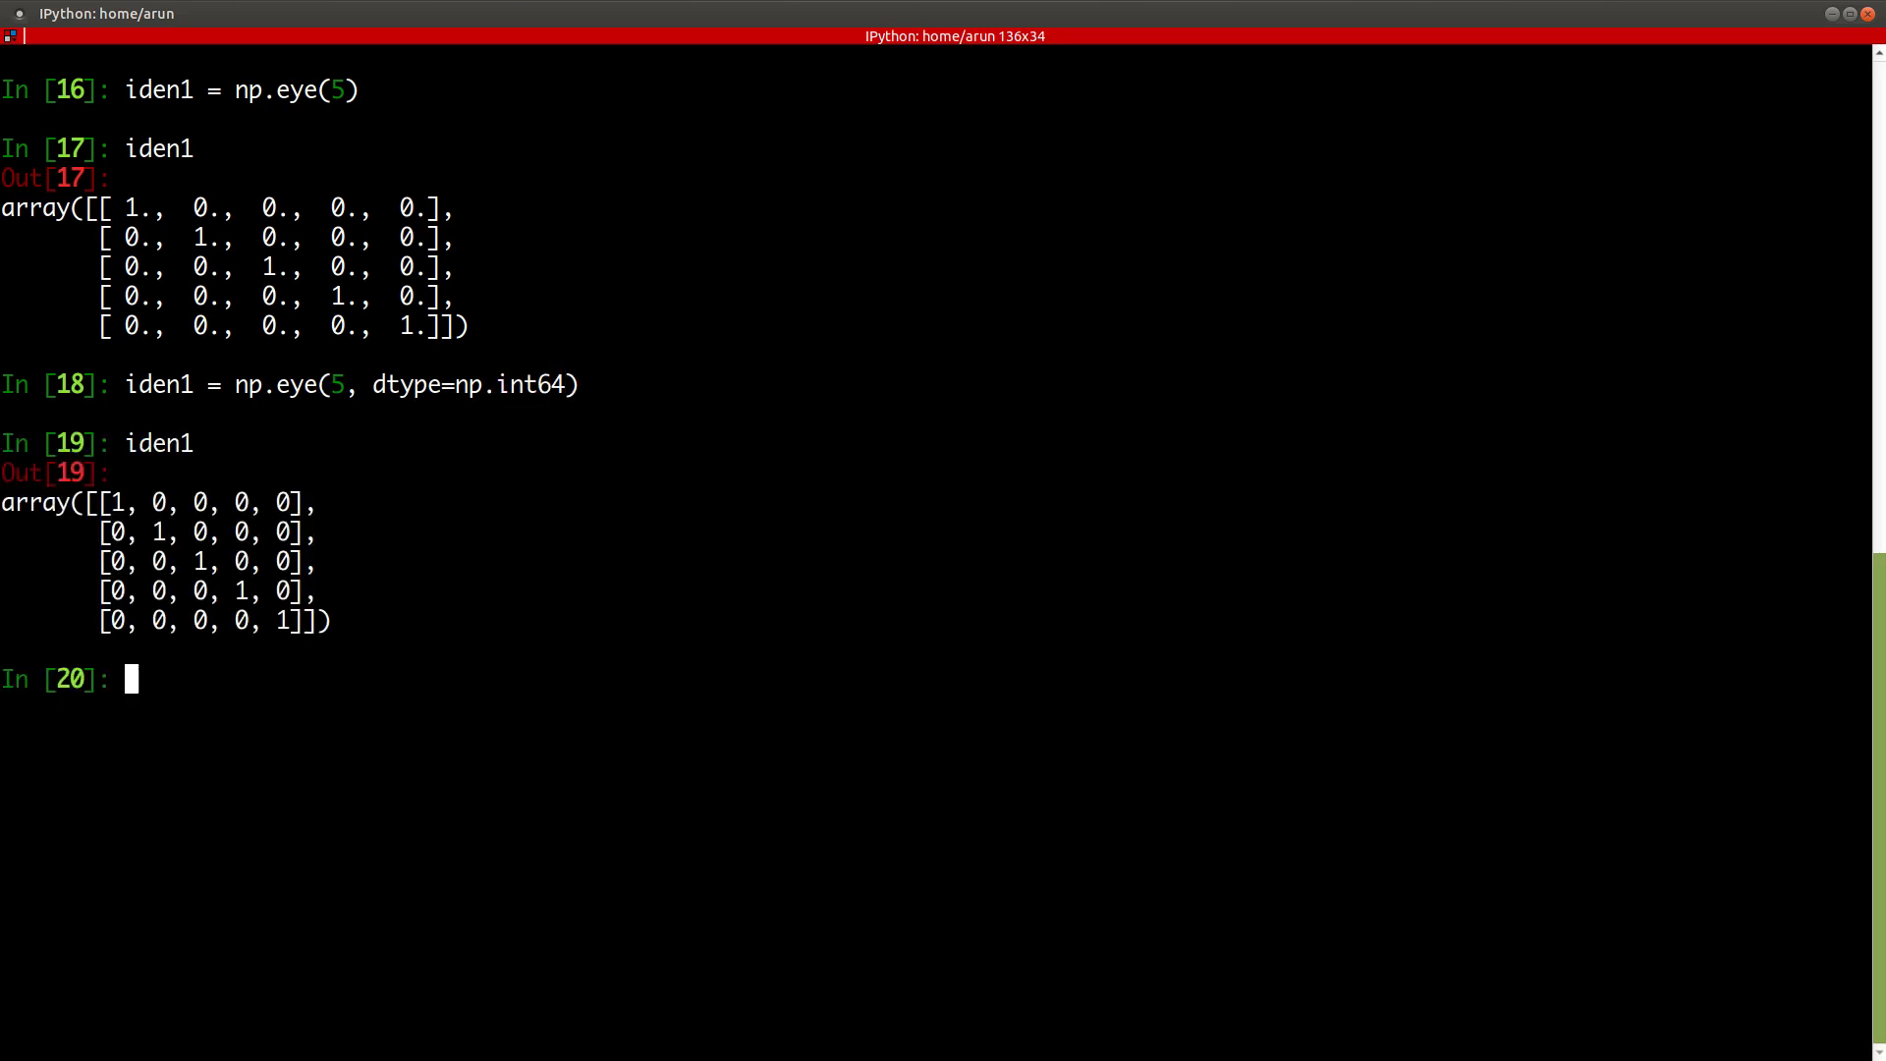
type("iden1 = np.eye(5, dtype=np.int64")
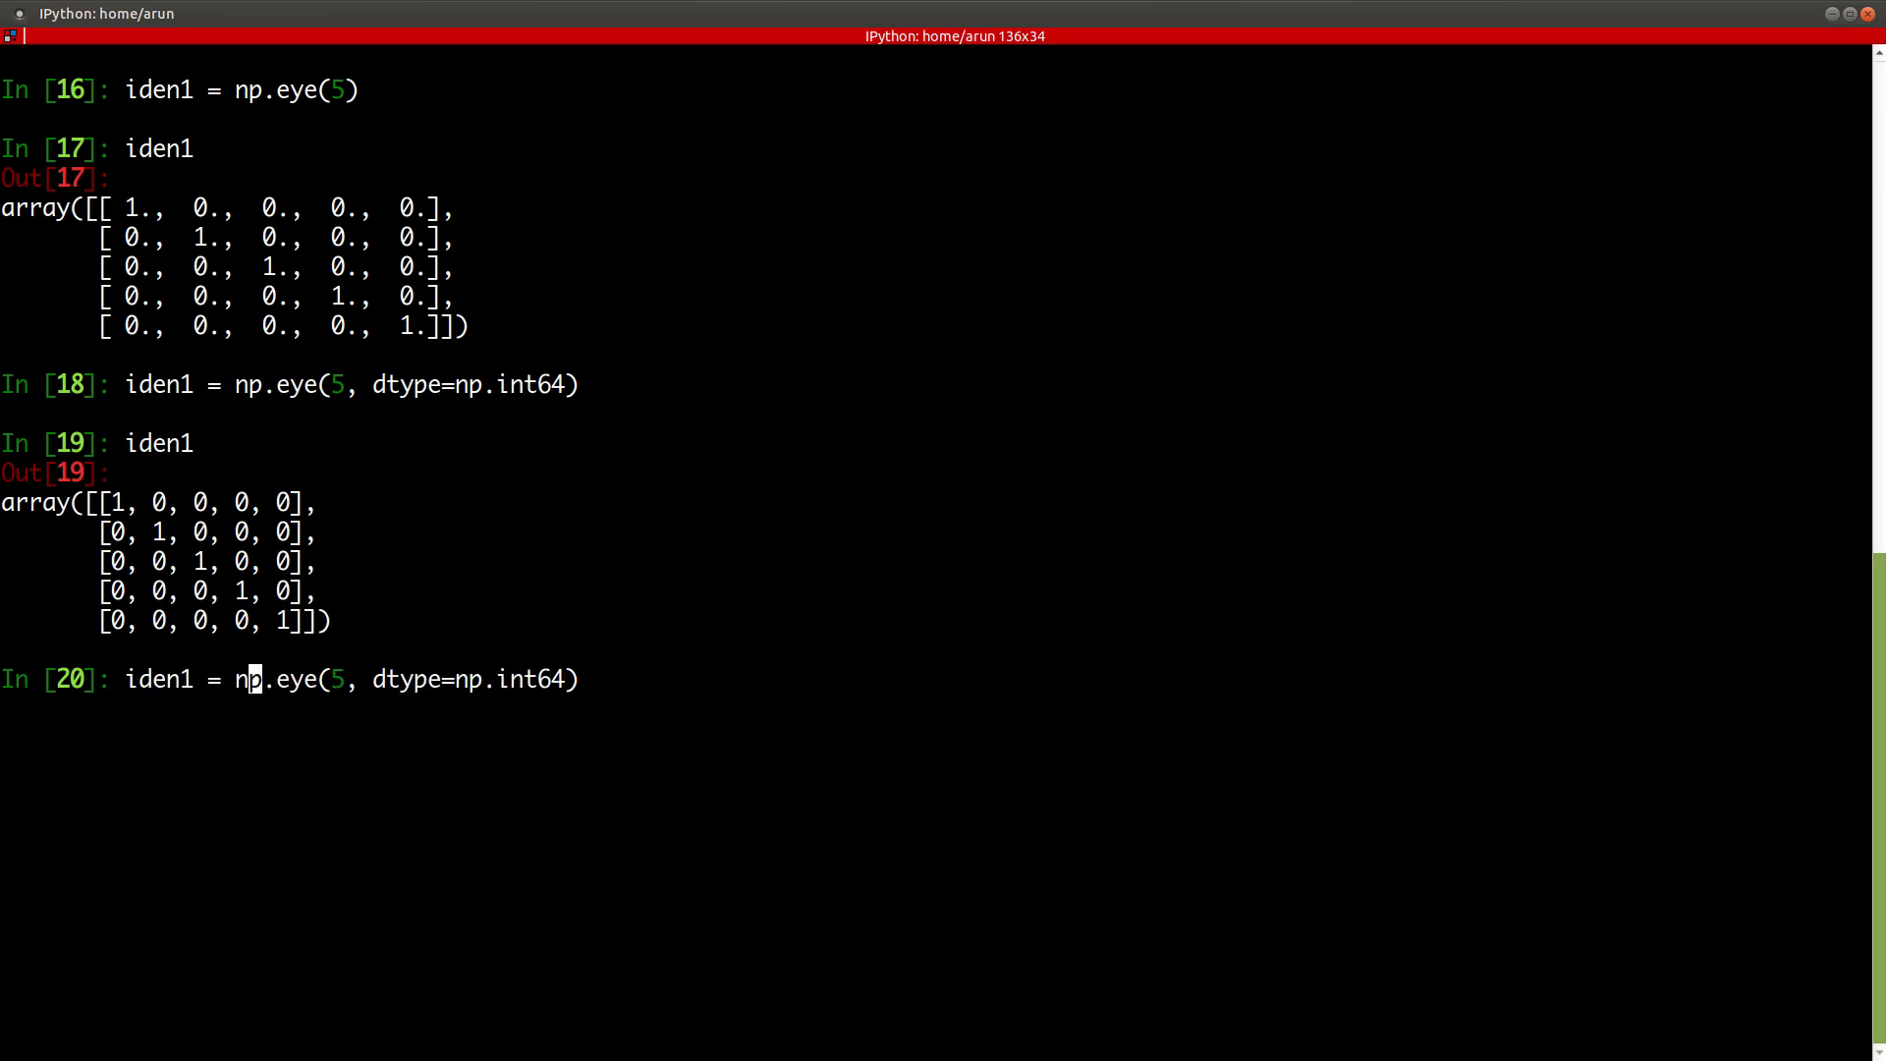
- Create iden2 = np.identity(5, dtype=np.int64) and print it to compare with iden1
type("iden2")
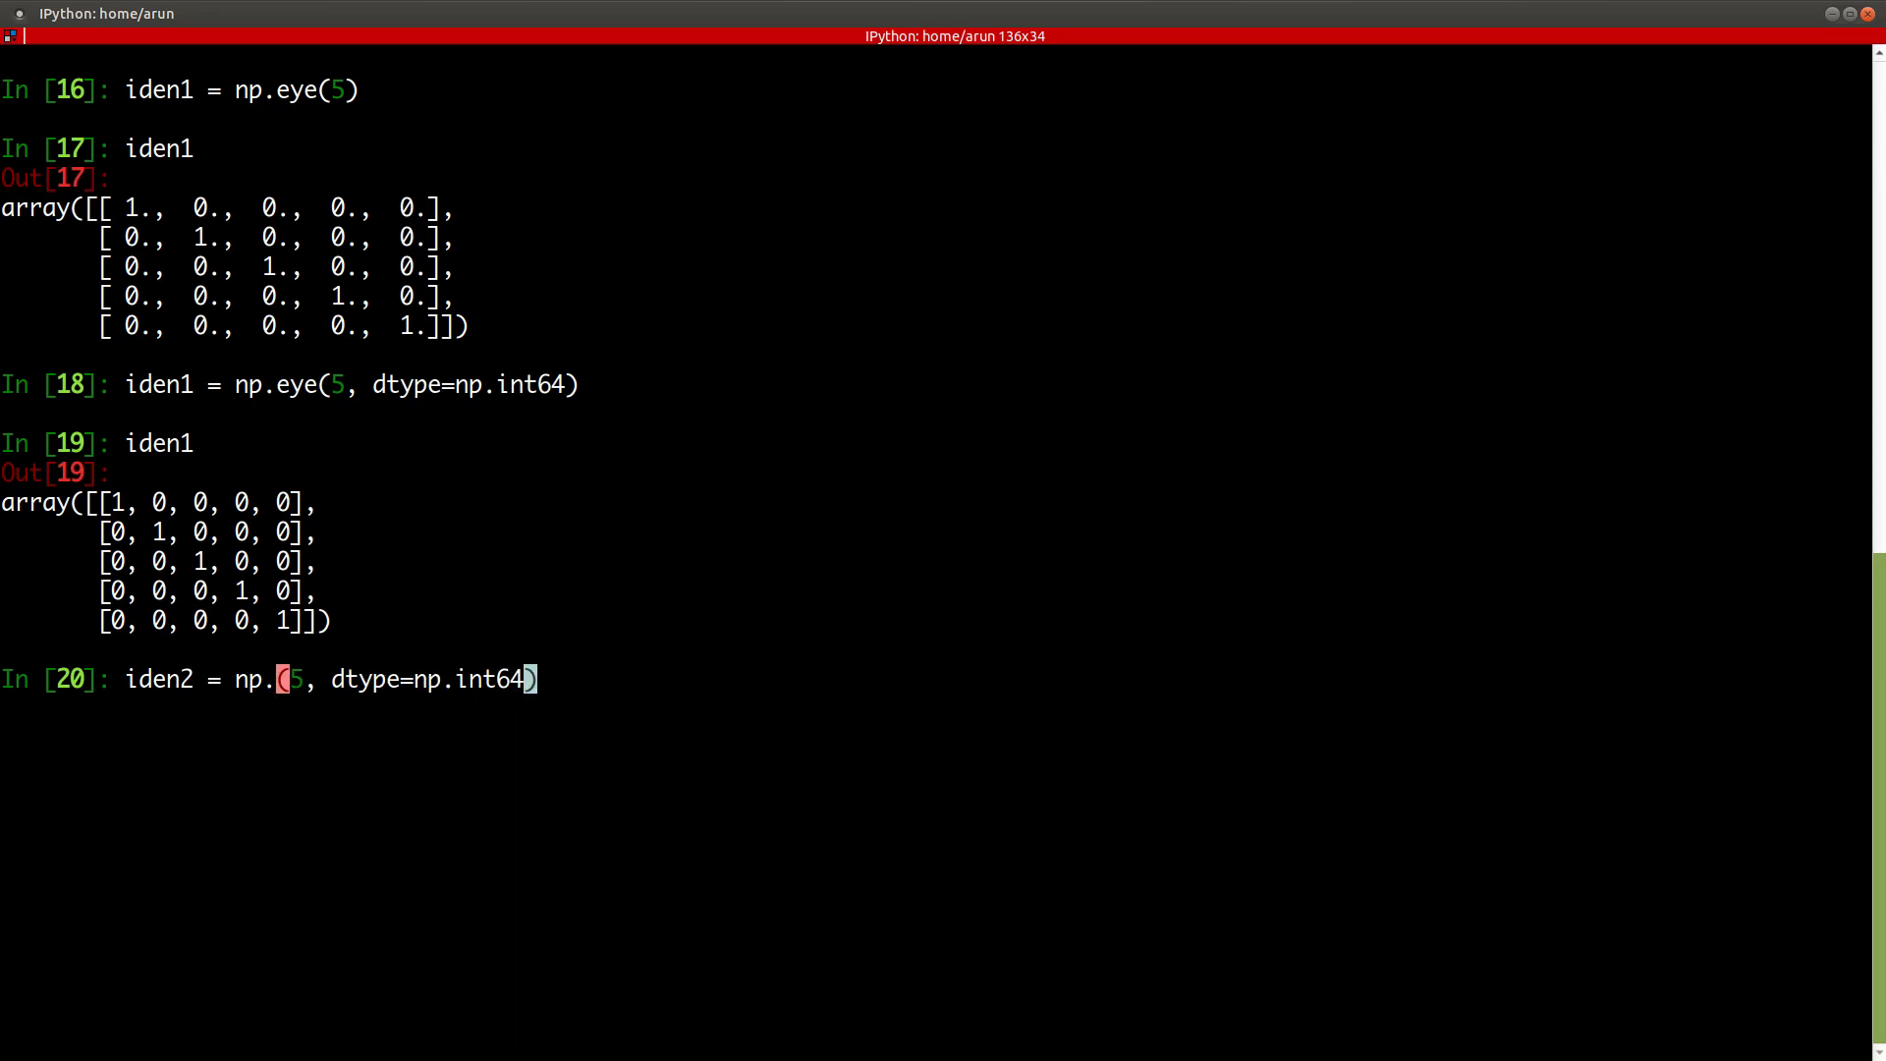
type("inde")
type("iden1")
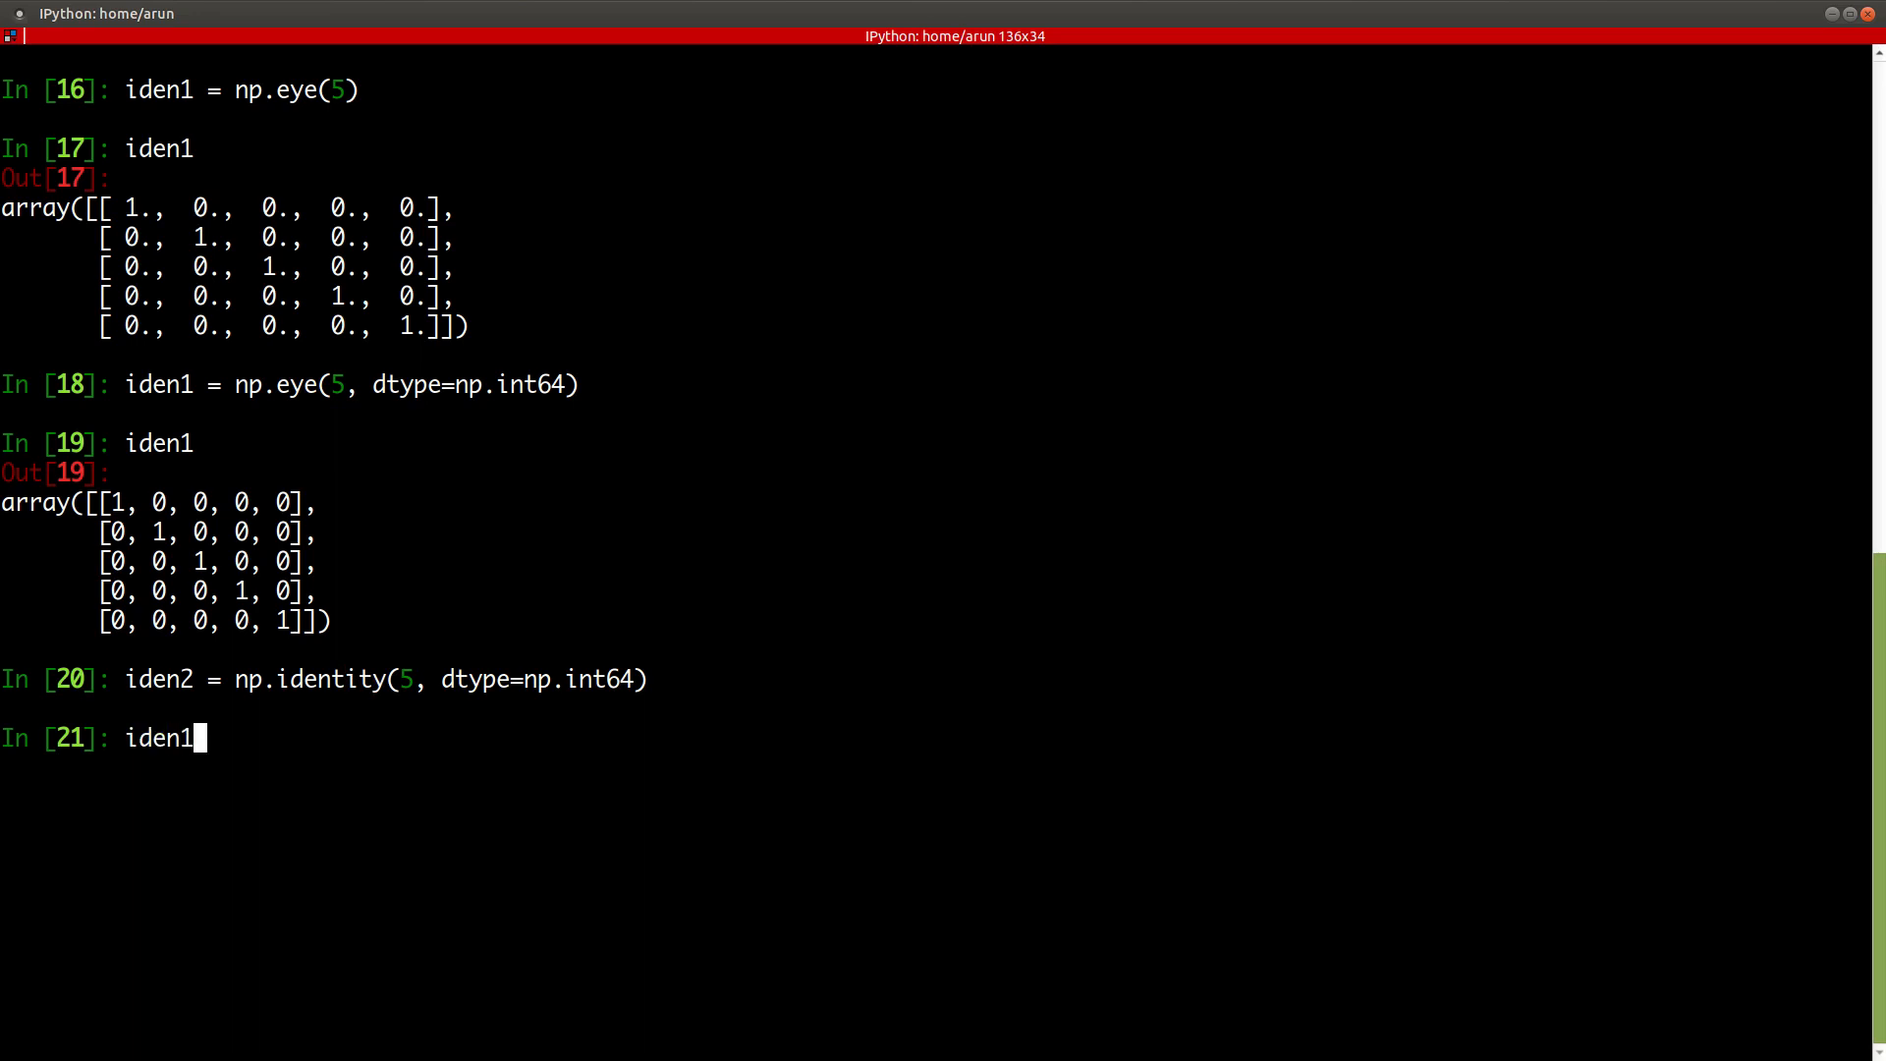
type("2")
key("Return")
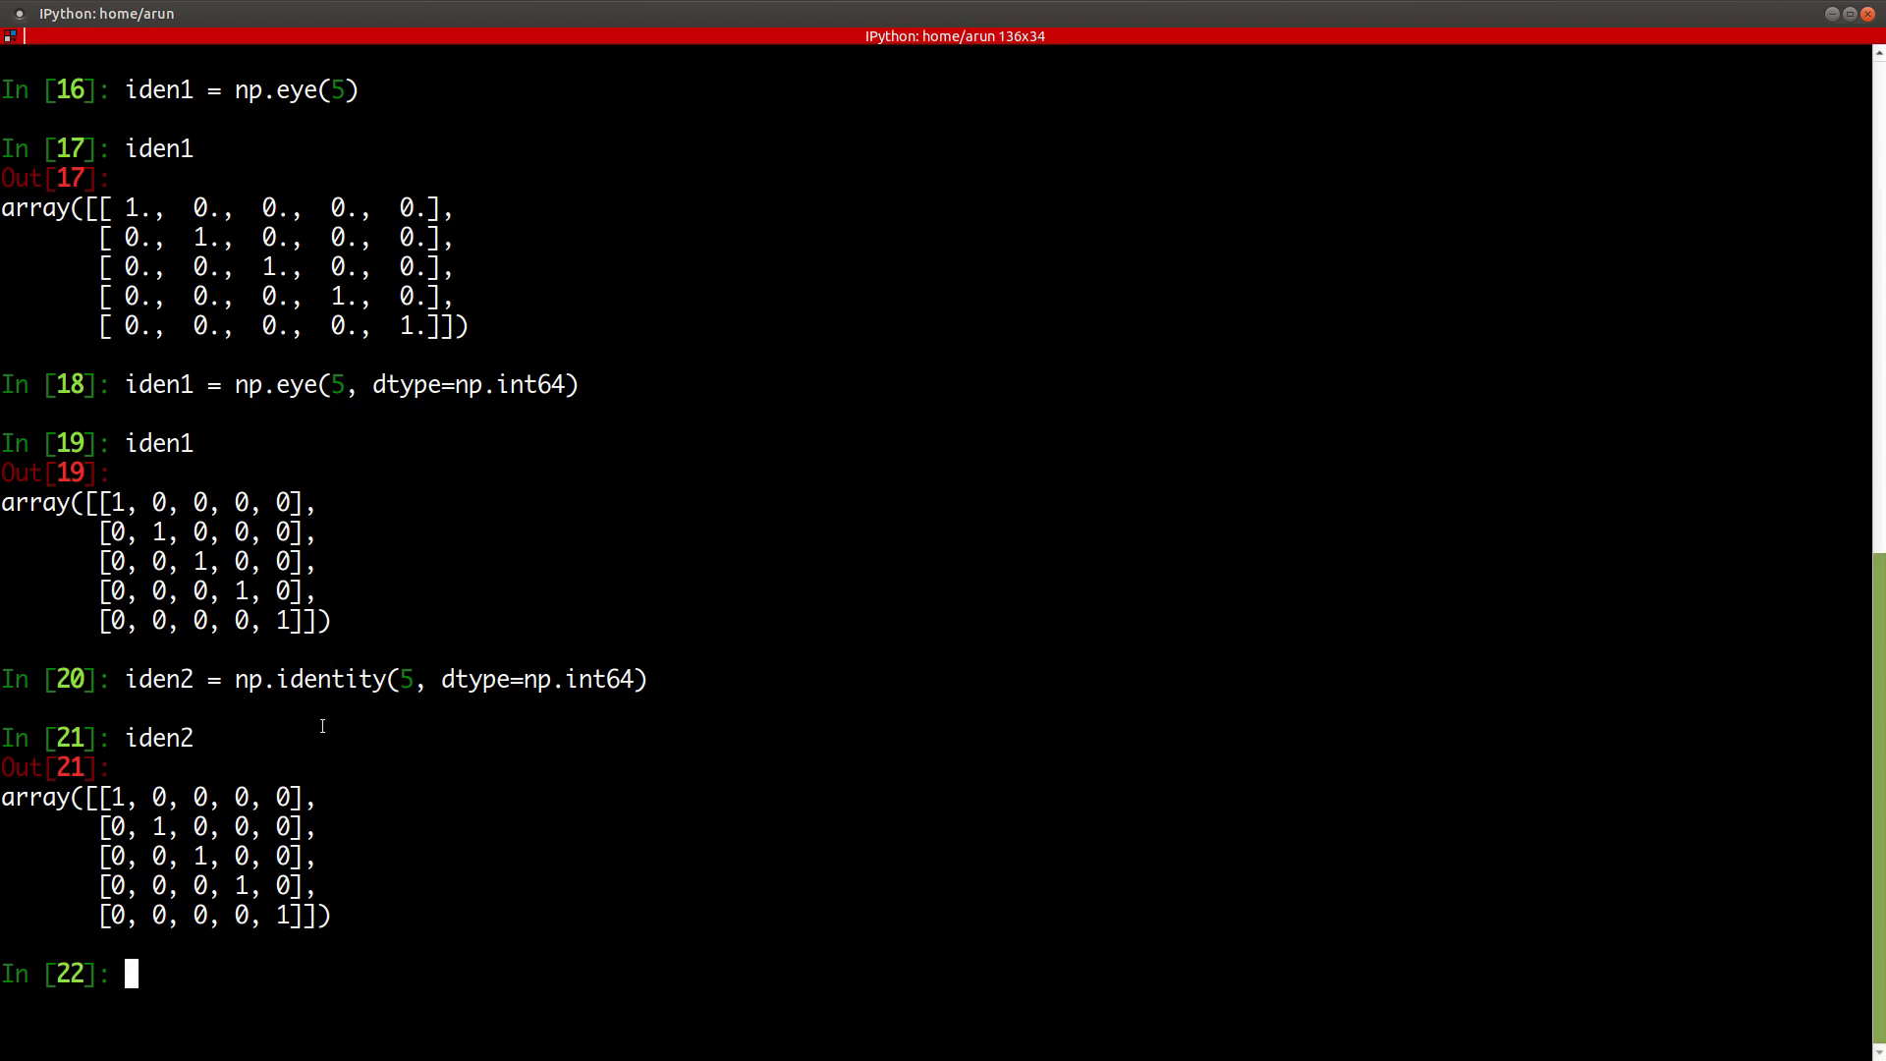
mouse_move(242, 326)
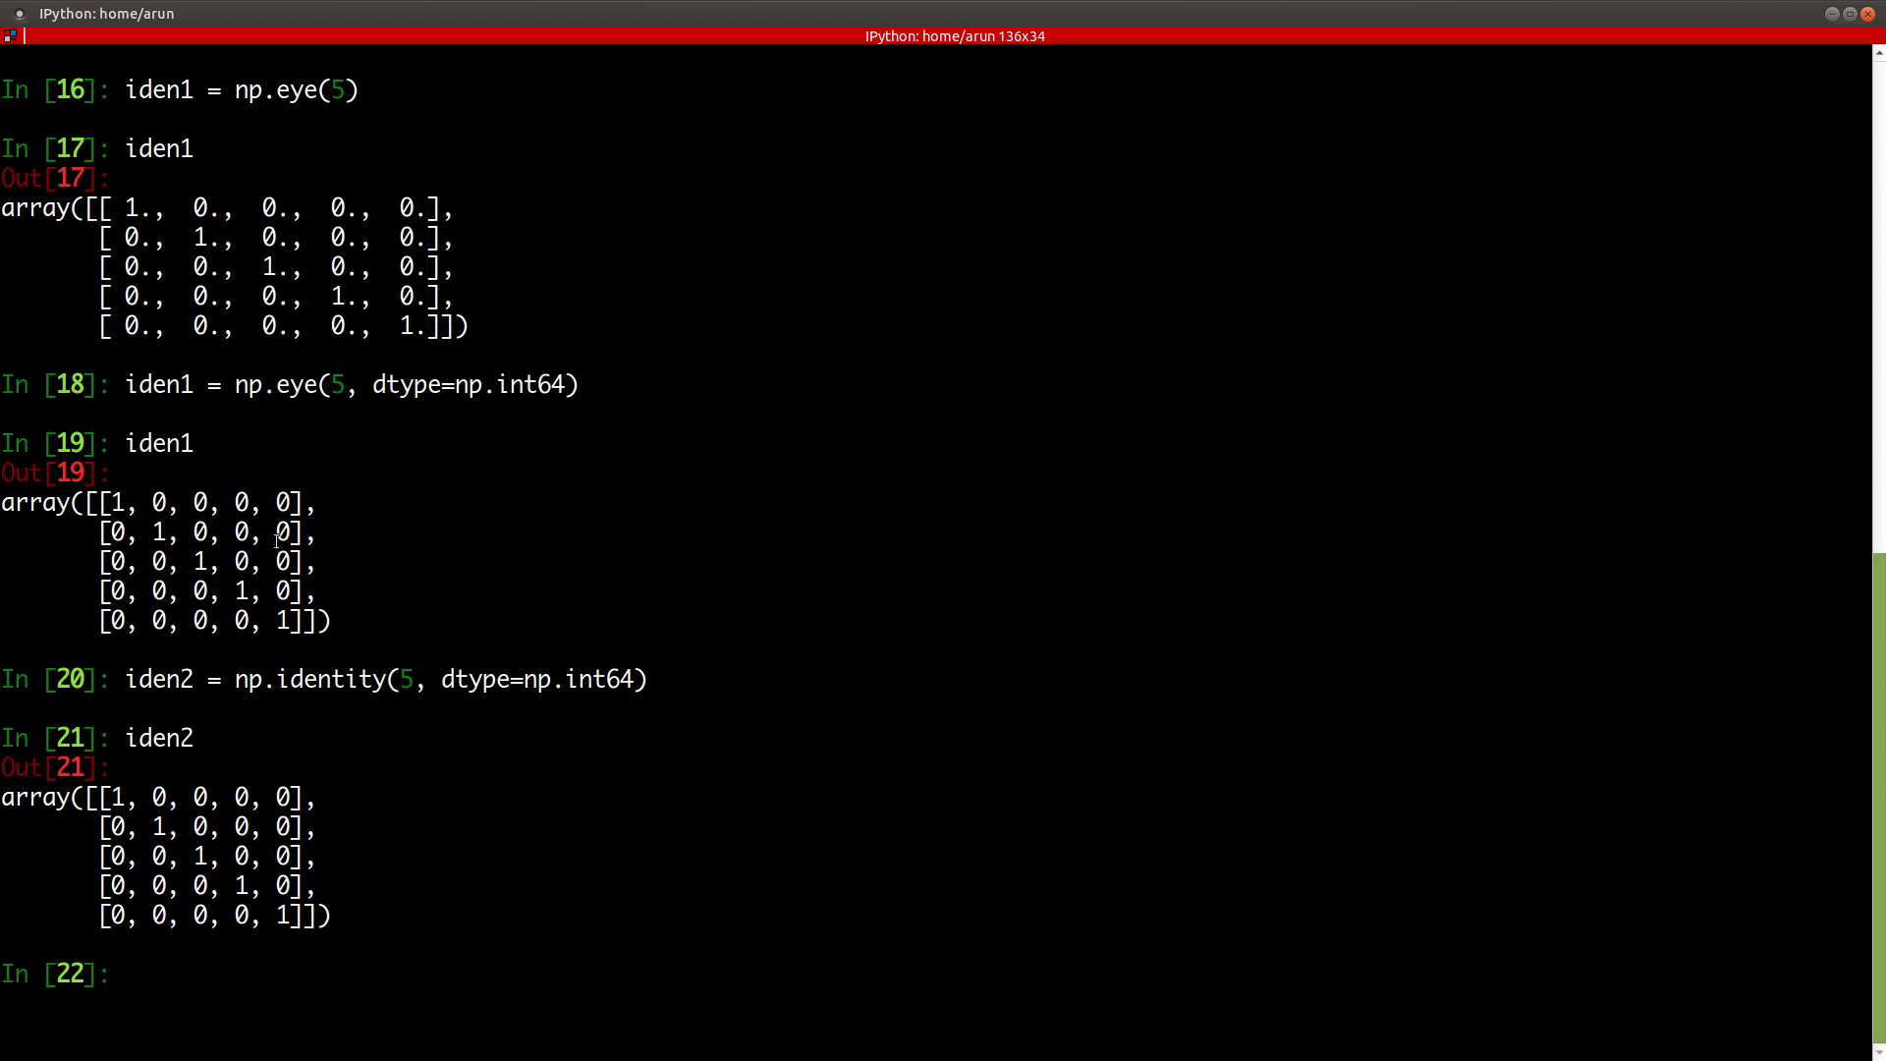
- Clear the console and start Z = np.random. with the module's completions listed
key("ctrl+l")
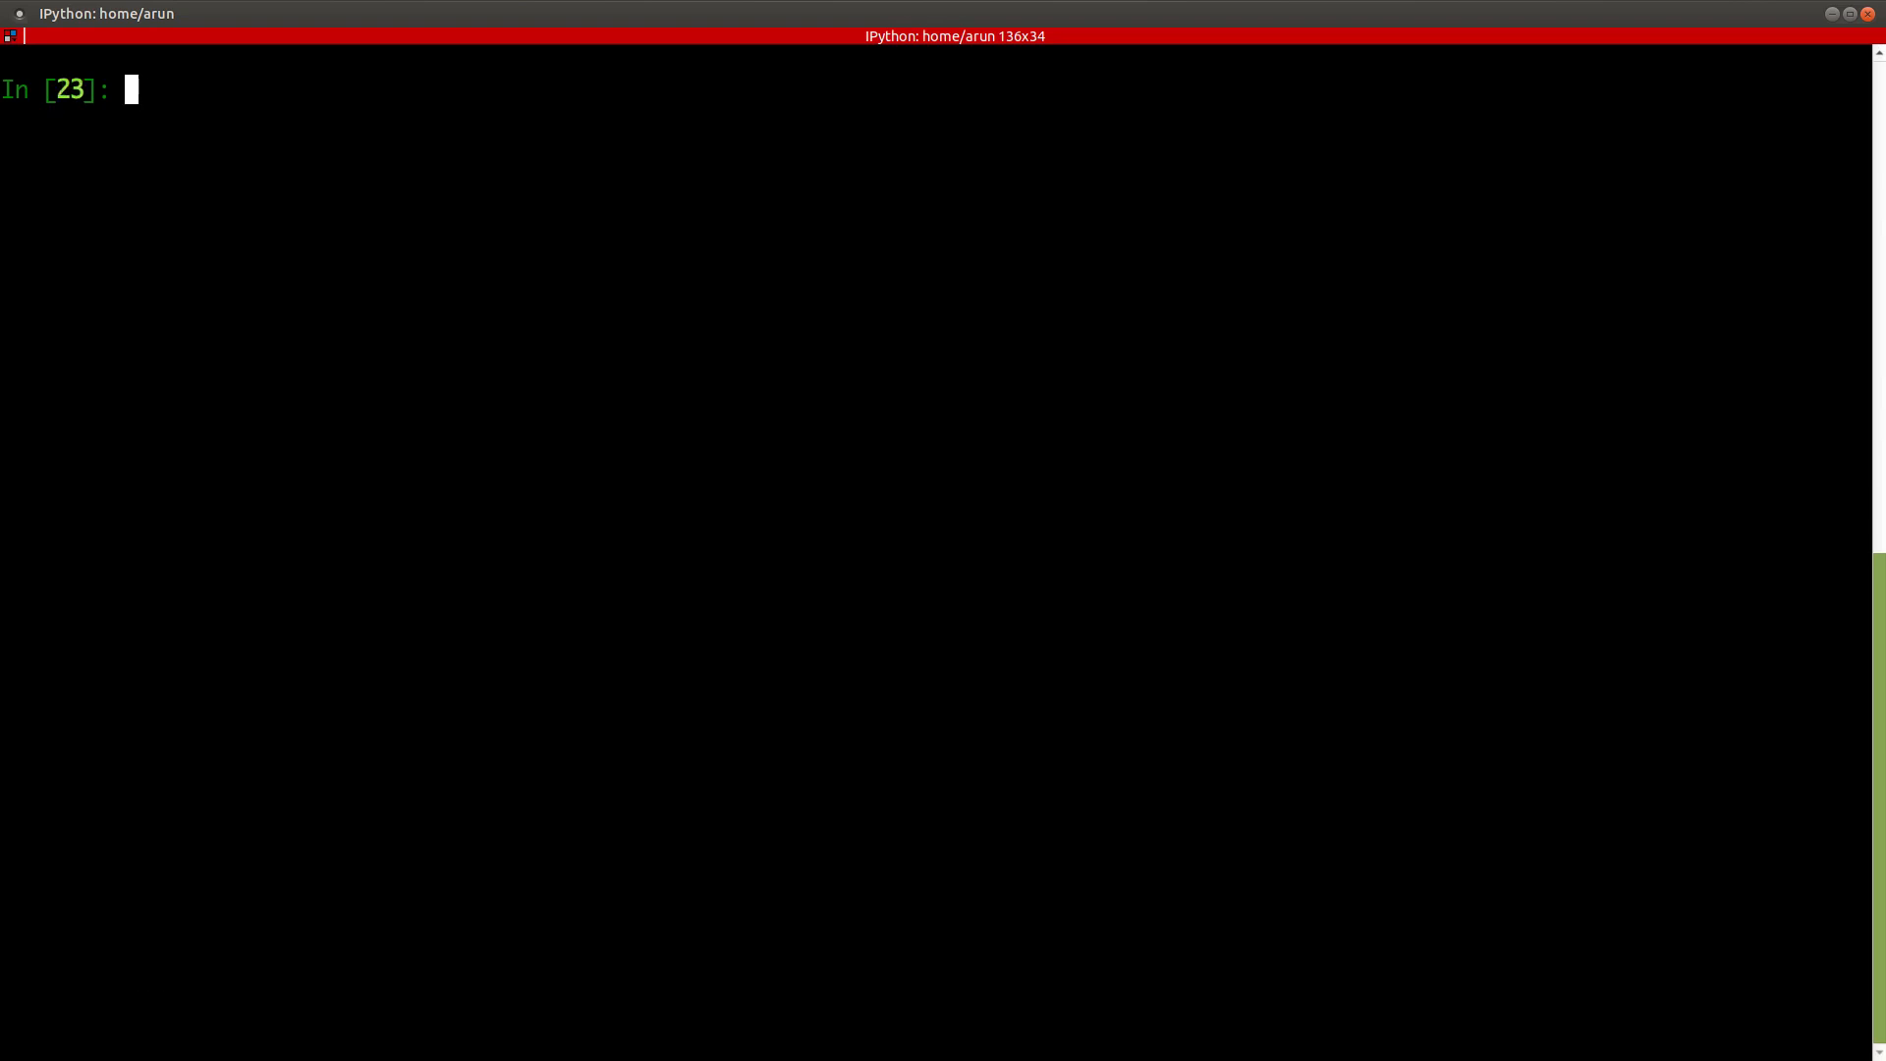
type("Z")
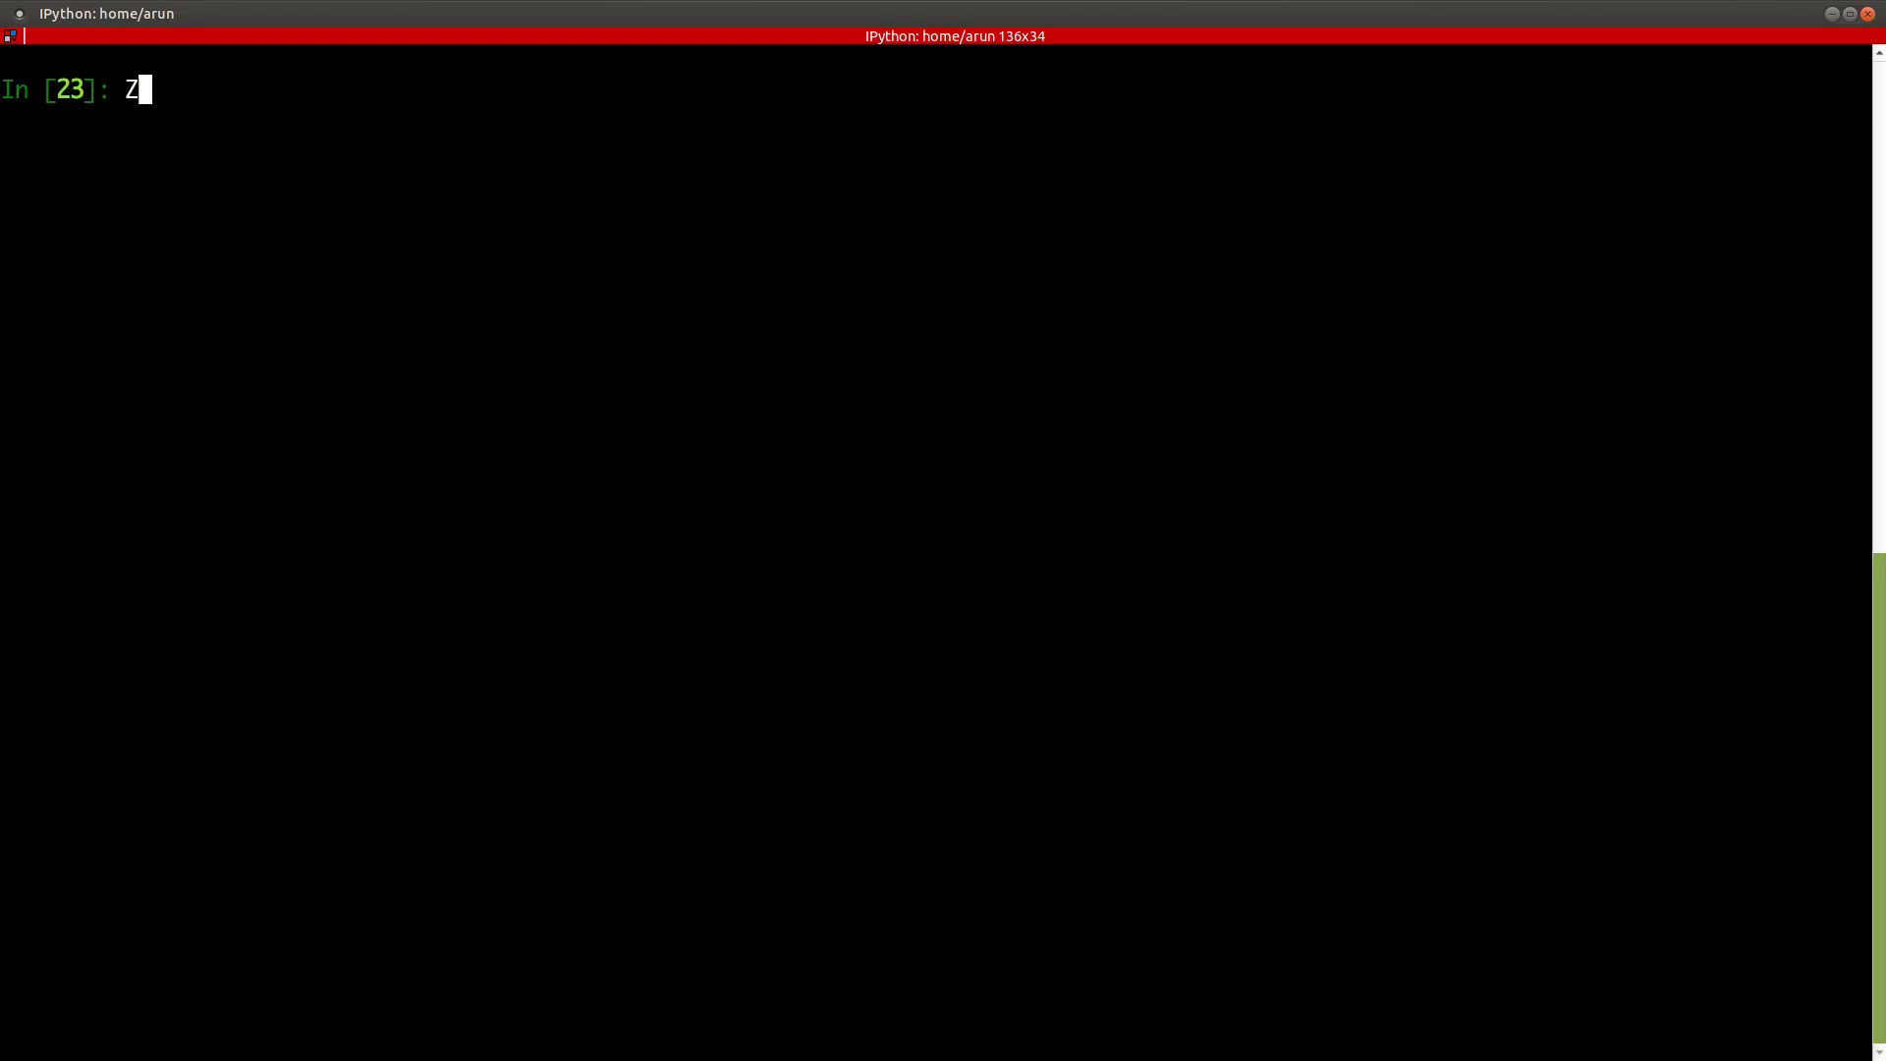
type("= n")
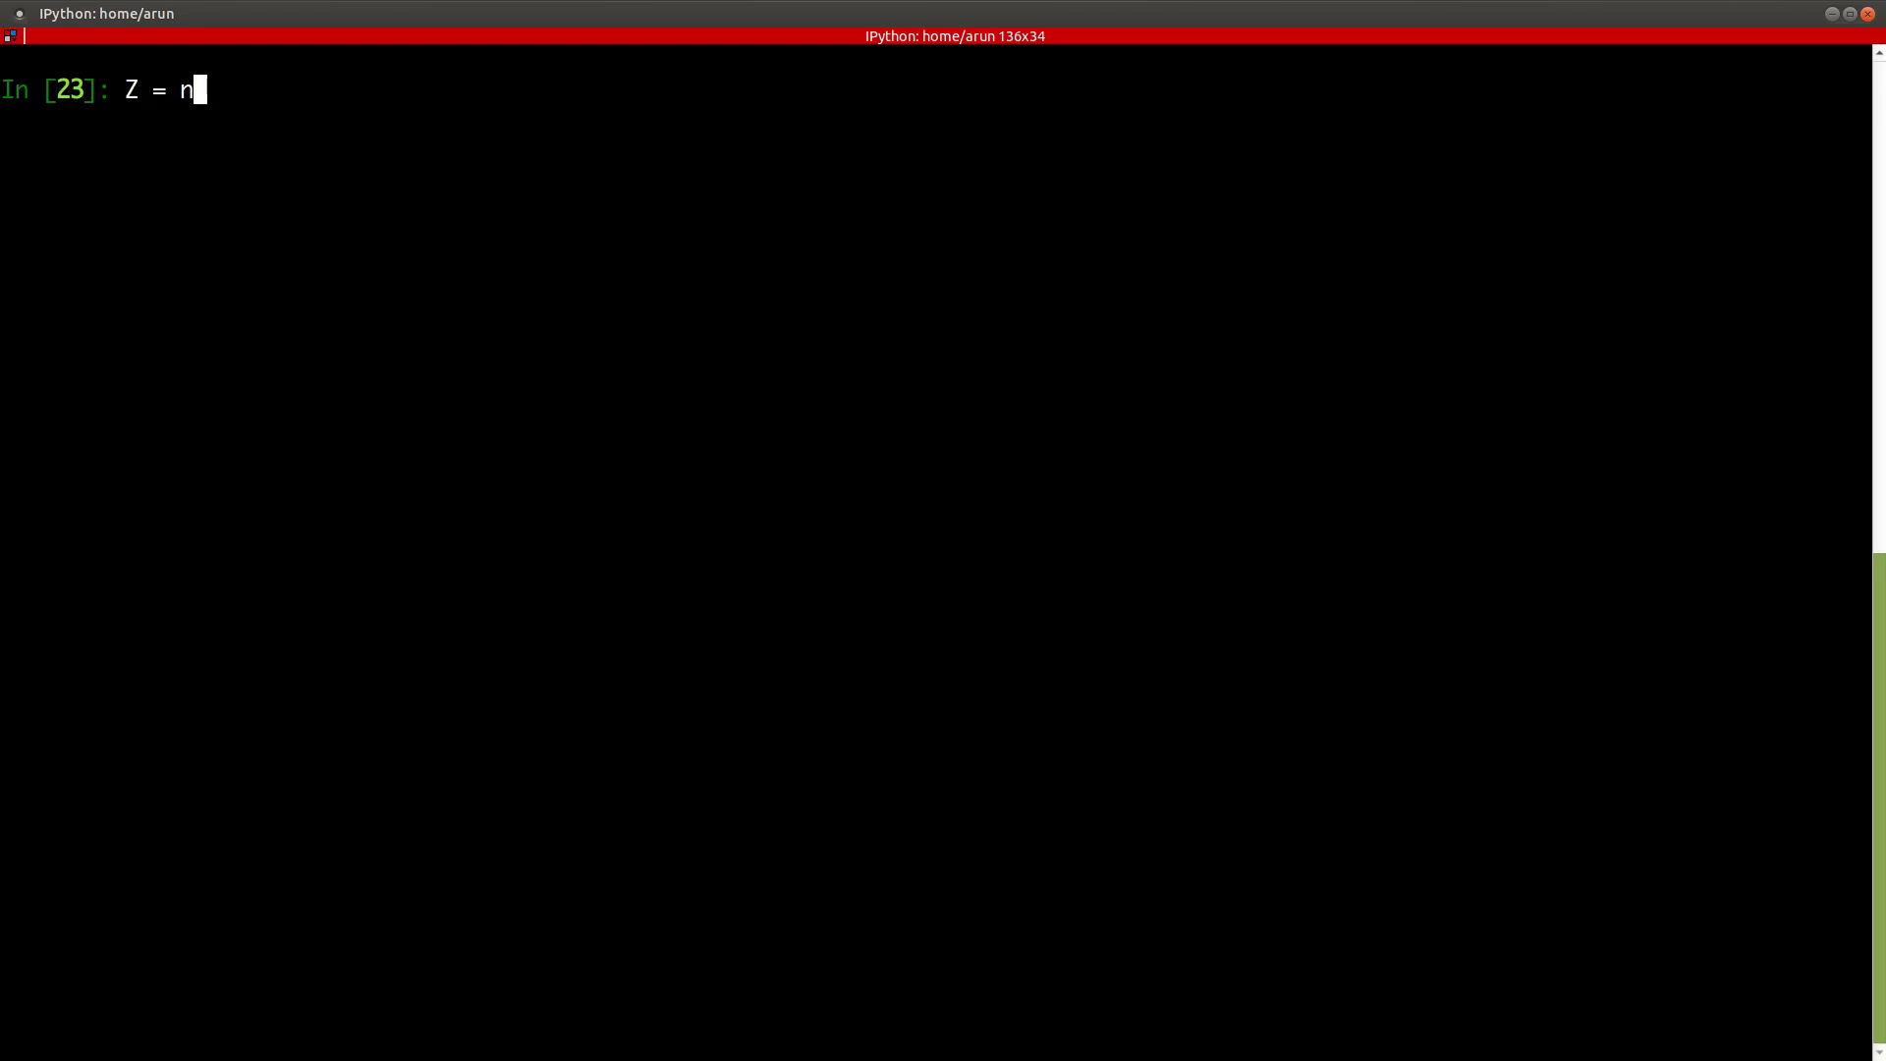
type("p.ra")
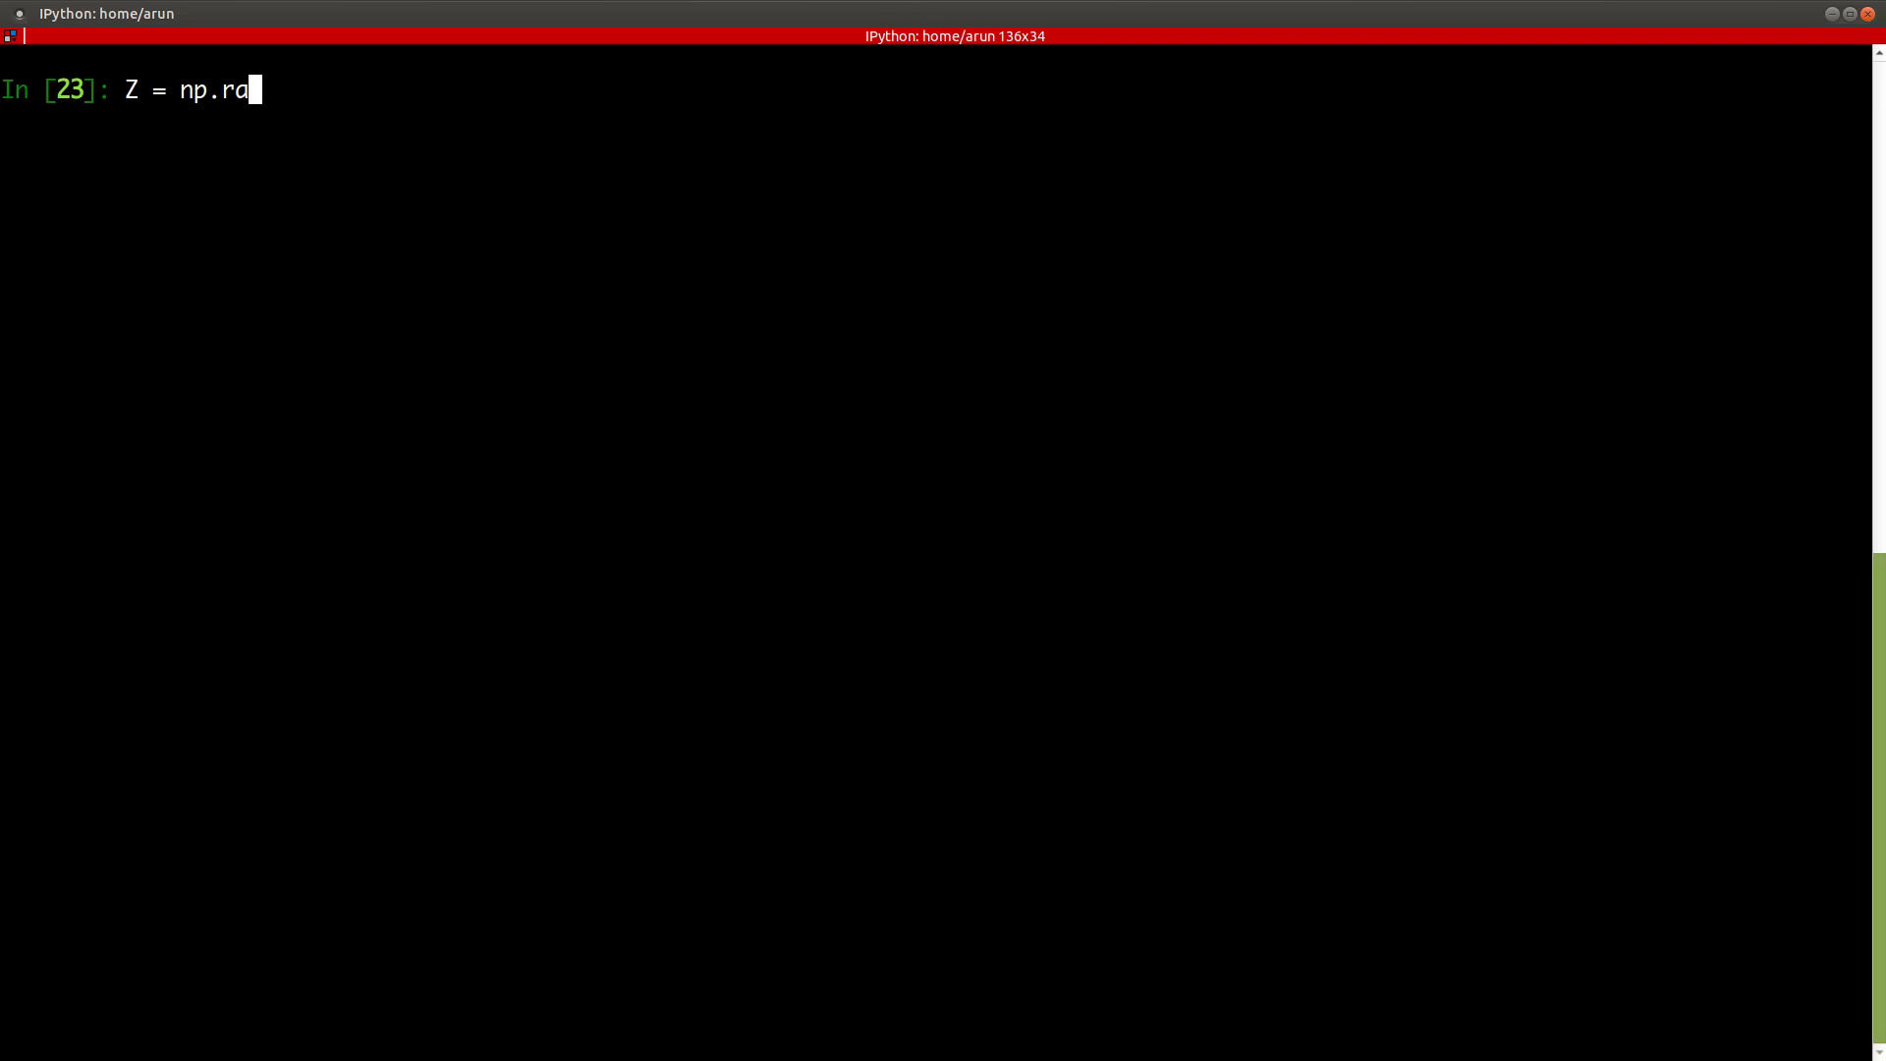
type("ndom")
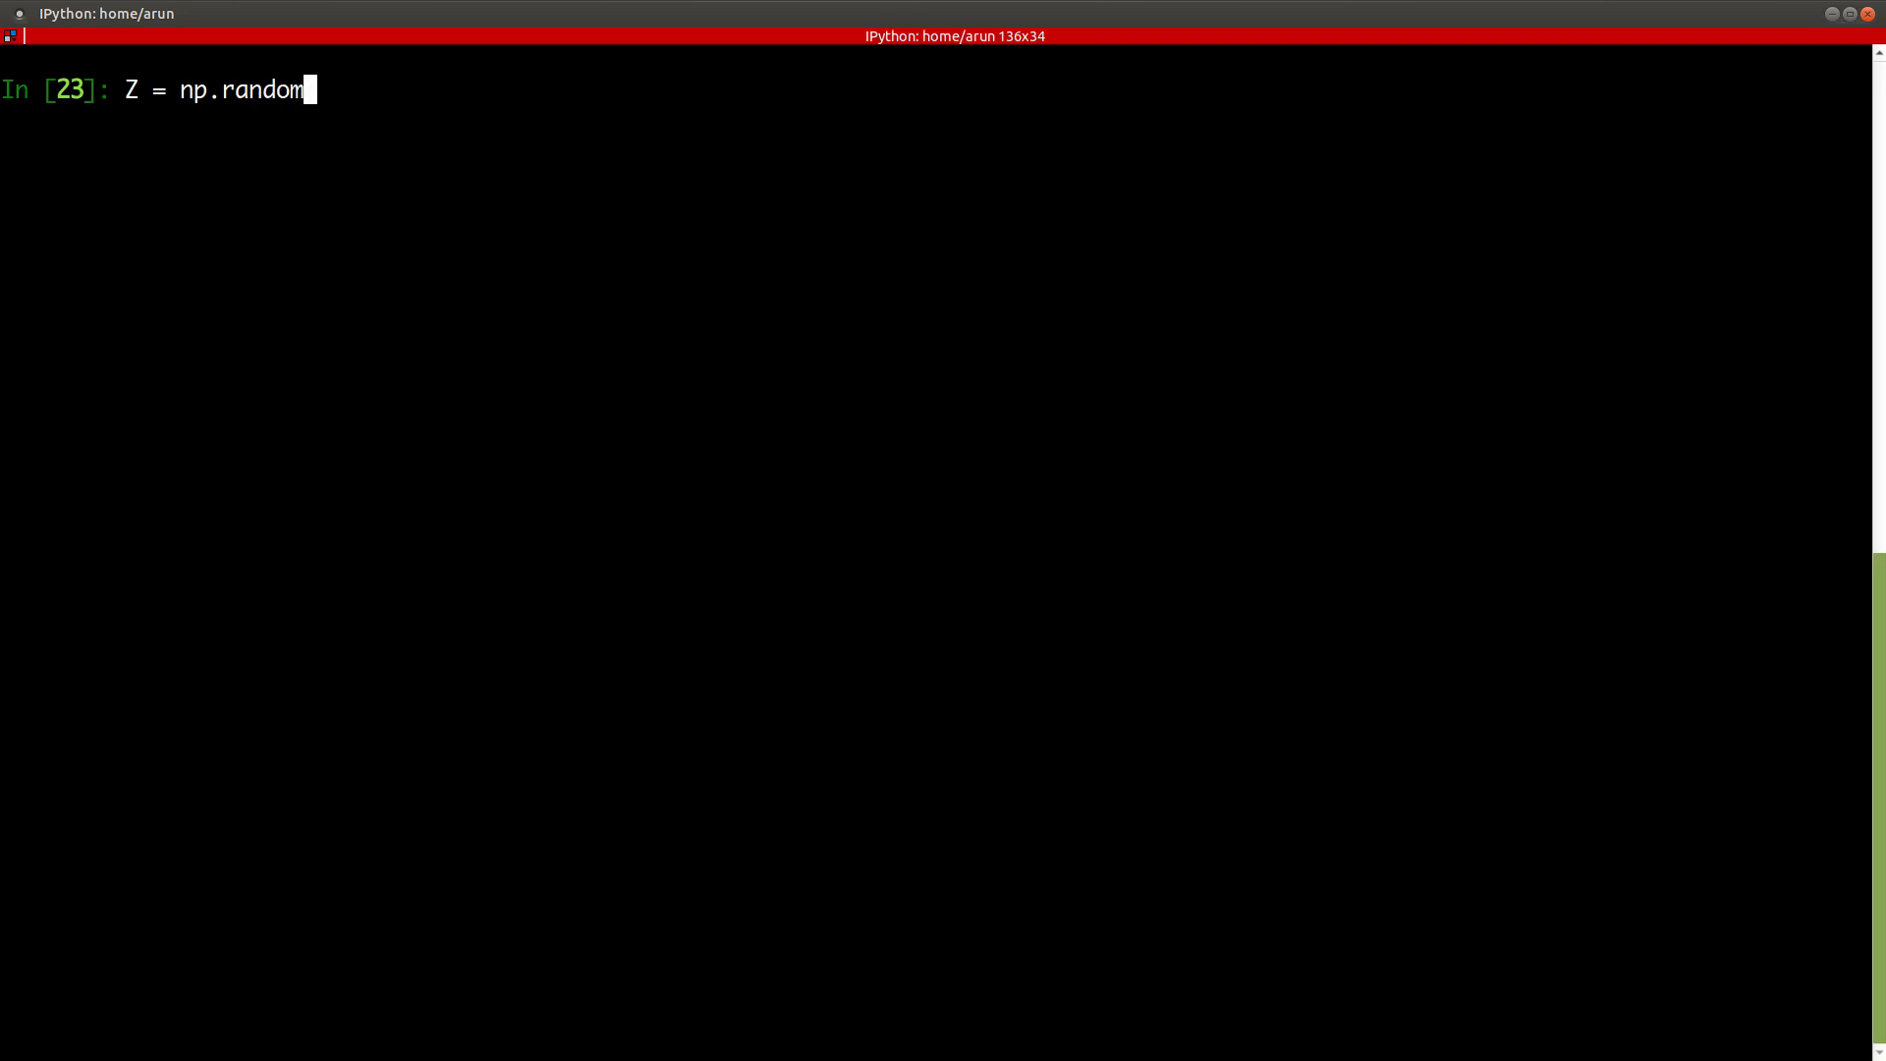
type(".")
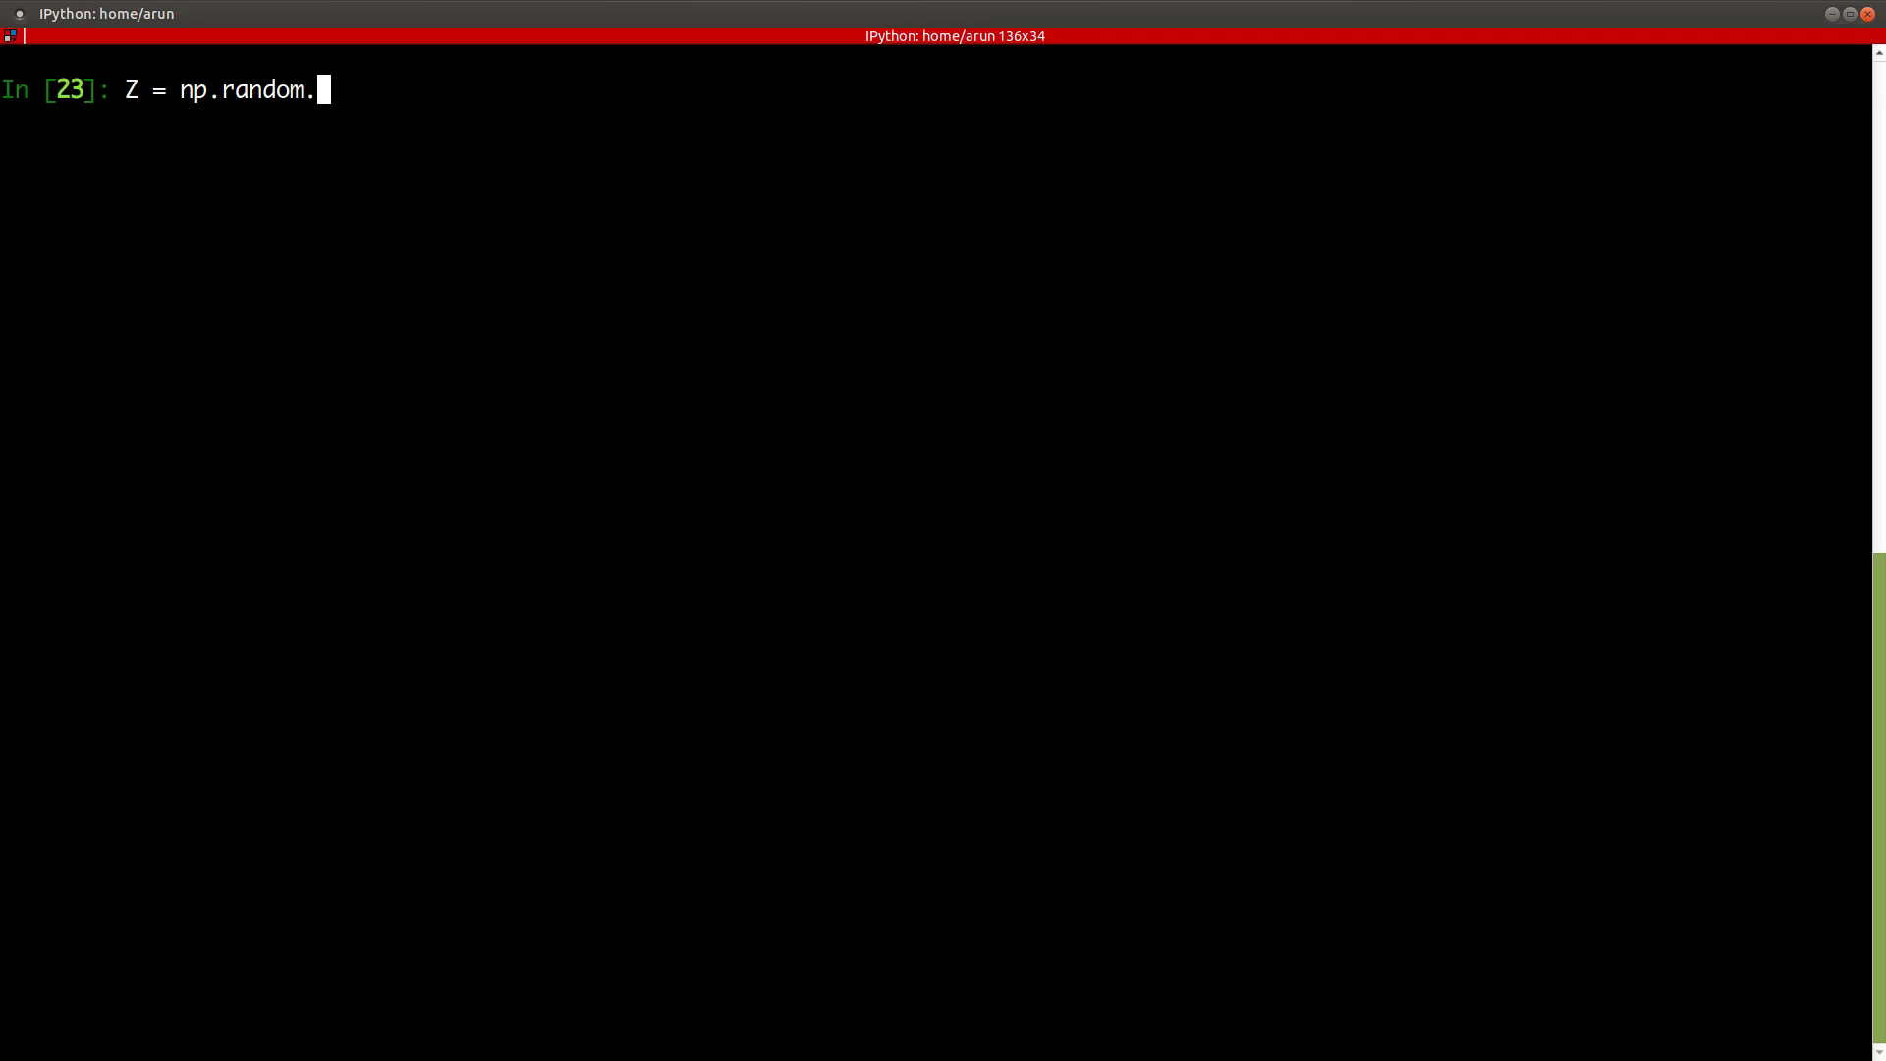
key("Tab")
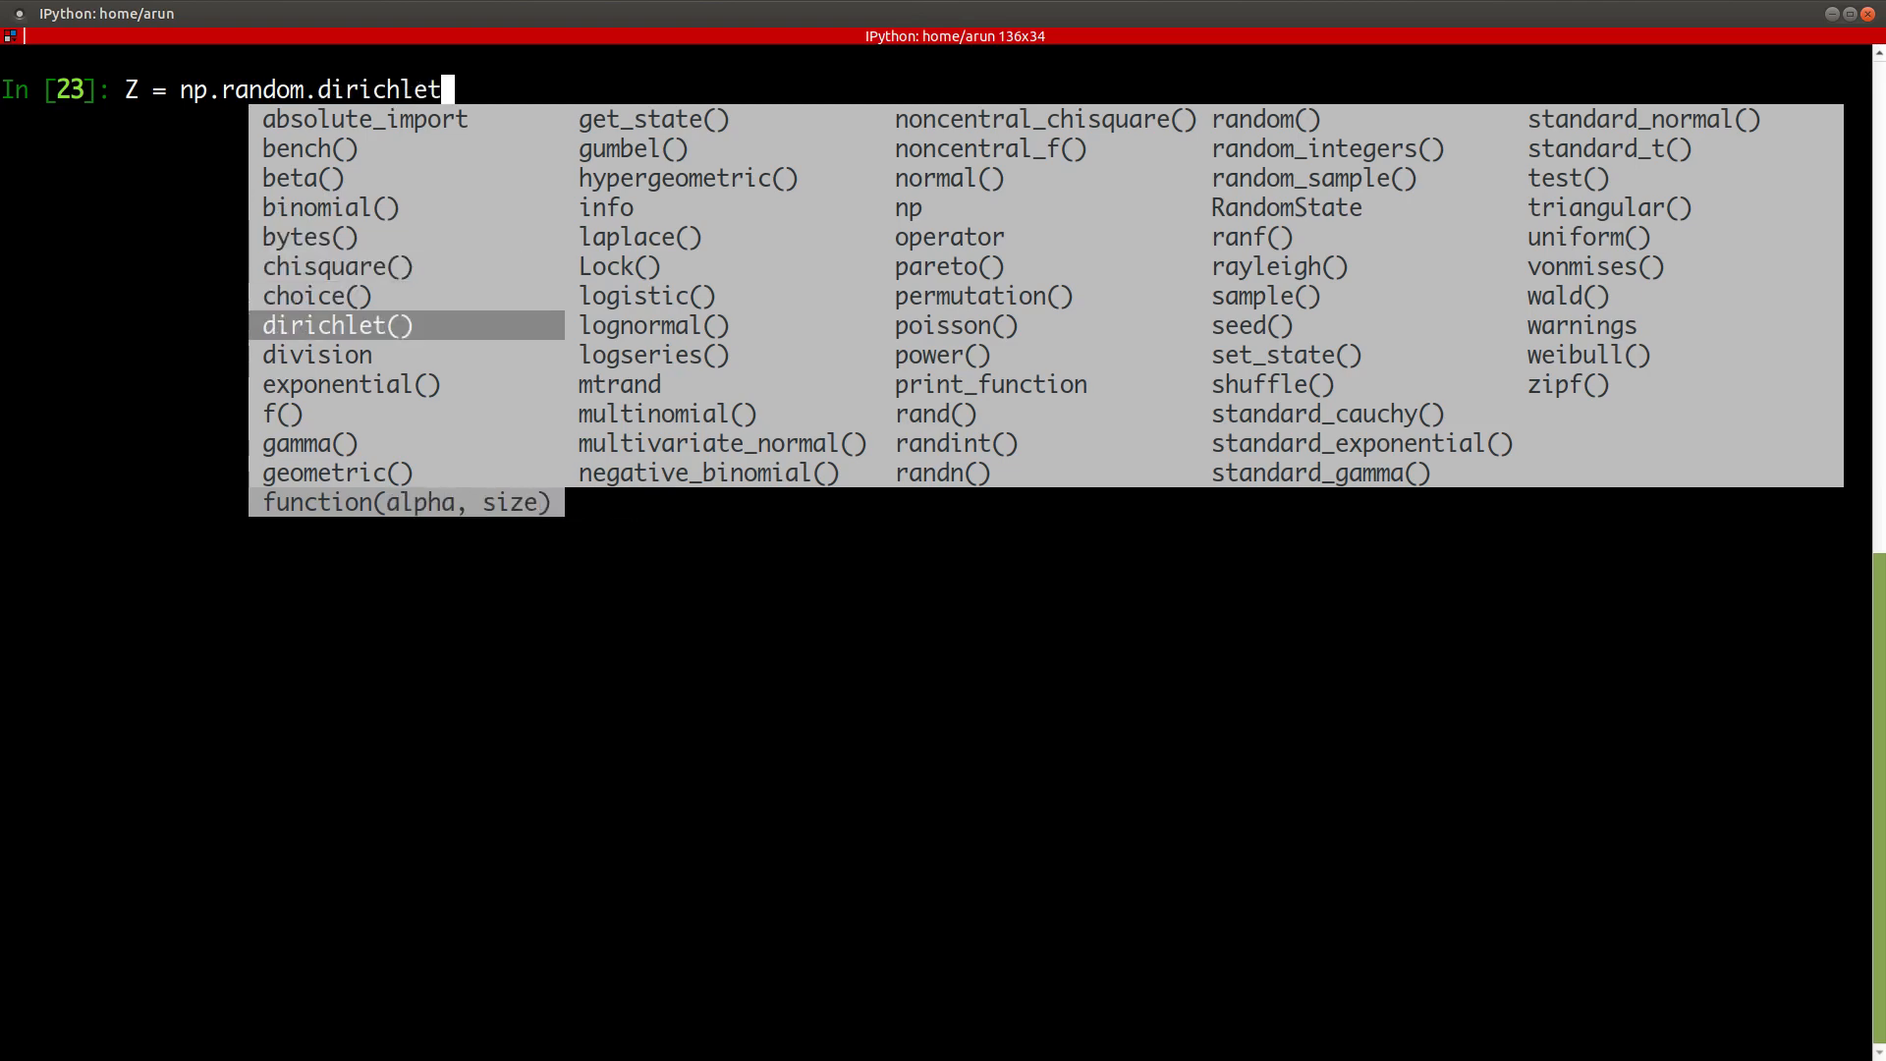
- Choose random from the completions to begin Z = np.random.random(
left_click(650, 118)
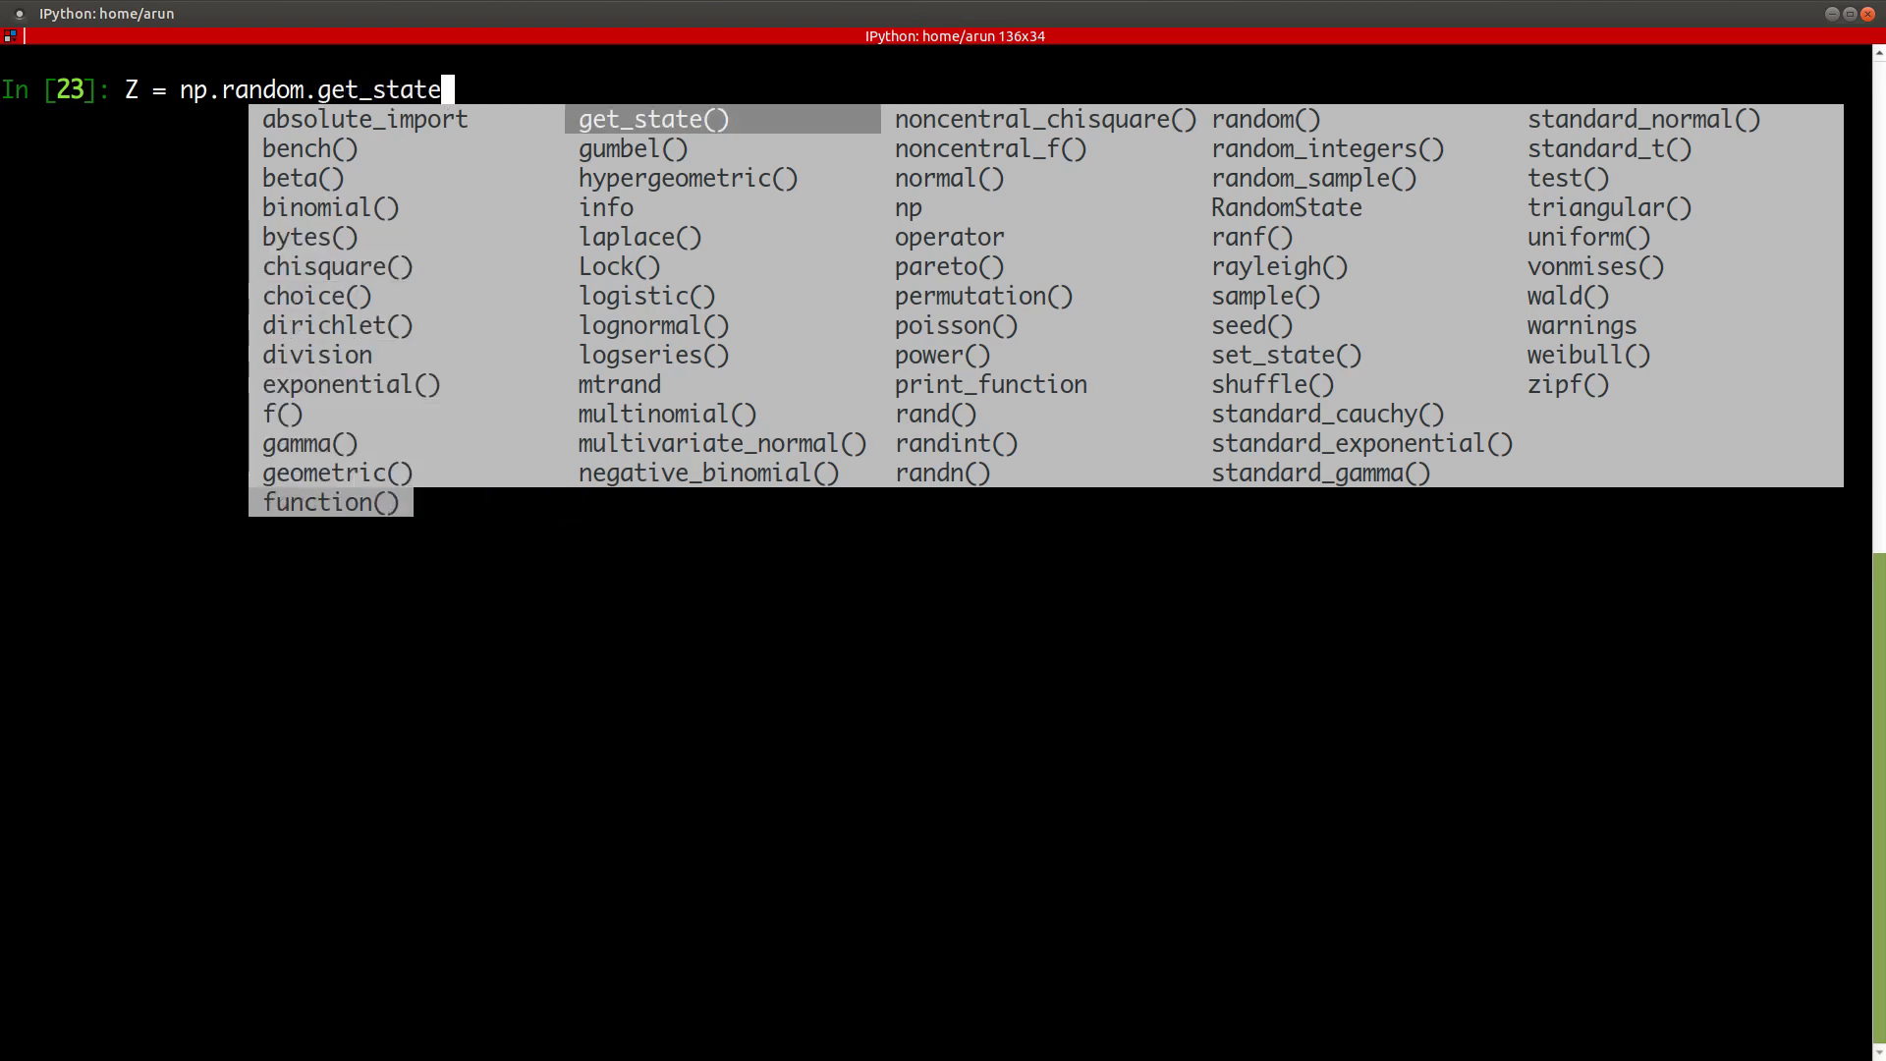
left_click(309, 442)
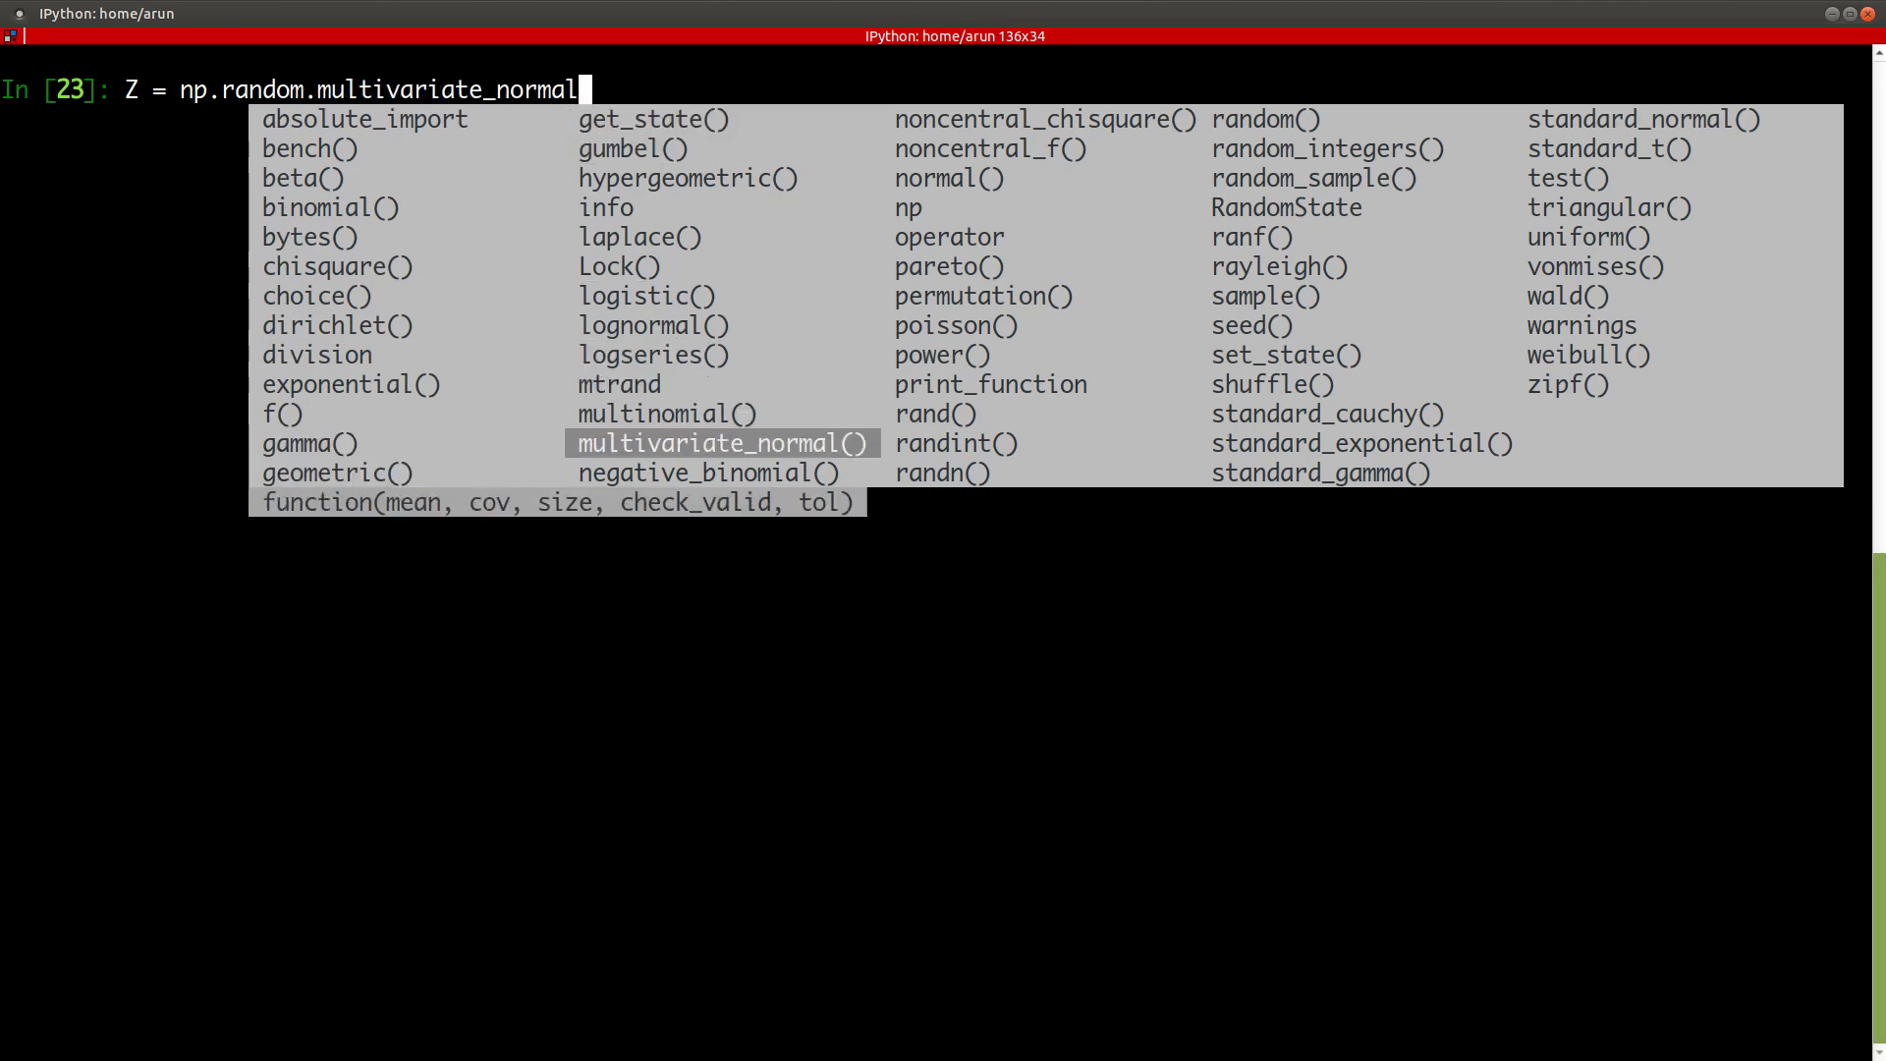
left_click(953, 324)
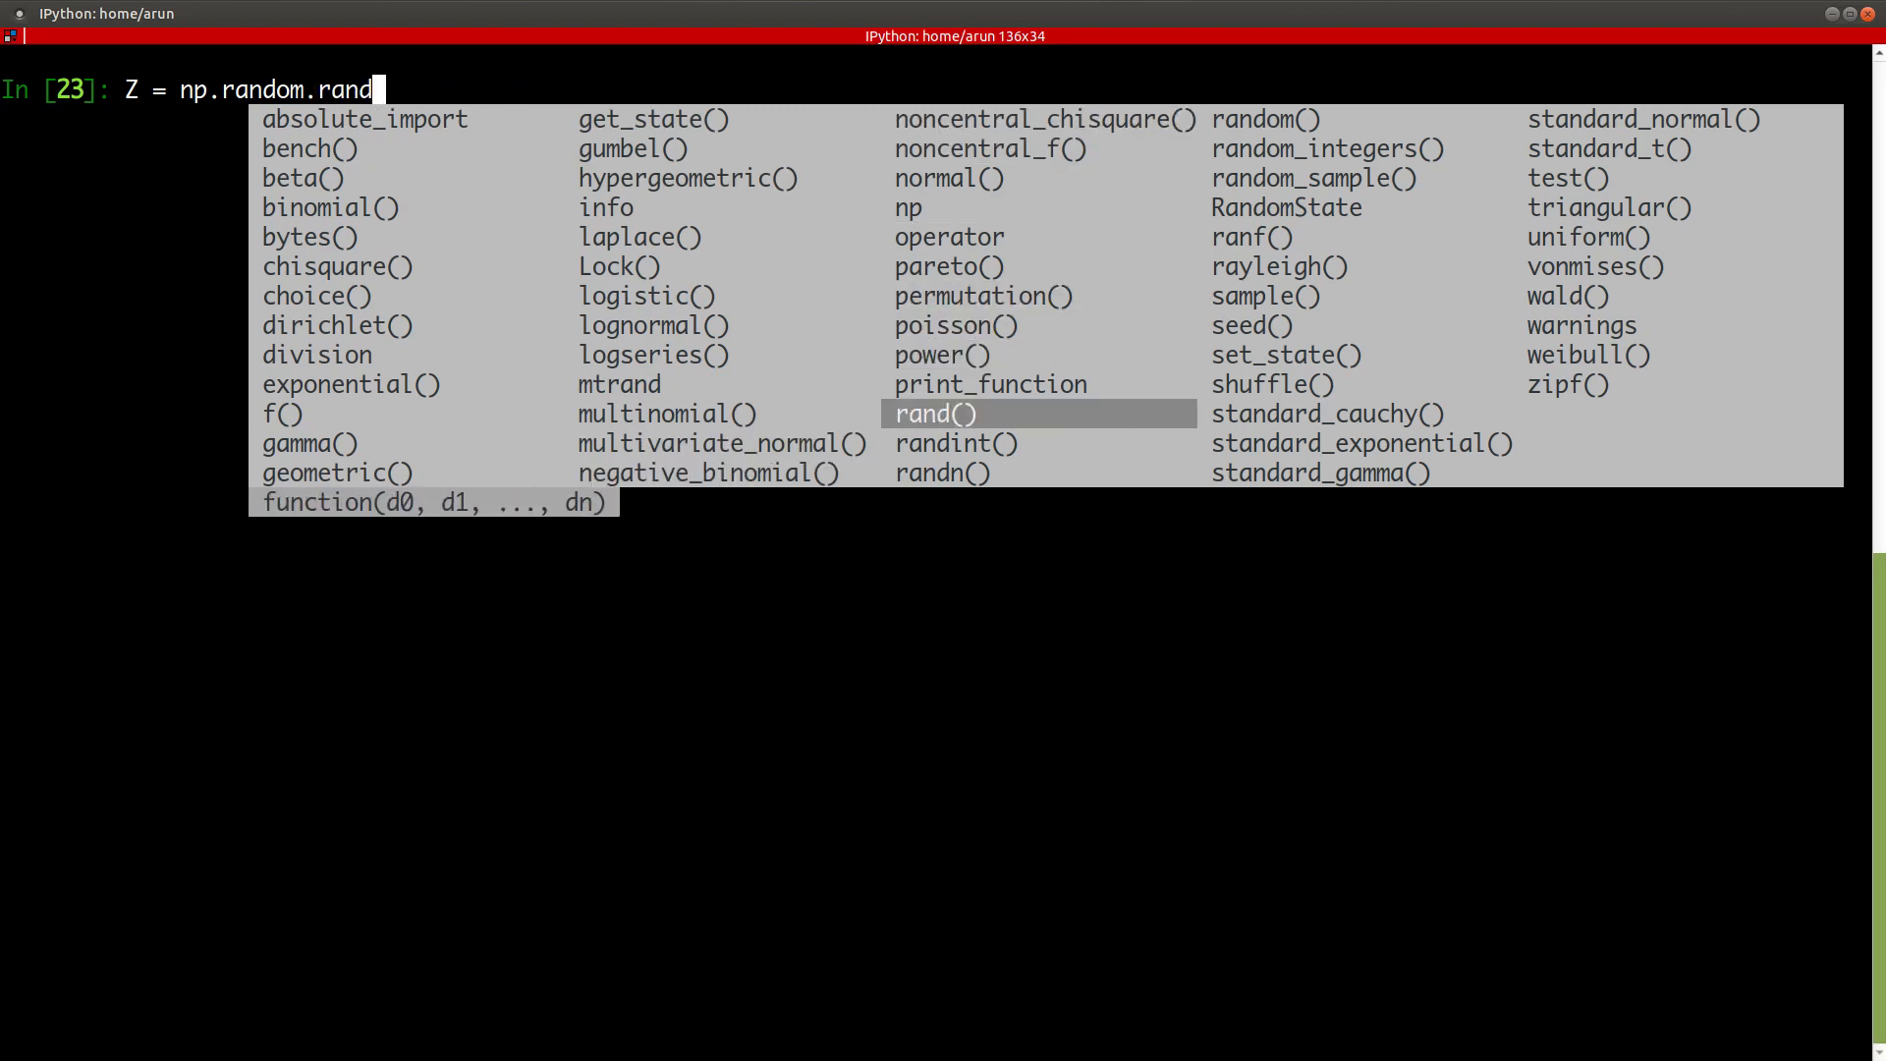
type("n")
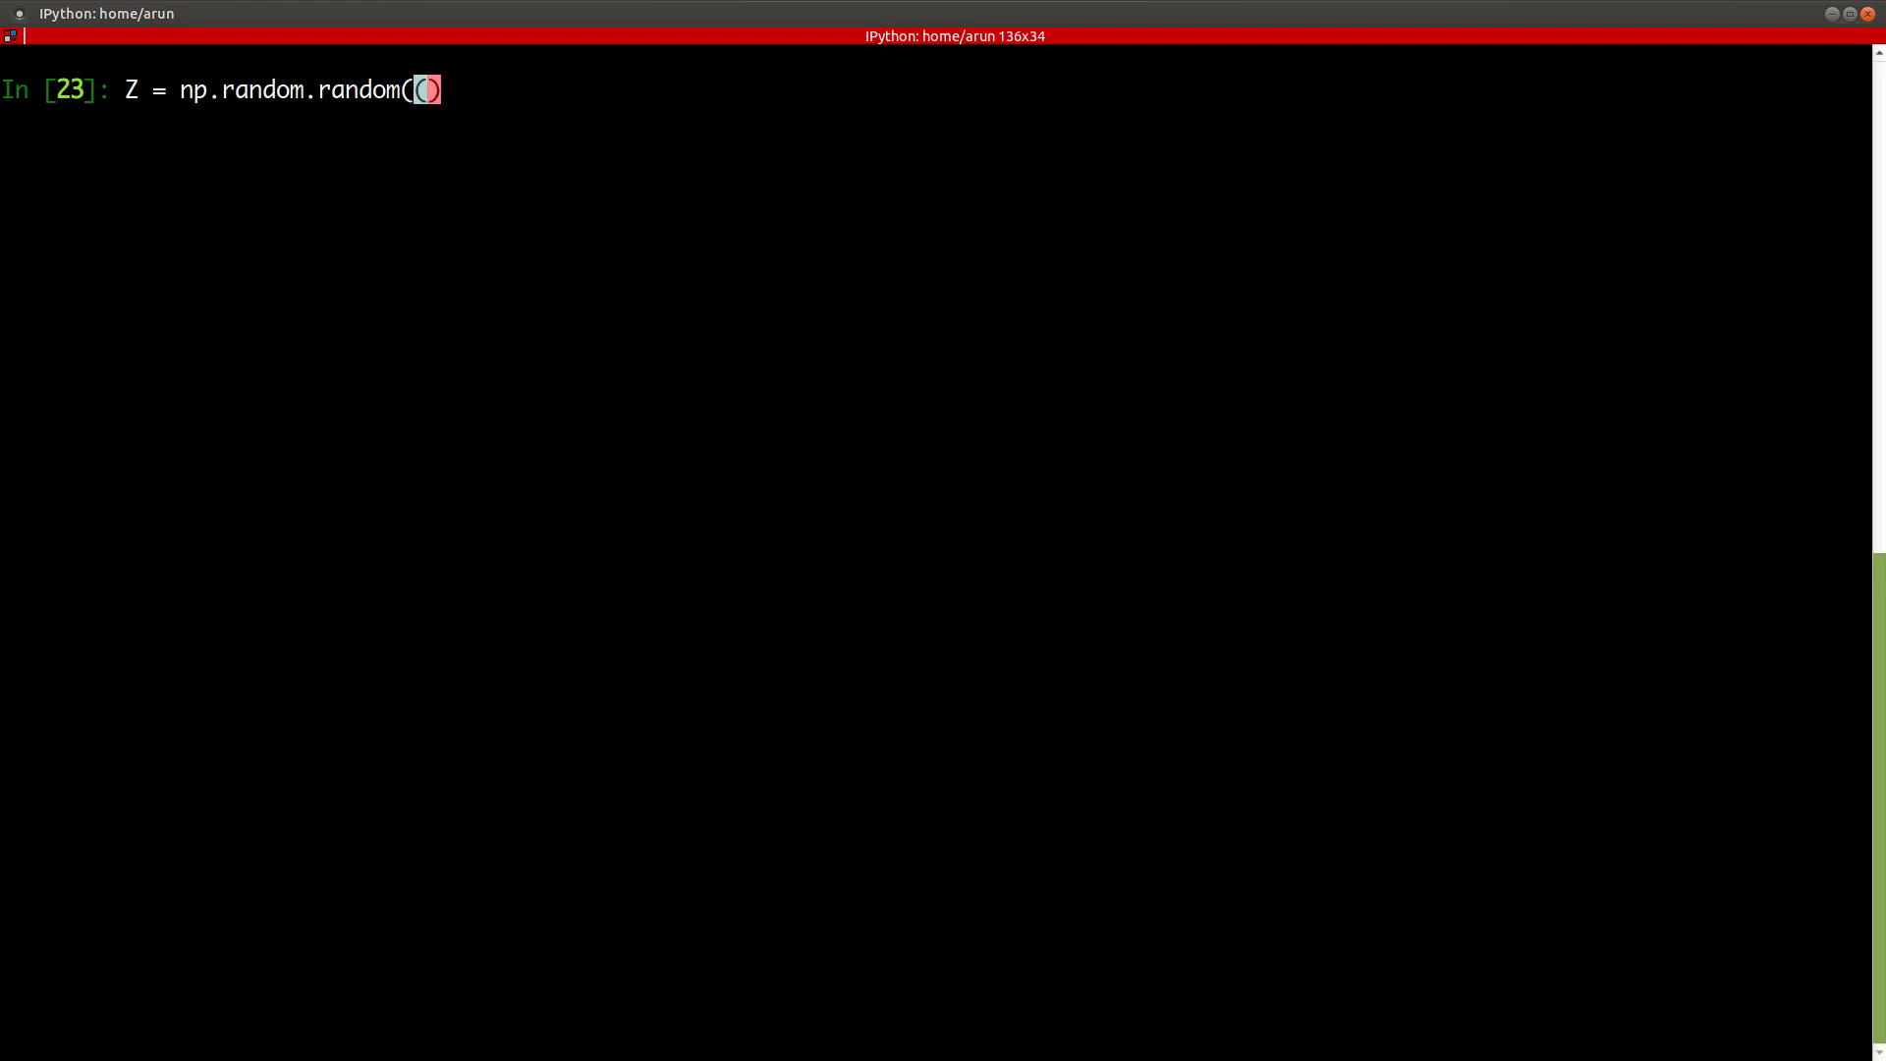
- Run Z = np.random.random((3,5)) to create a 3×5 array of random floats
type(")")
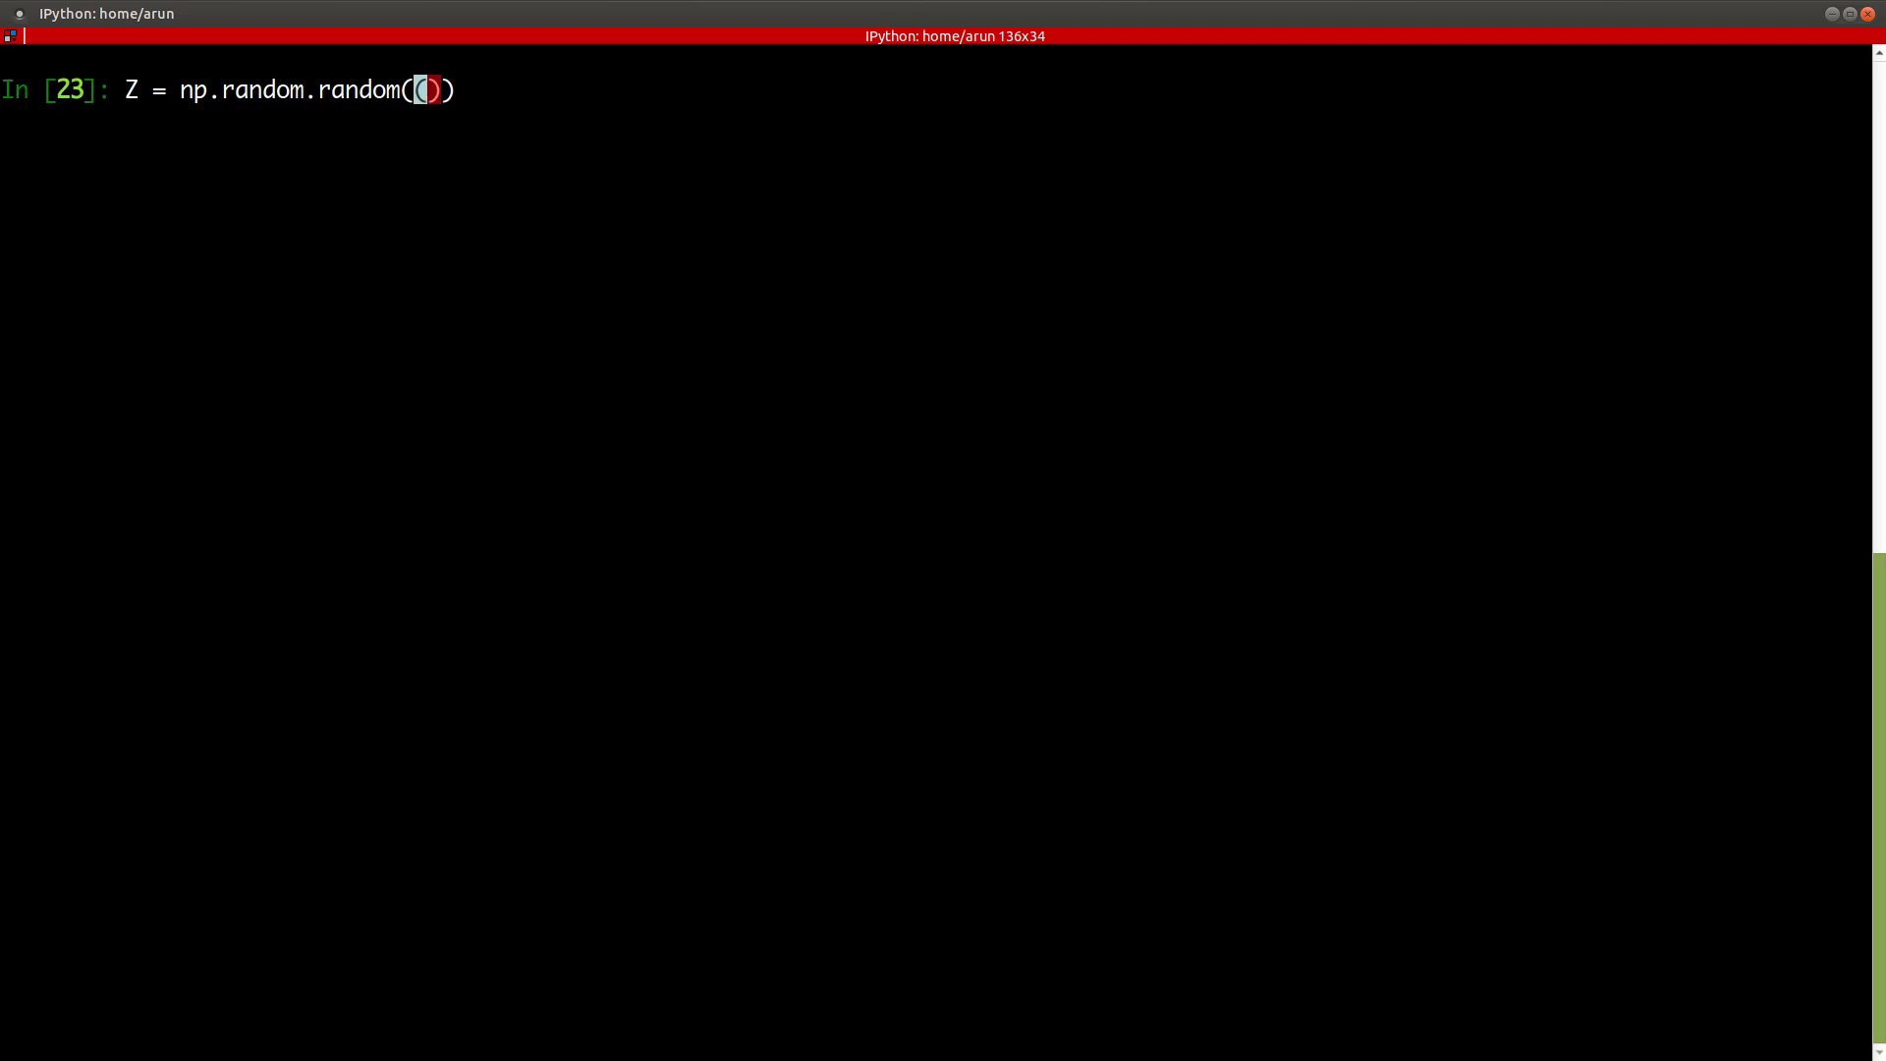
type("3,")
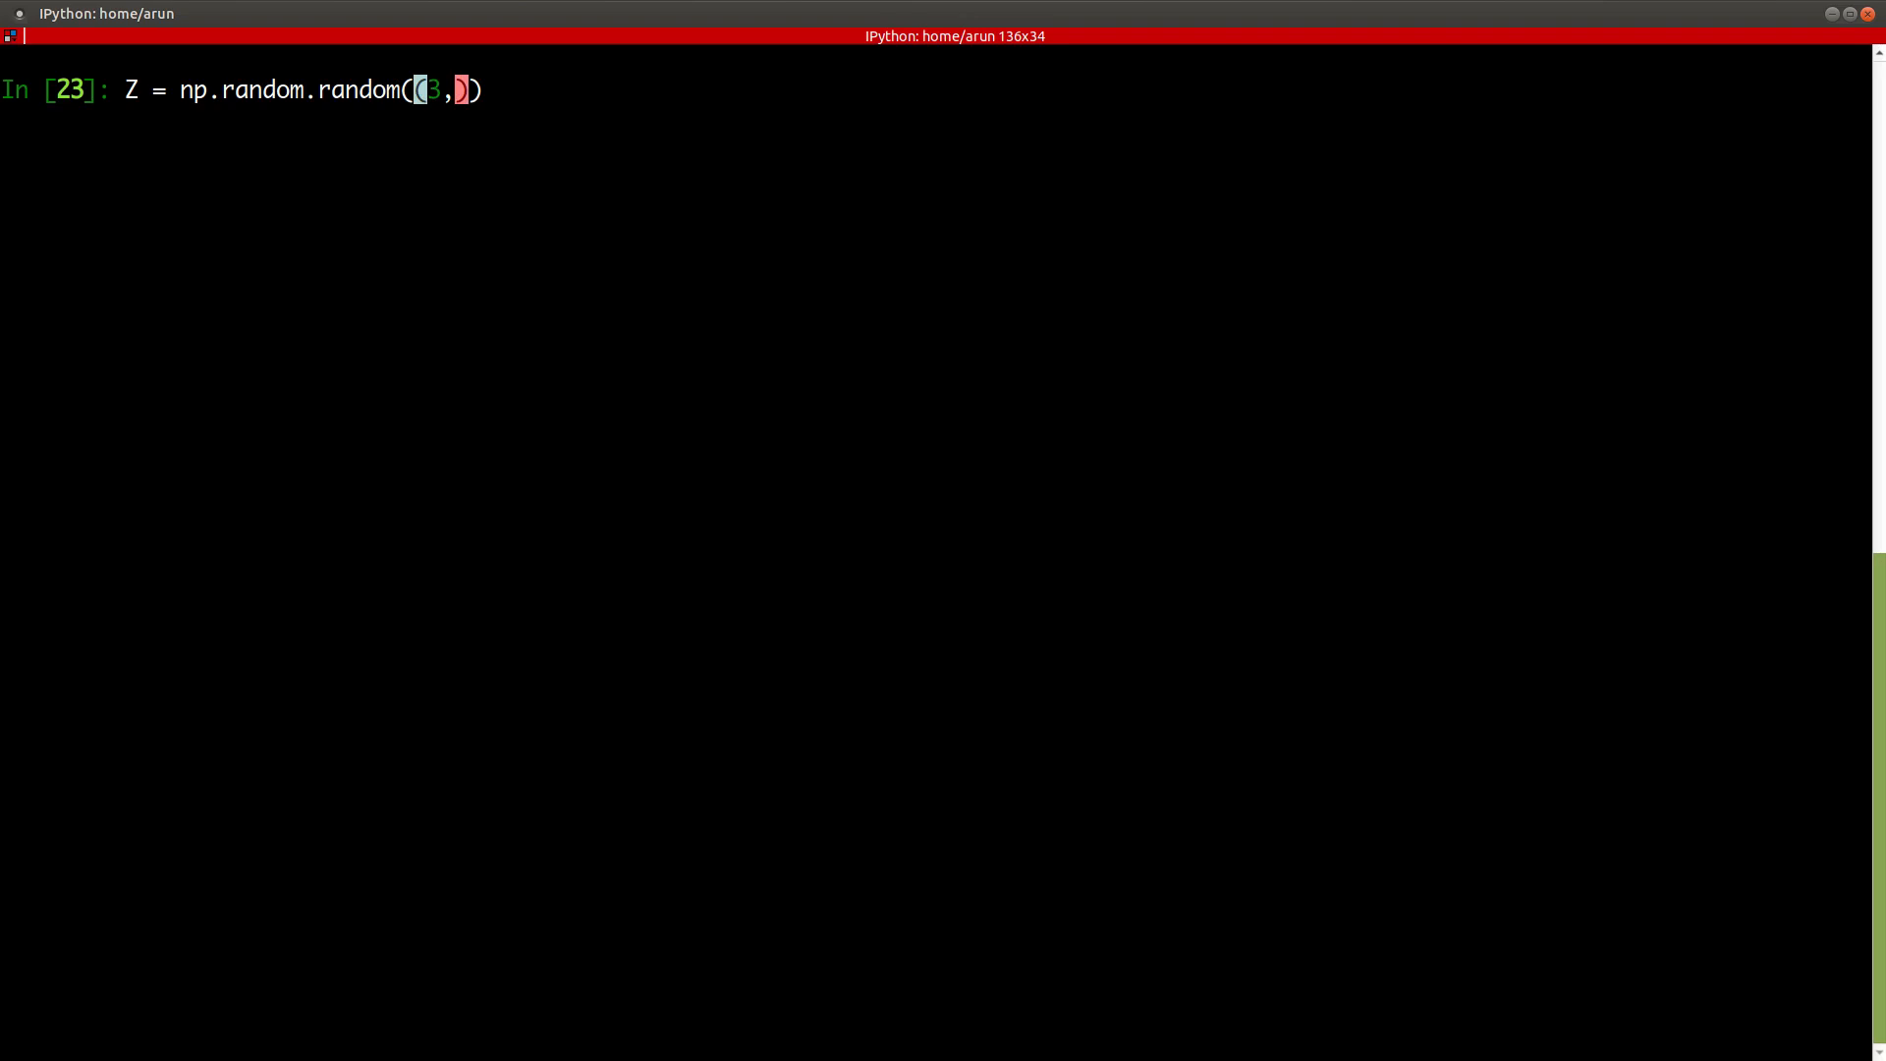
type("5")
key("Return")
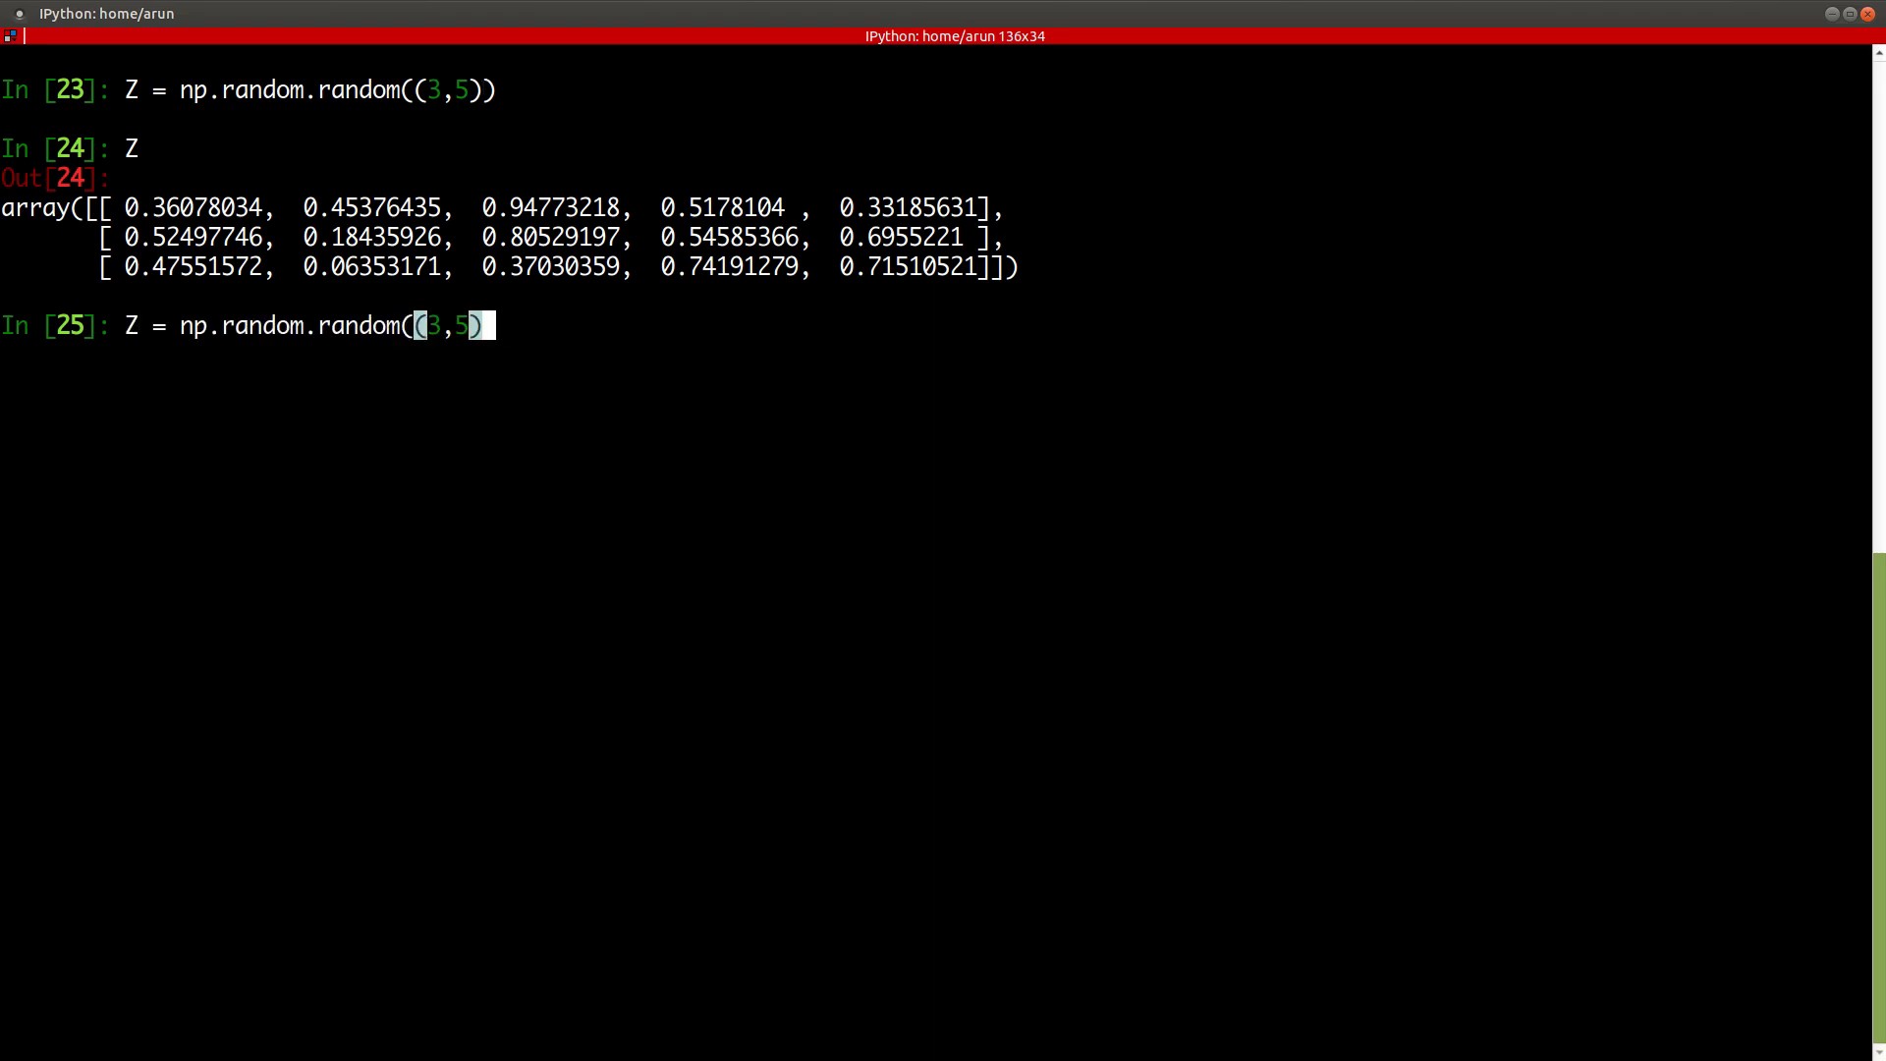
- Browse the random module's completions and edit the recalled call to np.random.uniform(
key("Tab")
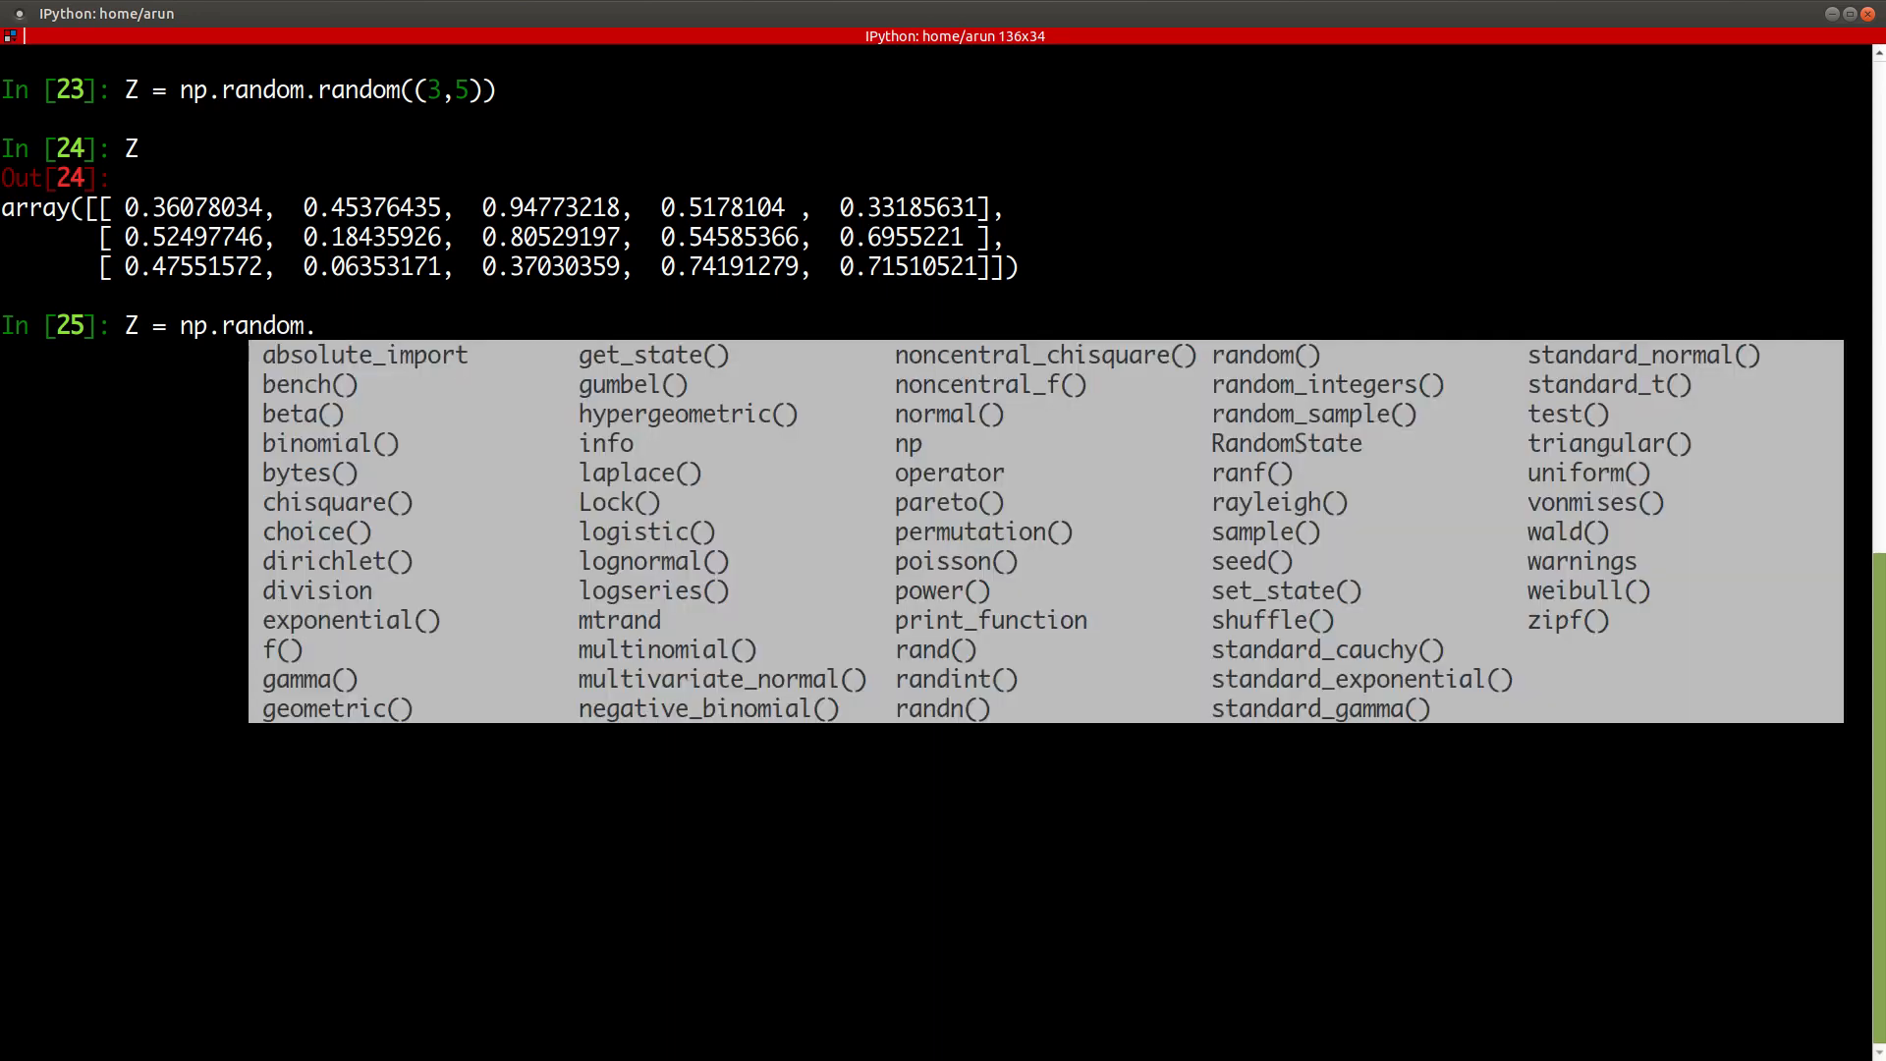
mouse_move(324, 324)
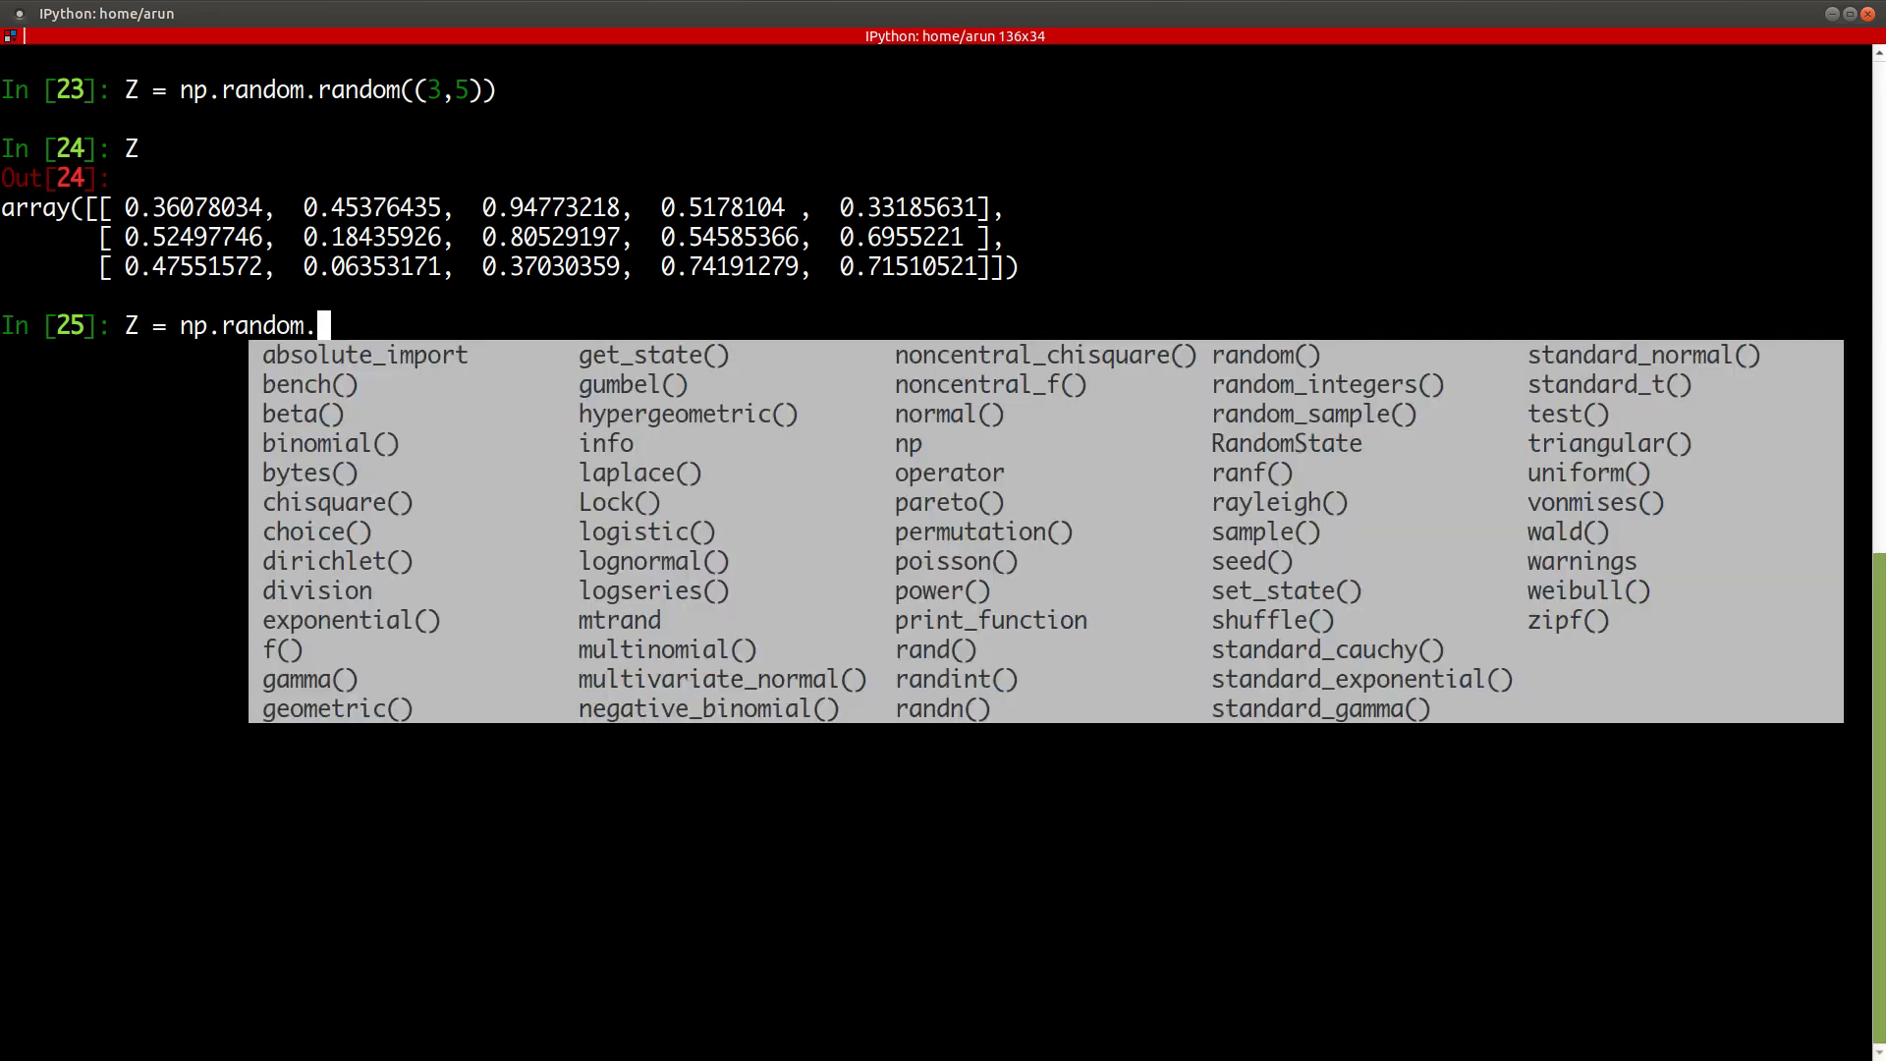
type("beta")
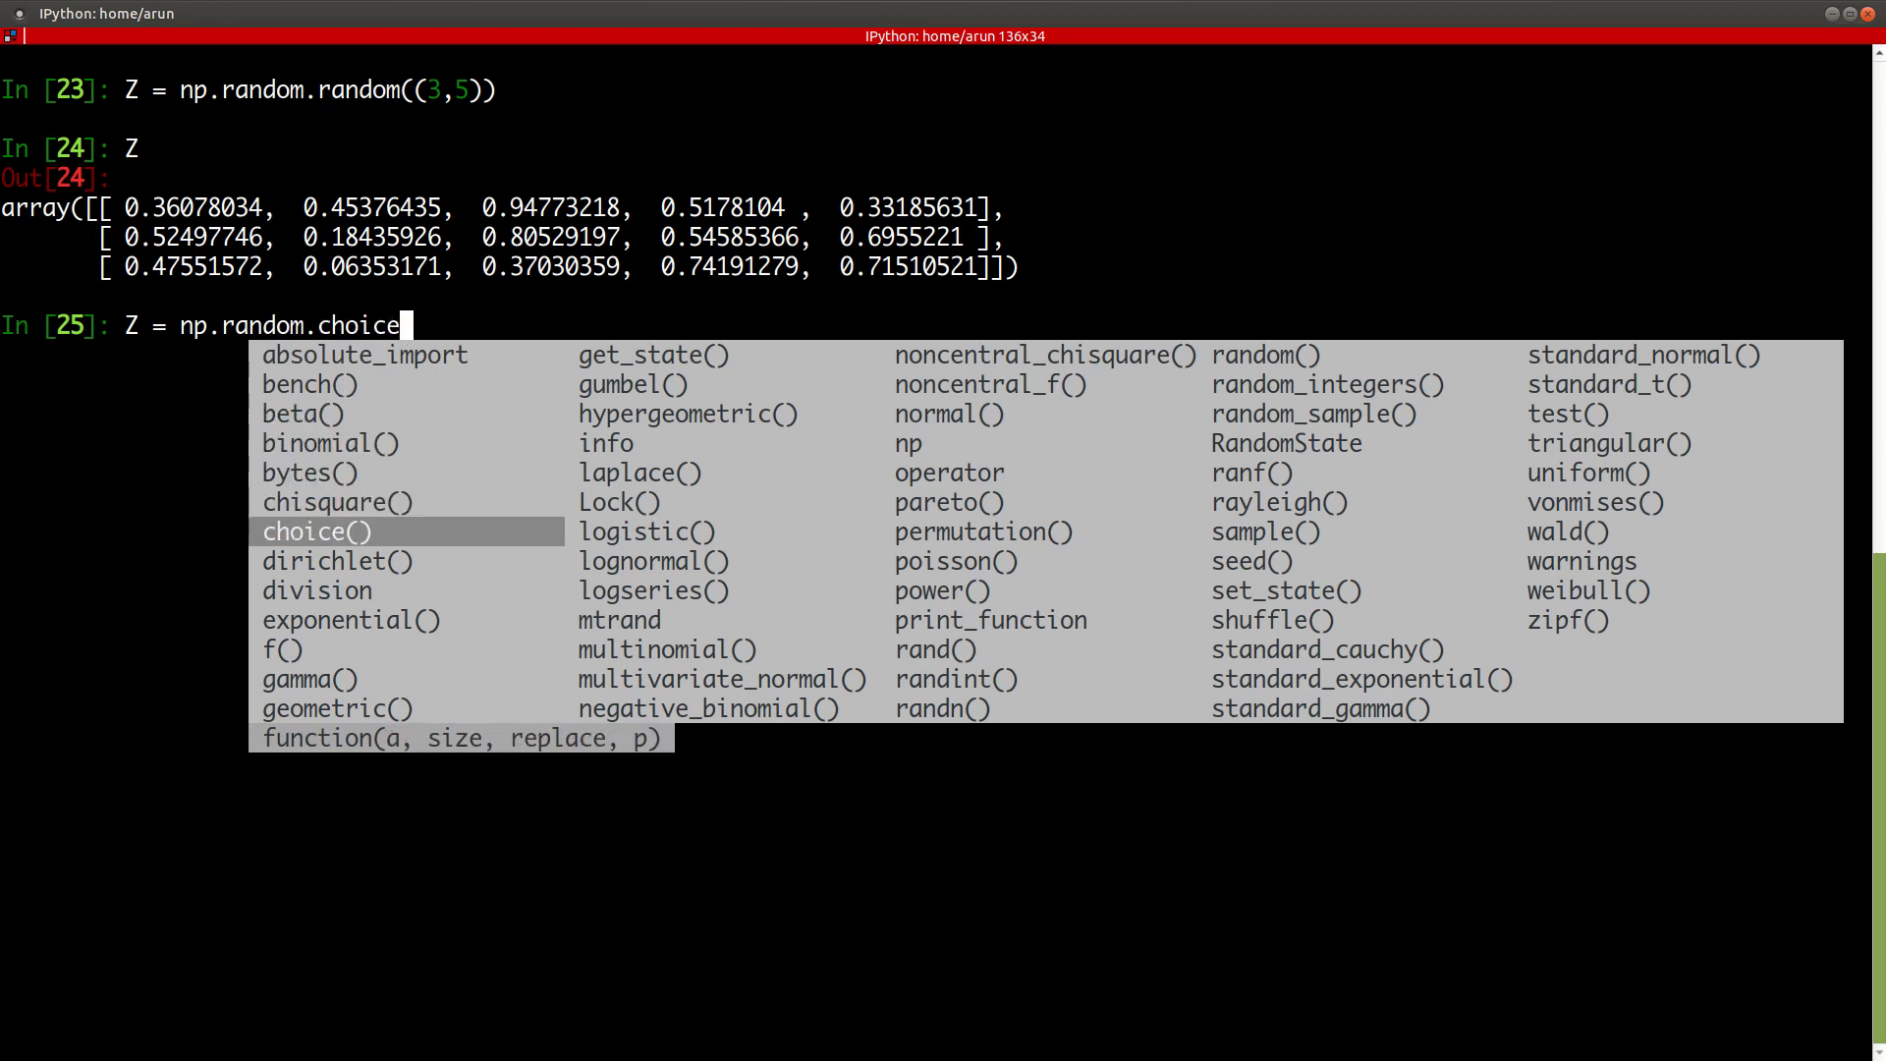
type("gammau")
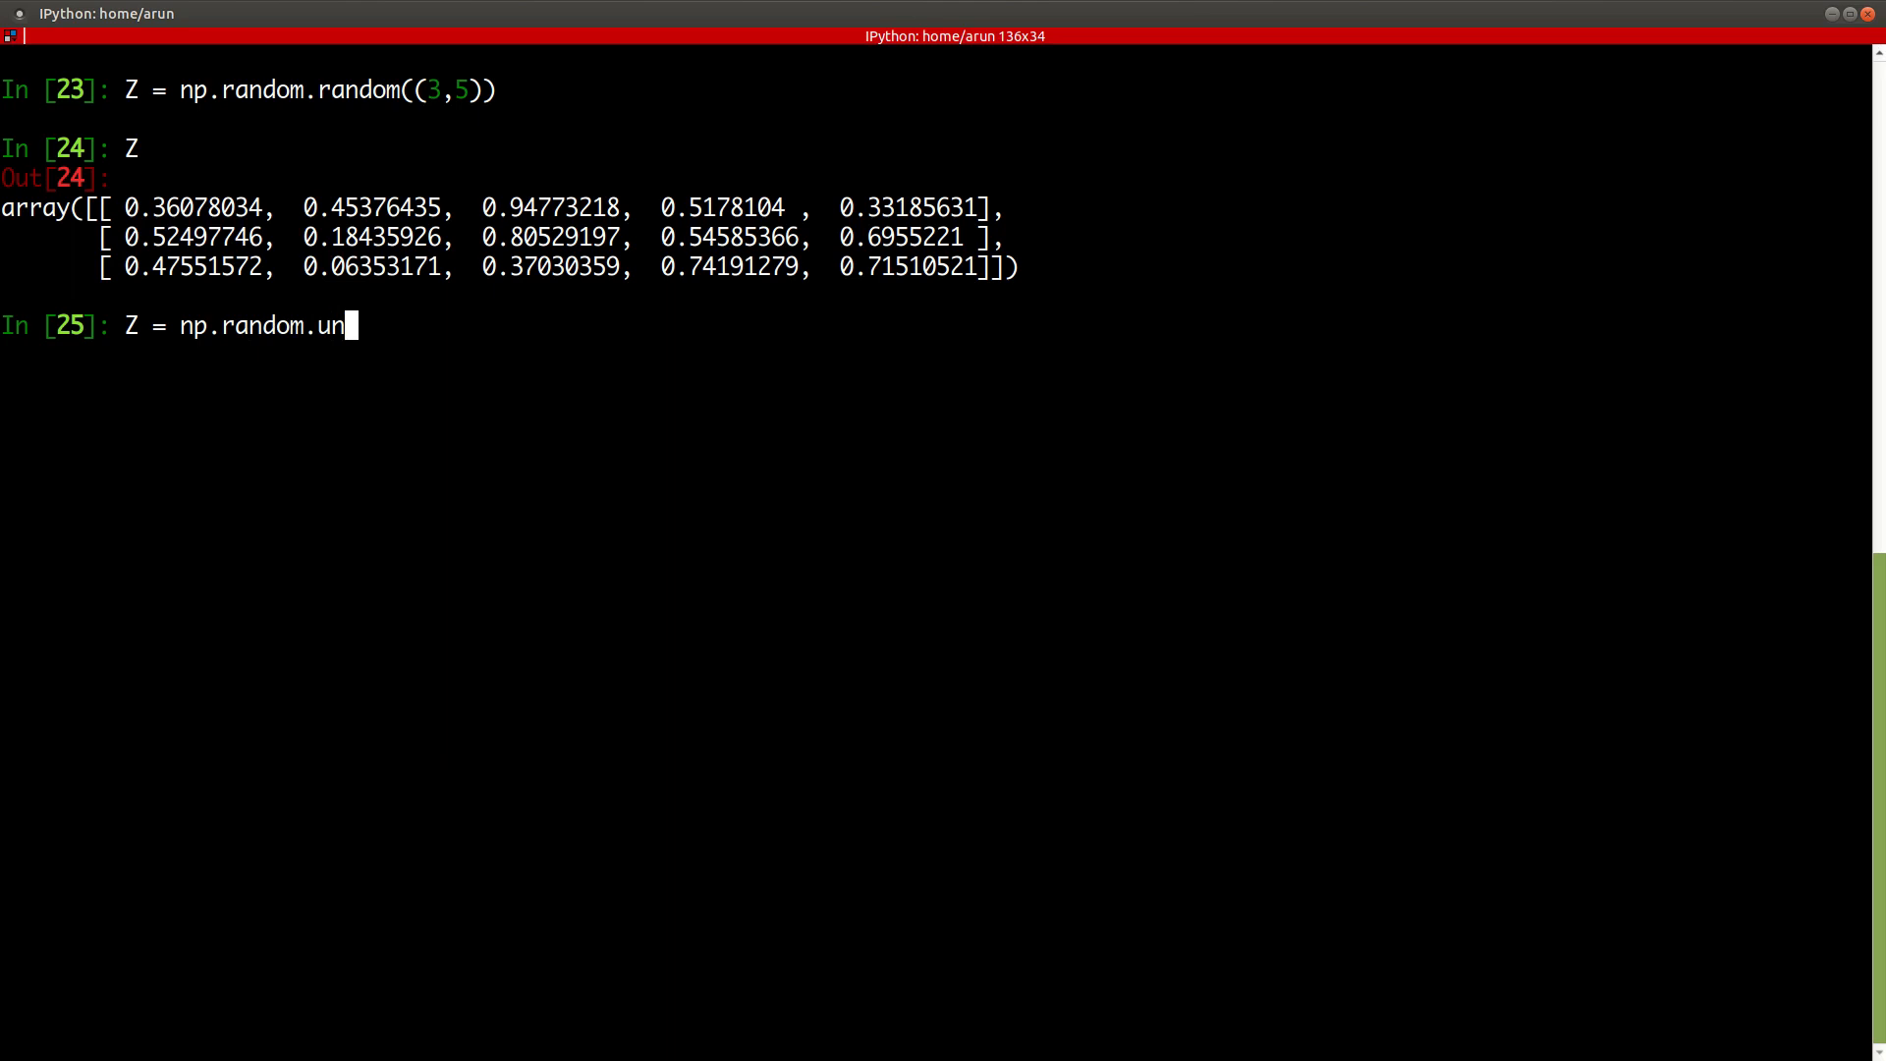
type("iform(")
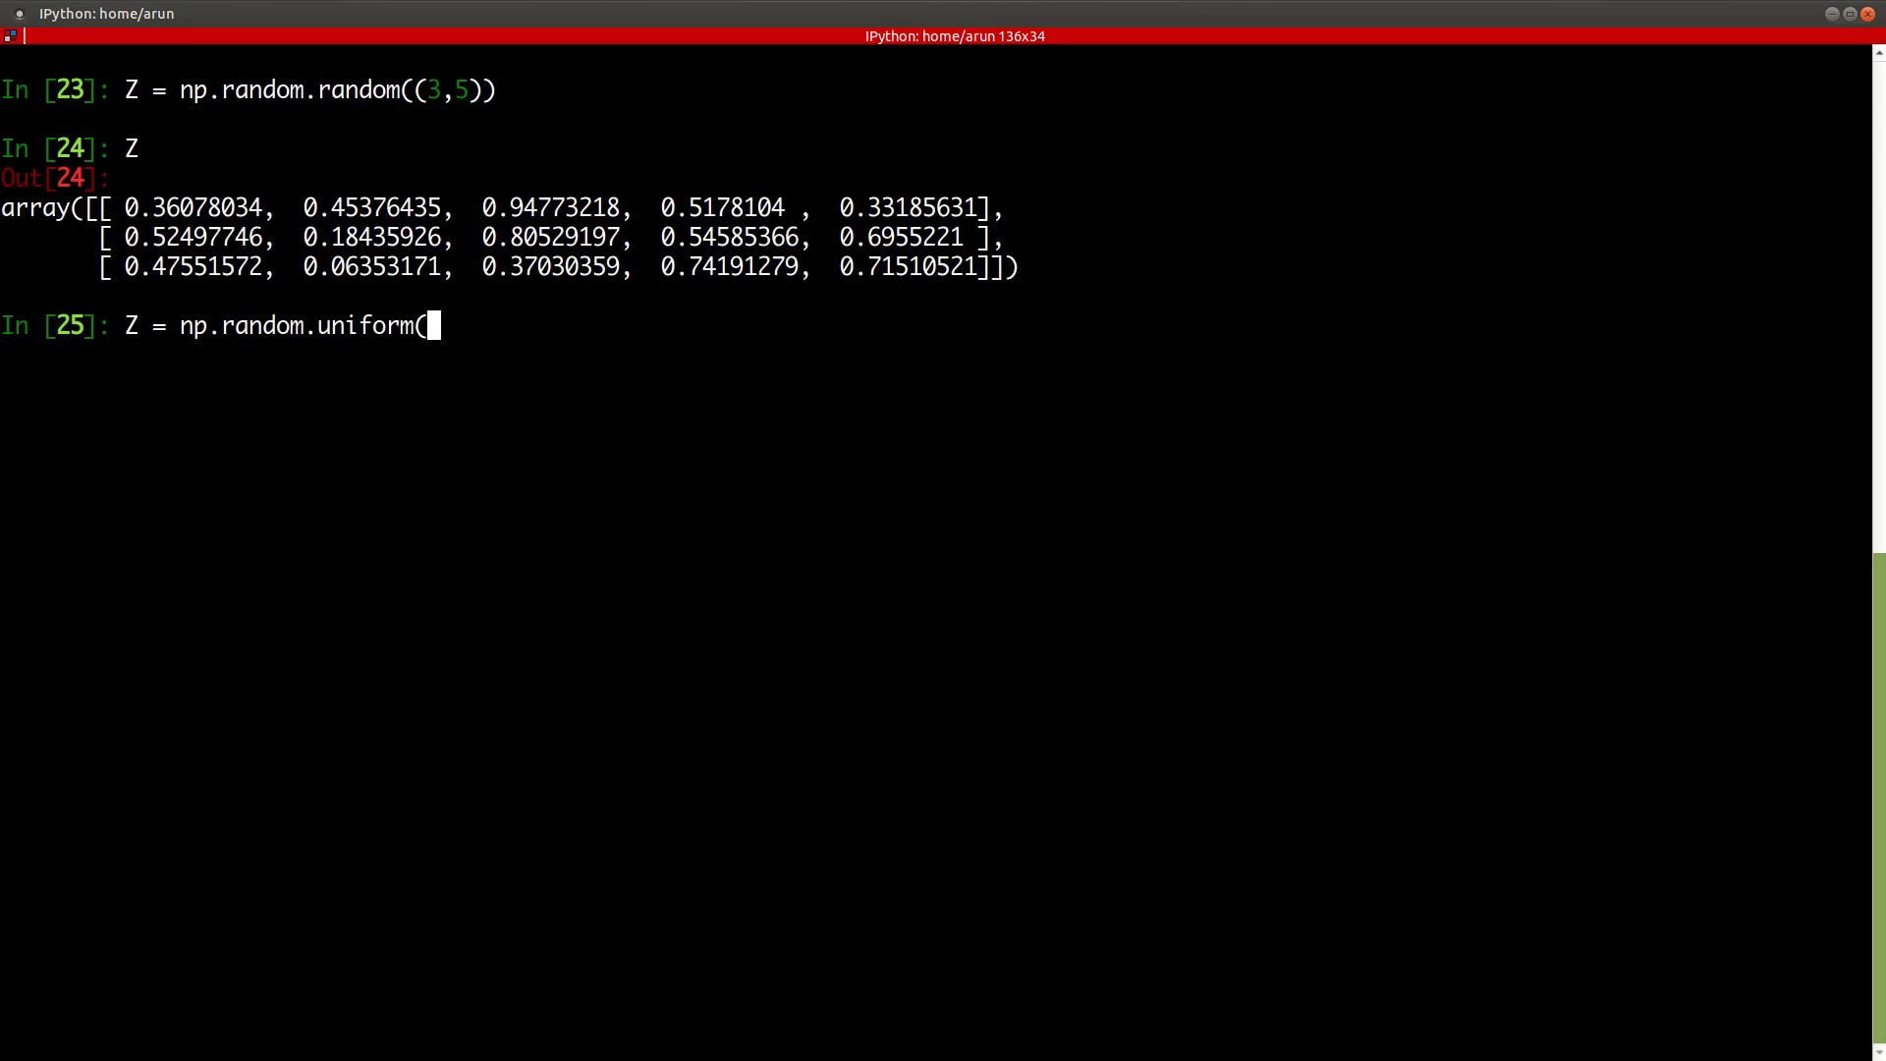
key("Tab")
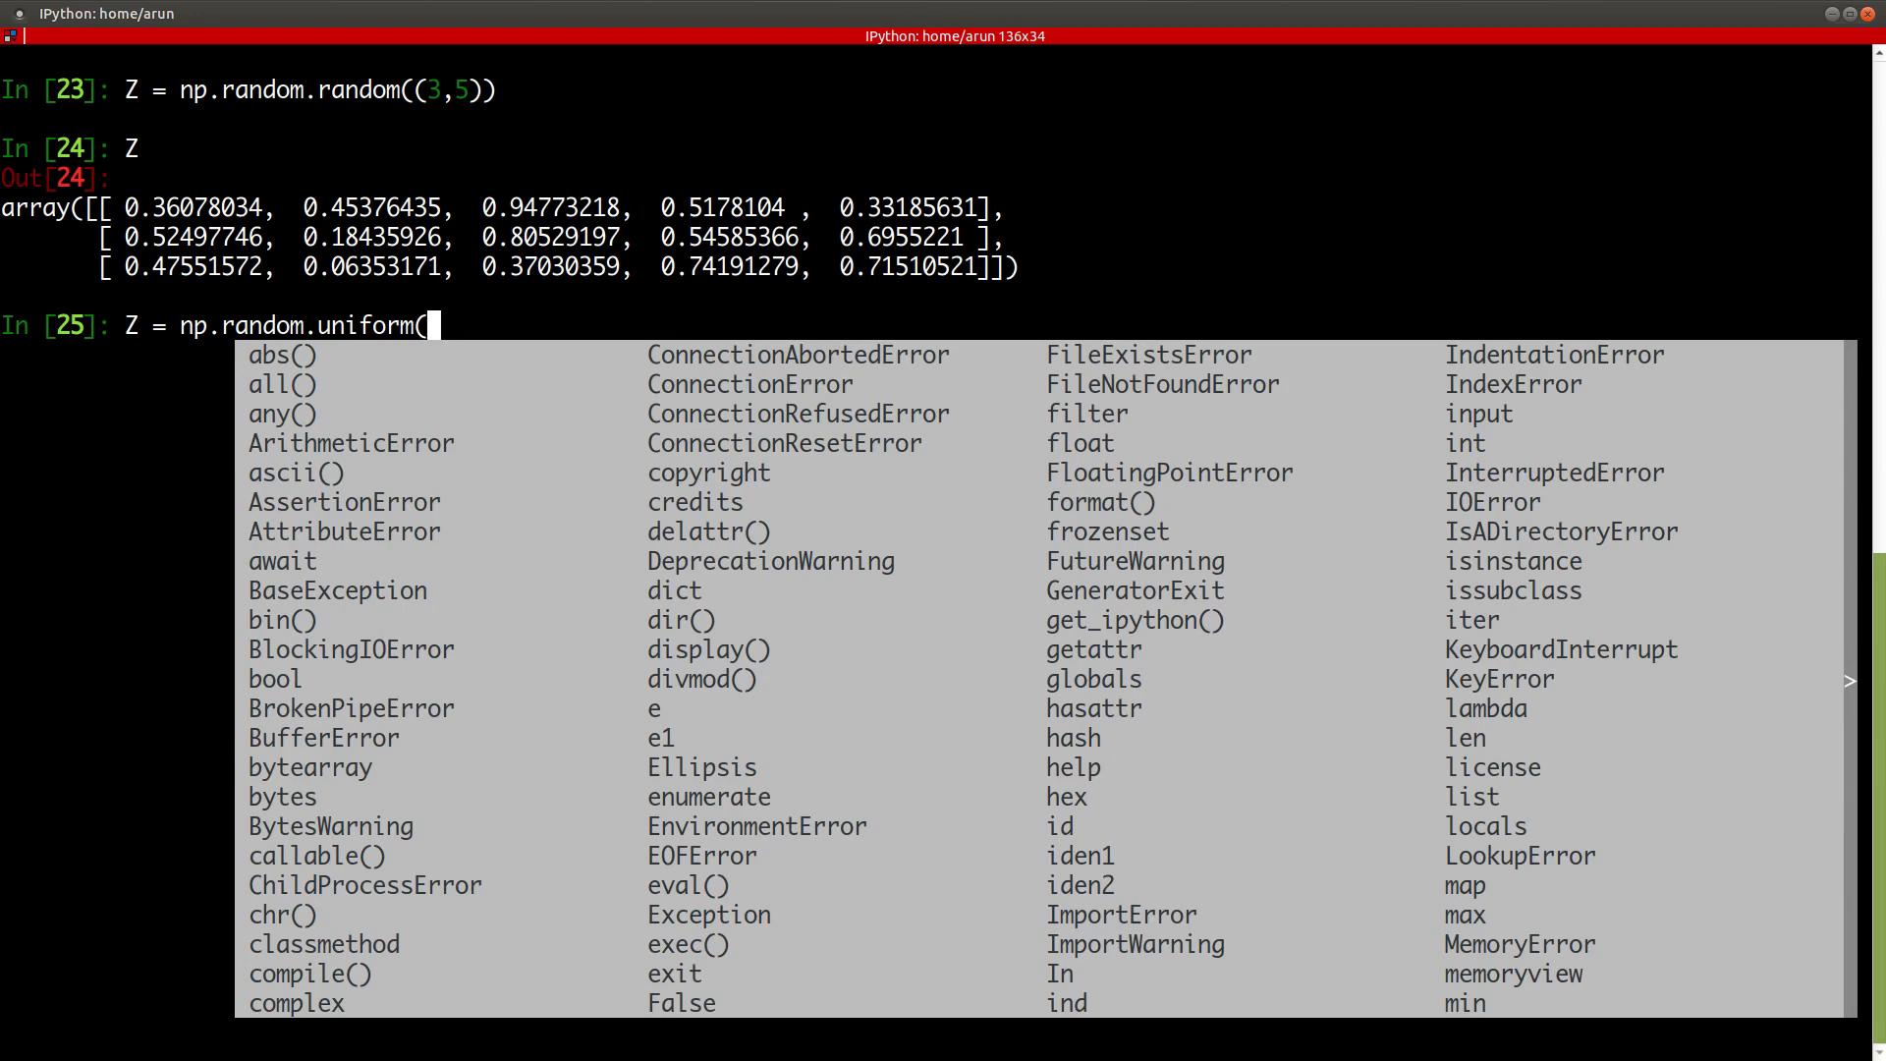
key("Escape")
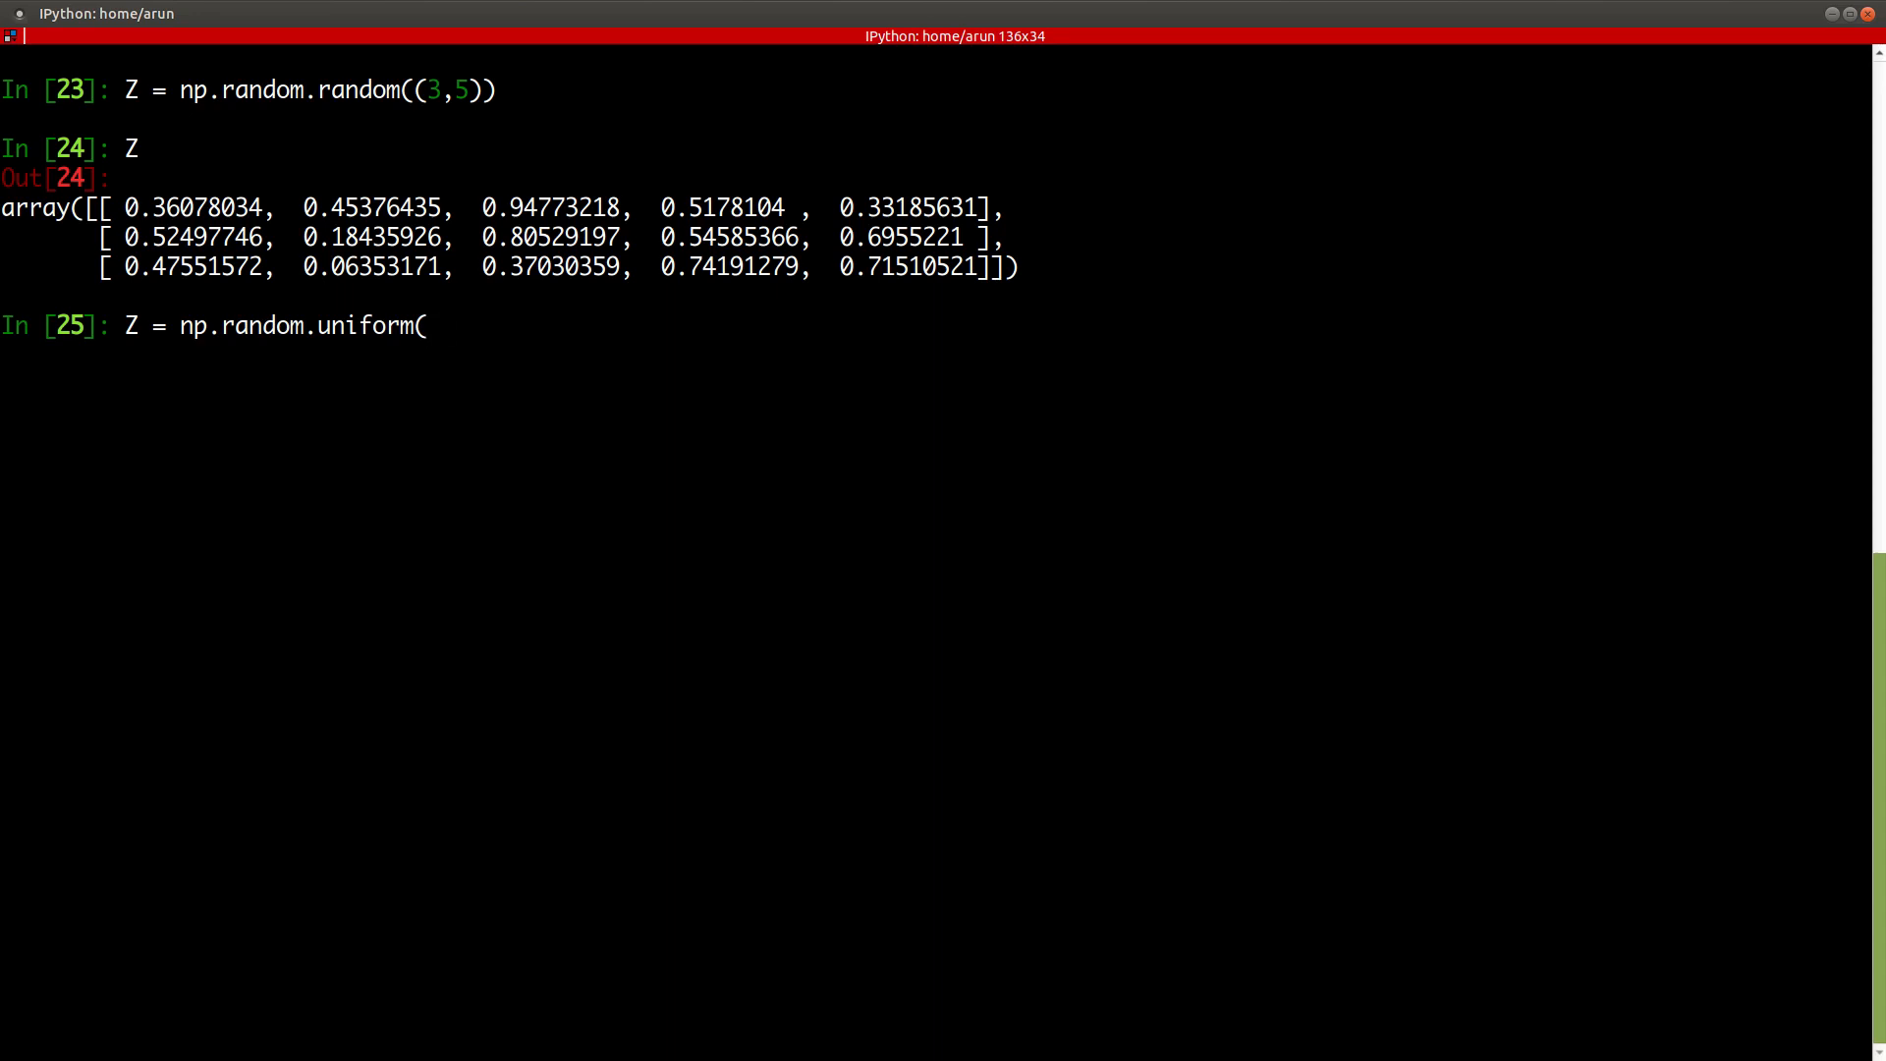
- Run Z = np.random.uniform((3,5), -5, 5), which raises a shape-mismatch ValueError
type("(")
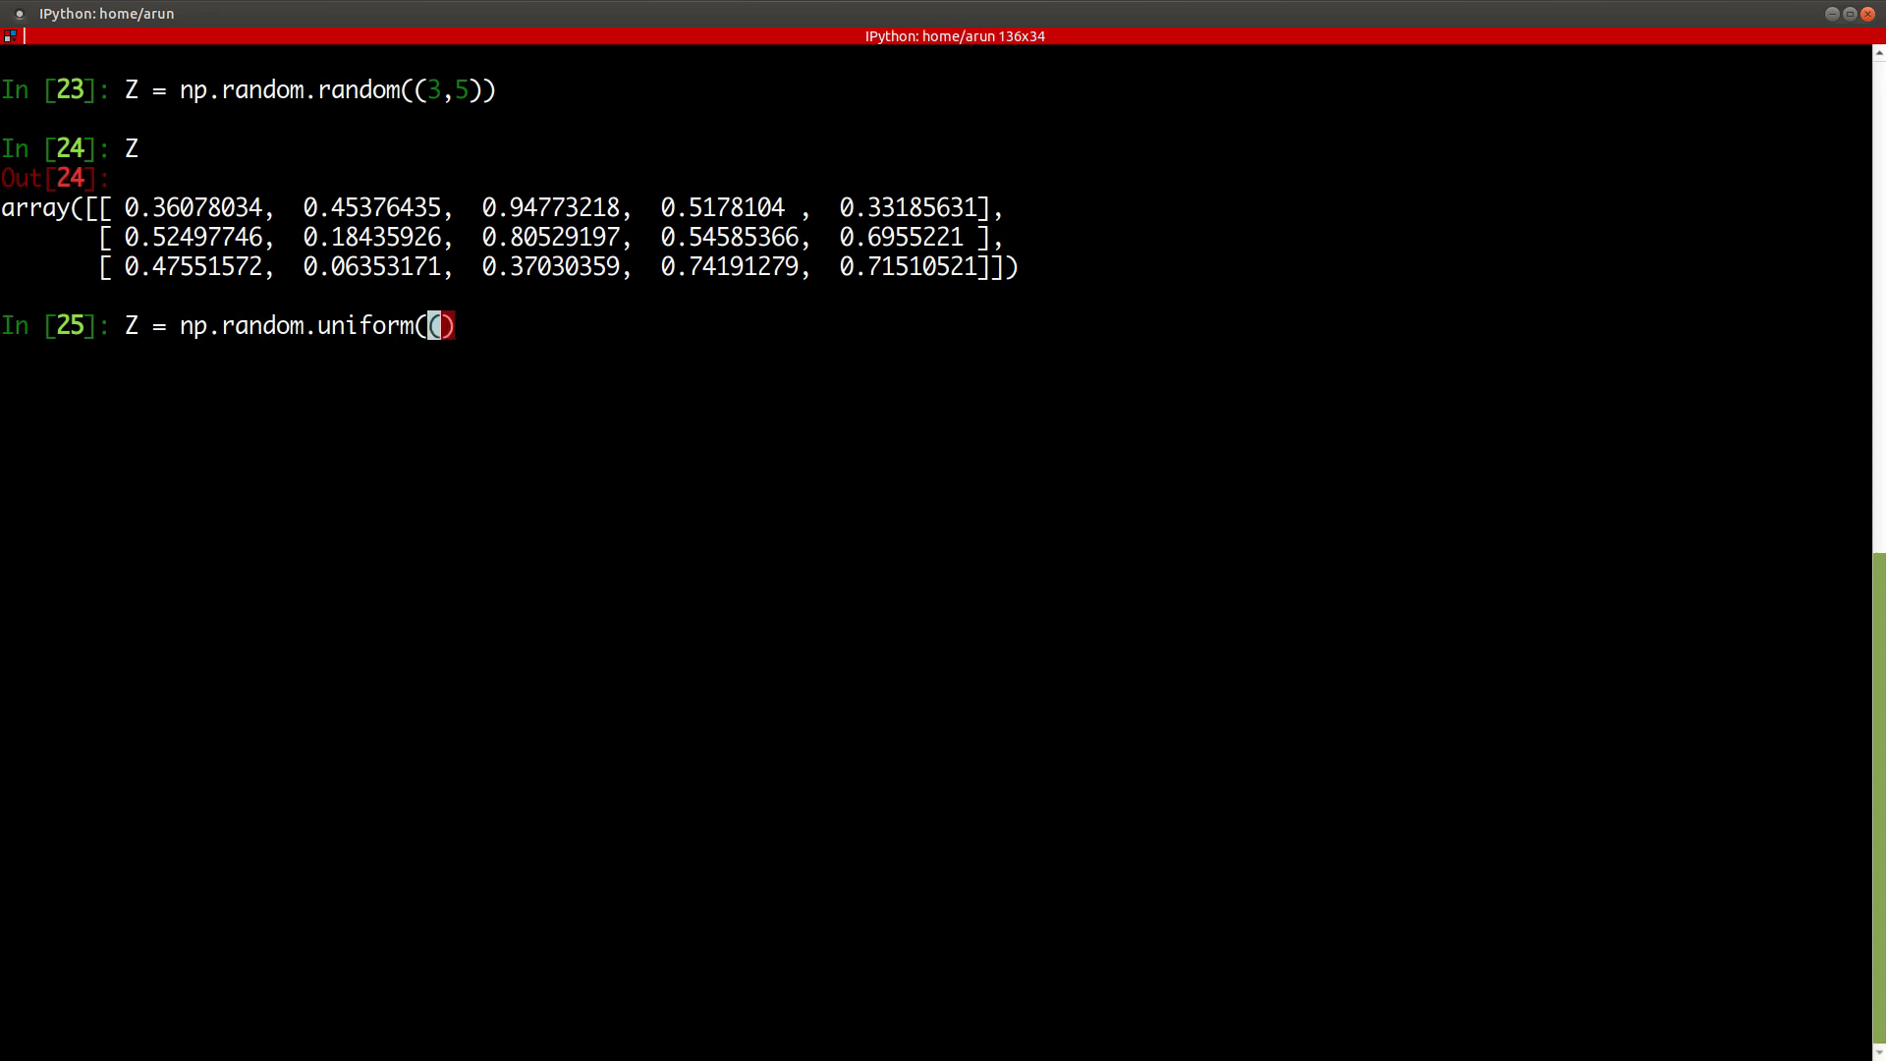
type("3,5")
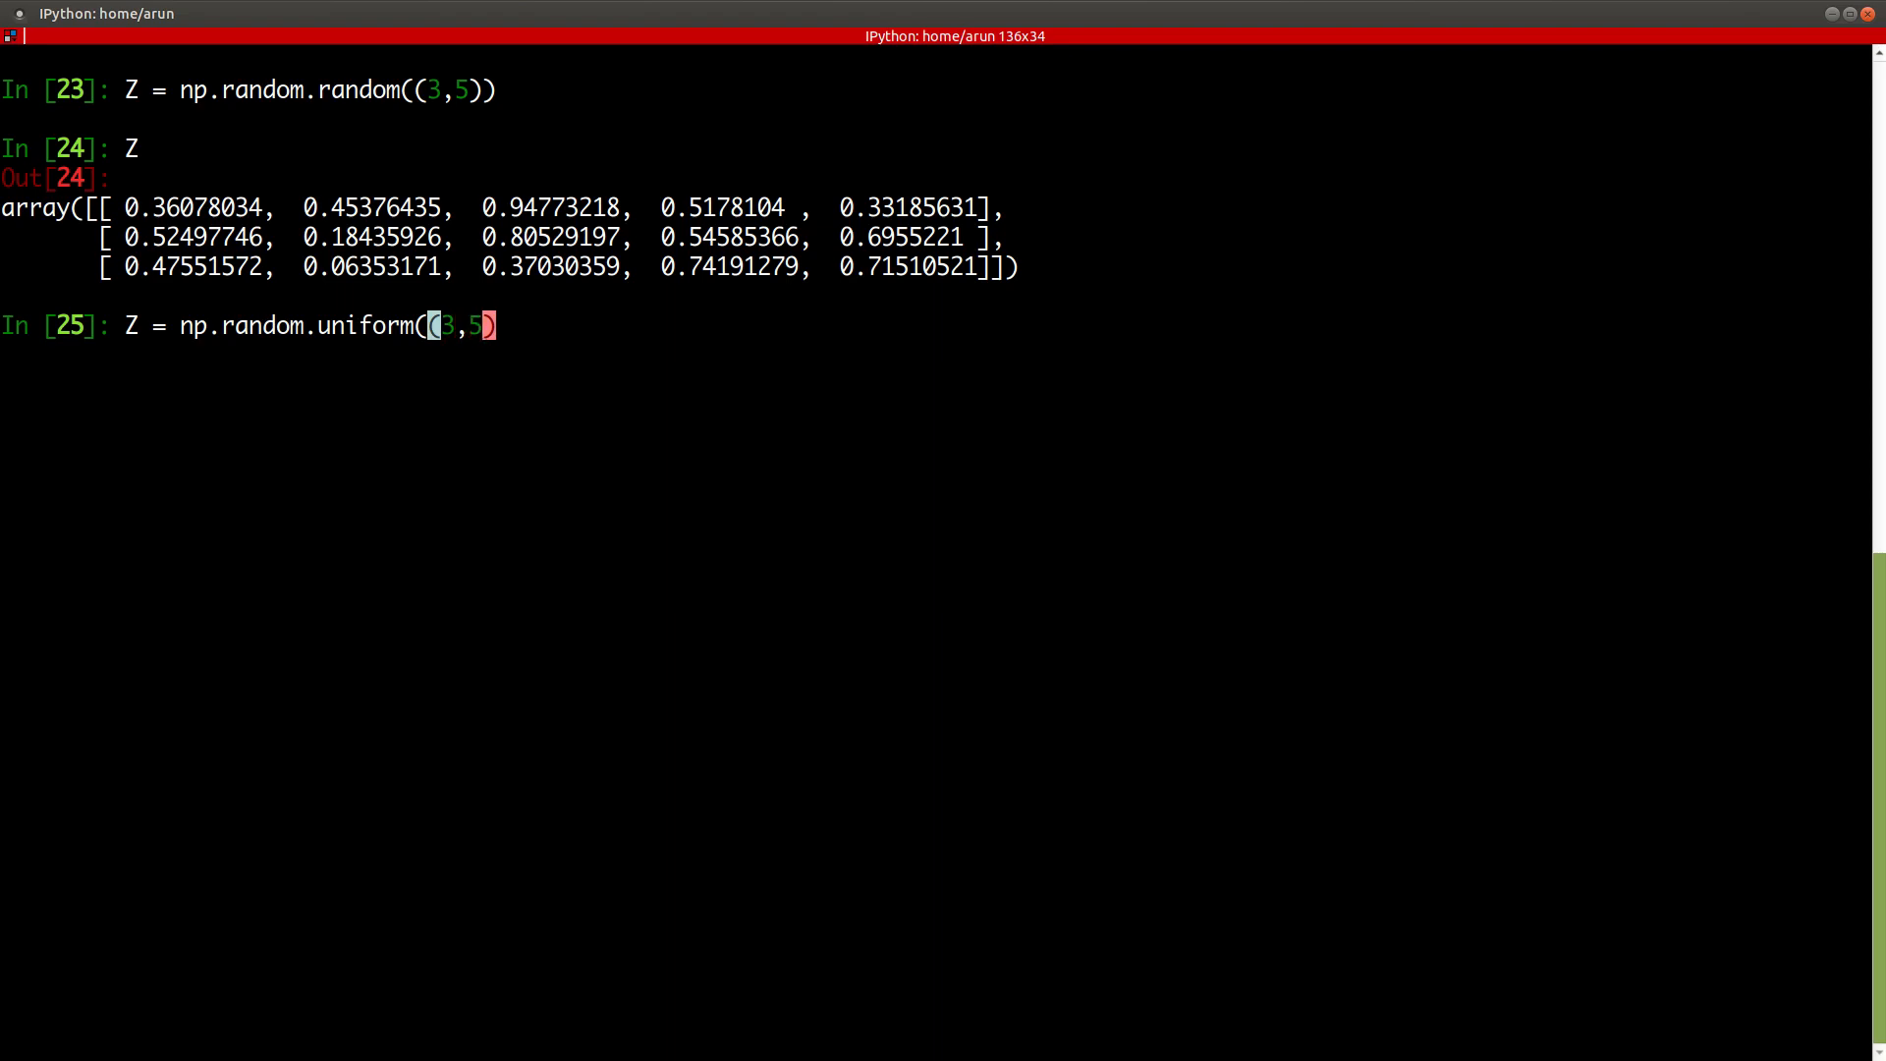
type(",")
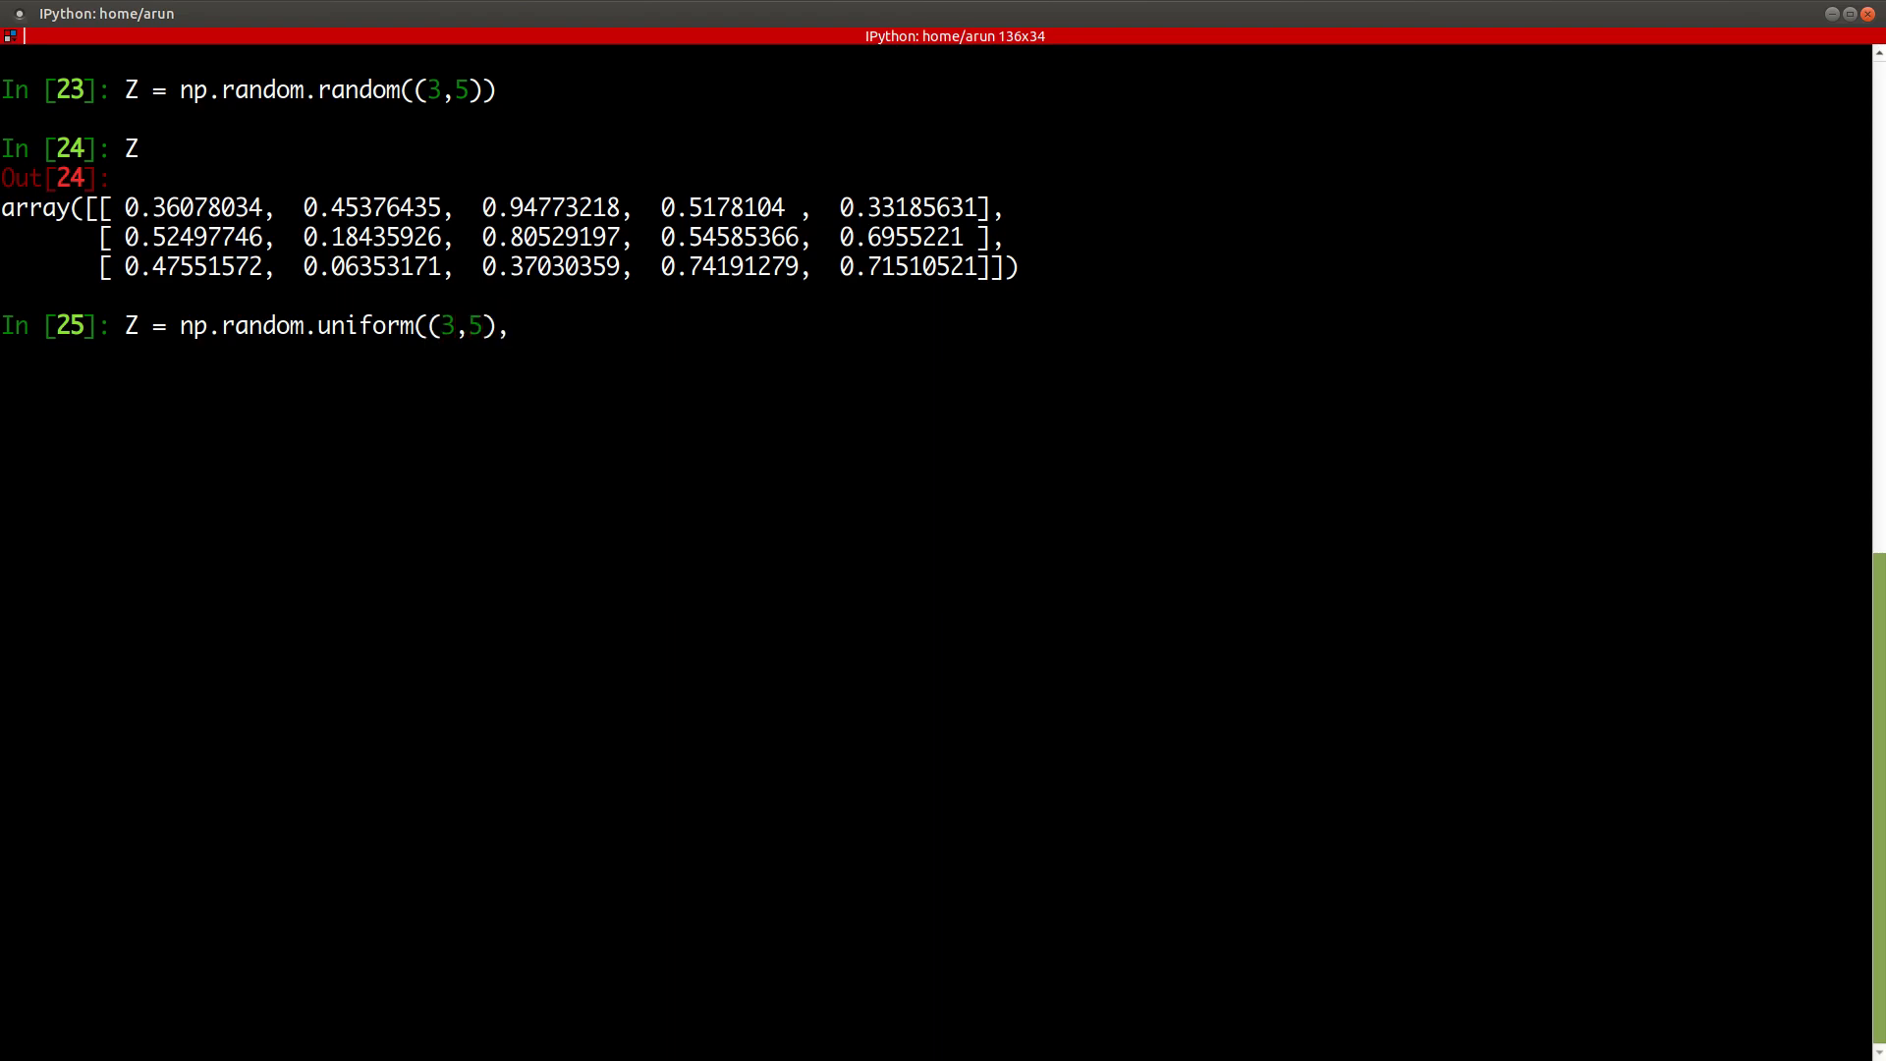
type("\" -\"")
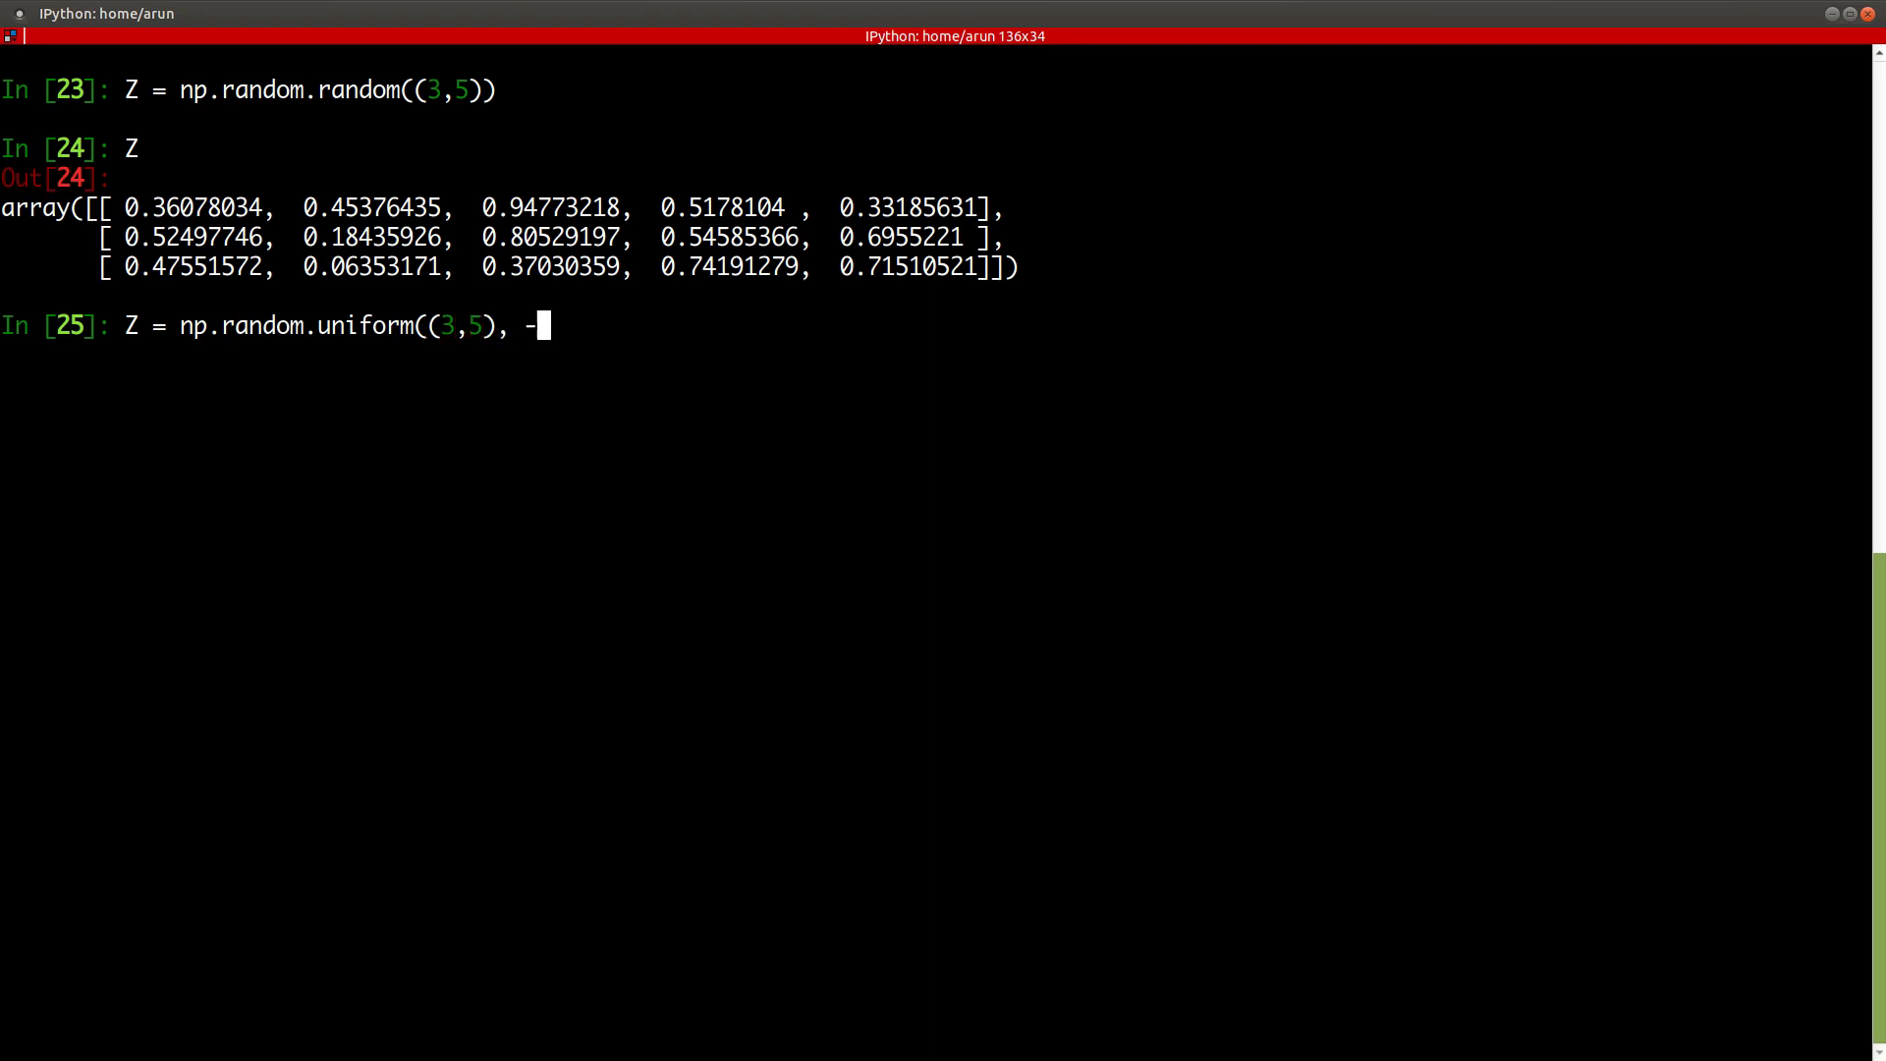
type("5, 5")
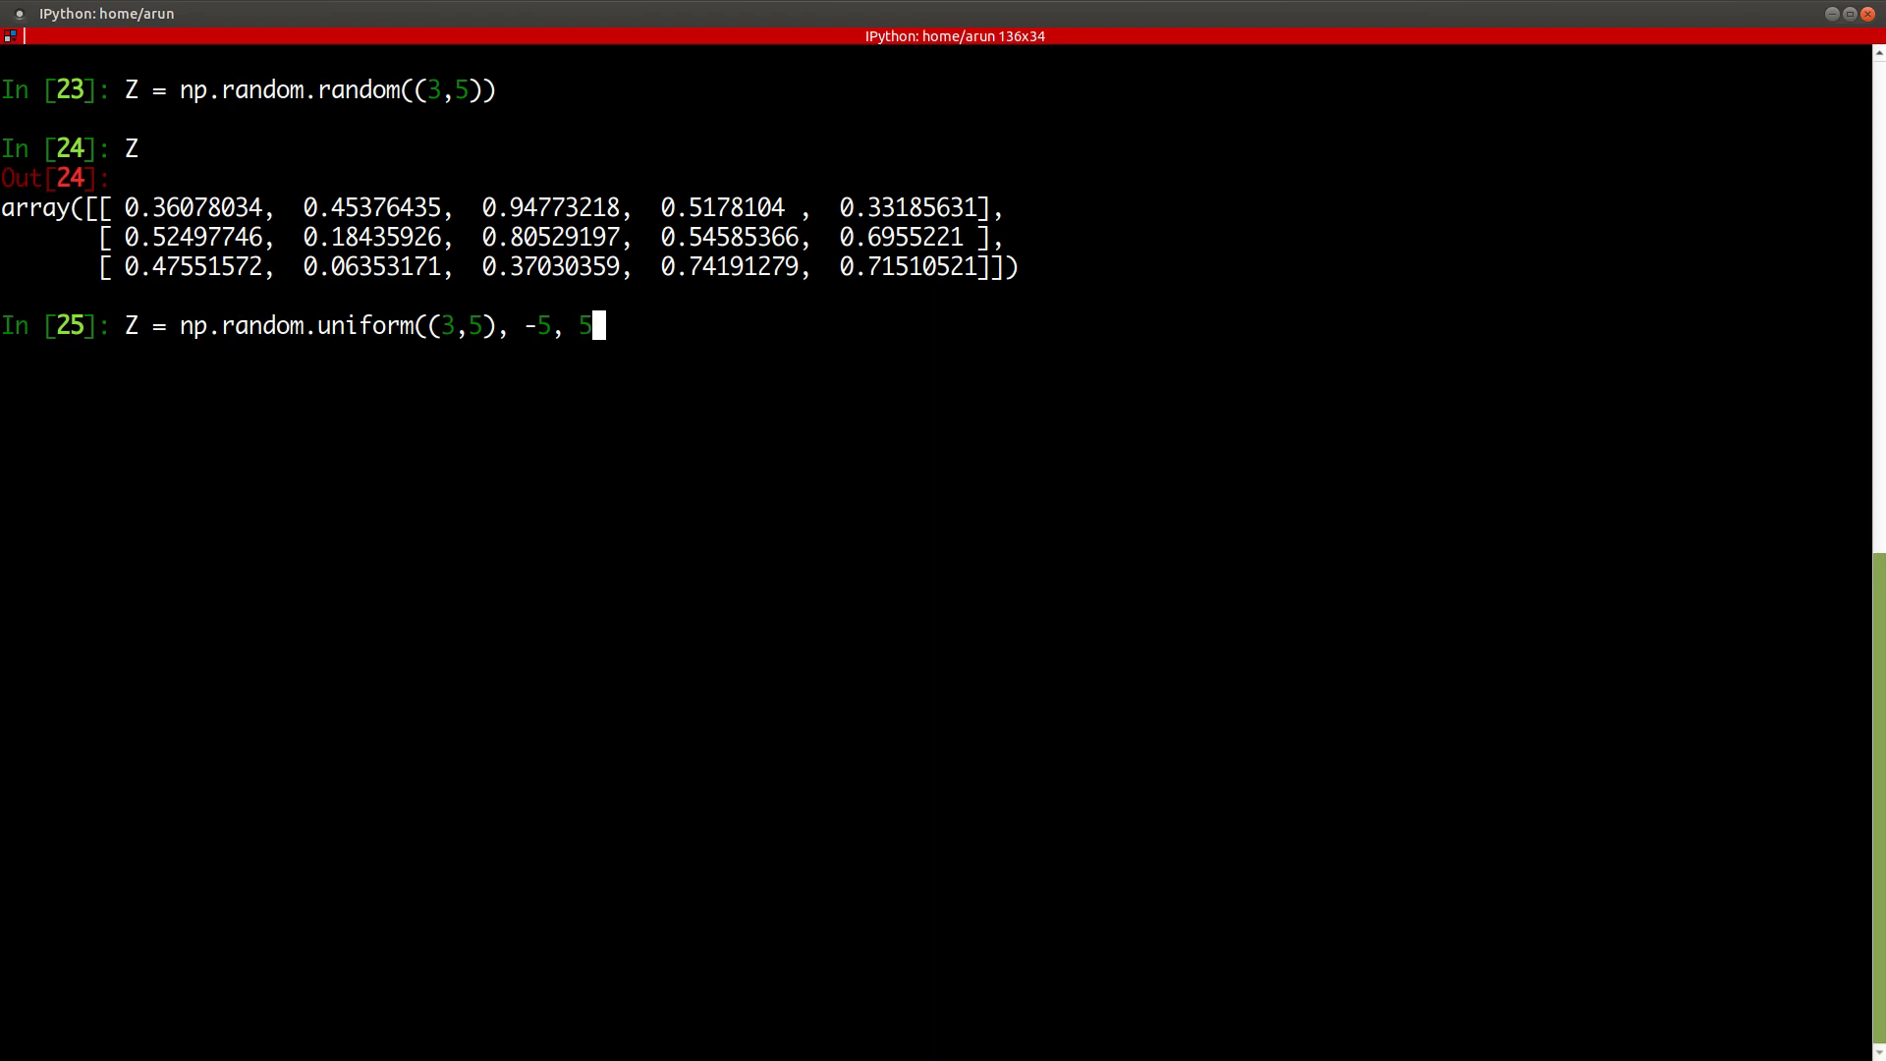
key("Return")
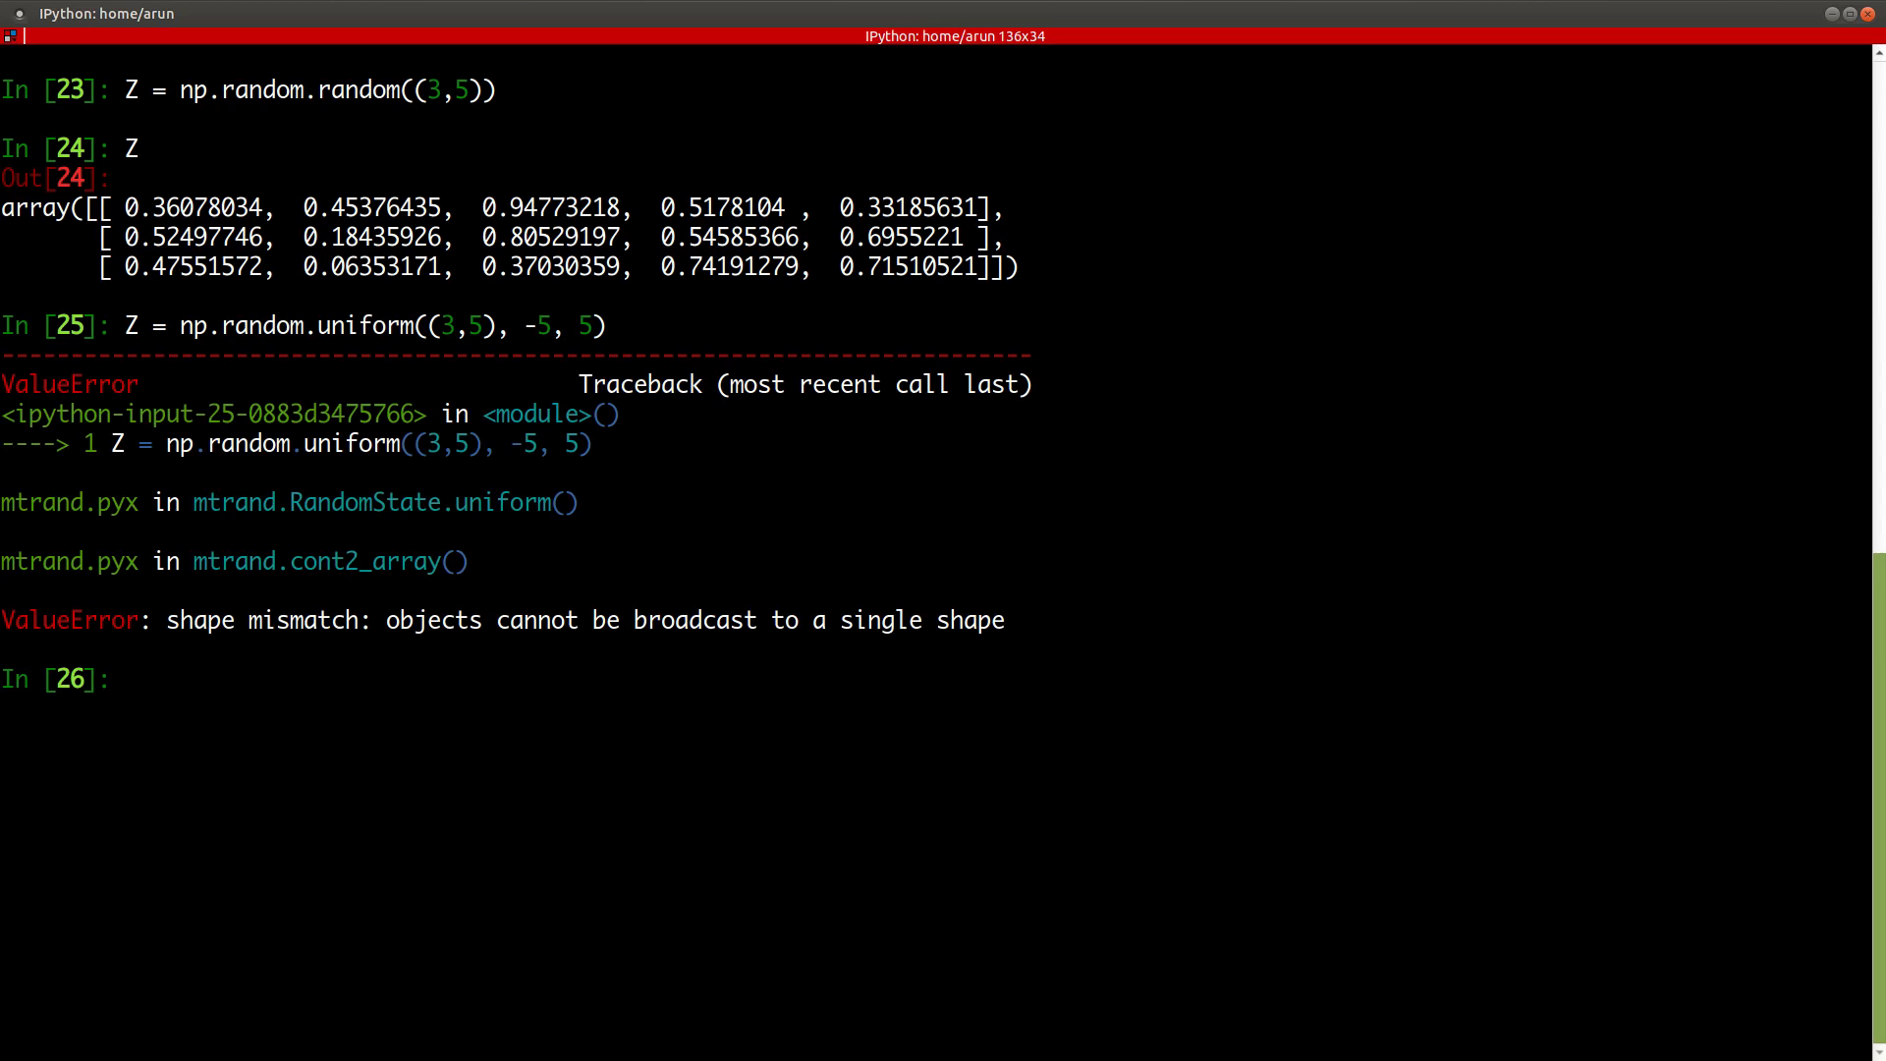
- Enter Z = np.random.uniform(-5, 5, (3,5)) with bounds first and shape last
type("Z =")
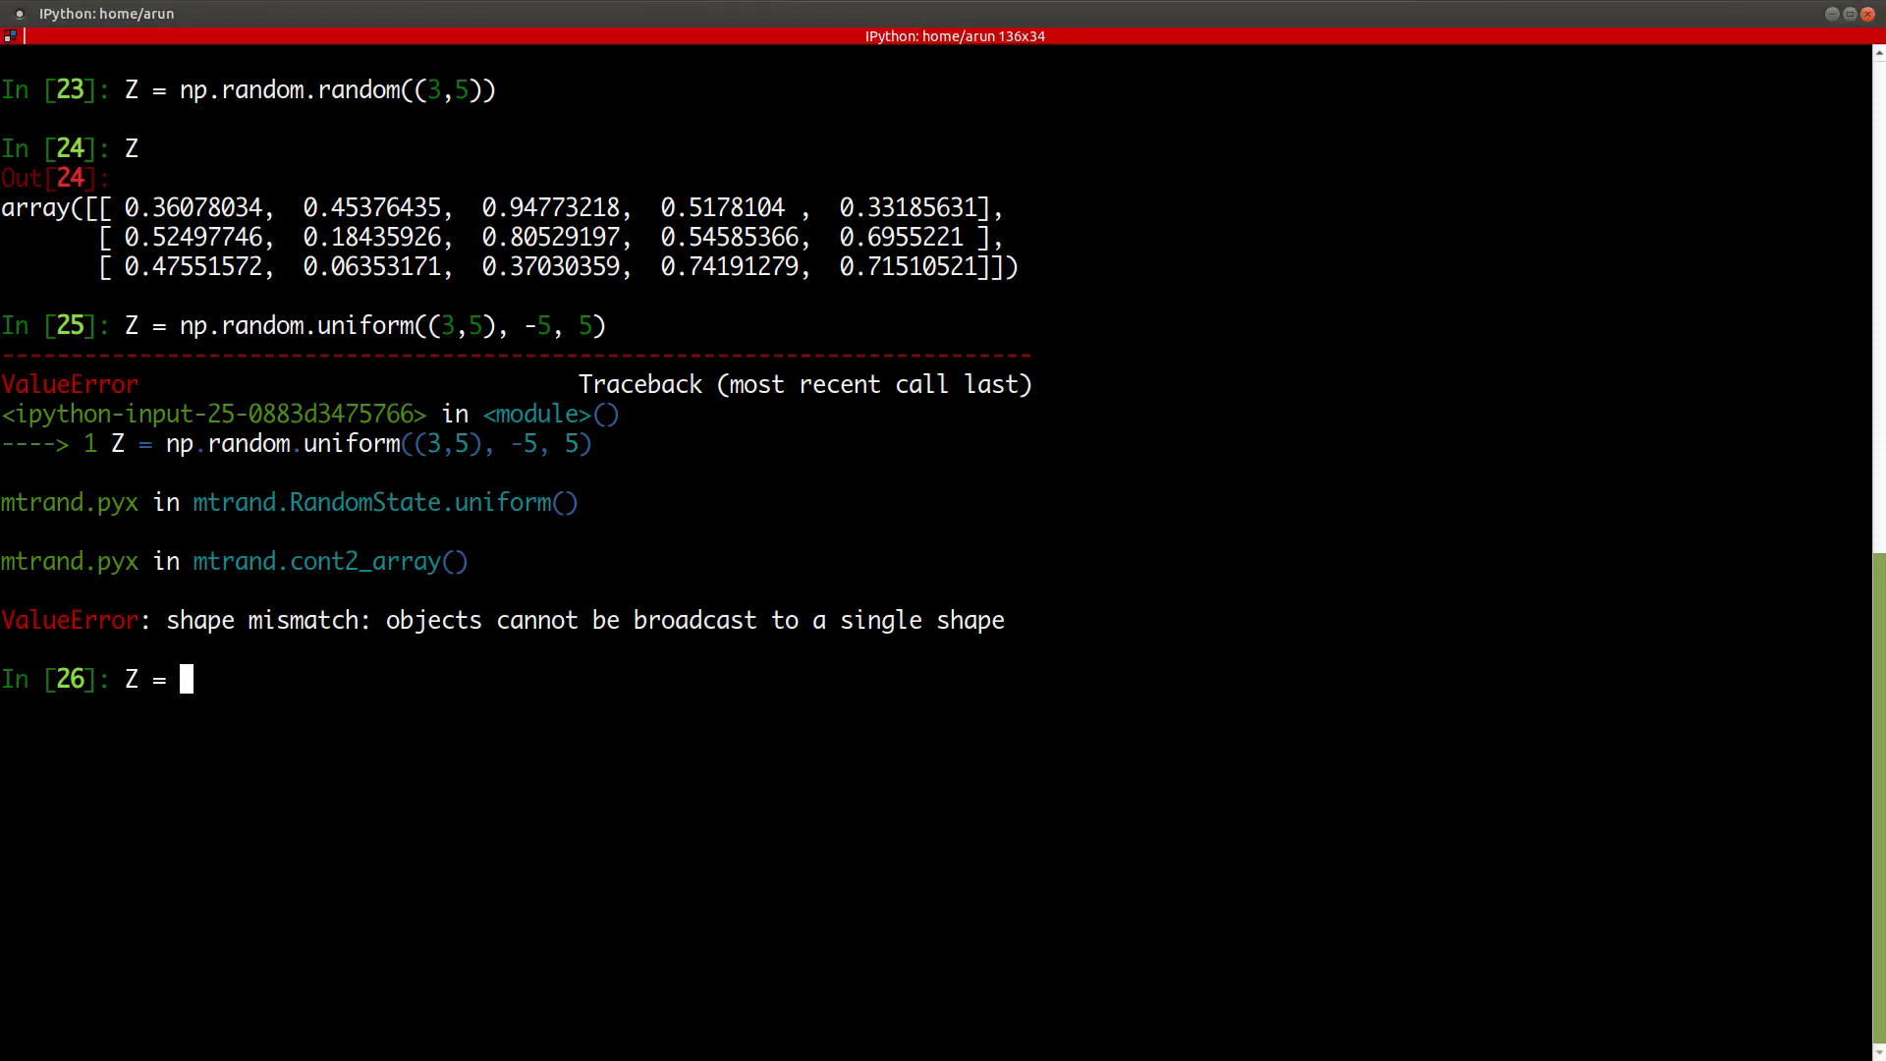
type("np.rand")
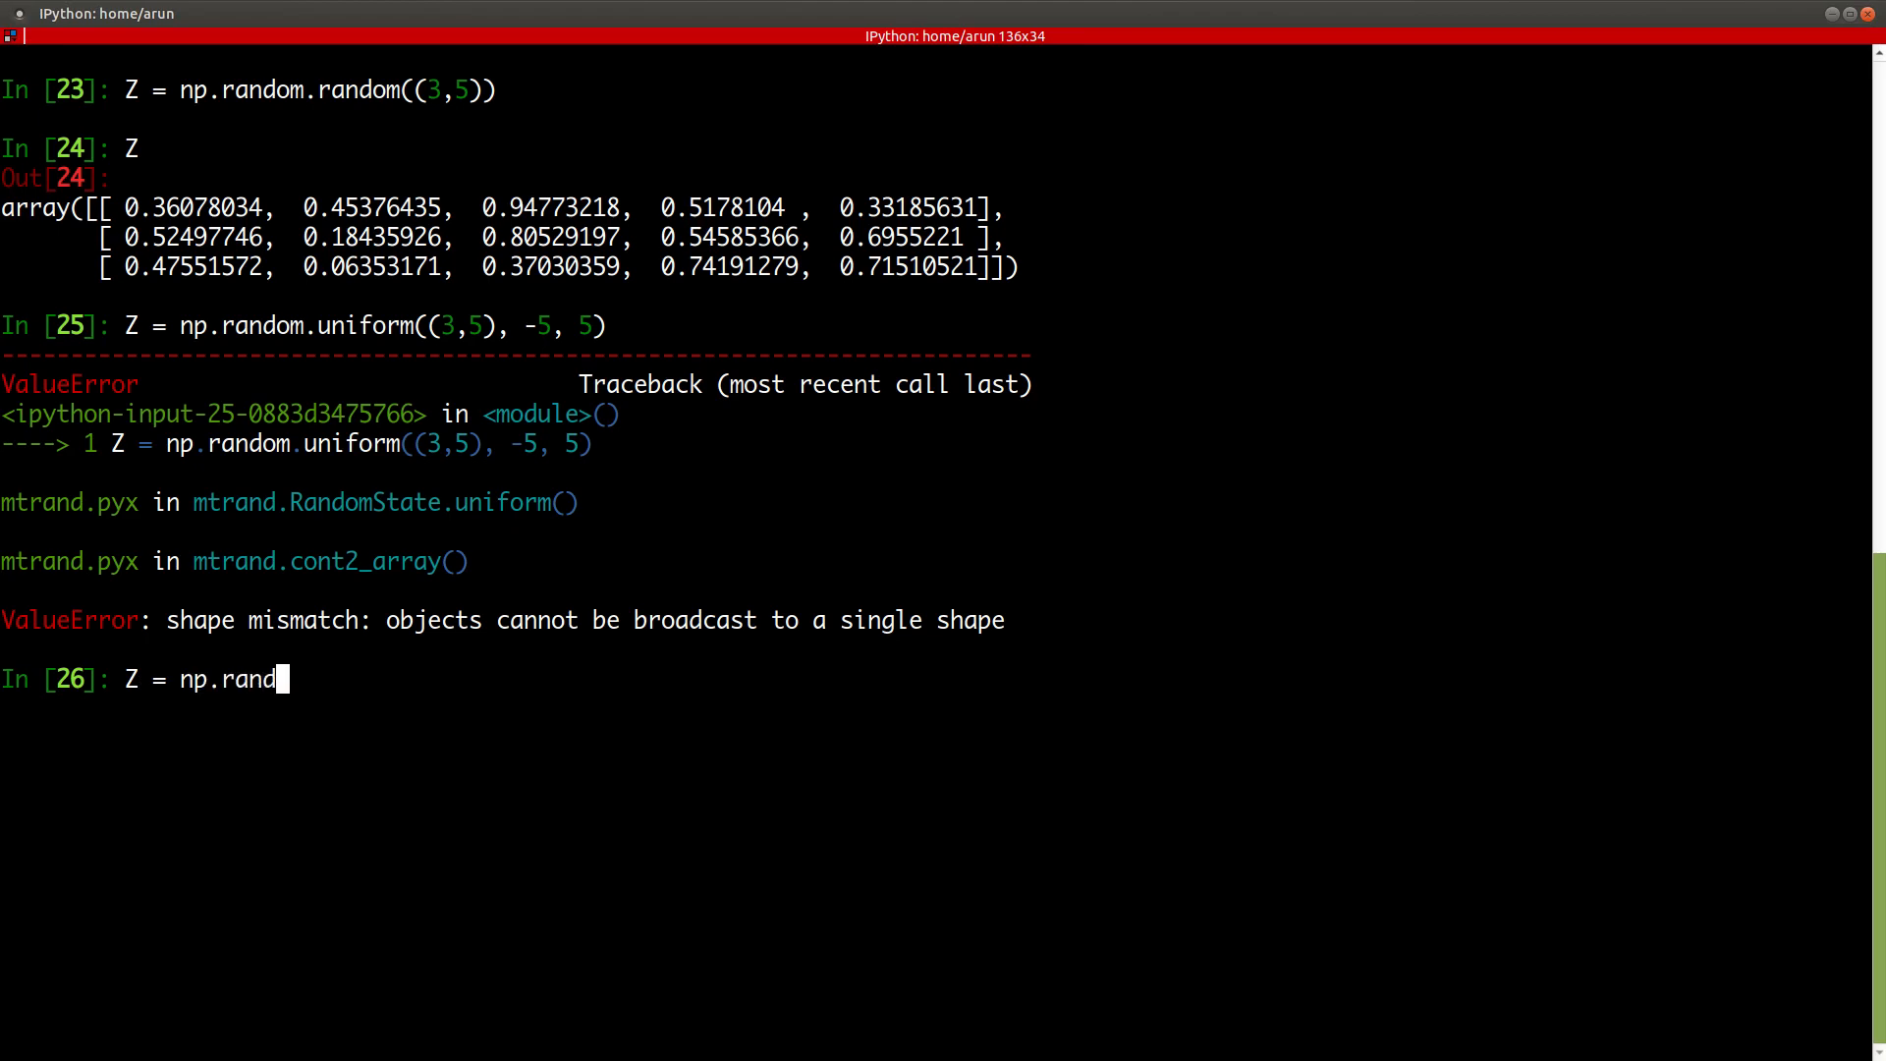
type("om.uniform(")
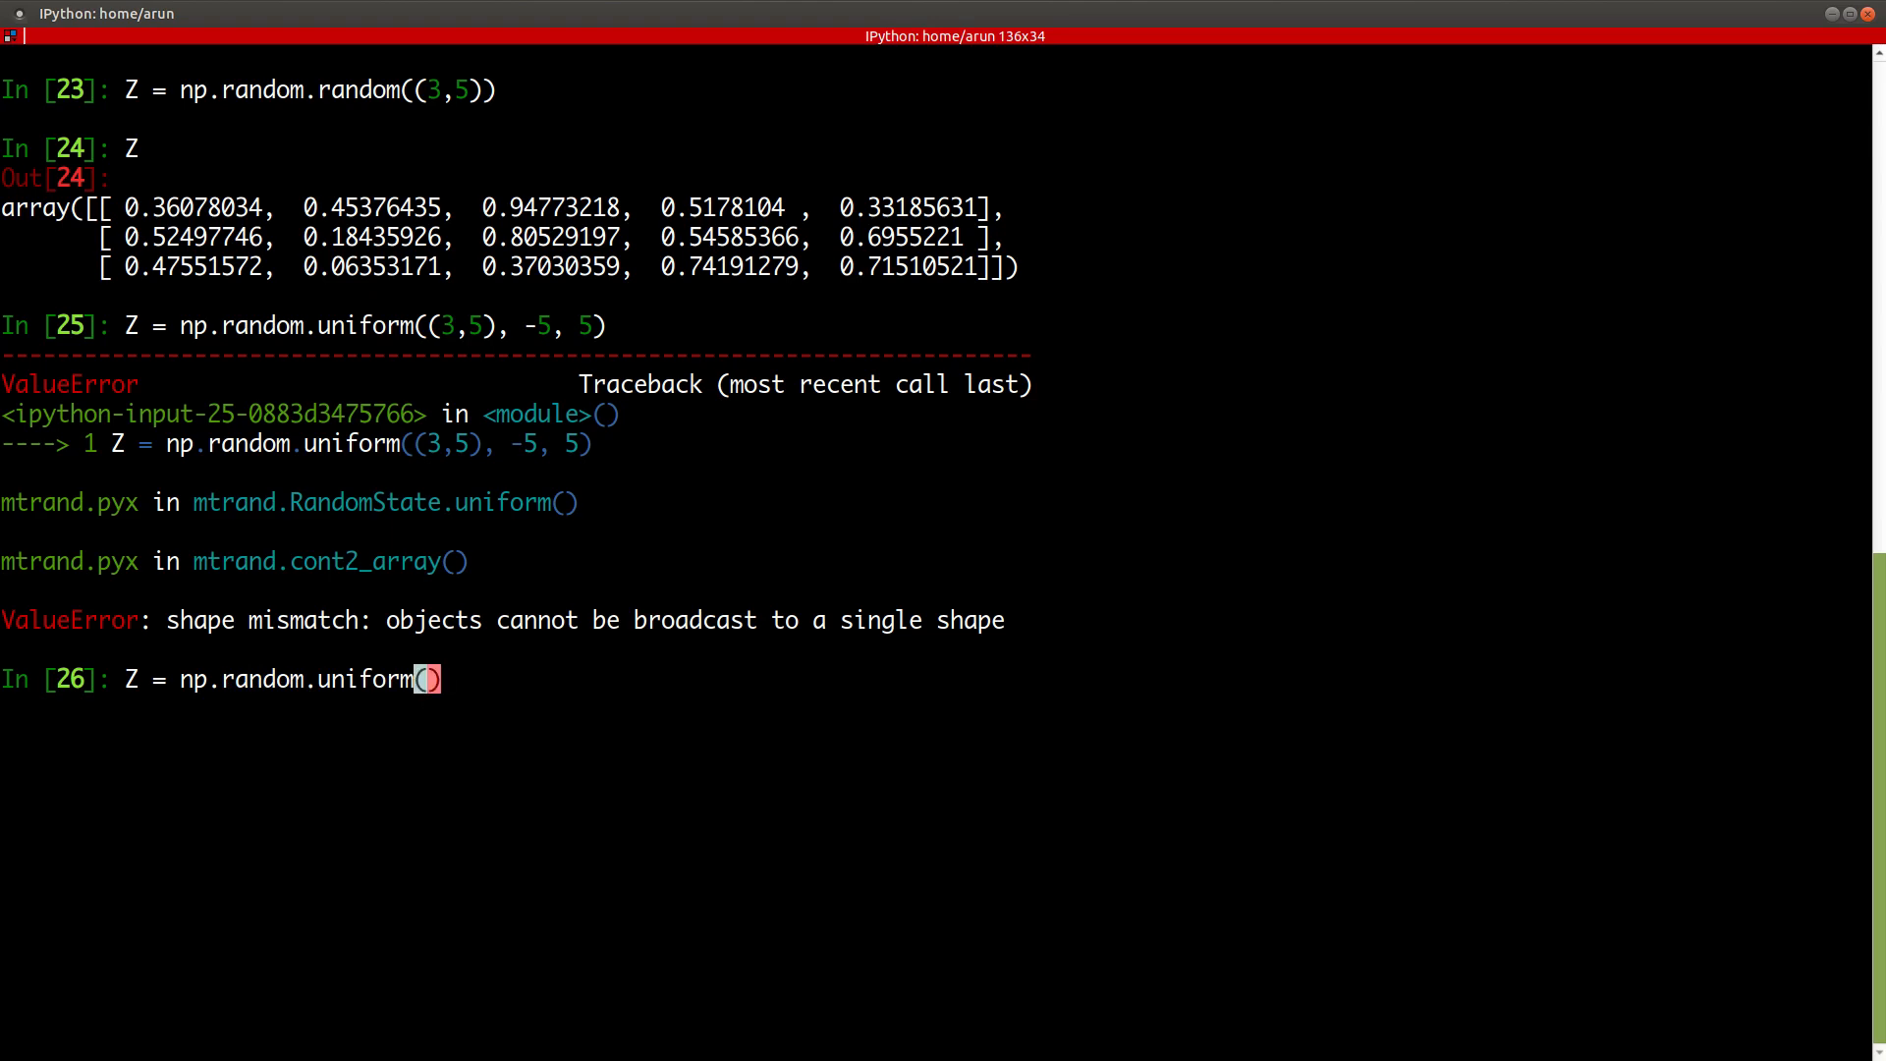
type("-5,")
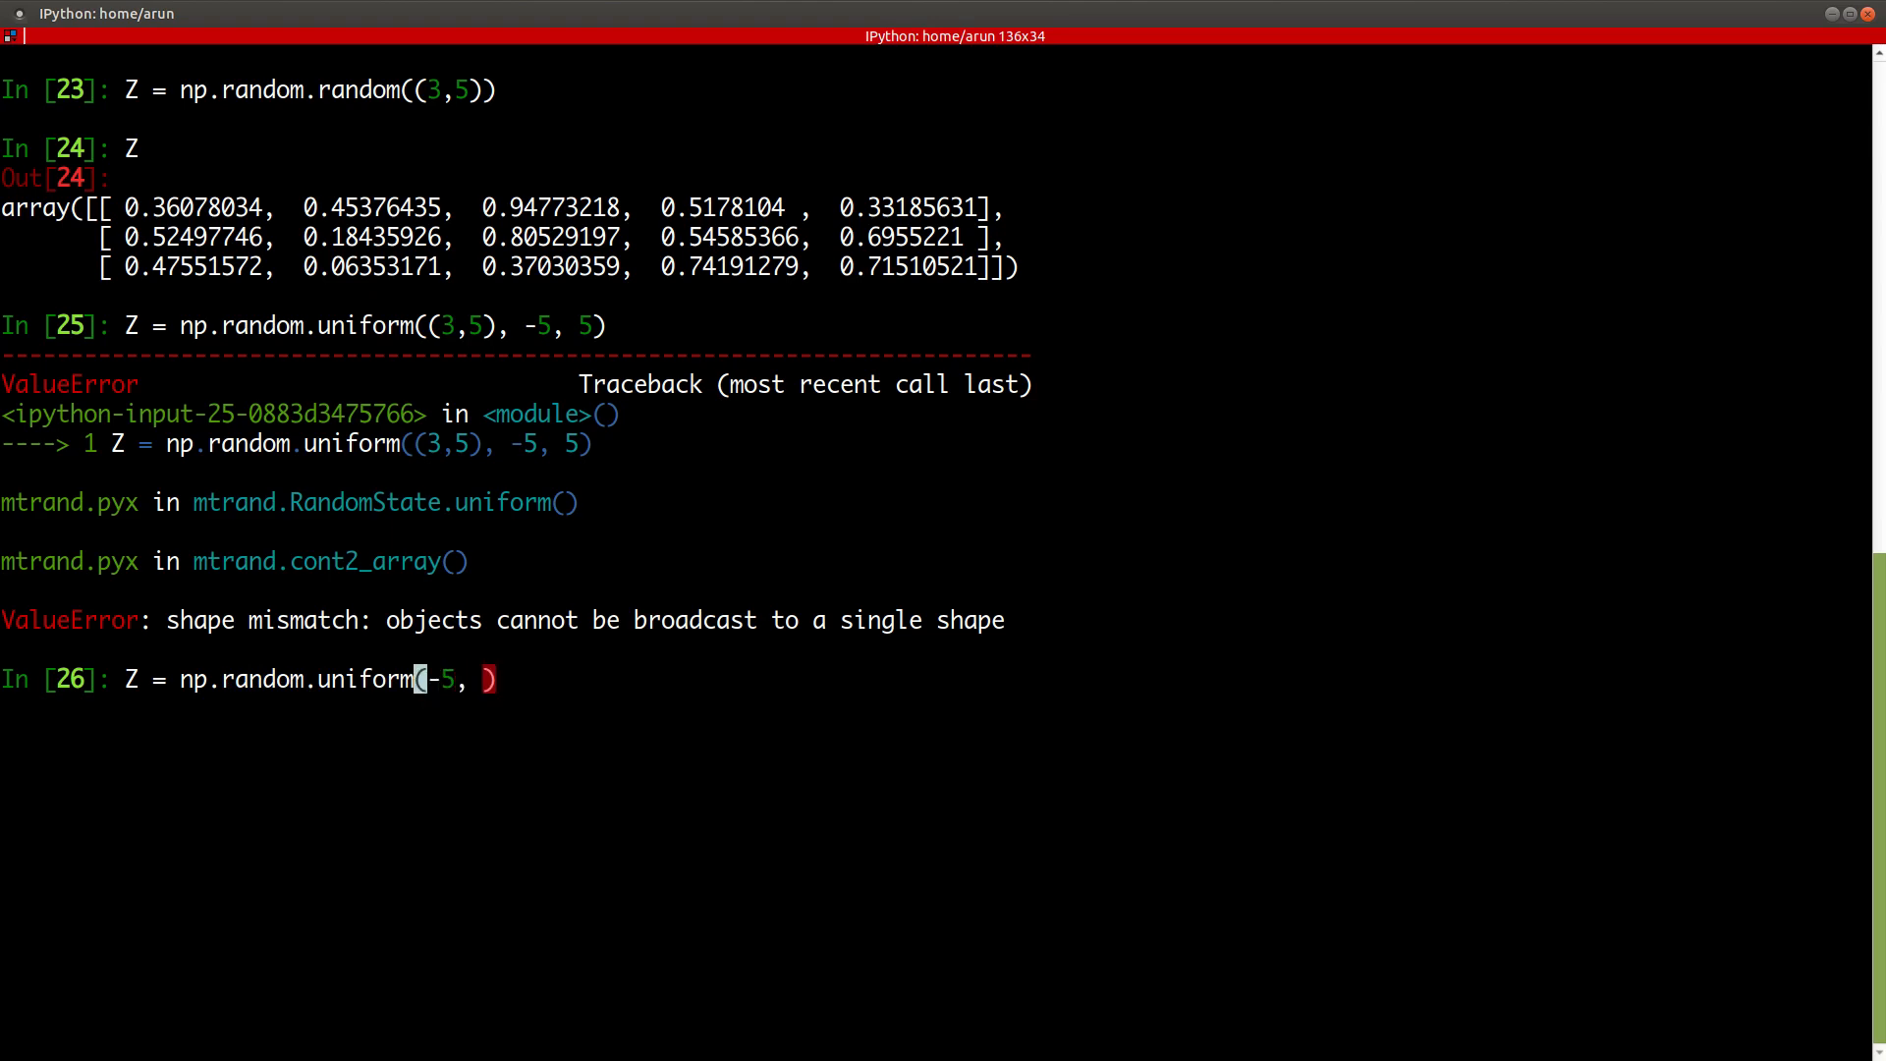
type("5,")
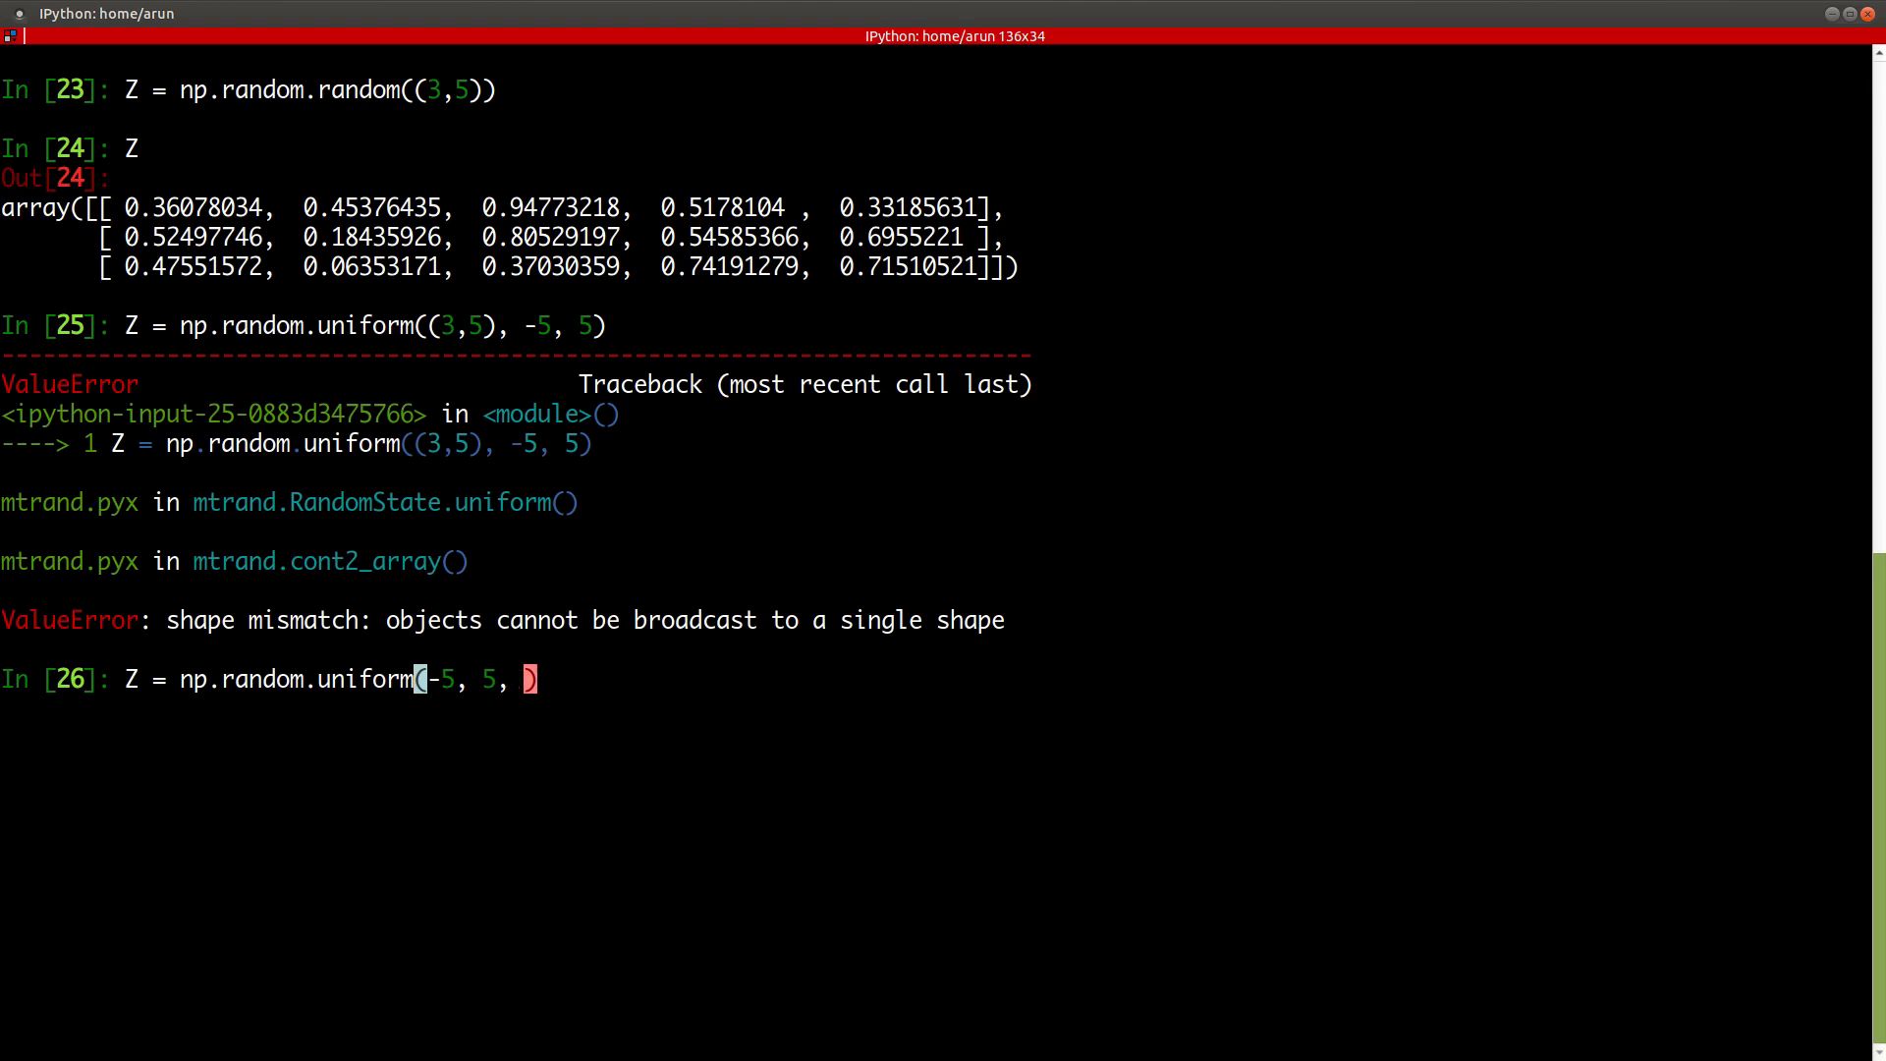
type("(")
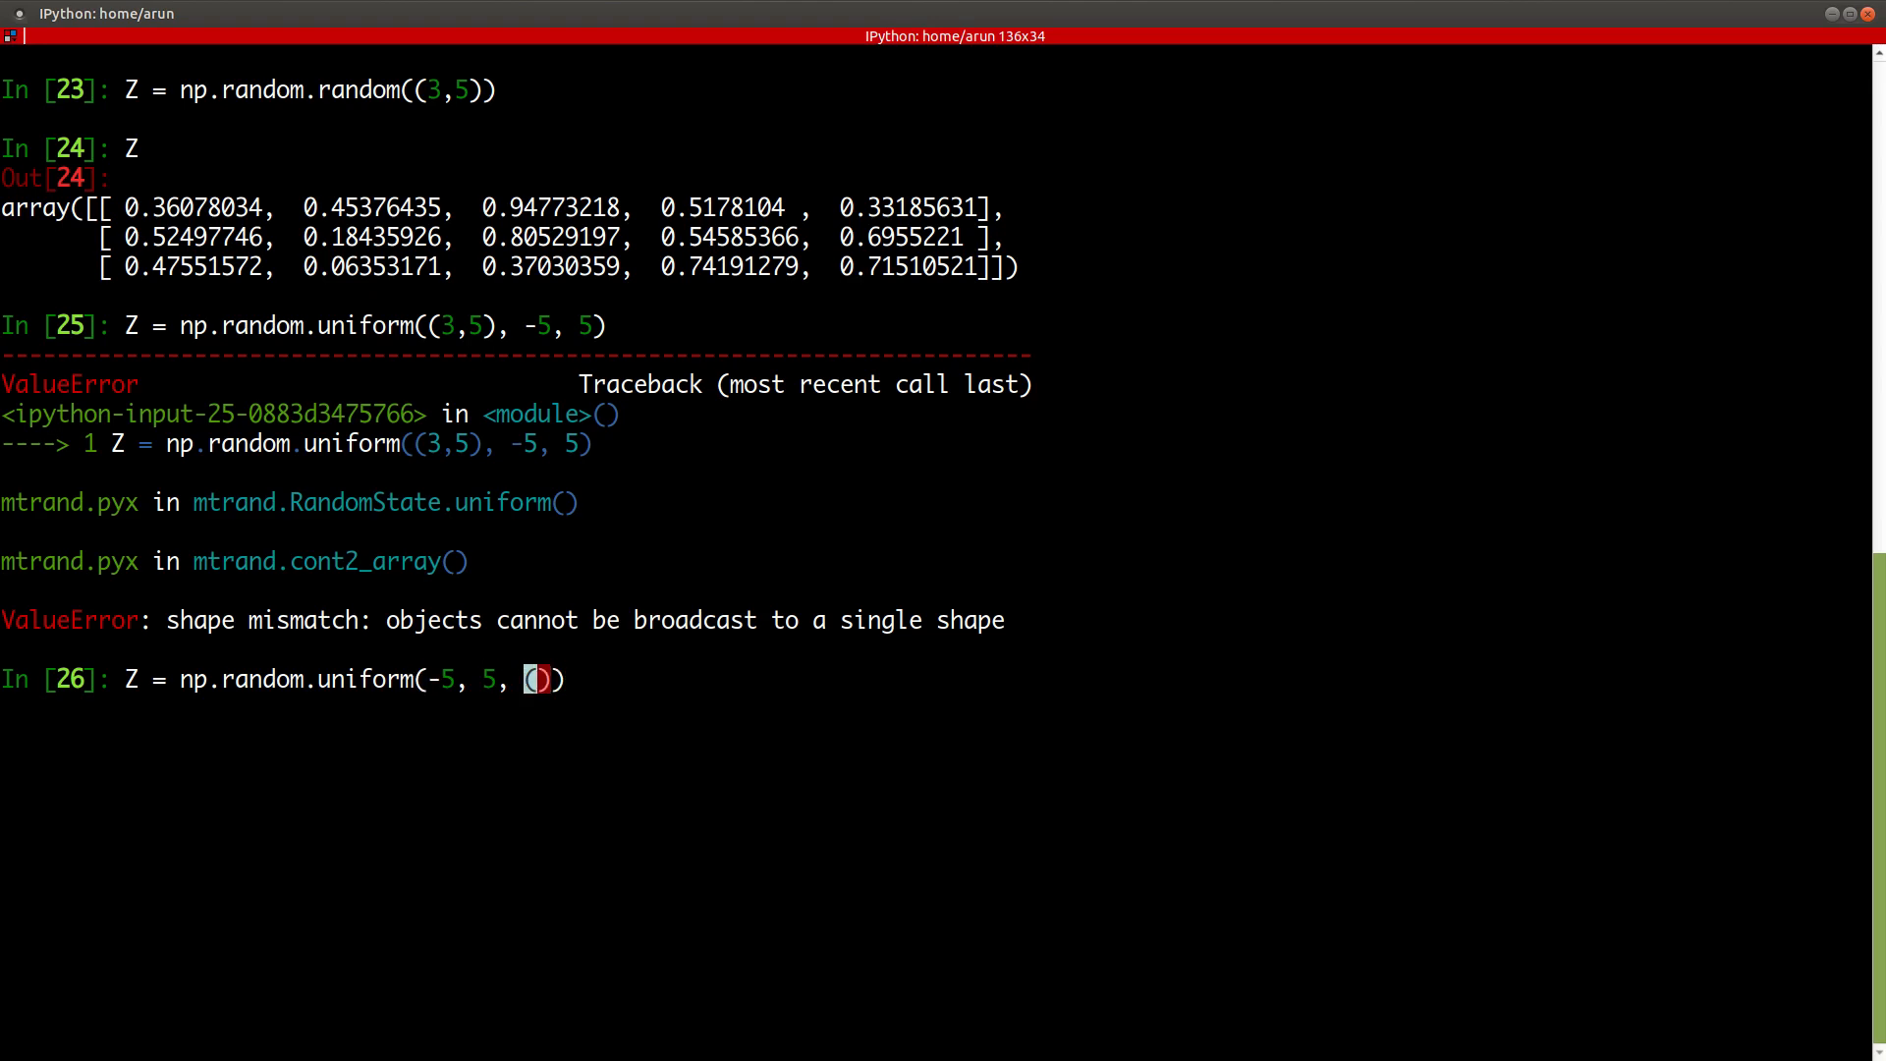
type("(3,5)")
type("Z")
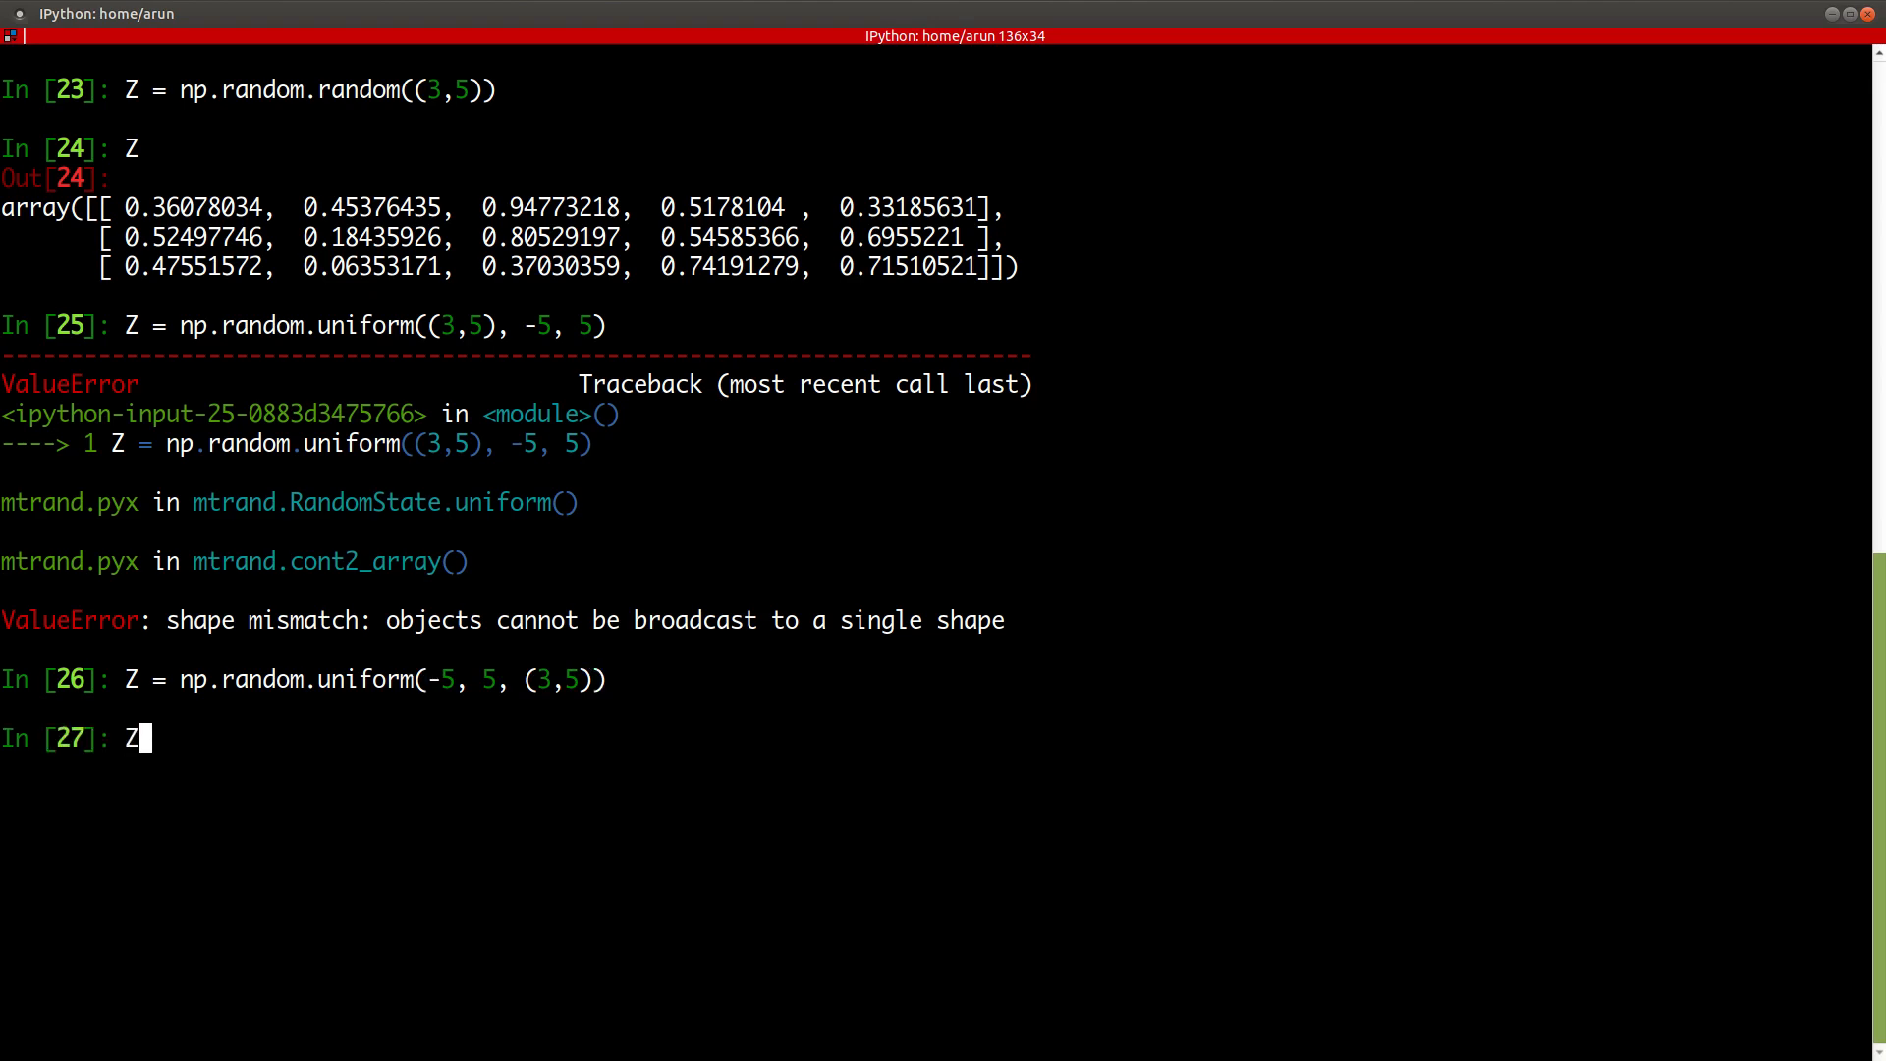
- Display Z as a 3×5 array of uniform random floats between -5 and 5
key("Return")
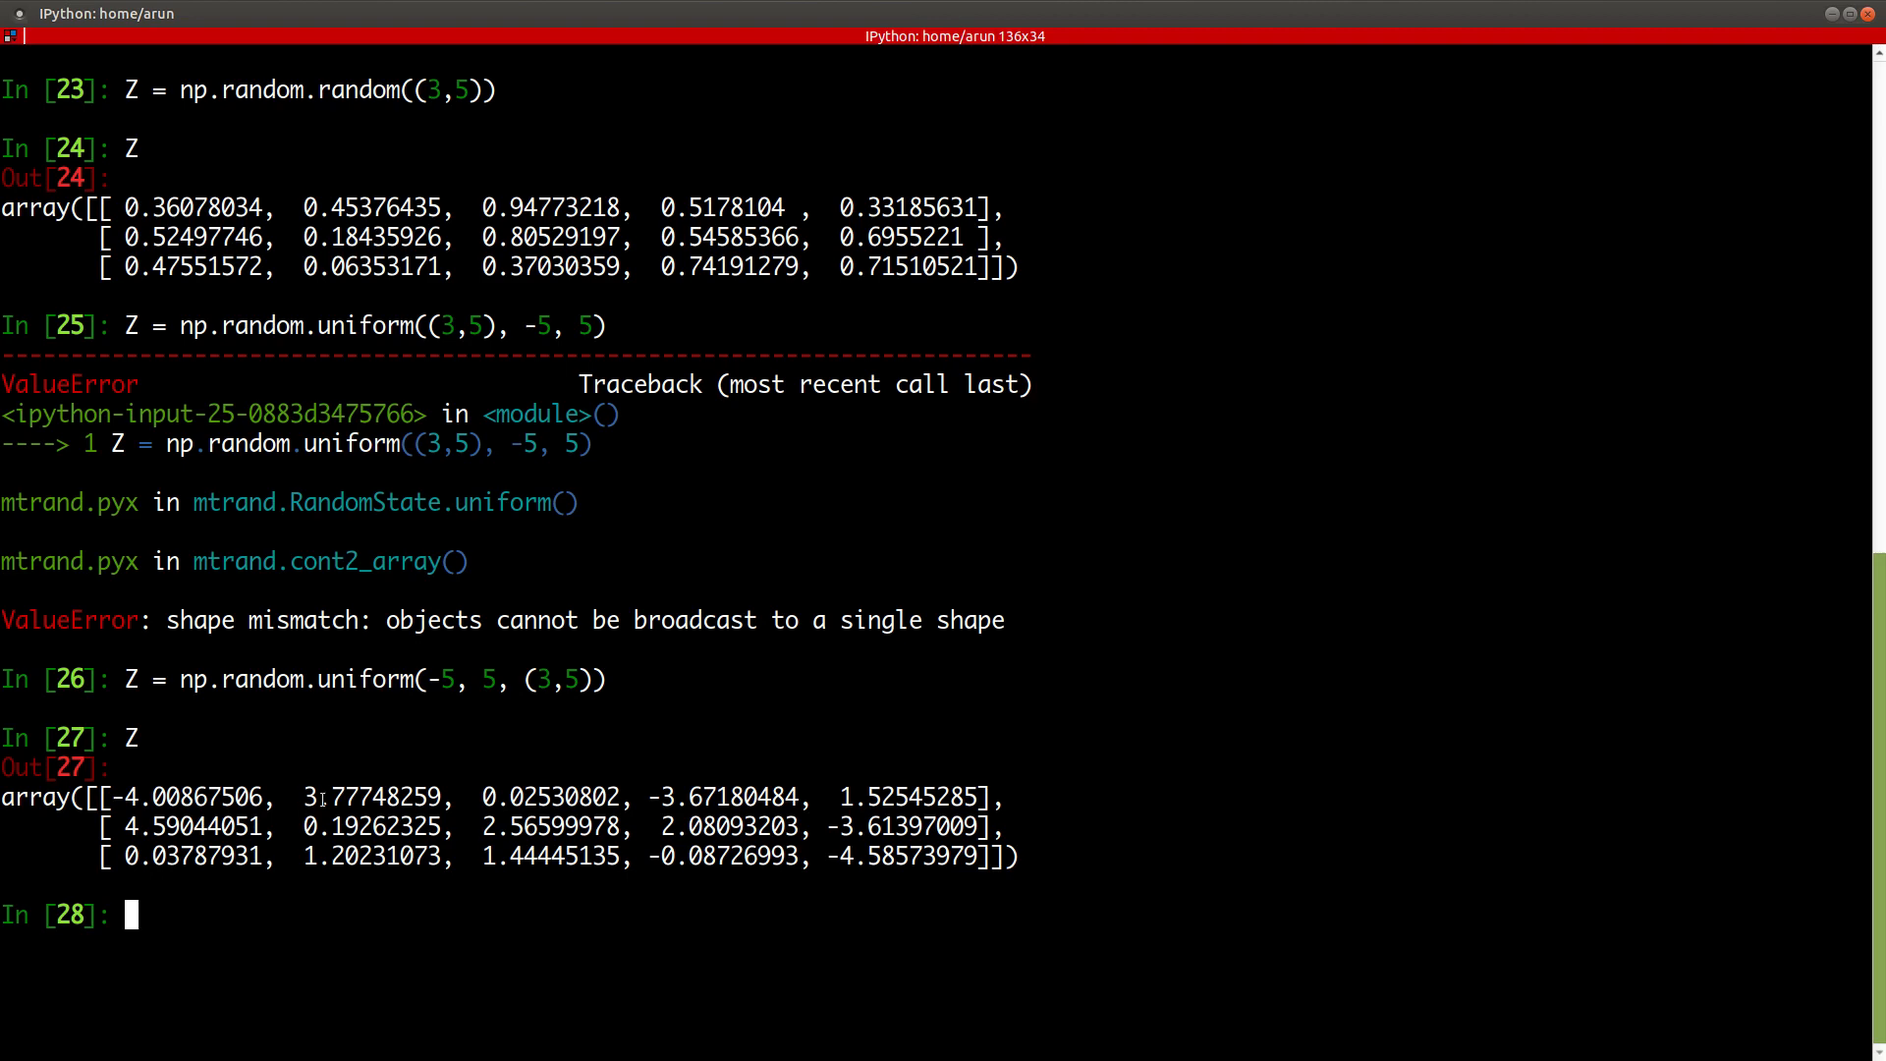
mouse_move(493, 754)
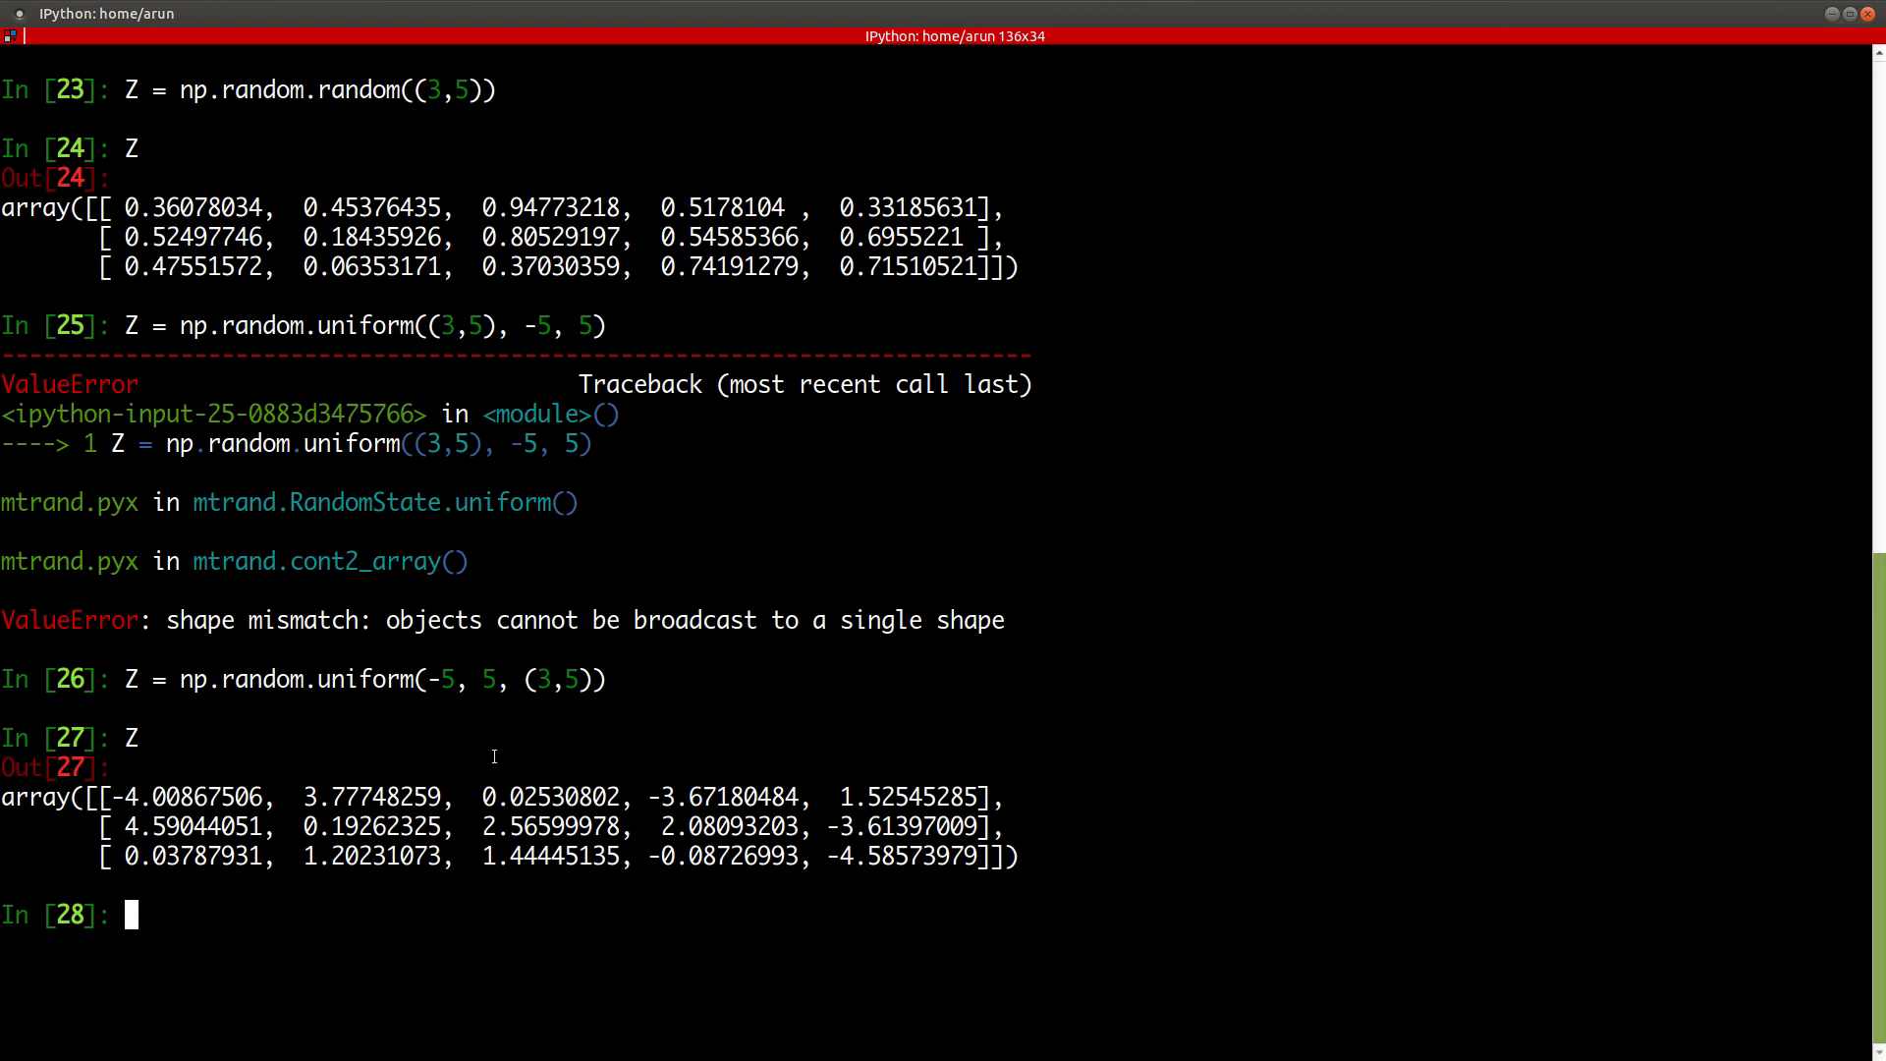